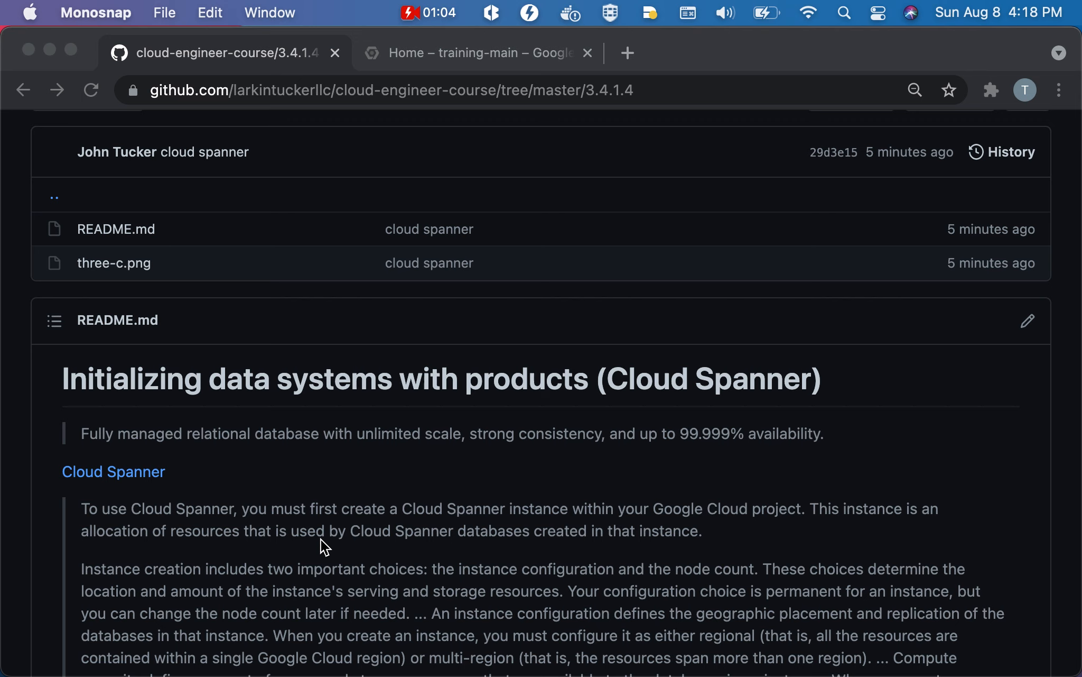
# Reach the empty Spanner instances page through a 'cloud spanner' Marketplace search.
pyautogui.scroll(-3)
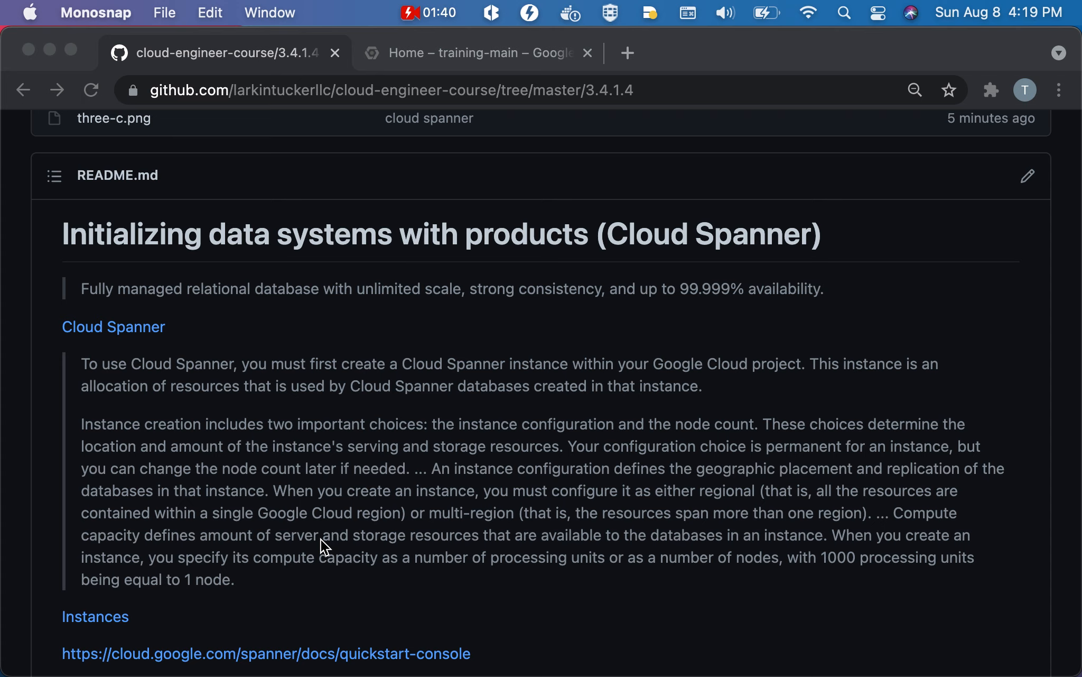
pyautogui.scroll(-3)
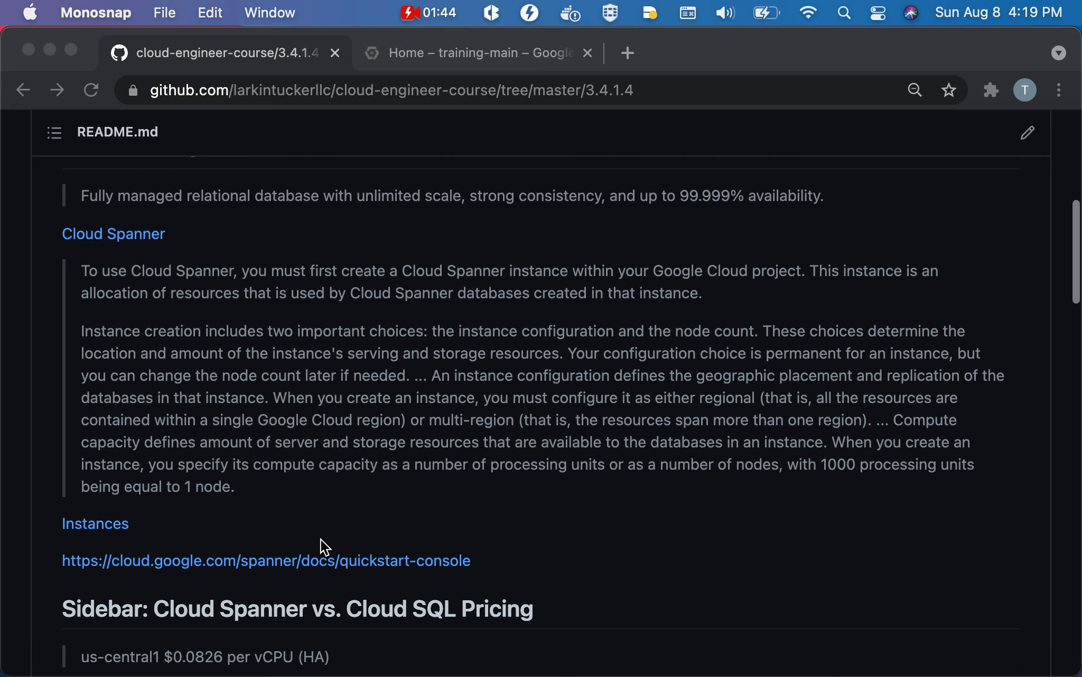
pyautogui.click(476, 52)
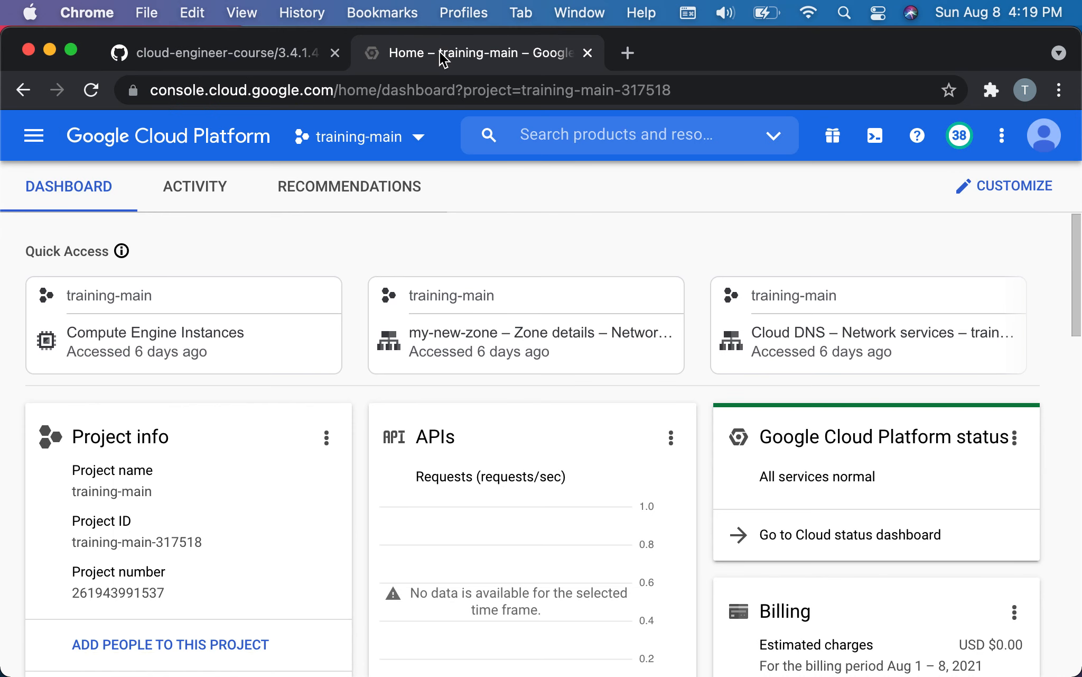
pyautogui.click(614, 135)
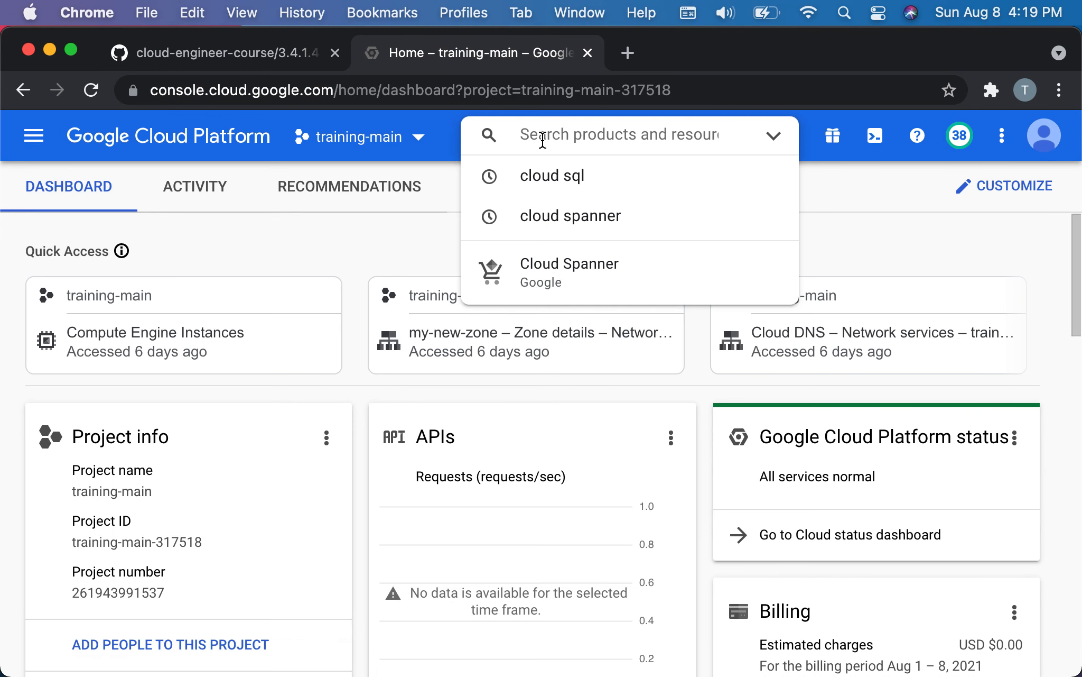
pyautogui.click(570, 216)
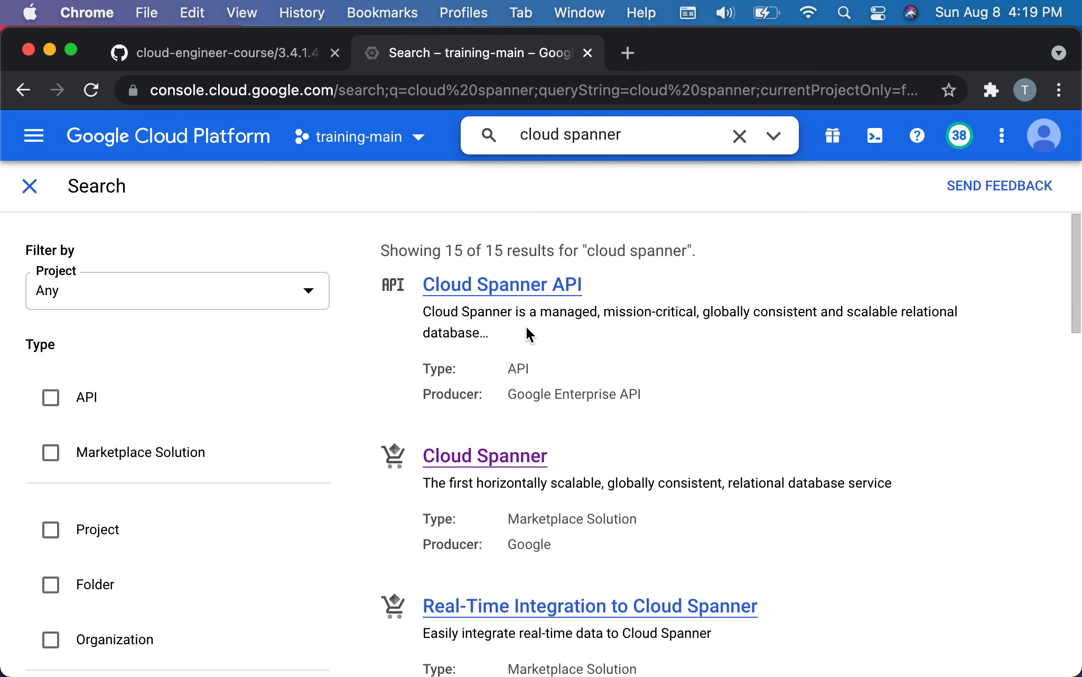
pyautogui.click(485, 455)
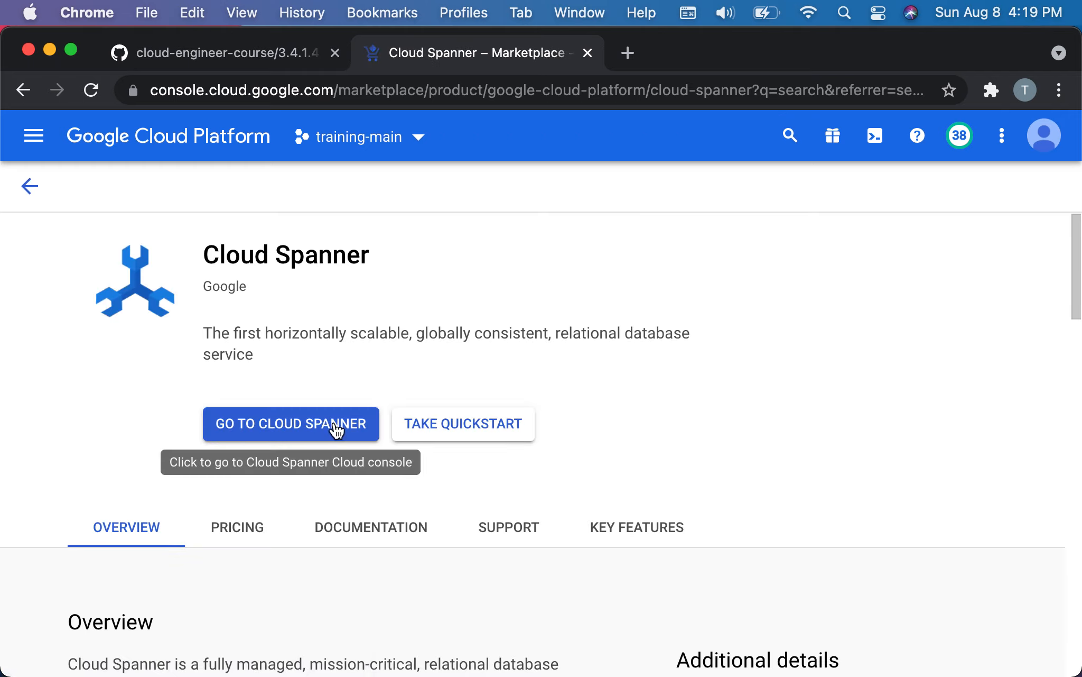
pyautogui.click(290, 423)
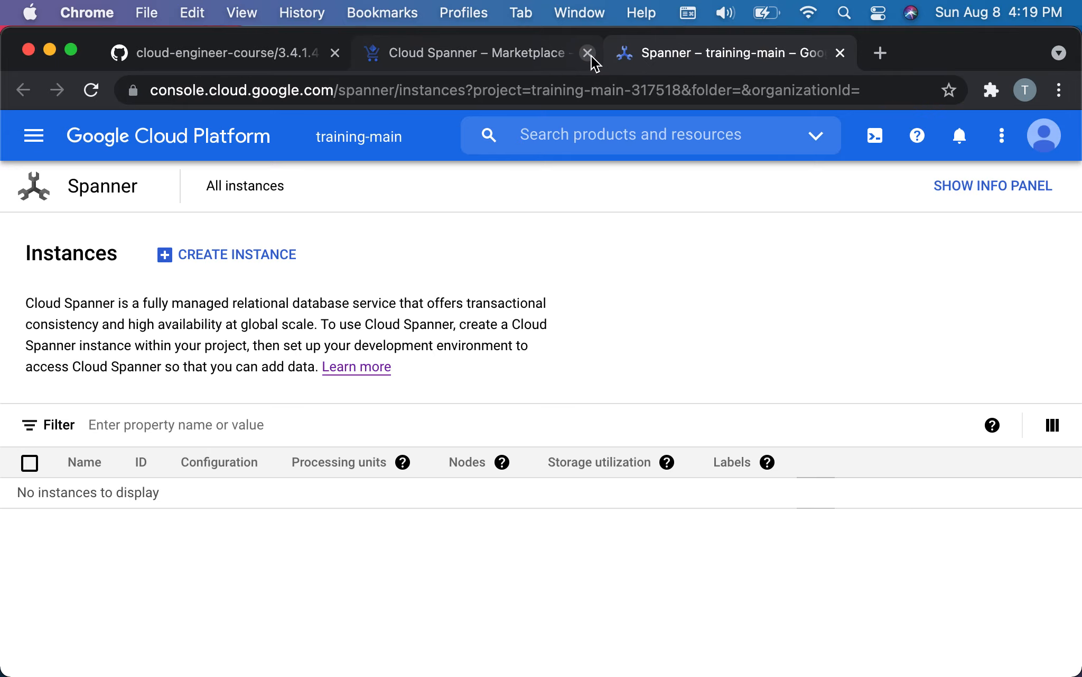
pyautogui.click(588, 52)
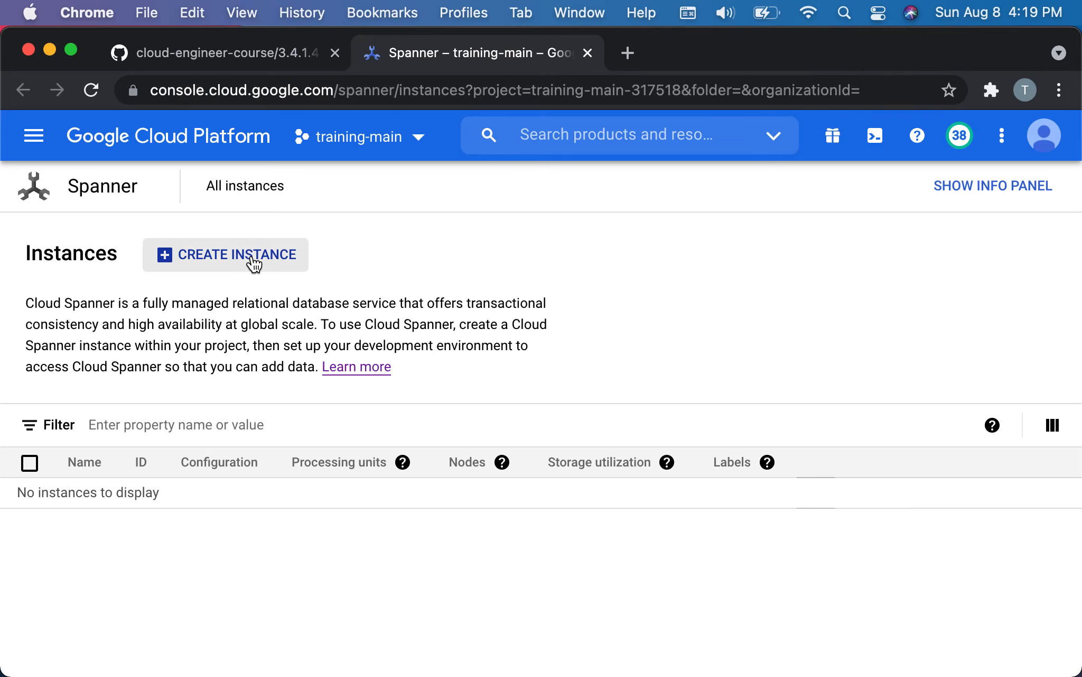
# Start a new Spanner instance named 'Test instance', giving ID test-instance.
pyautogui.click(225, 255)
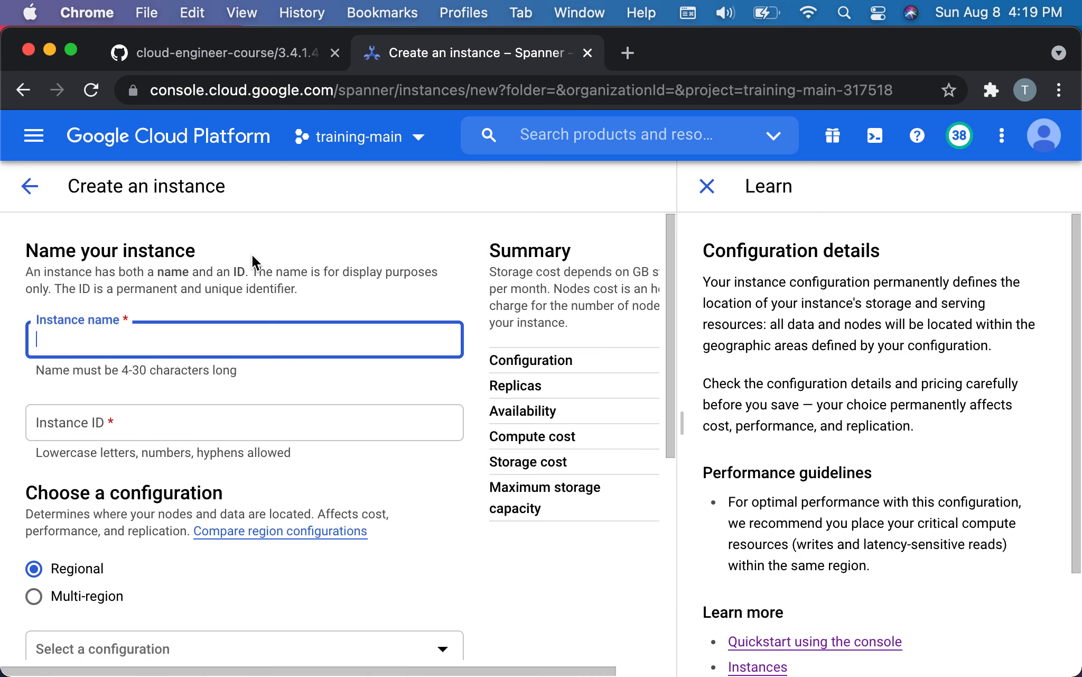
pyautogui.write('T')
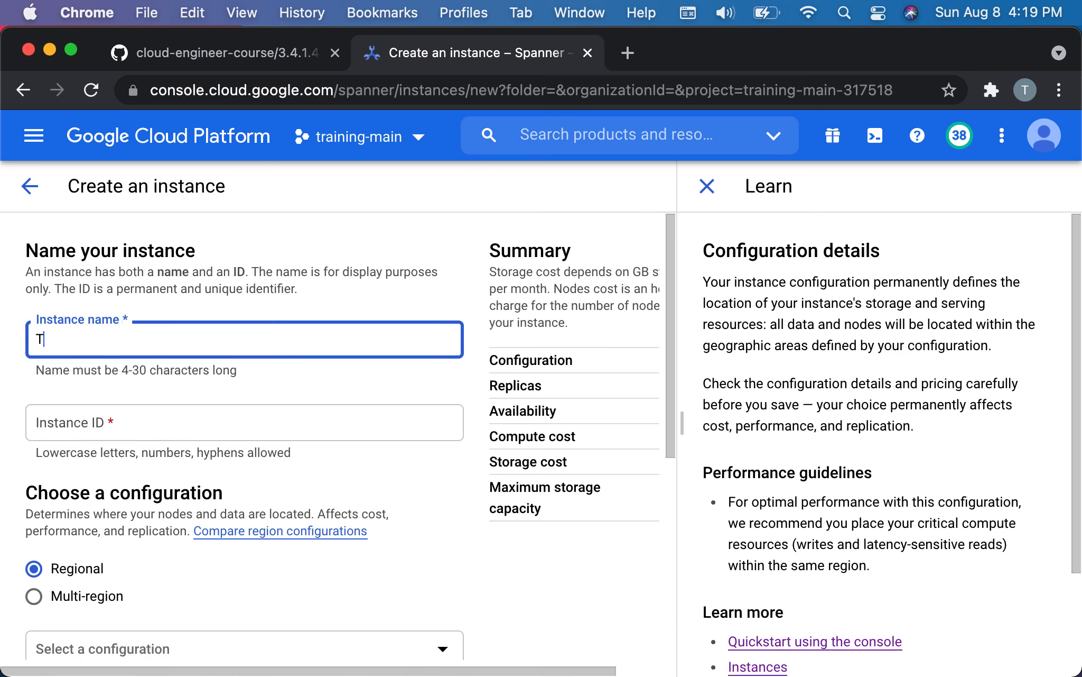
pyautogui.write('est inst')
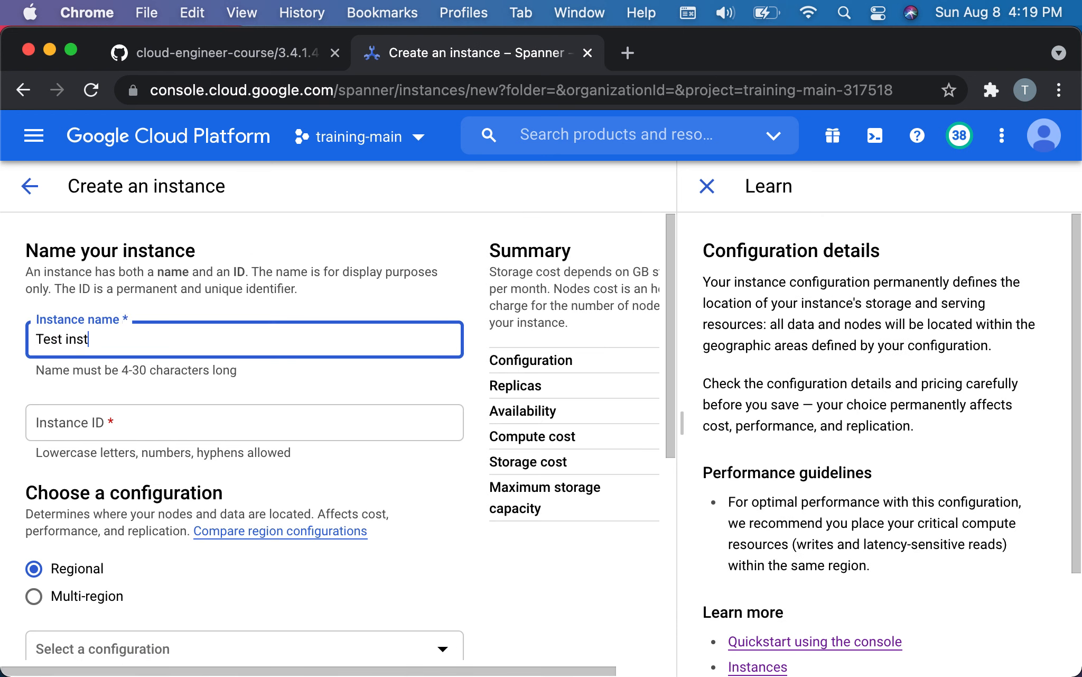
pyautogui.write('ance')
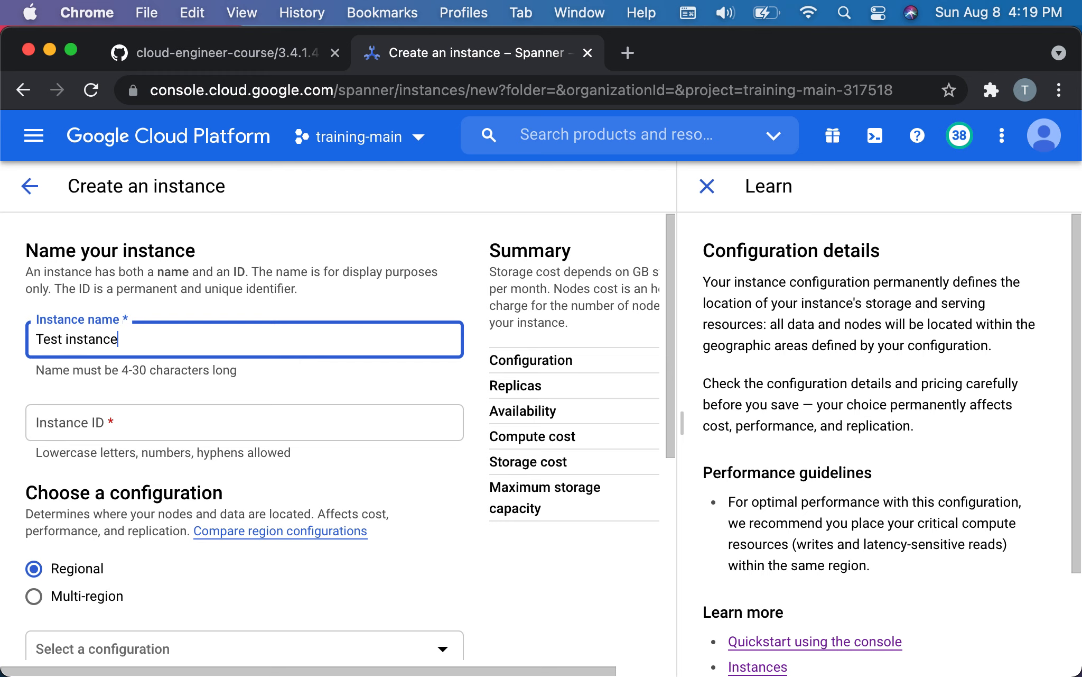
pyautogui.scroll(-3)
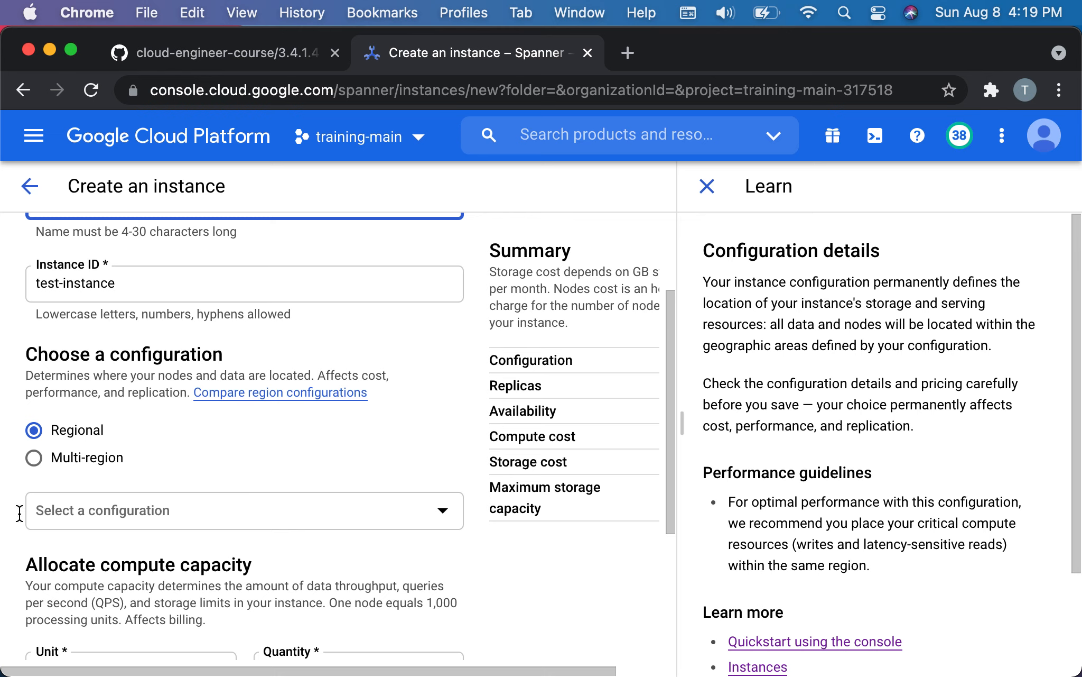
pyautogui.moveTo(254, 400)
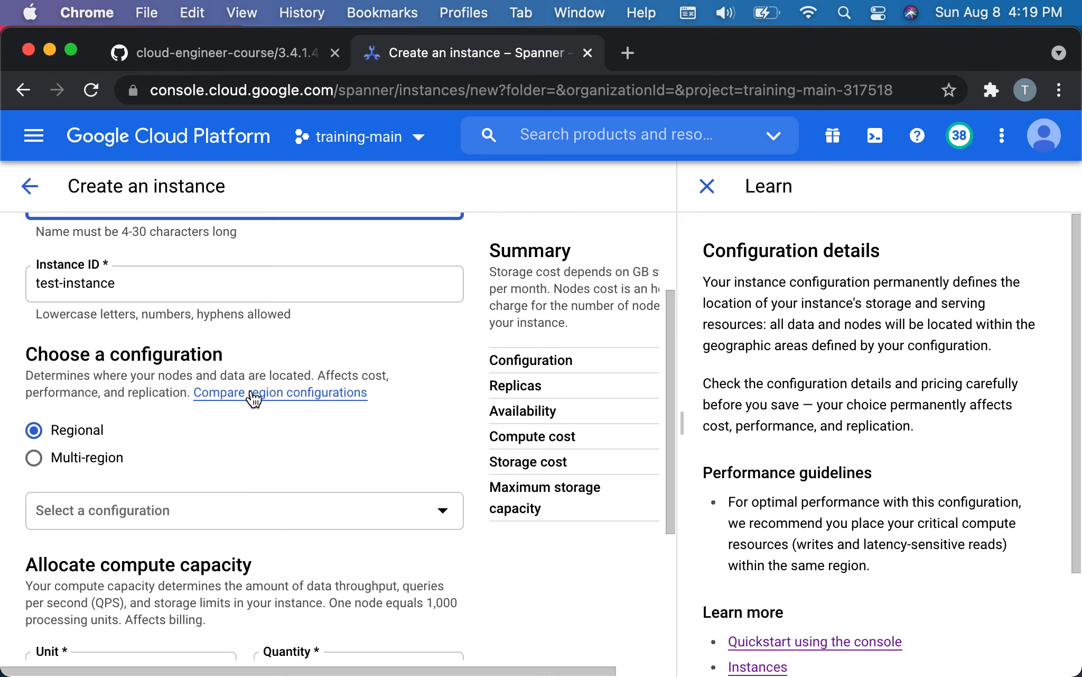
pyautogui.moveTo(211, 413)
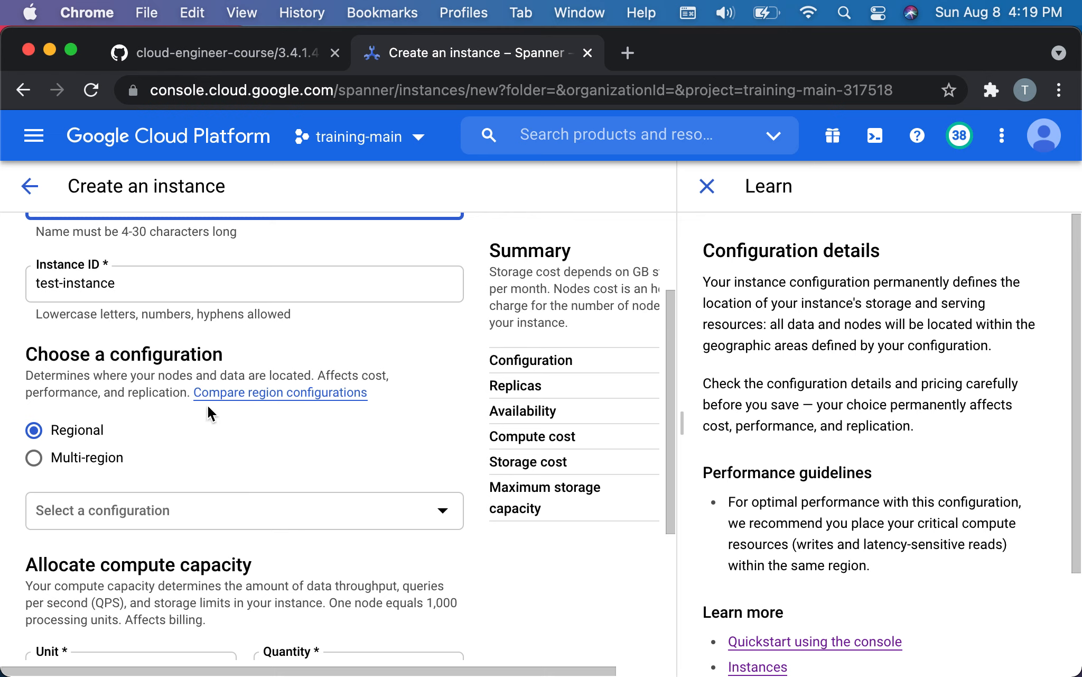
pyautogui.moveTo(219, 501)
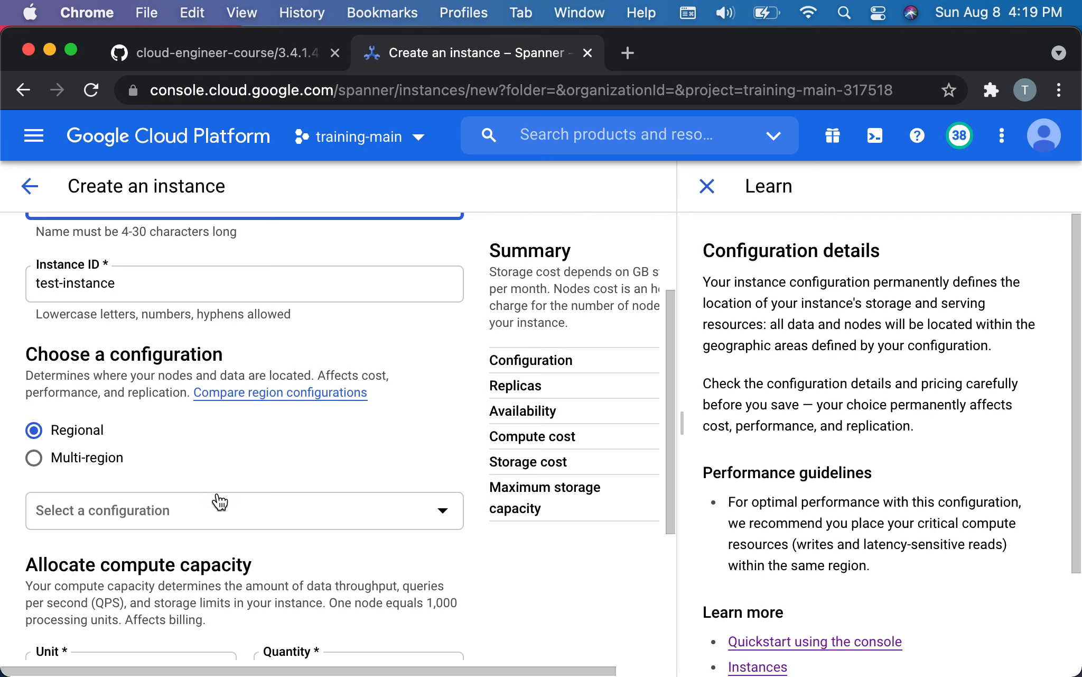
# Browse multi-region options, then choose the Regional us-central1 configuration.
pyautogui.click(243, 510)
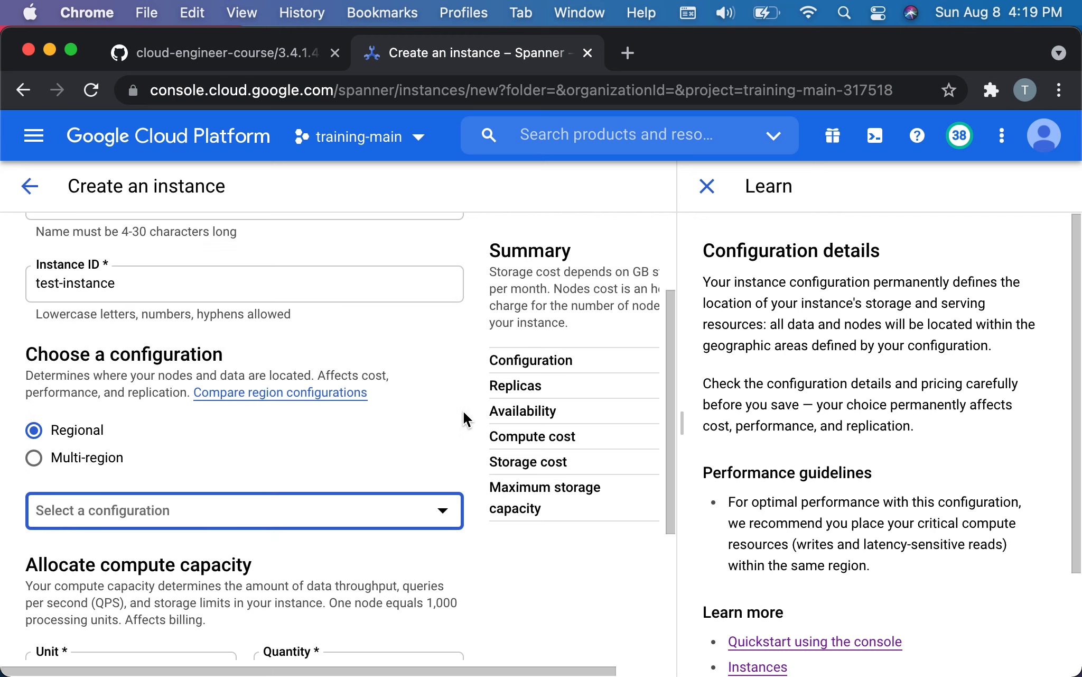
pyautogui.click(34, 458)
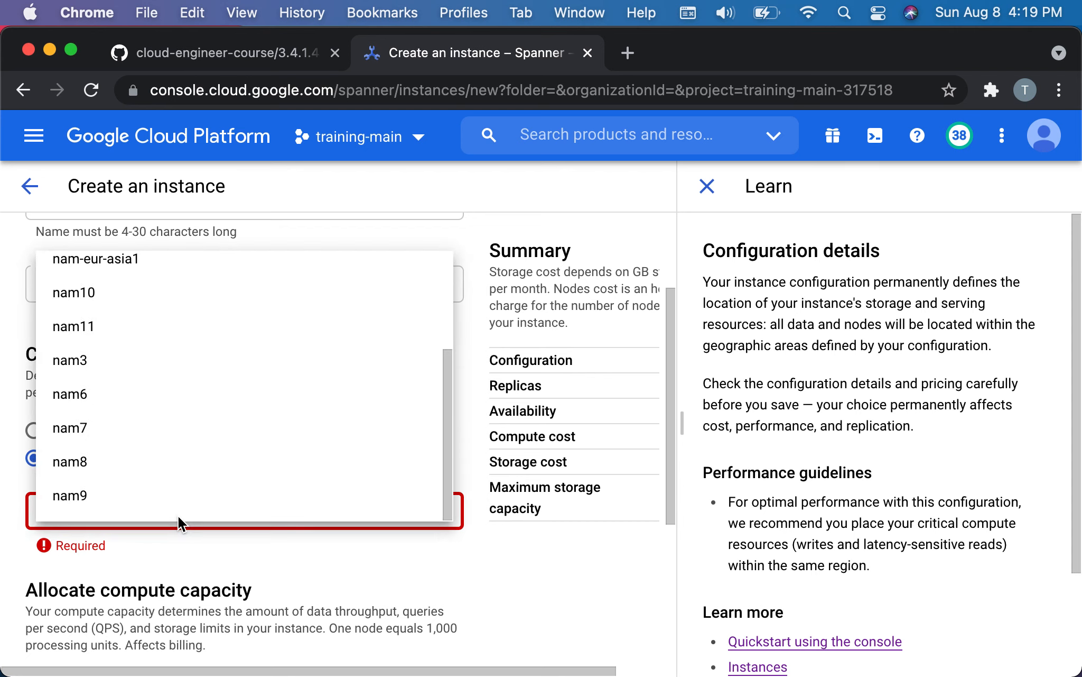
pyautogui.scroll(3)
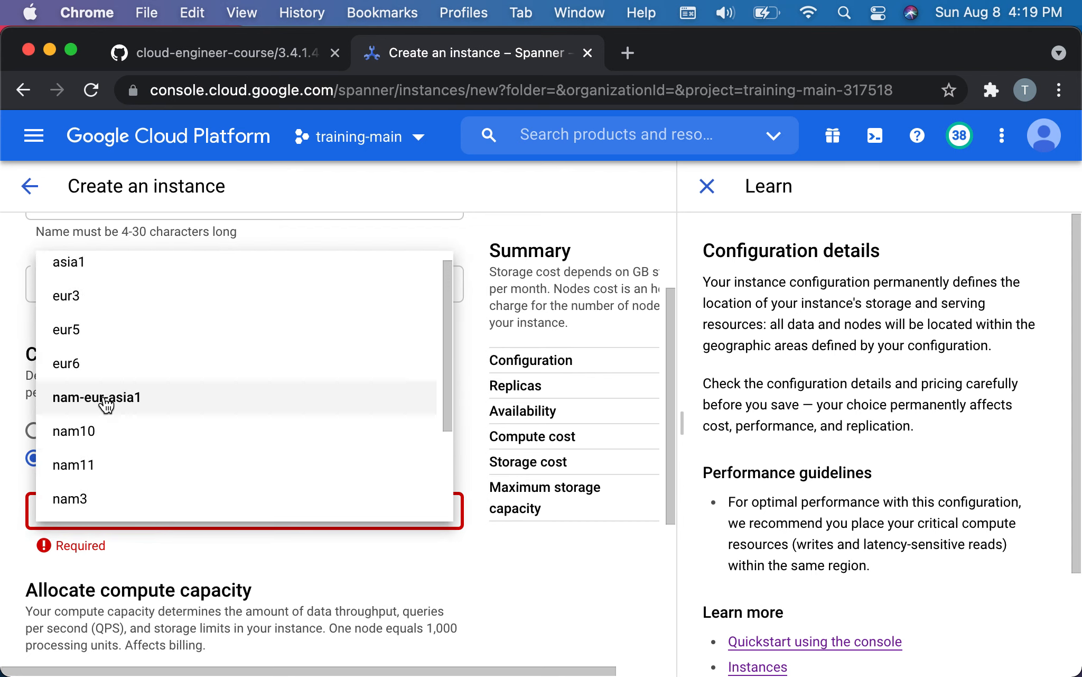
pyautogui.moveTo(69, 410)
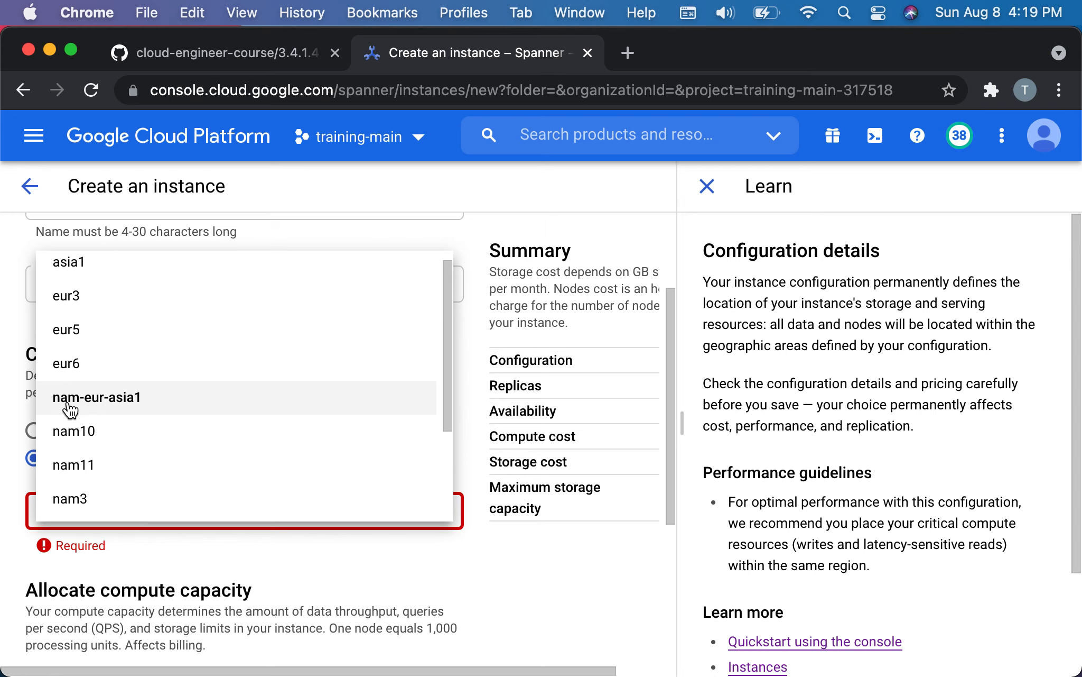
pyautogui.moveTo(102, 410)
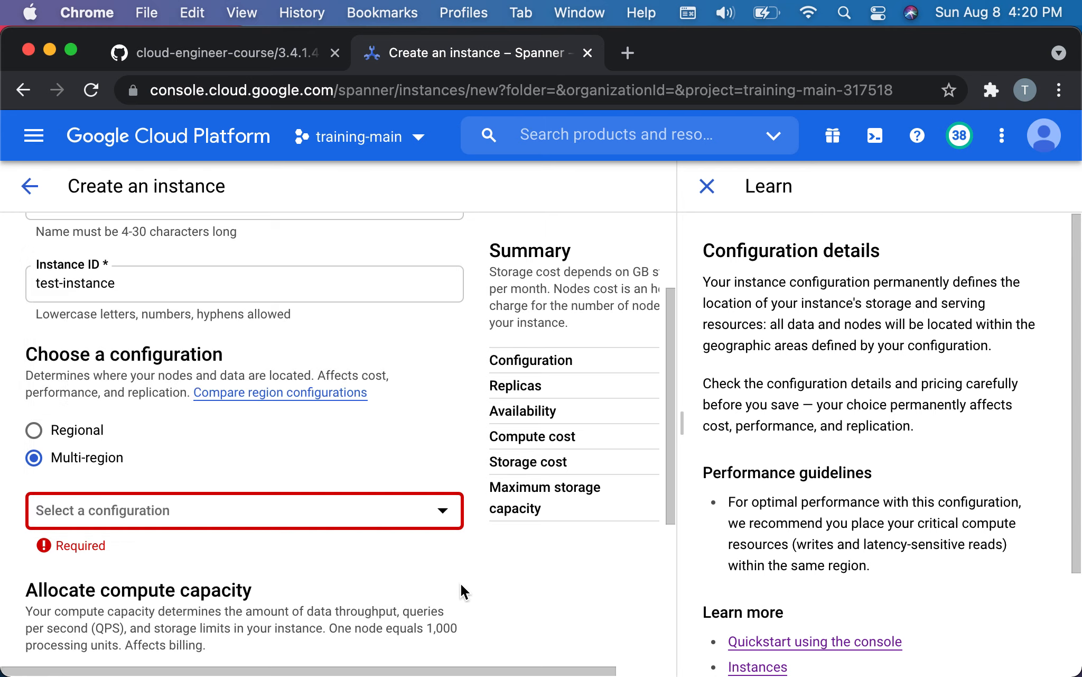
pyautogui.click(244, 510)
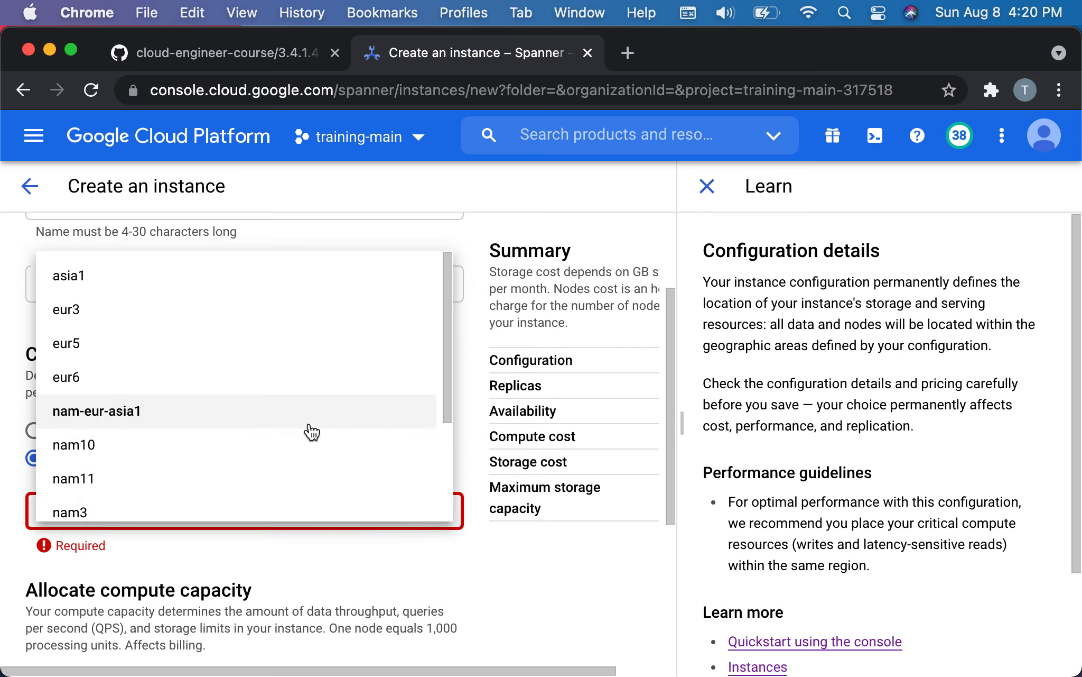
pyautogui.scroll(-3)
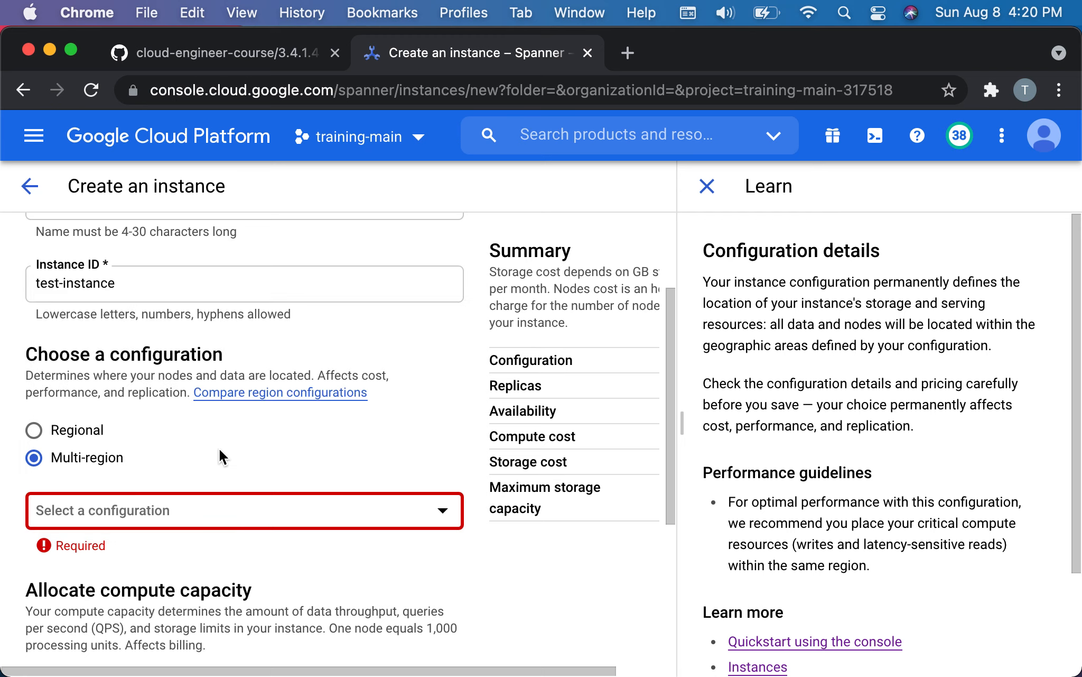
pyautogui.click(33, 429)
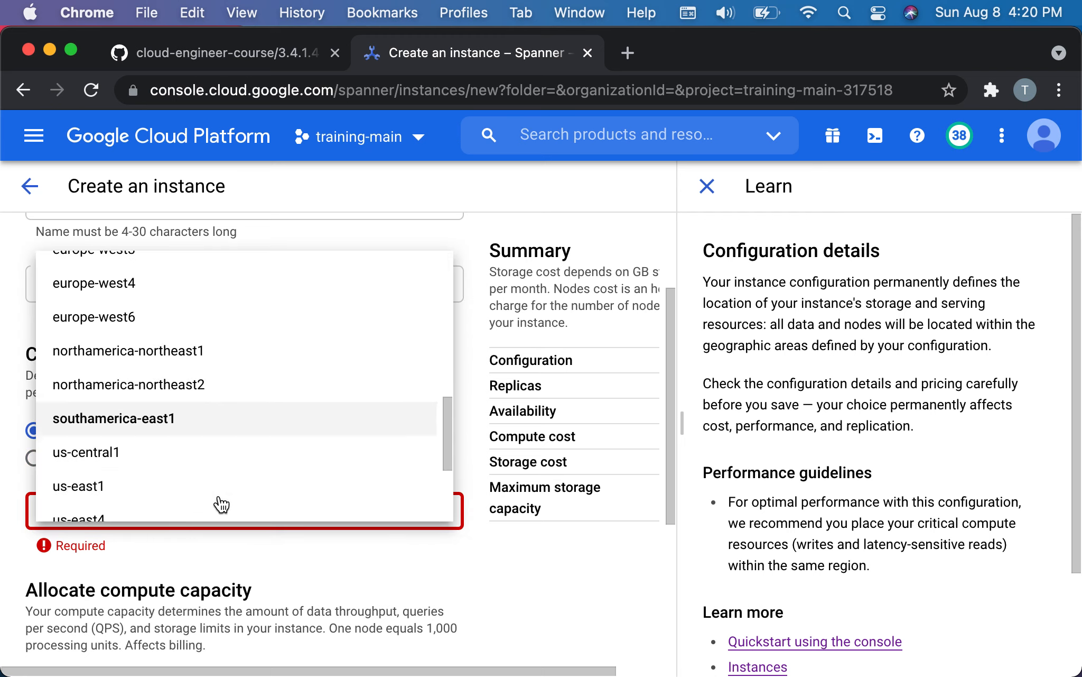
pyautogui.click(85, 451)
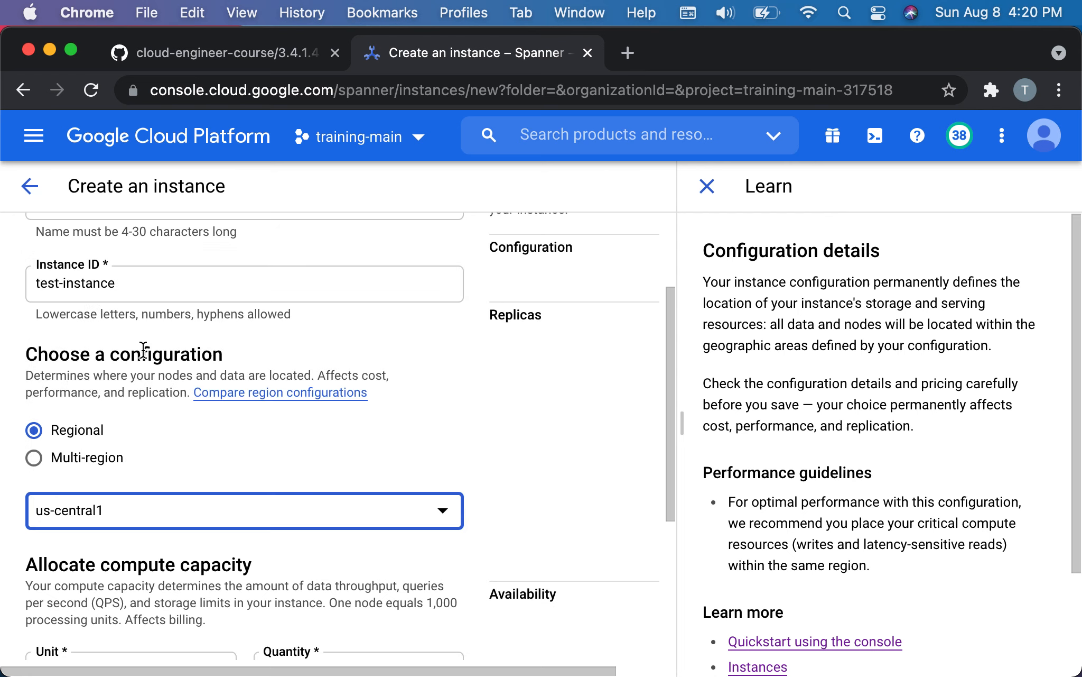
pyautogui.moveTo(65, 354)
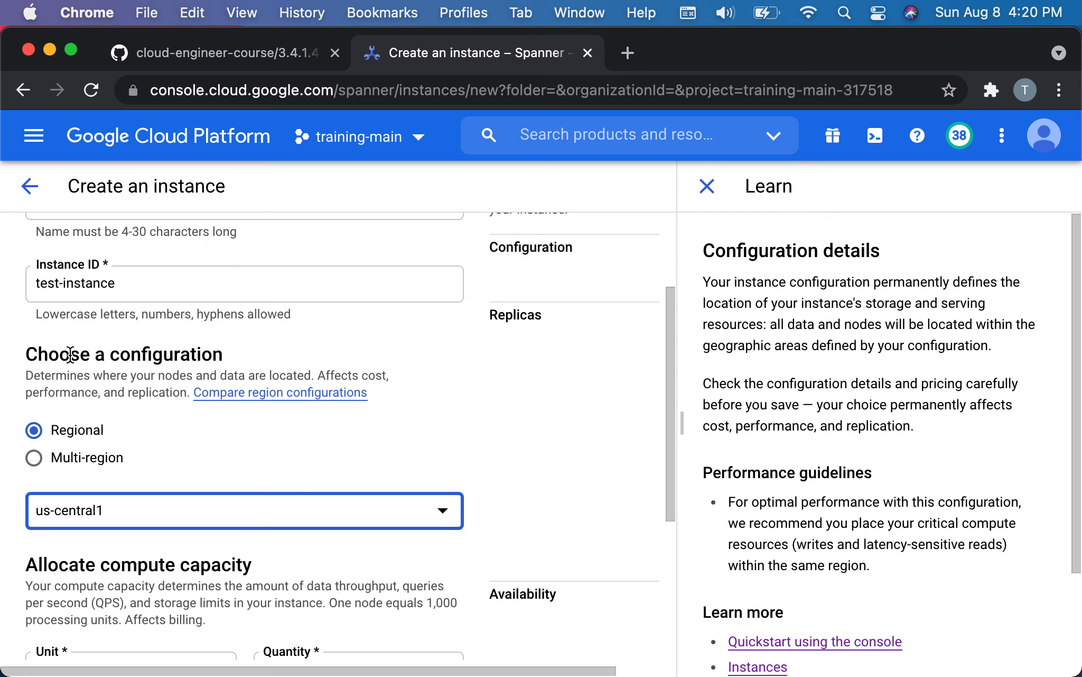
# Set the quantity to 1000 processing units and create the instance.
pyautogui.scroll(-3)
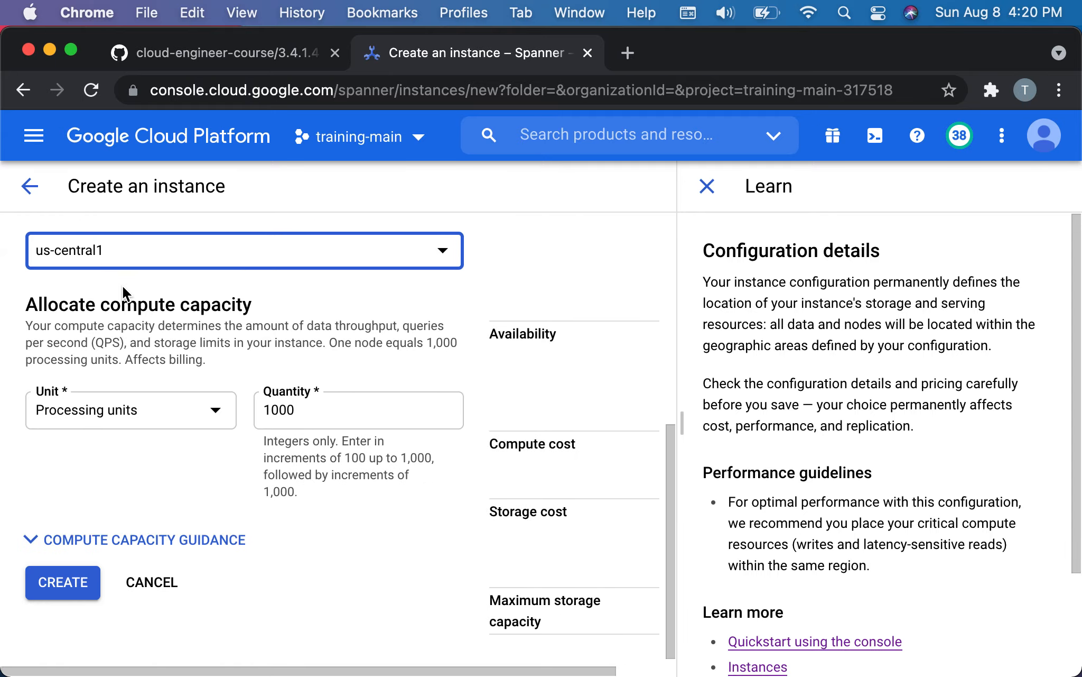
pyautogui.moveTo(115, 399)
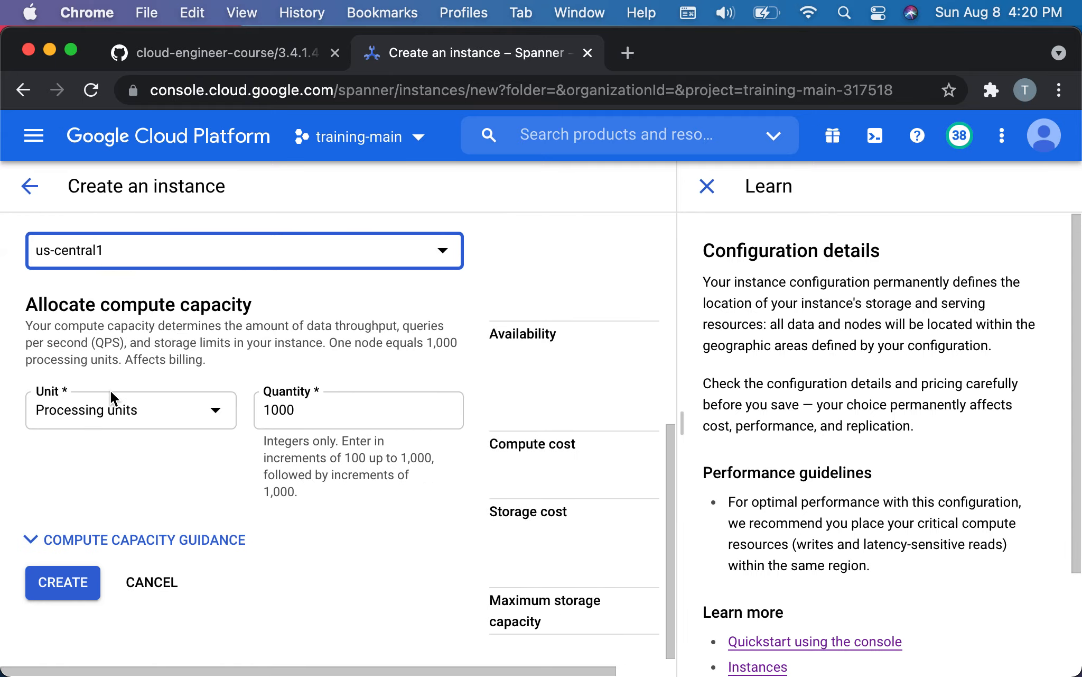
pyautogui.moveTo(102, 411)
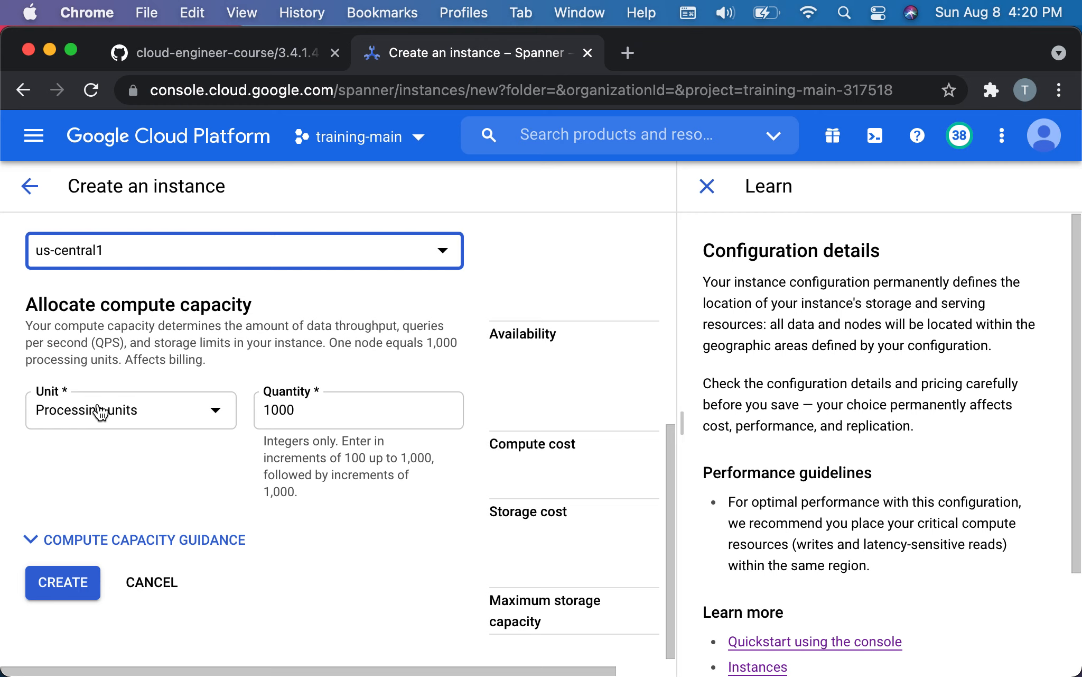
pyautogui.moveTo(380, 367)
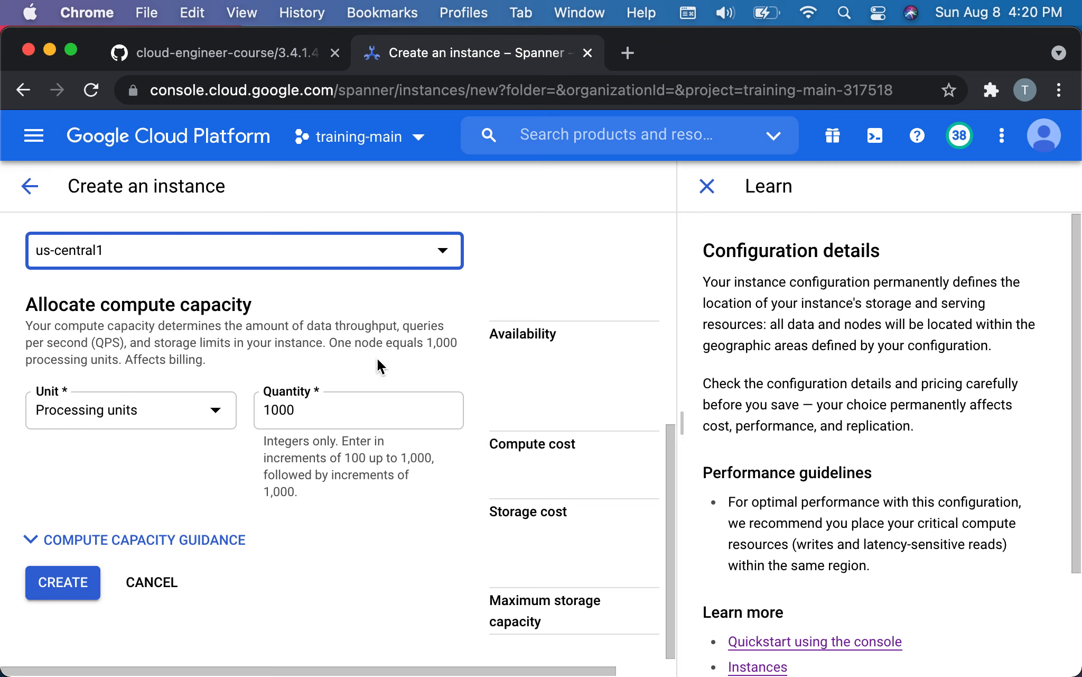
pyautogui.moveTo(293, 419)
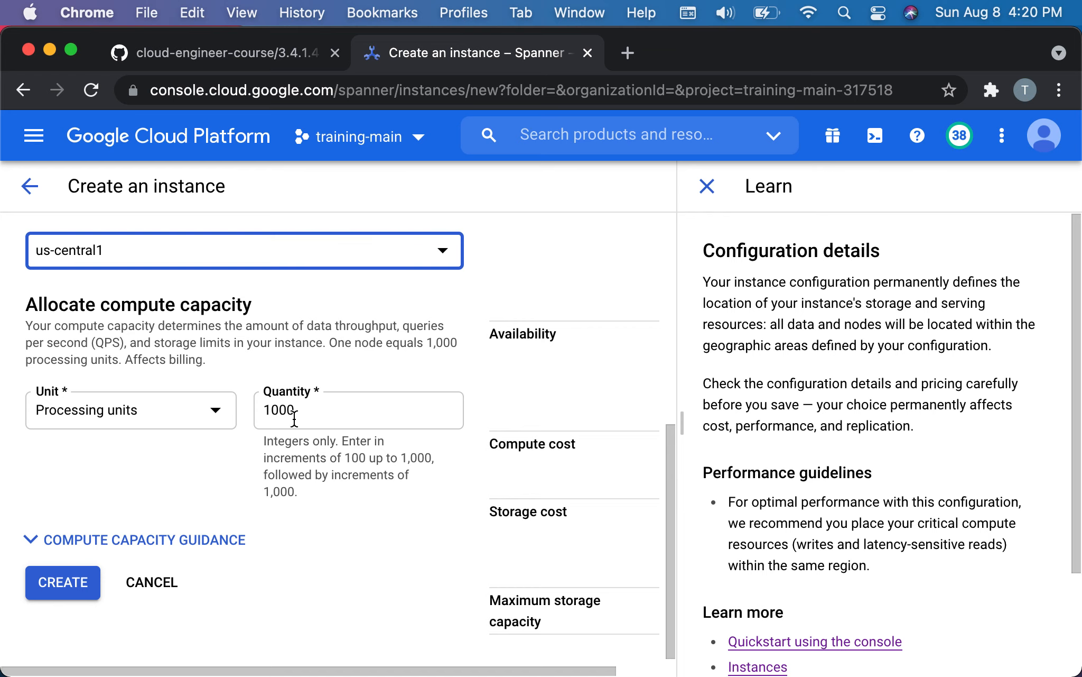
pyautogui.click(706, 186)
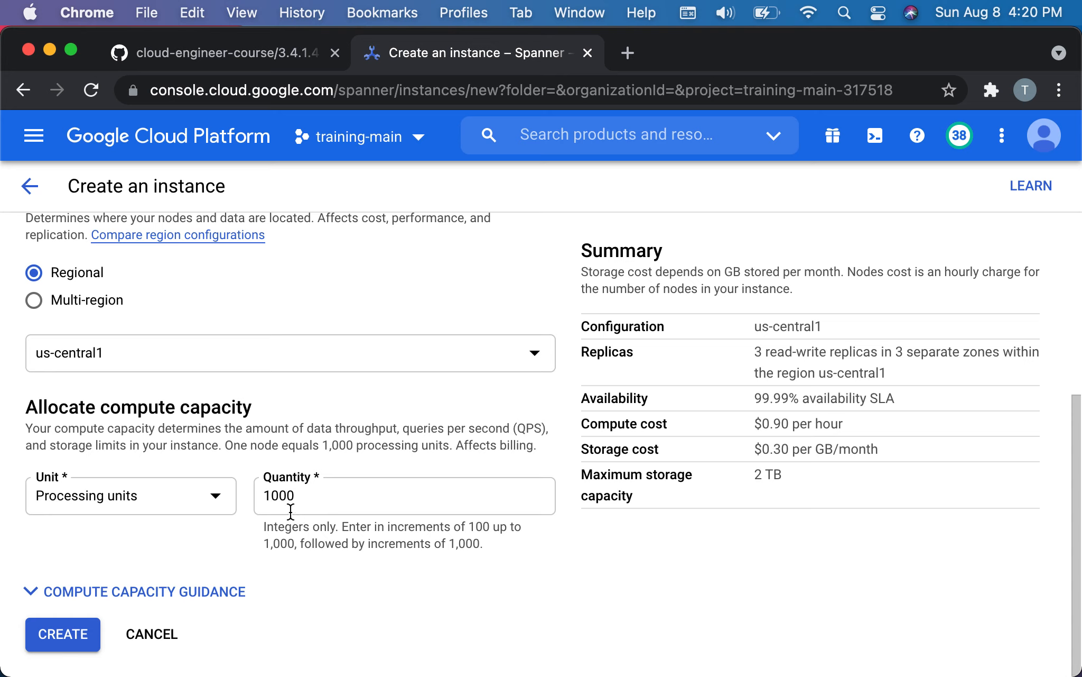
pyautogui.moveTo(373, 439)
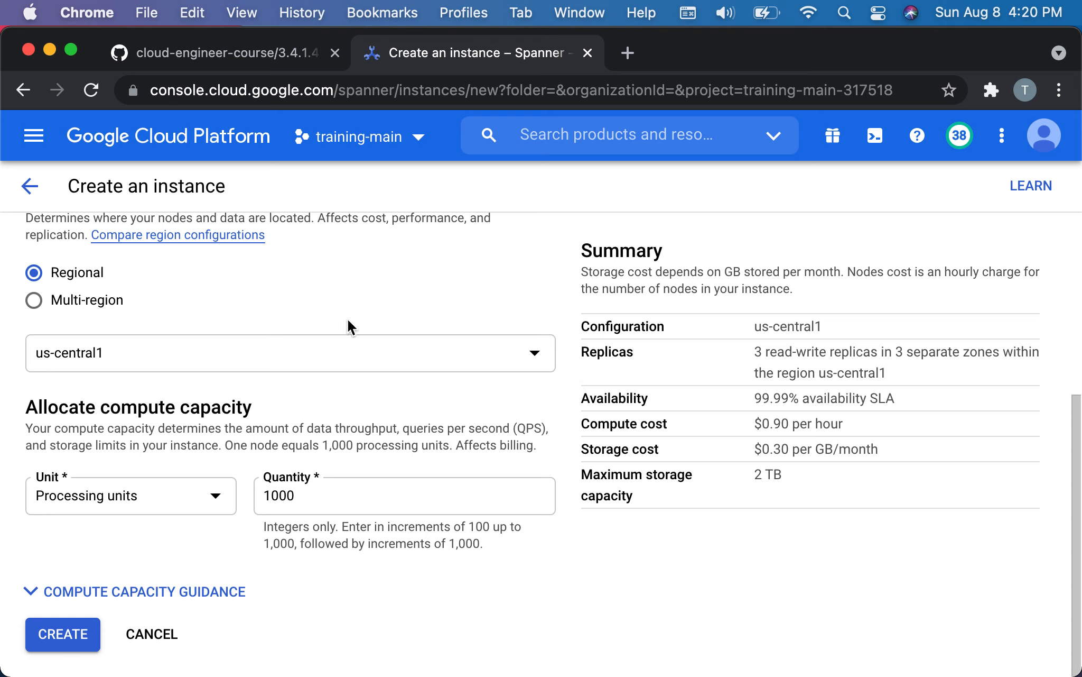
pyautogui.moveTo(769, 368)
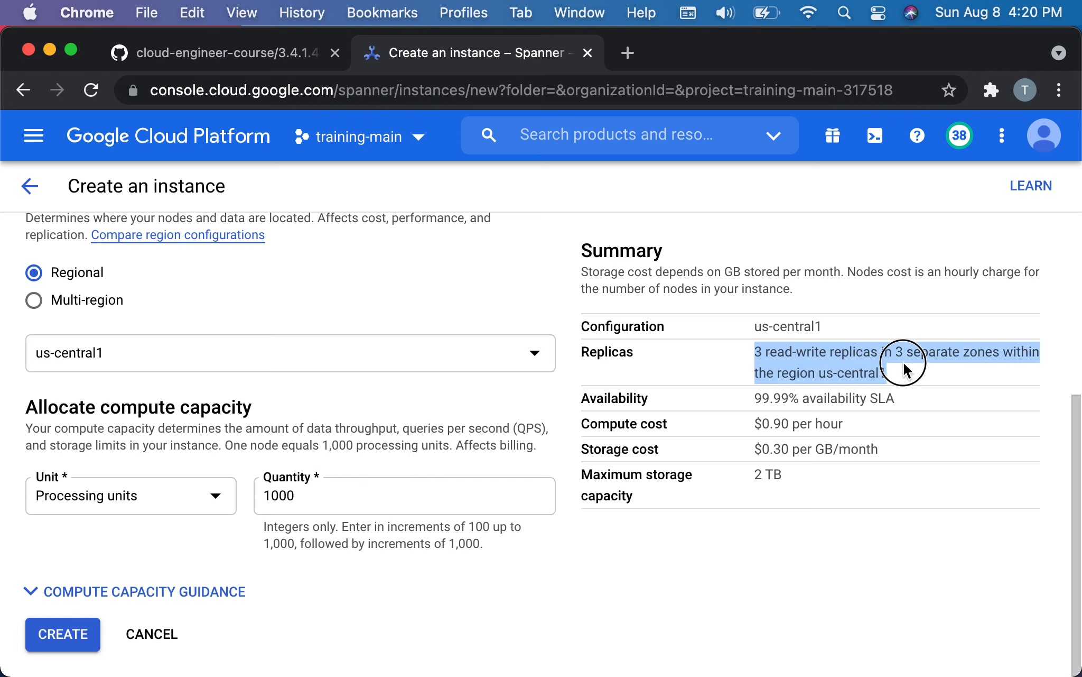
pyautogui.moveTo(898, 370)
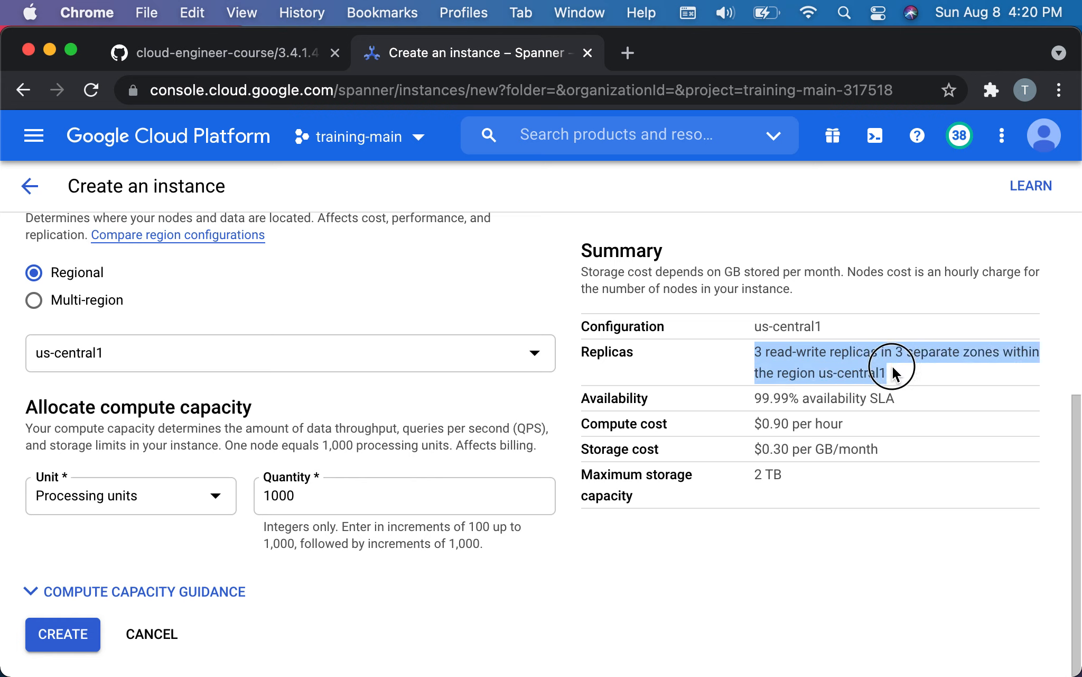
pyautogui.moveTo(877, 375)
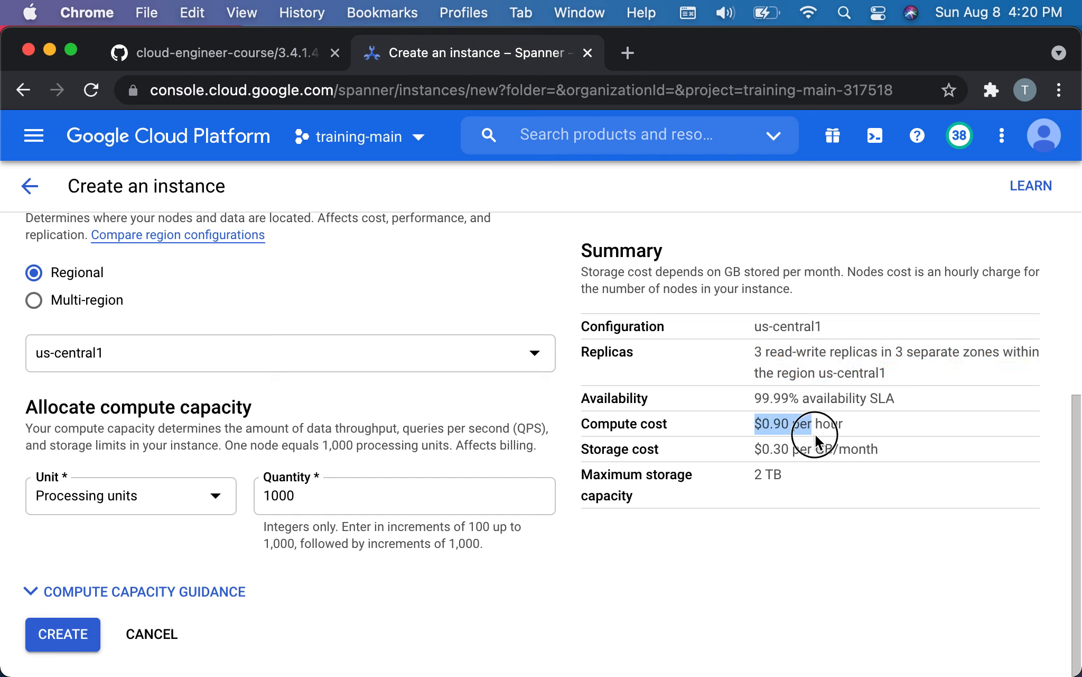
pyautogui.moveTo(847, 432)
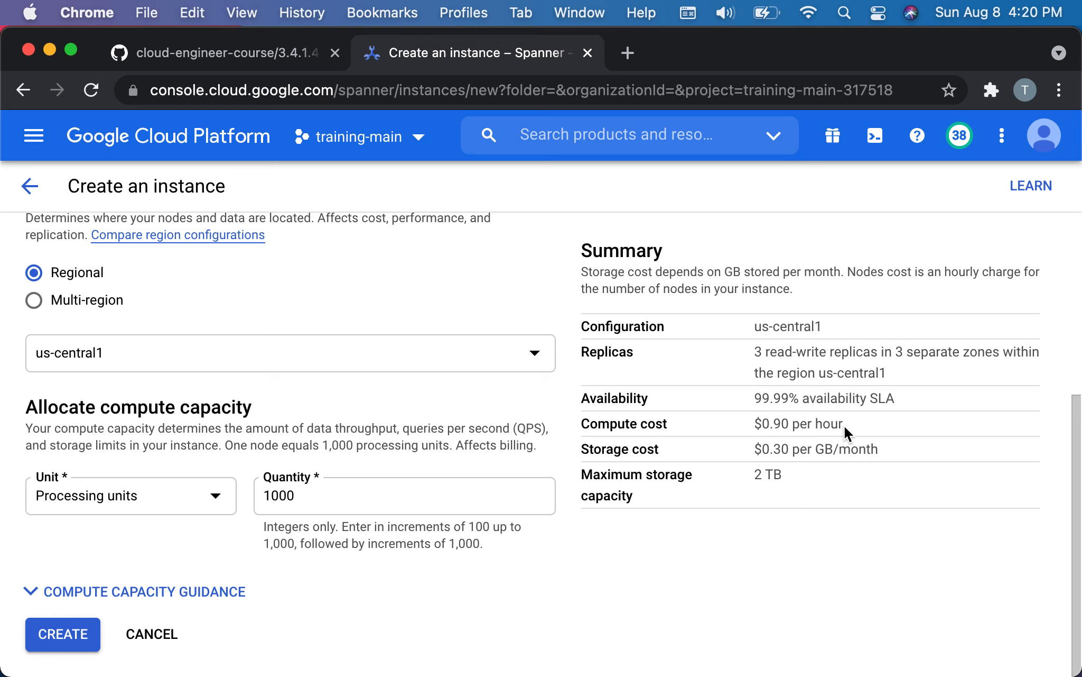
pyautogui.scroll(3)
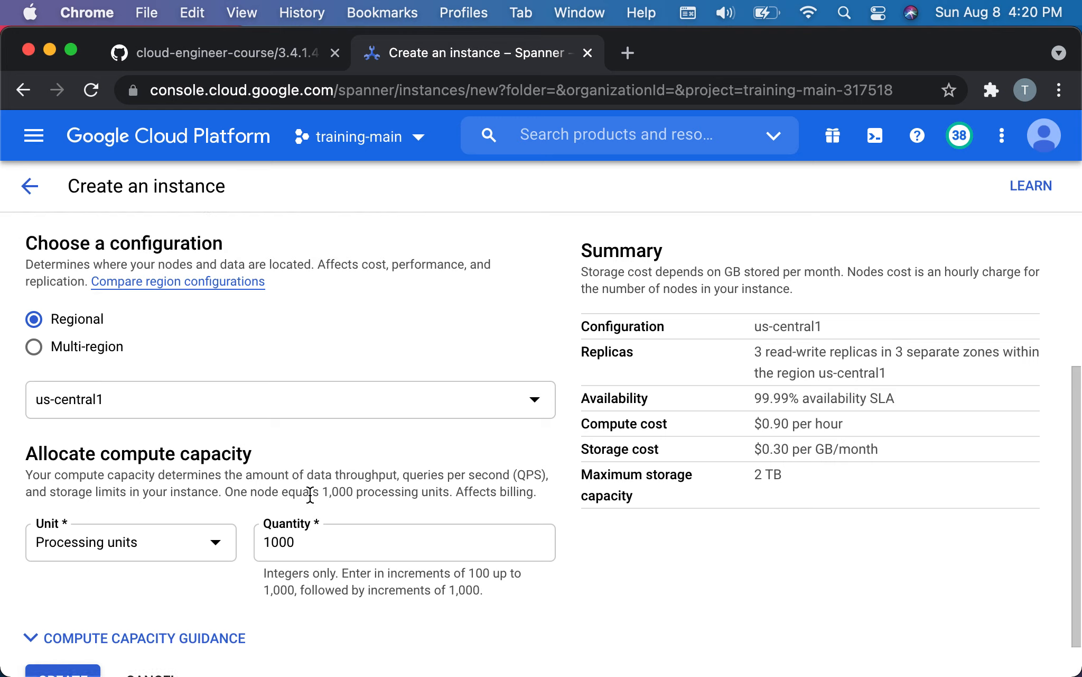
pyautogui.click(61, 674)
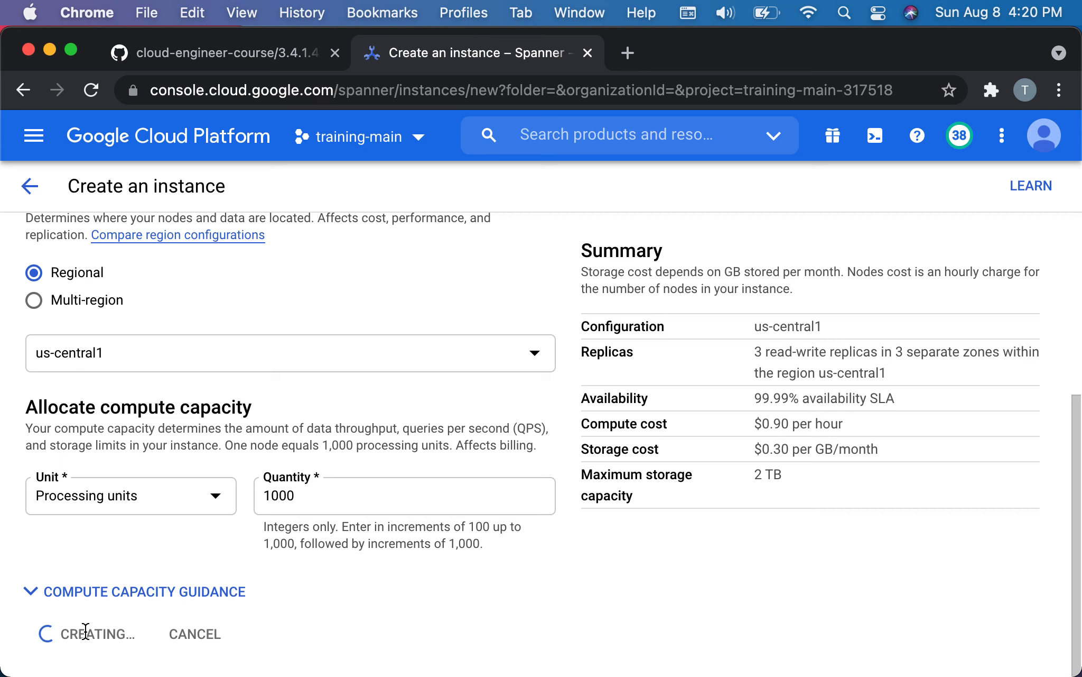
pyautogui.moveTo(143, 278)
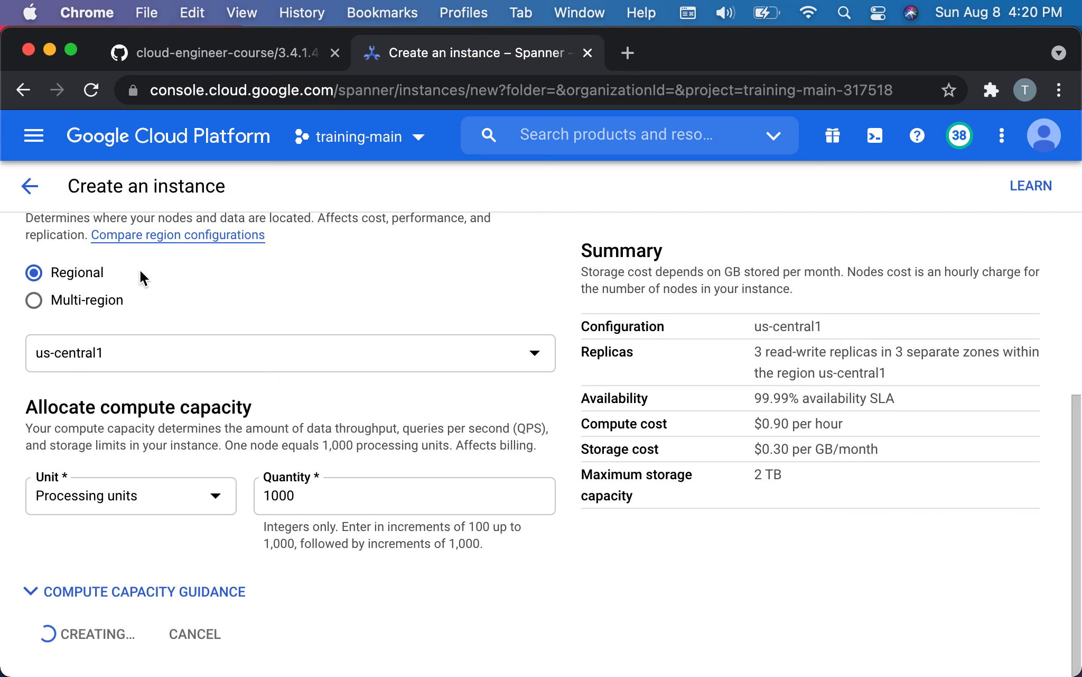
# Scroll the GitHub README to the pricing sidebar and highlight the $0.0826 per-vCPU rate.
pyautogui.click(214, 52)
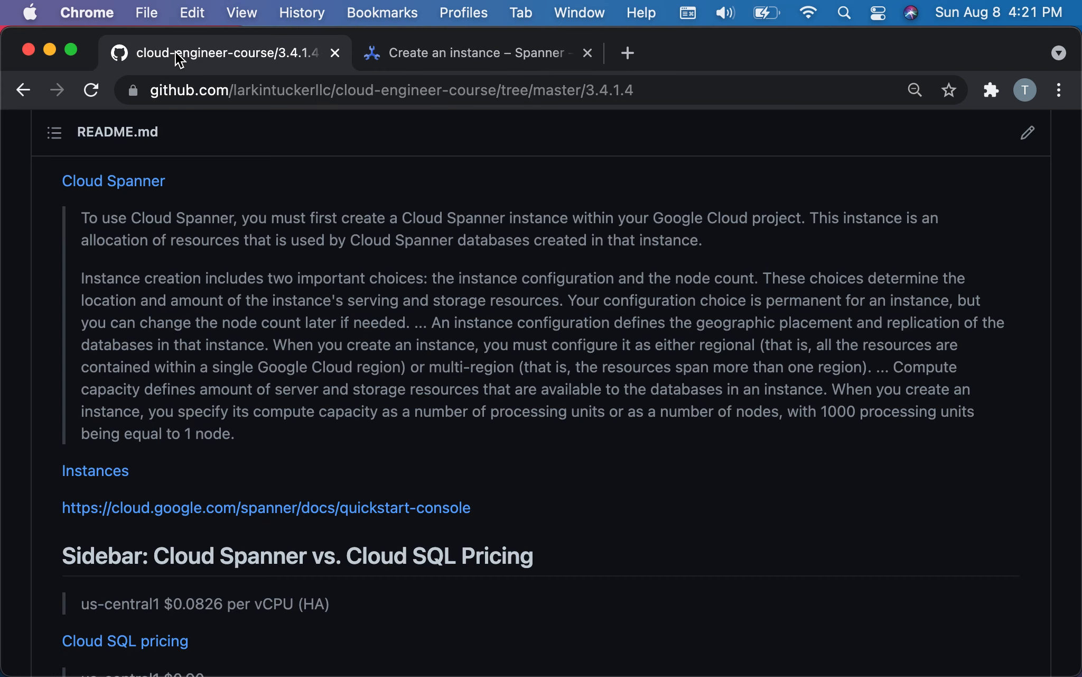
pyautogui.moveTo(368, 399)
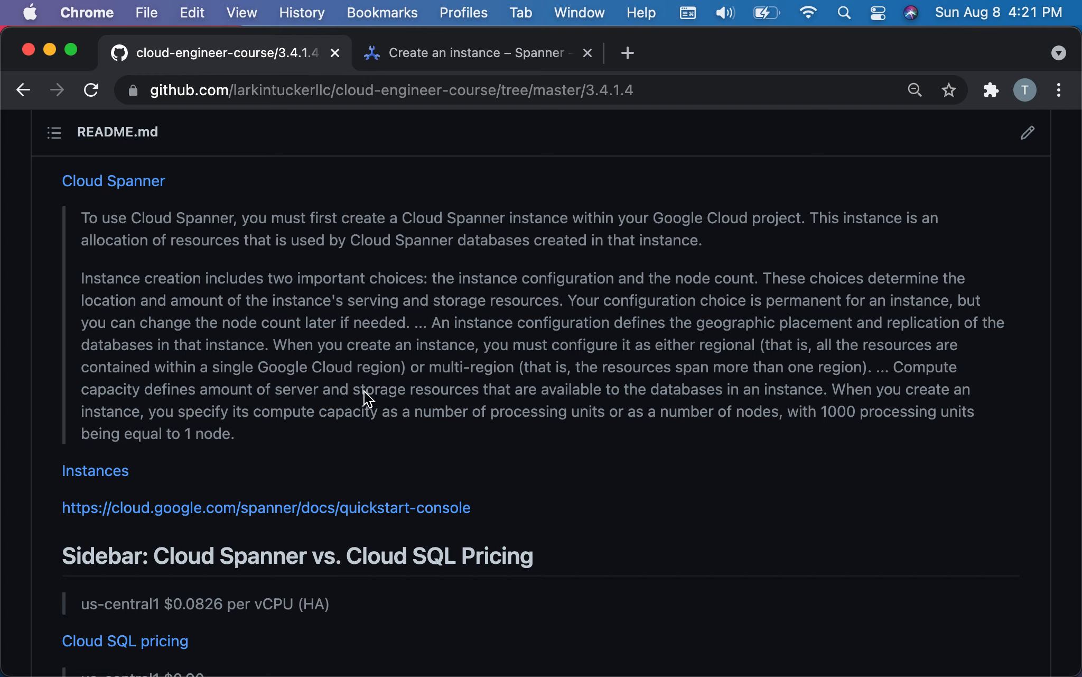
pyautogui.scroll(-3)
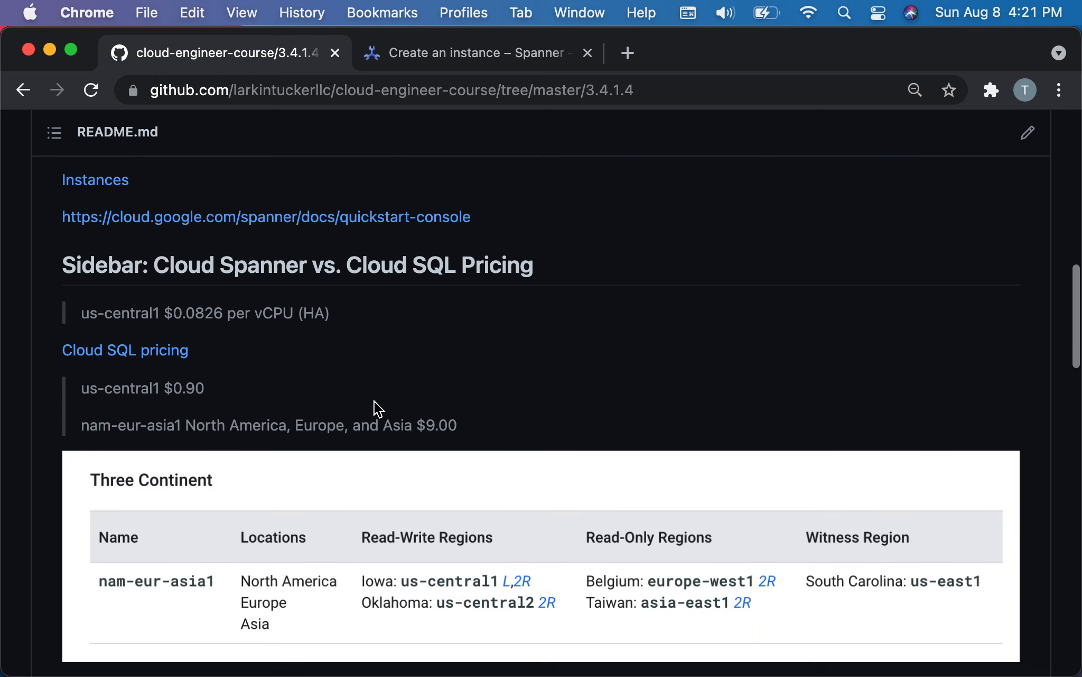
pyautogui.scroll(-3)
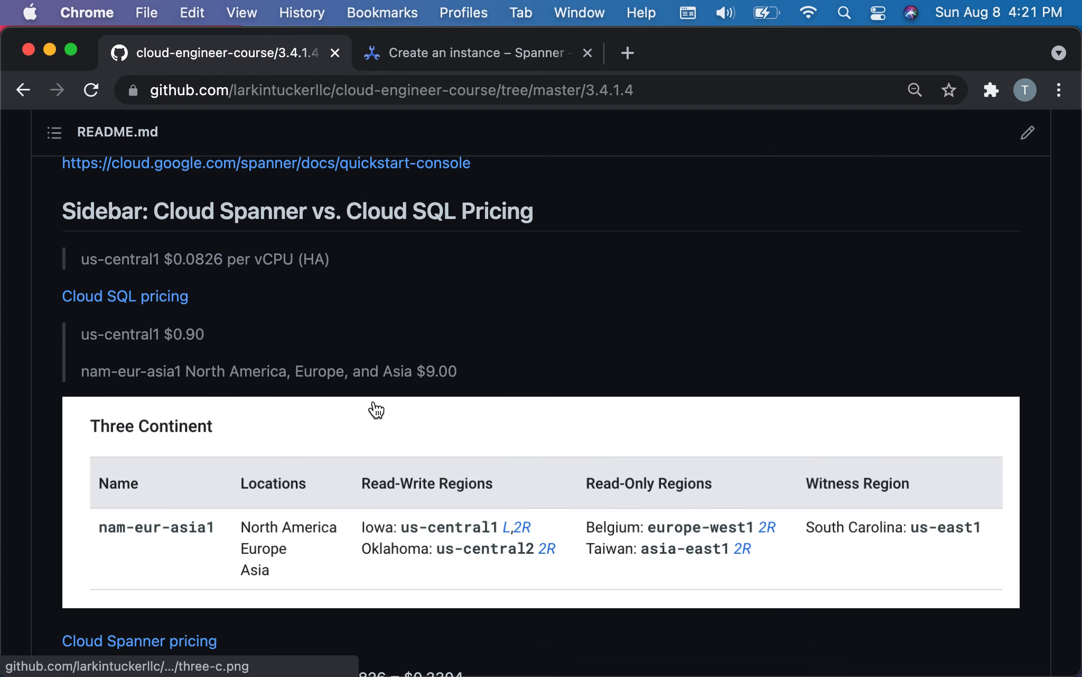
pyautogui.moveTo(228, 286)
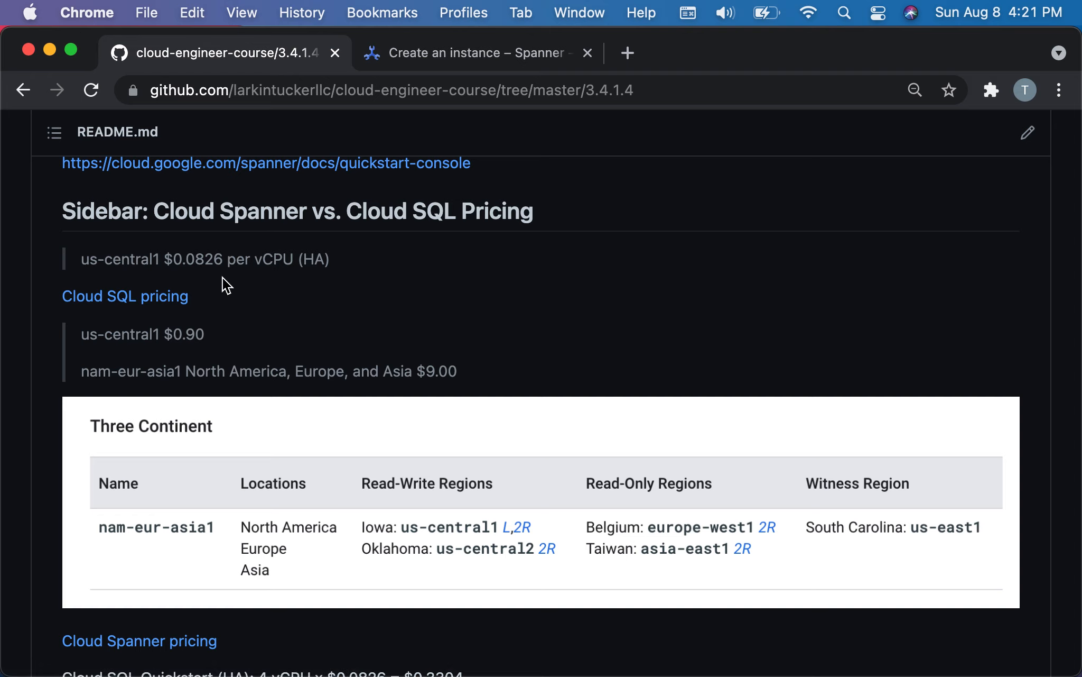
pyautogui.moveTo(125, 296)
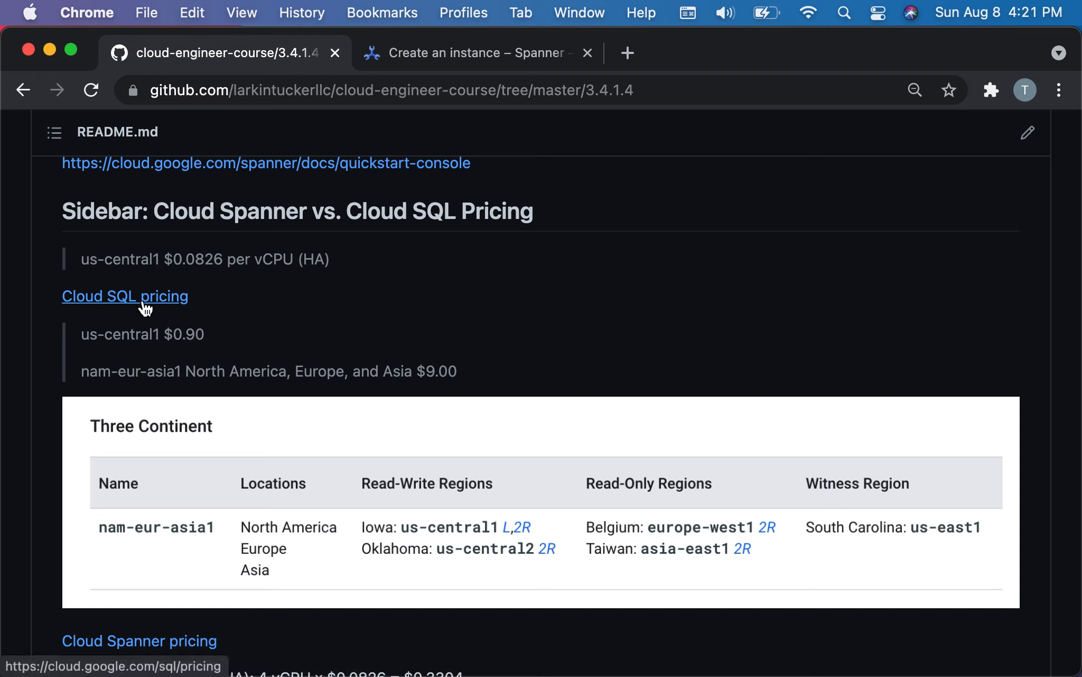
pyautogui.moveTo(167, 275)
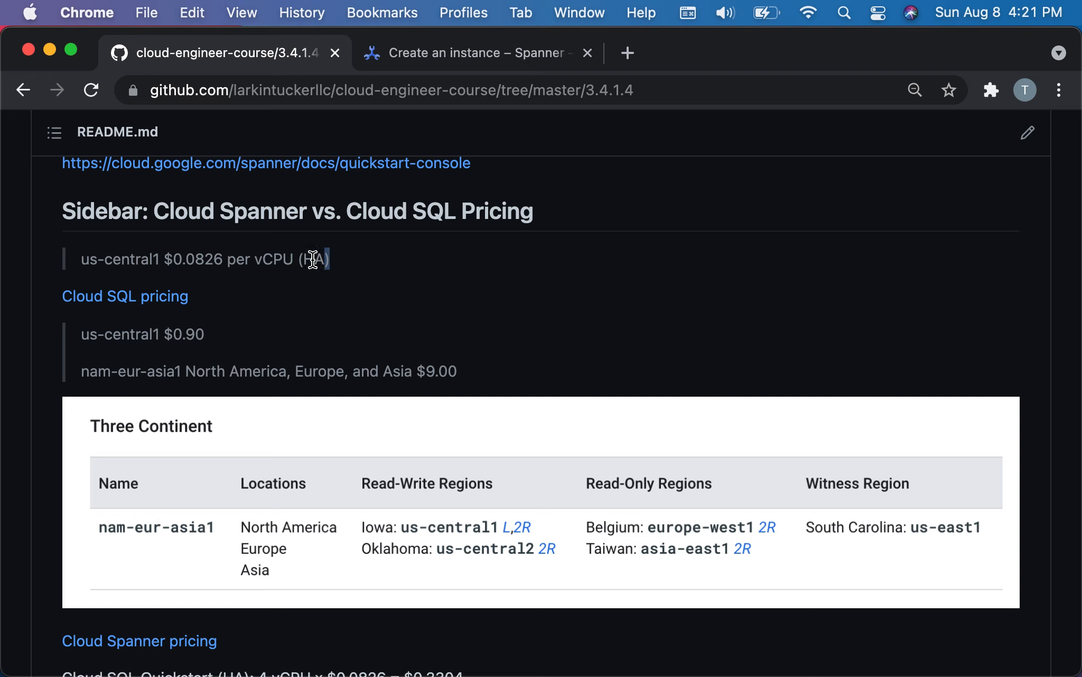
pyautogui.moveTo(205, 259)
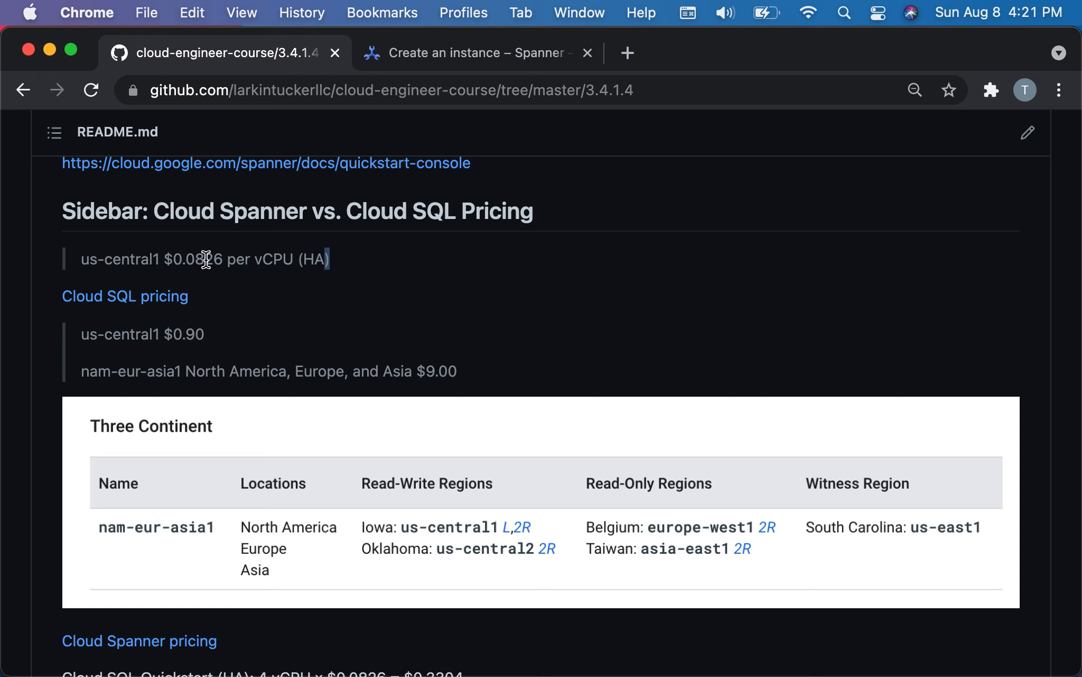
pyautogui.doubleClick(200, 259)
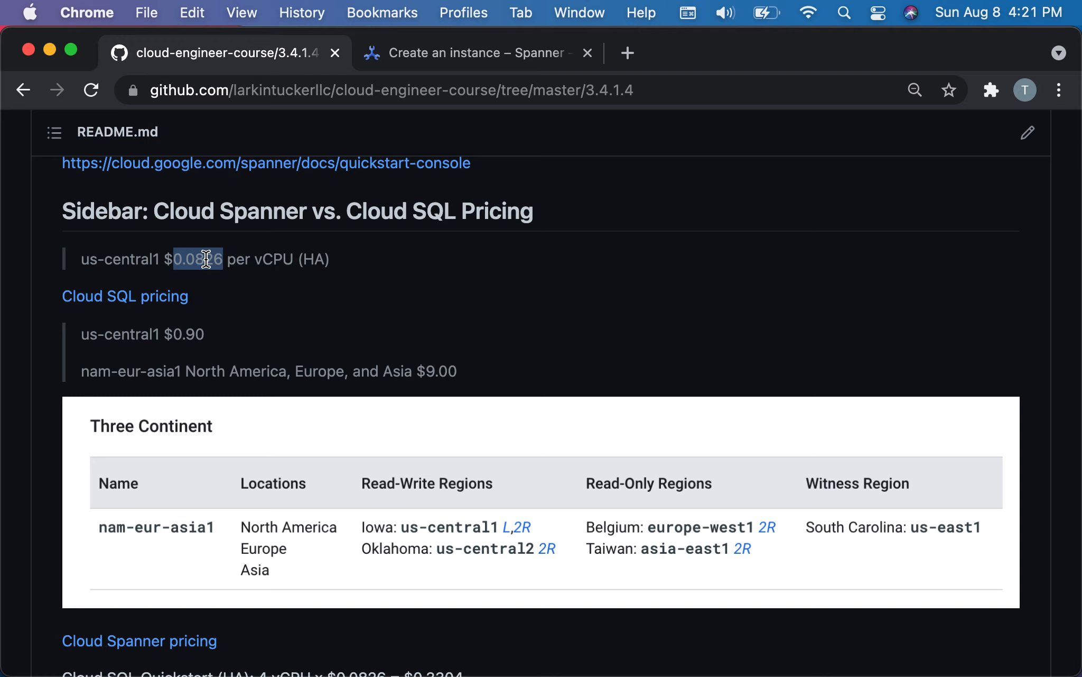
pyautogui.scroll(-3)
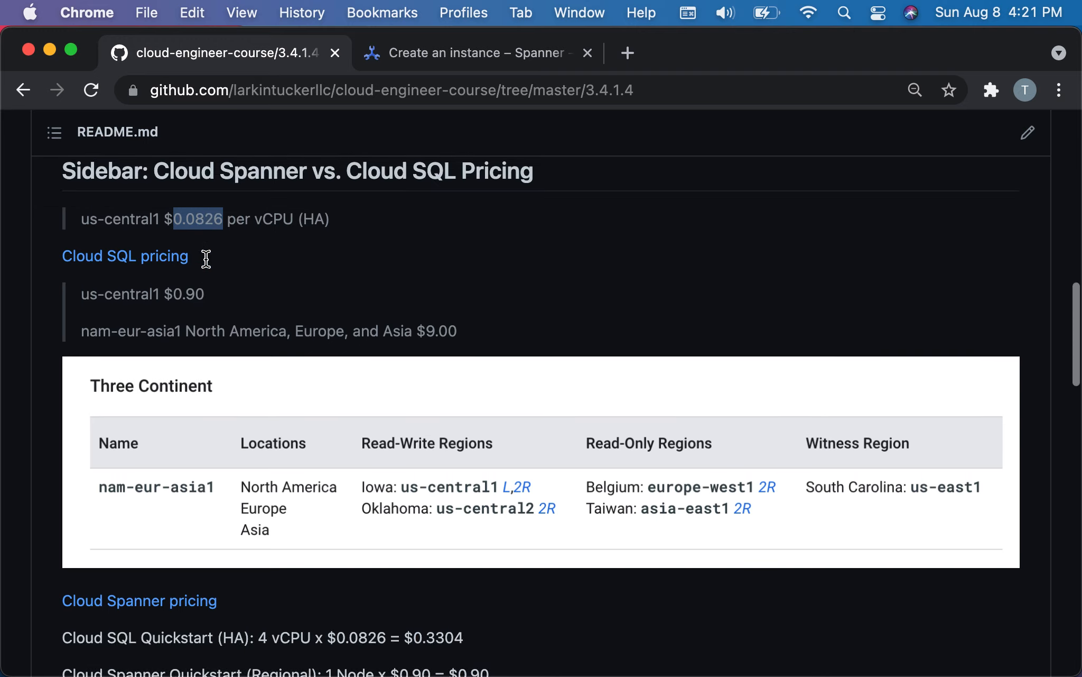
pyautogui.moveTo(247, 226)
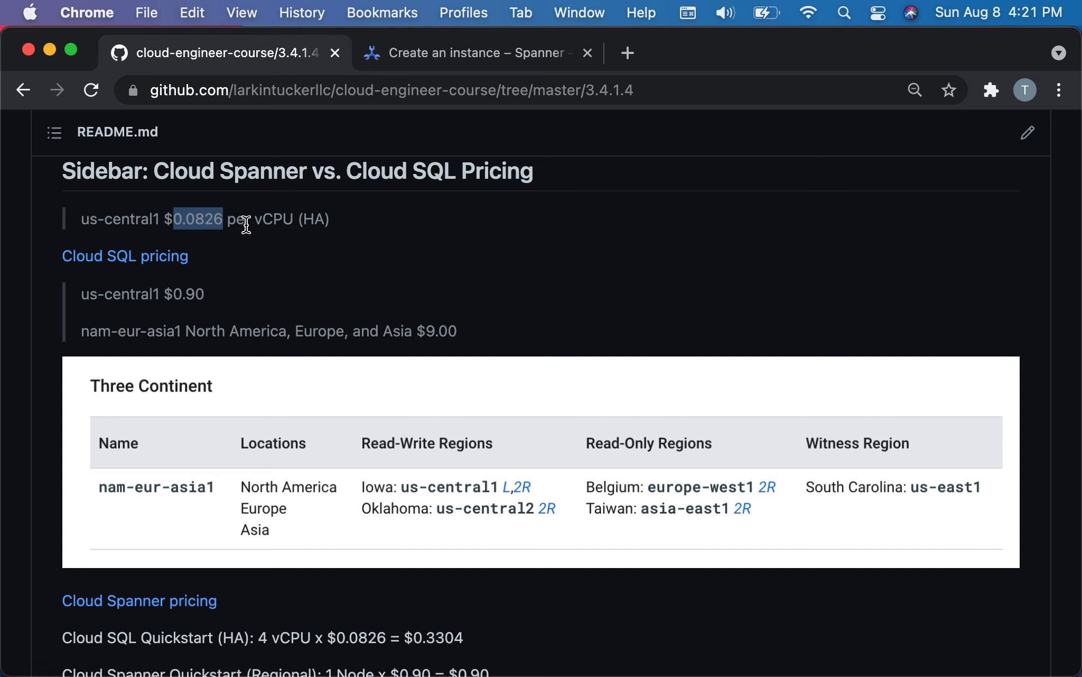
pyautogui.scroll(-3)
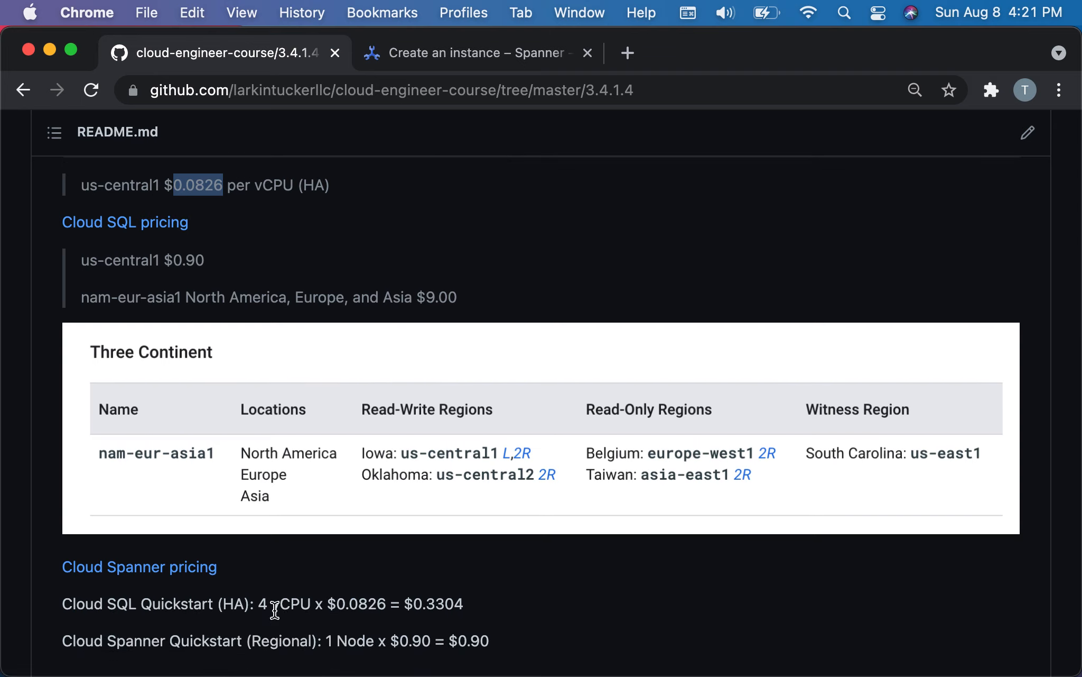
pyautogui.doubleClick(289, 604)
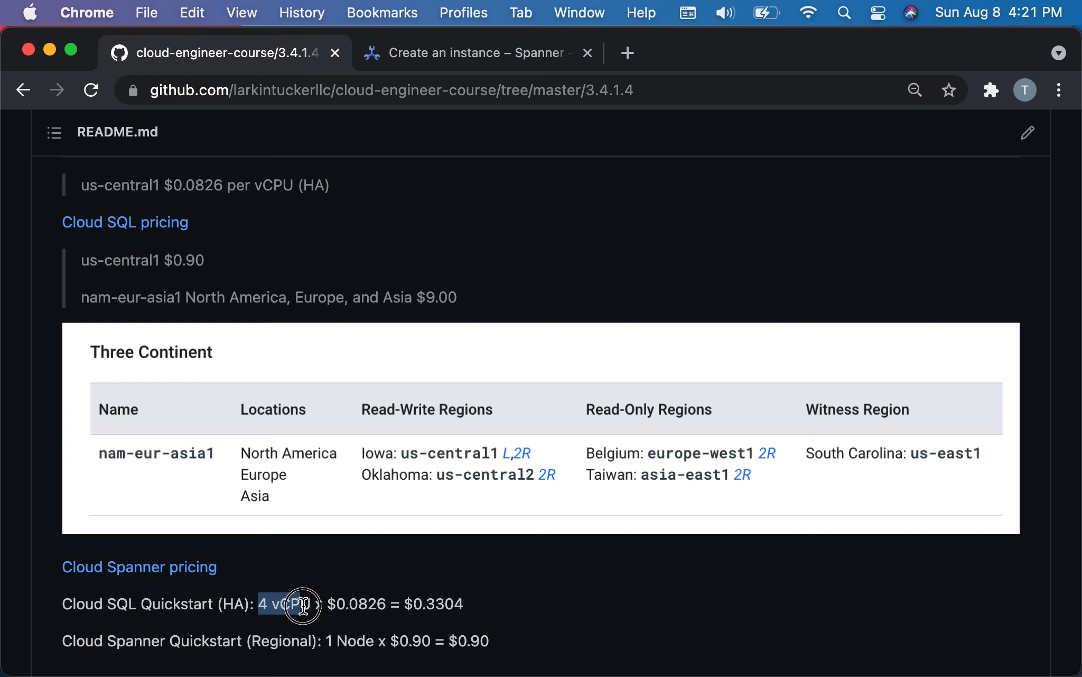
pyautogui.moveTo(351, 608)
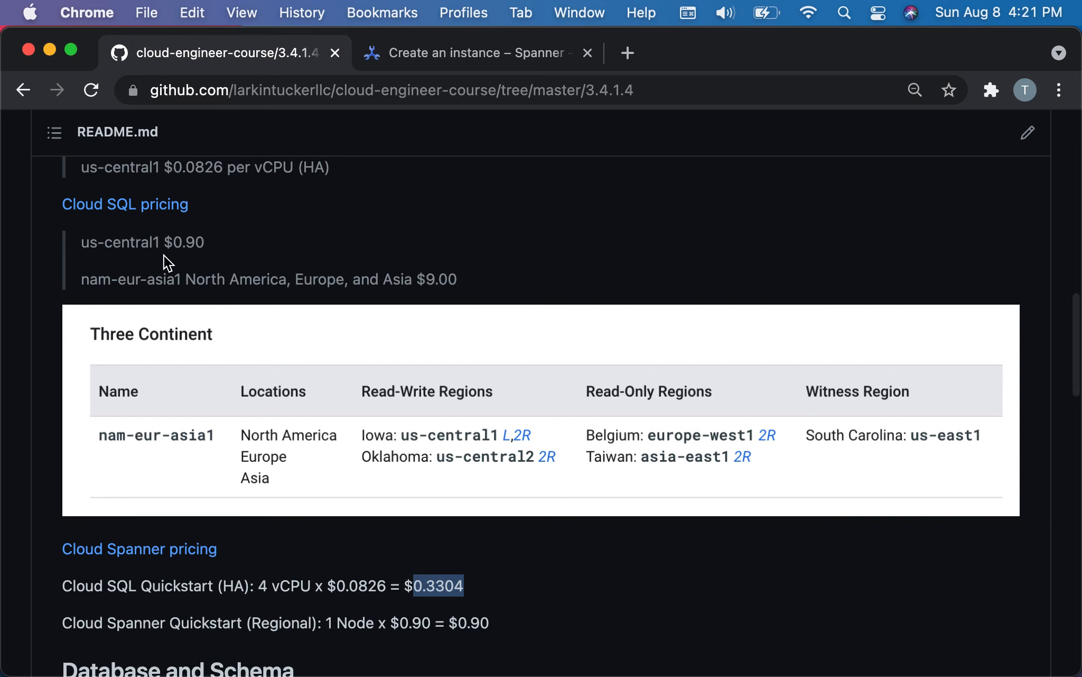
pyautogui.moveTo(231, 249)
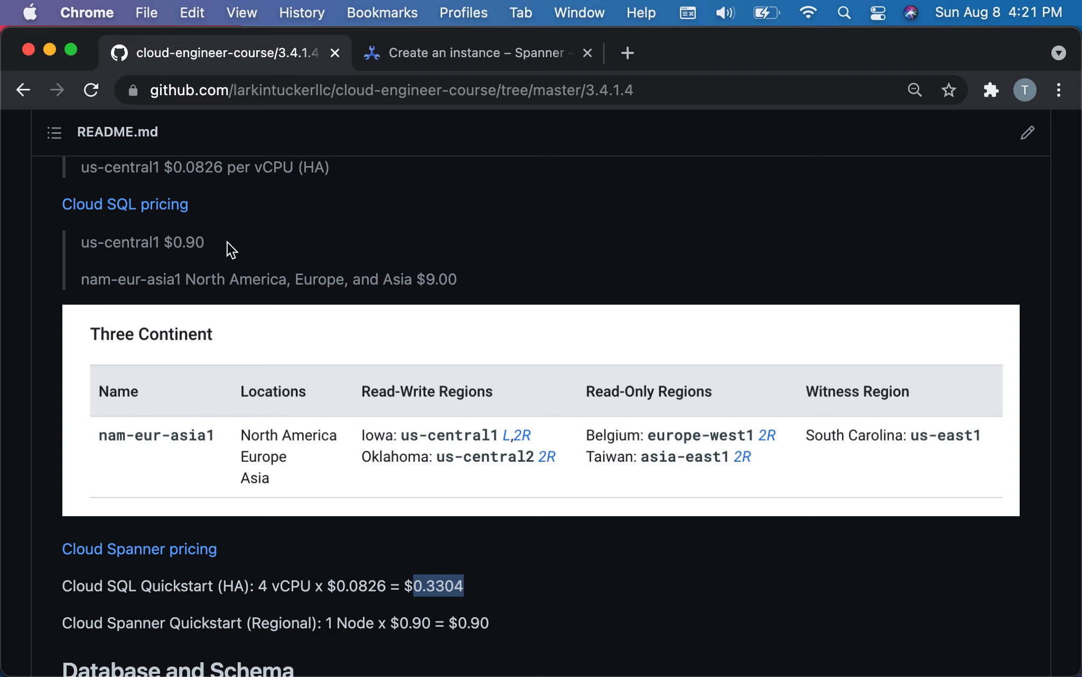
pyautogui.tripleClick(142, 242)
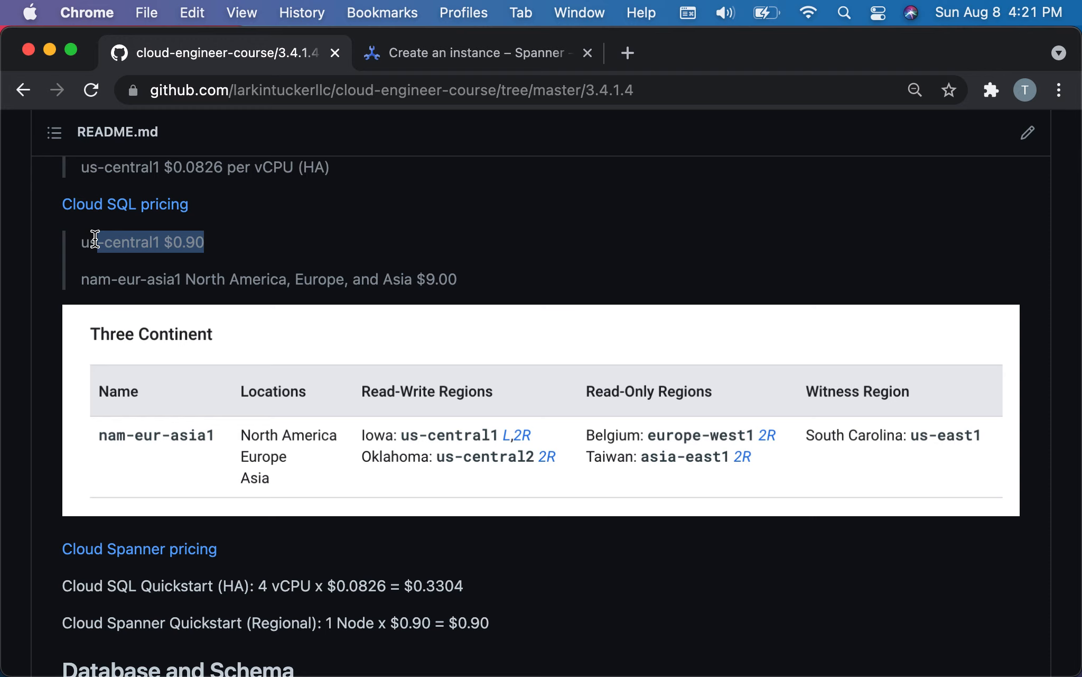
pyautogui.moveTo(121, 269)
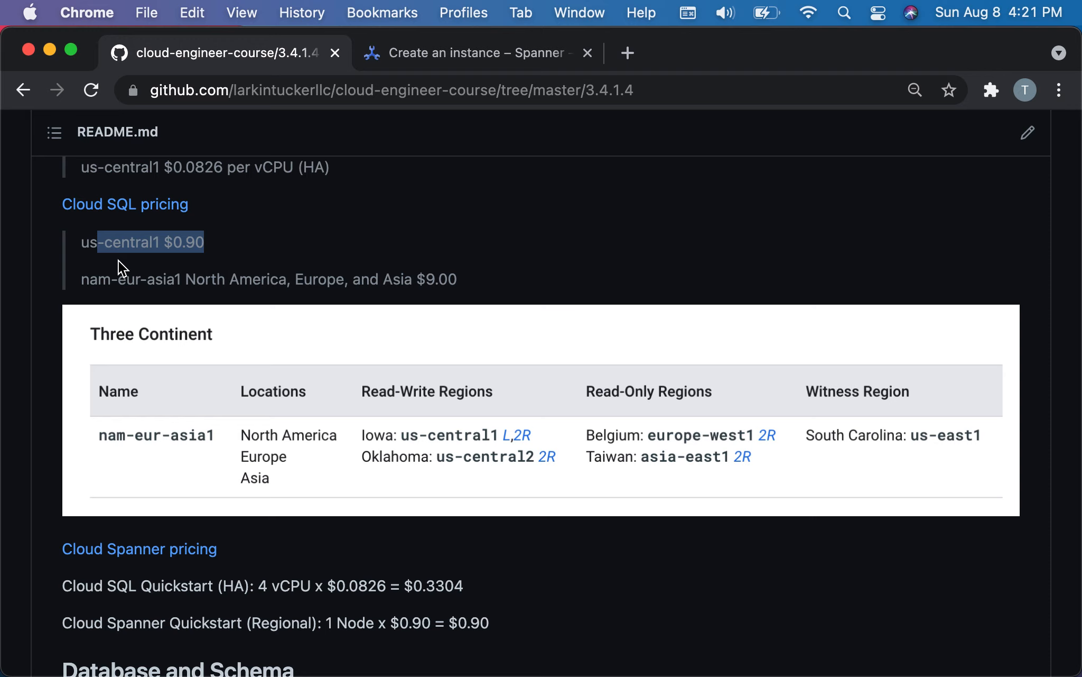
pyautogui.moveTo(199, 246)
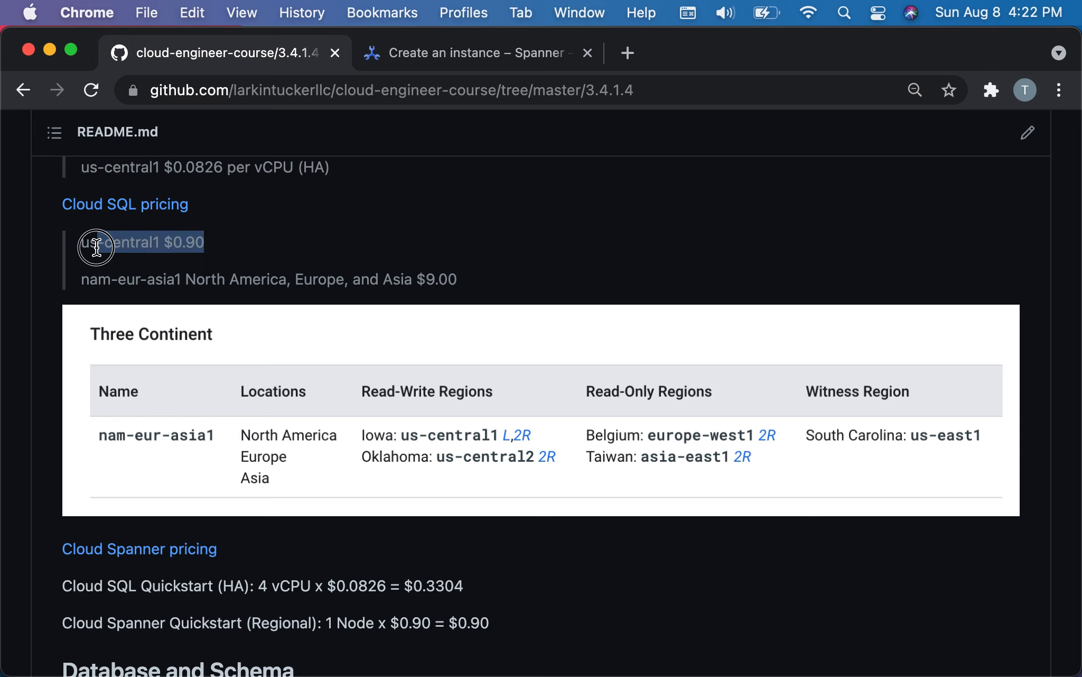
# Highlight the us-central1 $0.90 Spanner rate and scroll up to the Sidebar heading.
pyautogui.scroll(3)
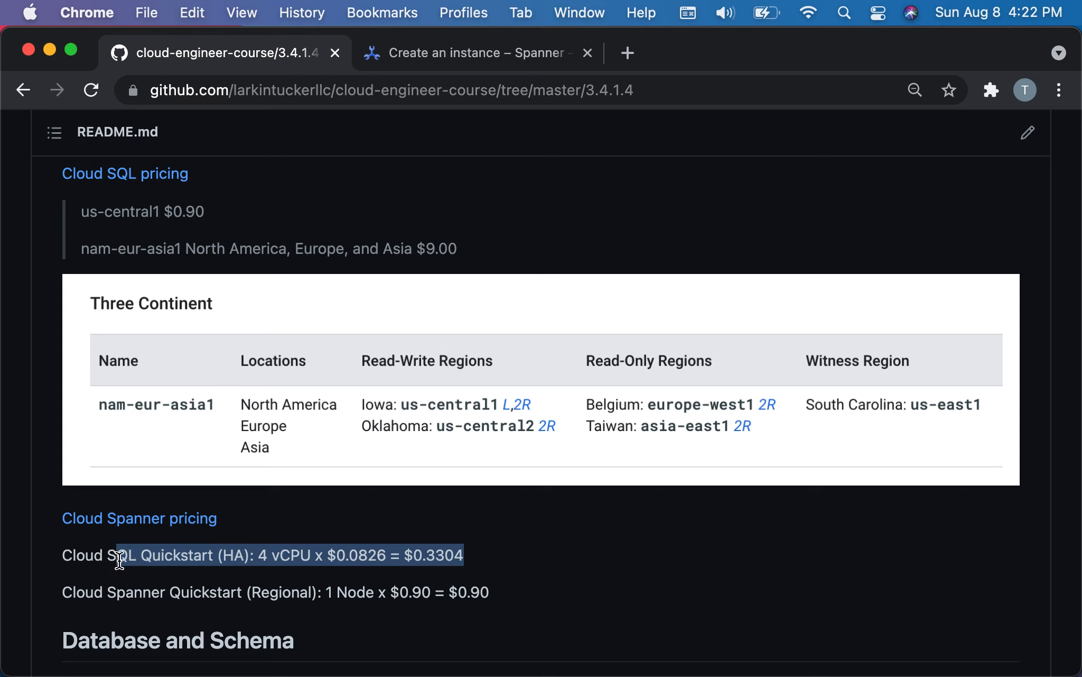
pyautogui.moveTo(222, 217)
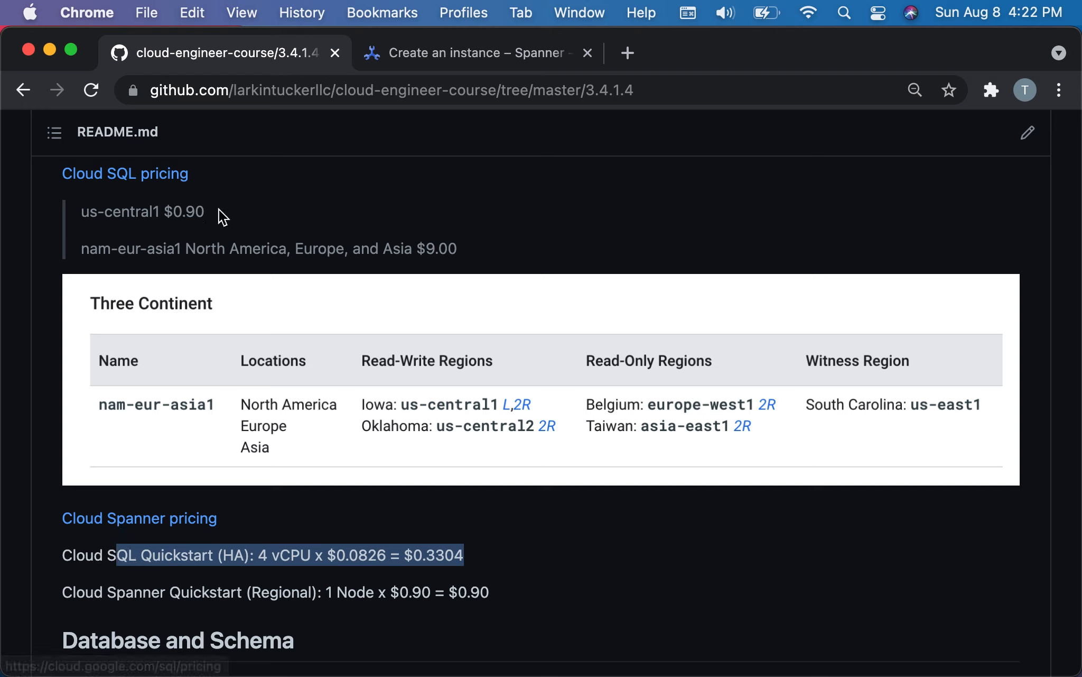
pyautogui.doubleClick(142, 212)
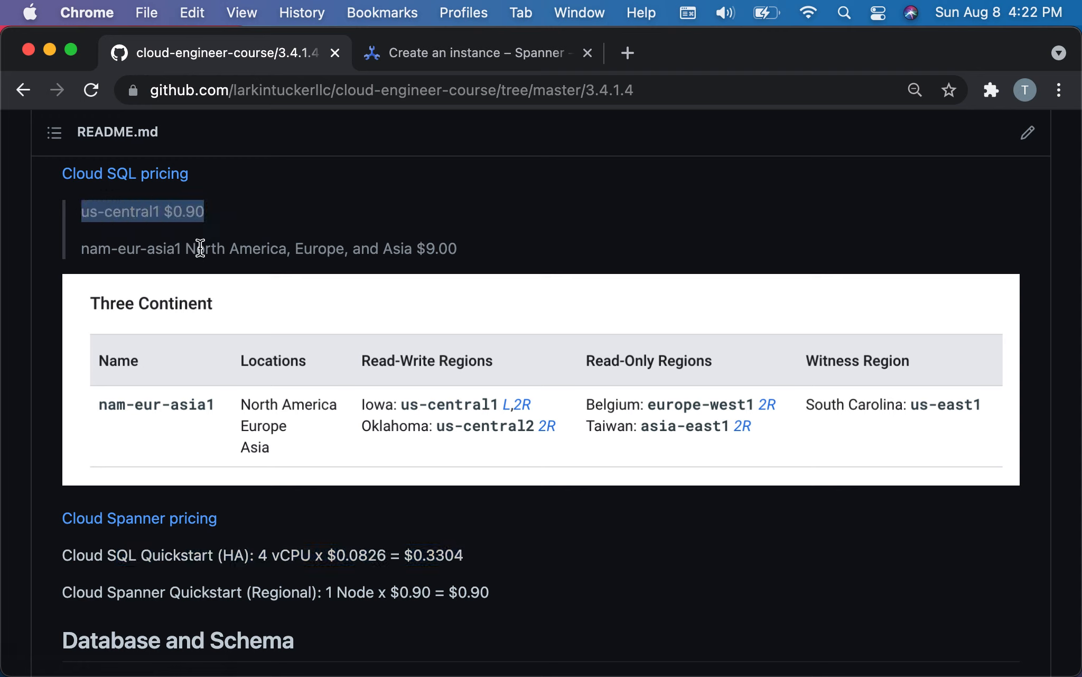
pyautogui.moveTo(95, 251)
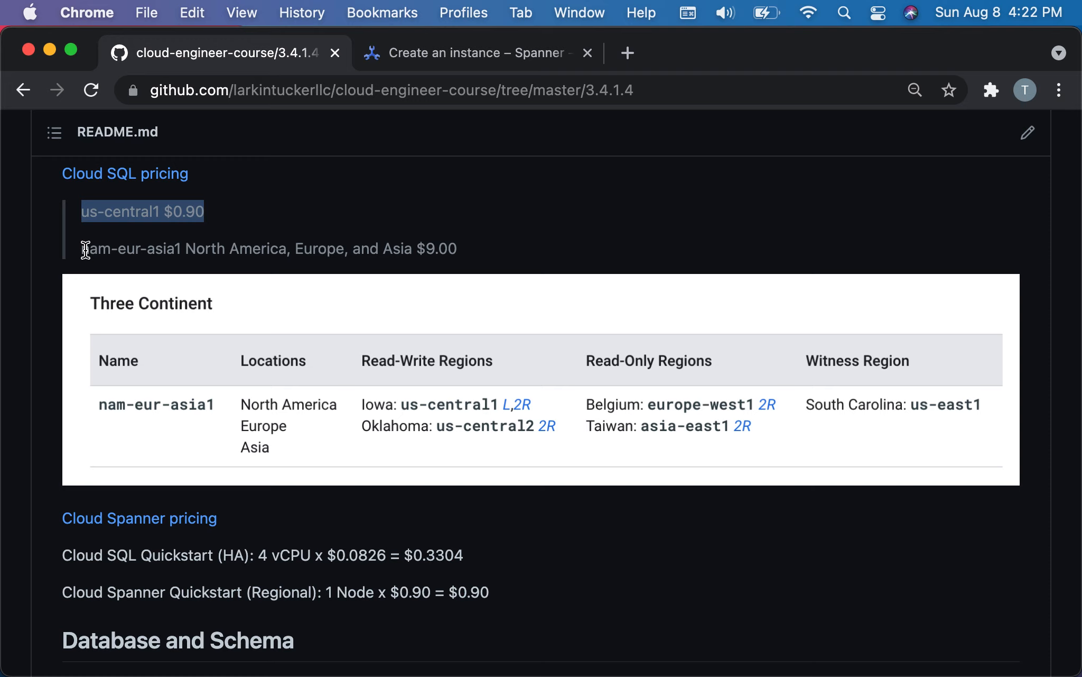
pyautogui.moveTo(187, 243)
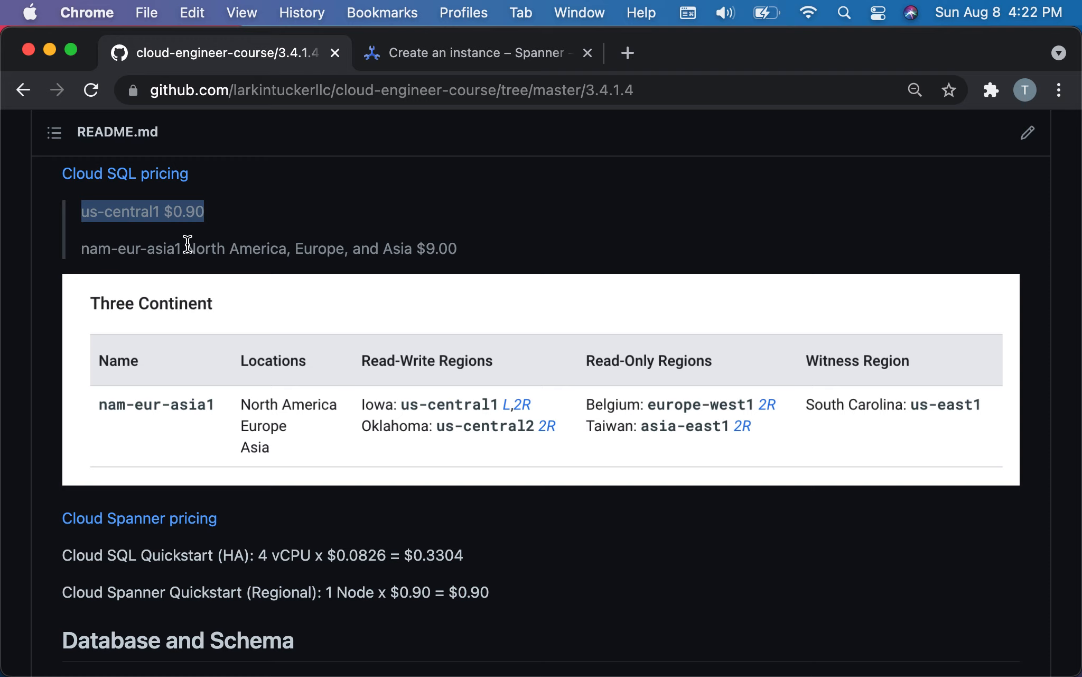
pyautogui.scroll(3)
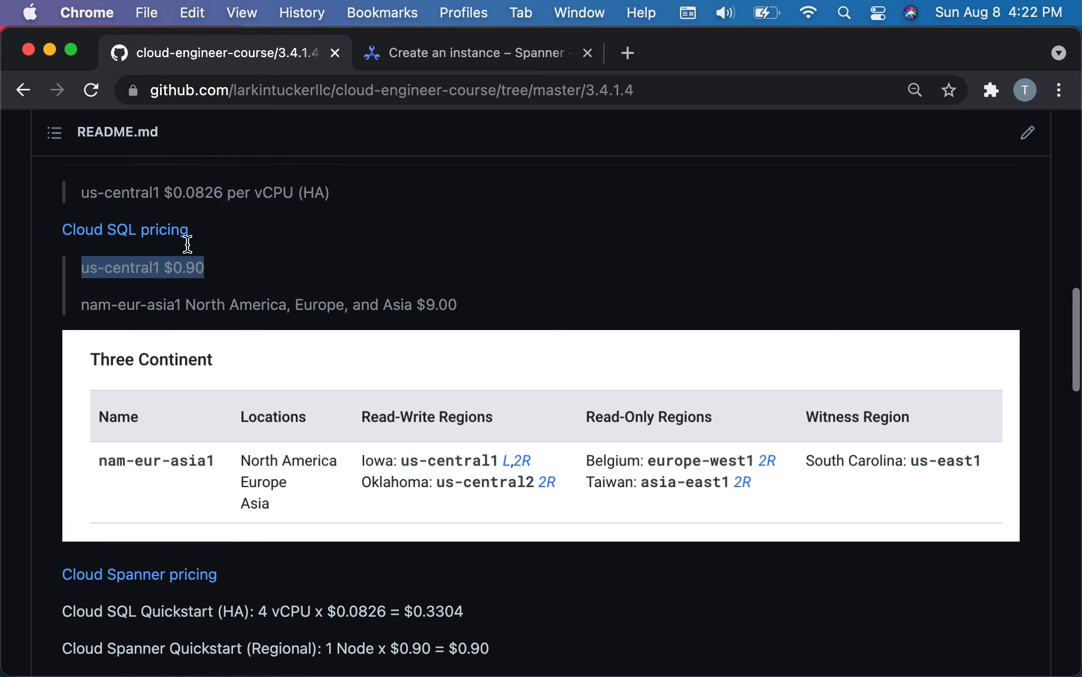
pyautogui.scroll(3)
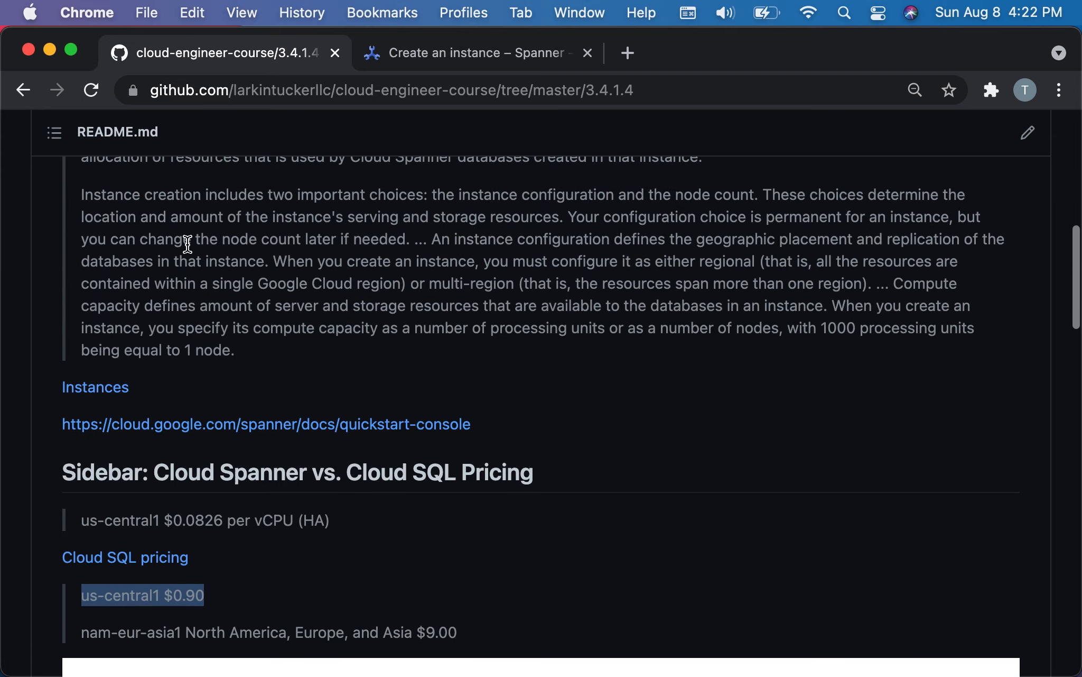
pyautogui.scroll(-3)
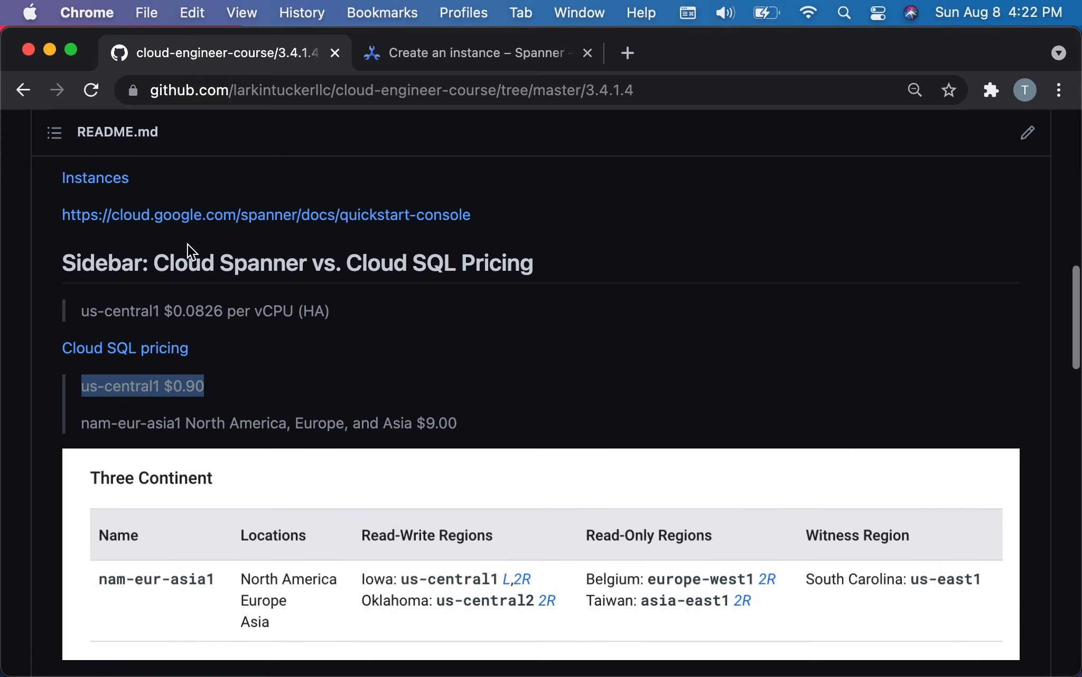
pyautogui.click(151, 437)
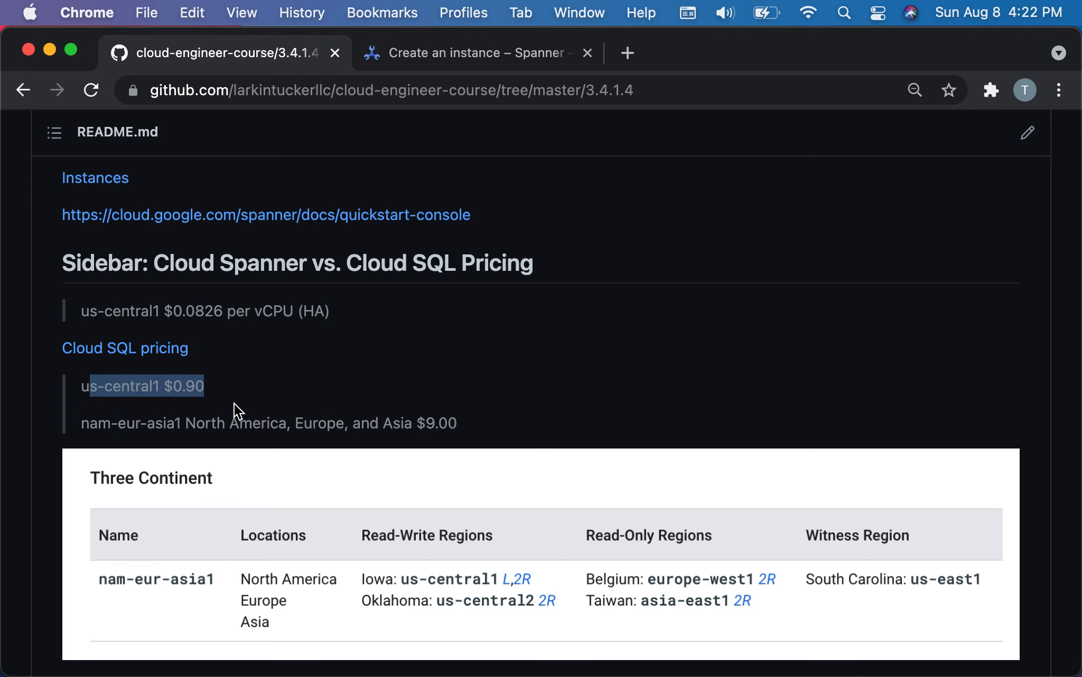
pyautogui.scroll(-3)
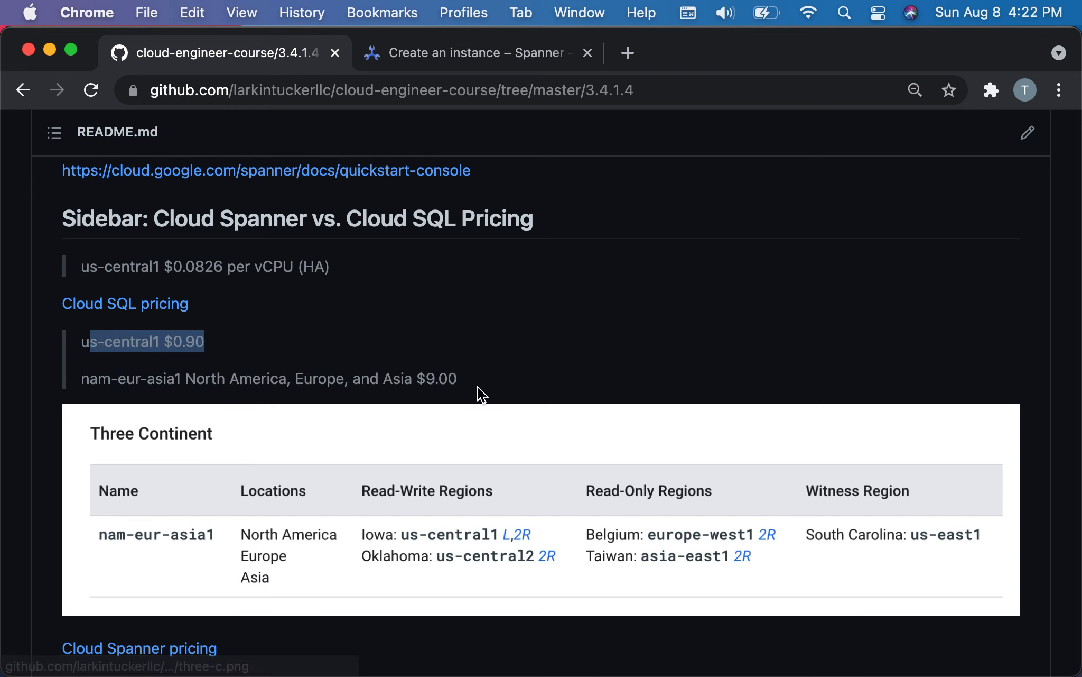
pyautogui.moveTo(213, 541)
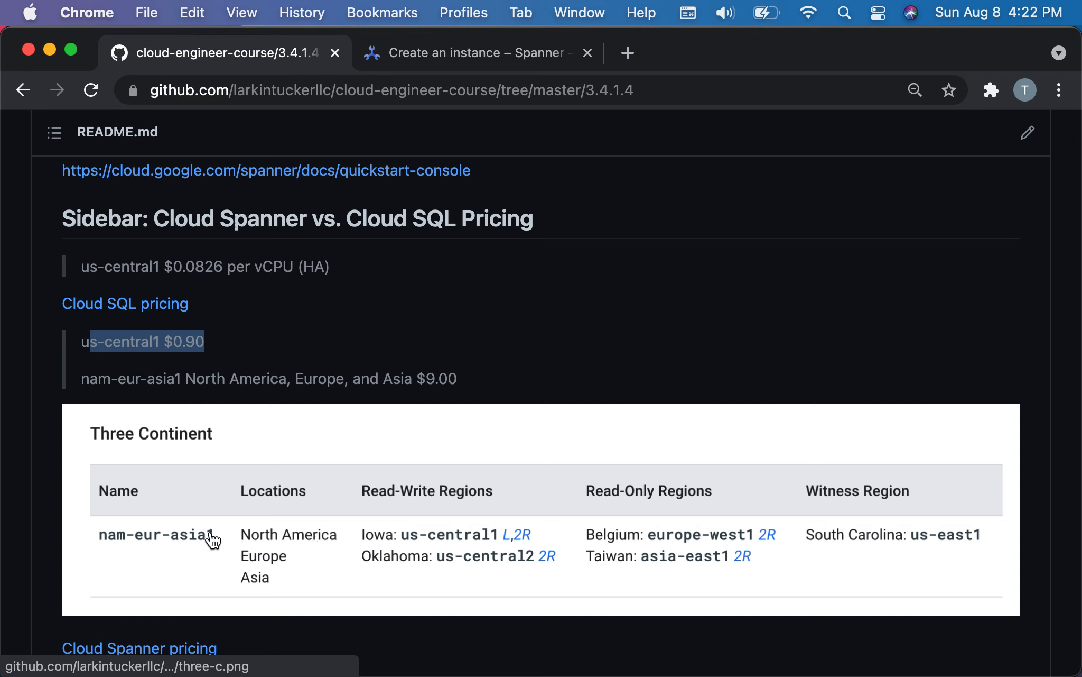
pyautogui.moveTo(275, 543)
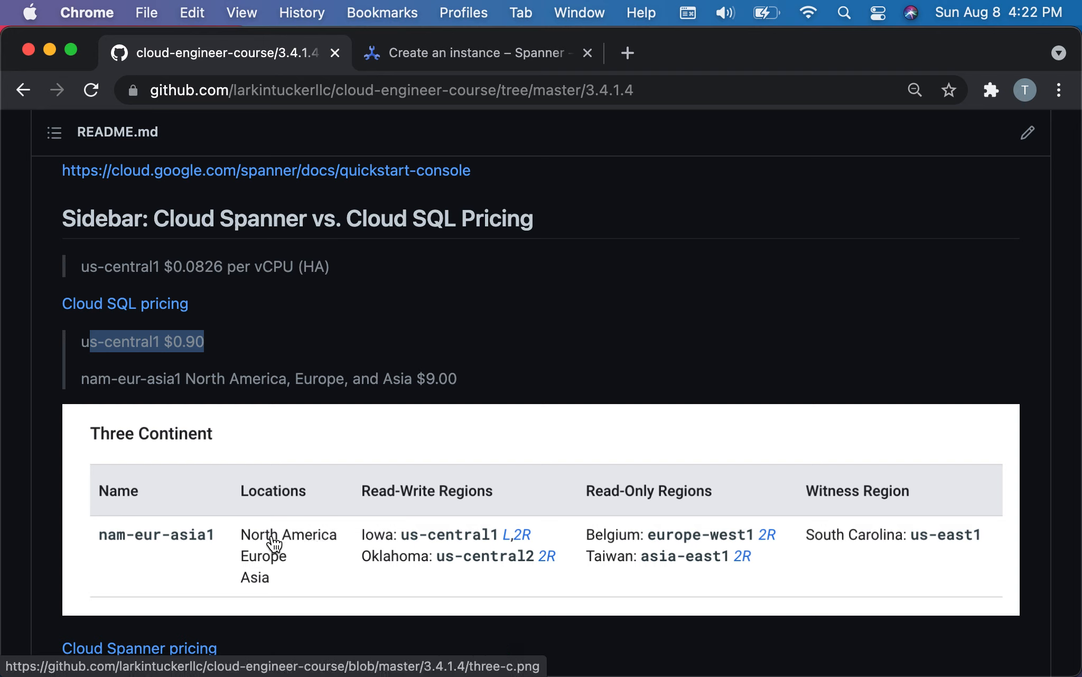
pyautogui.moveTo(306, 544)
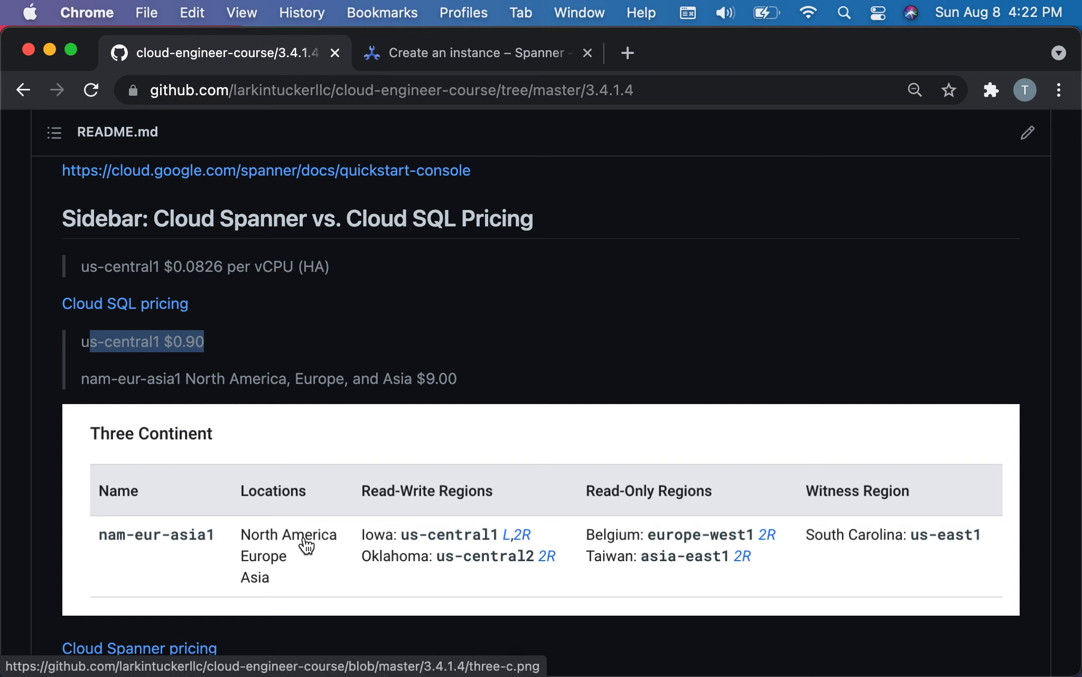
pyautogui.moveTo(487, 509)
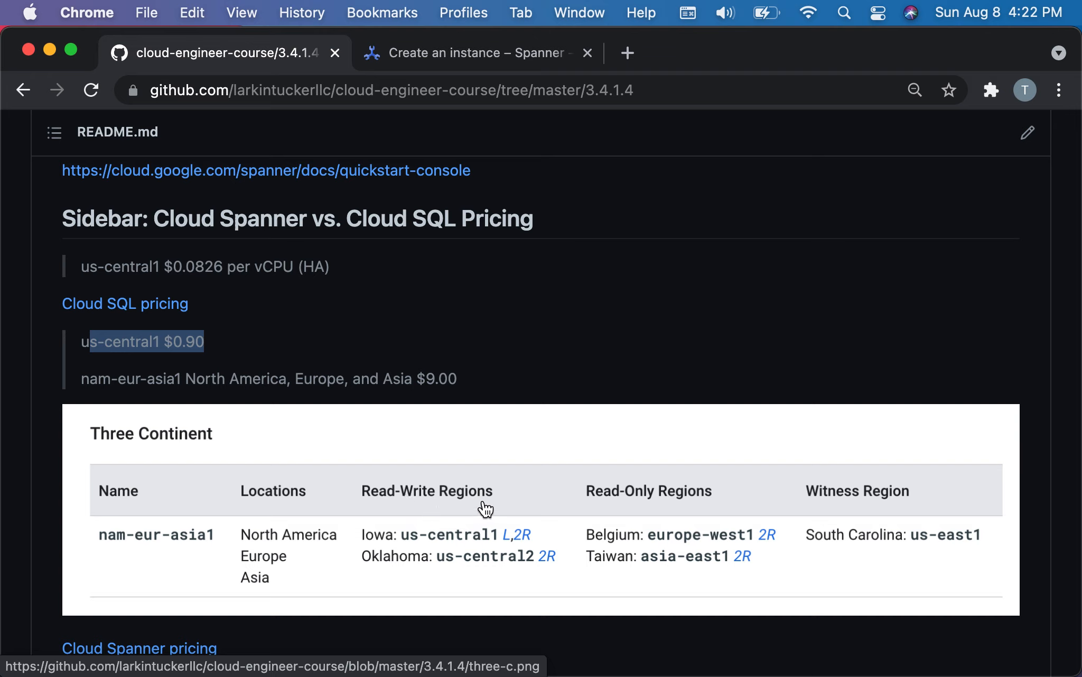
pyautogui.moveTo(383, 545)
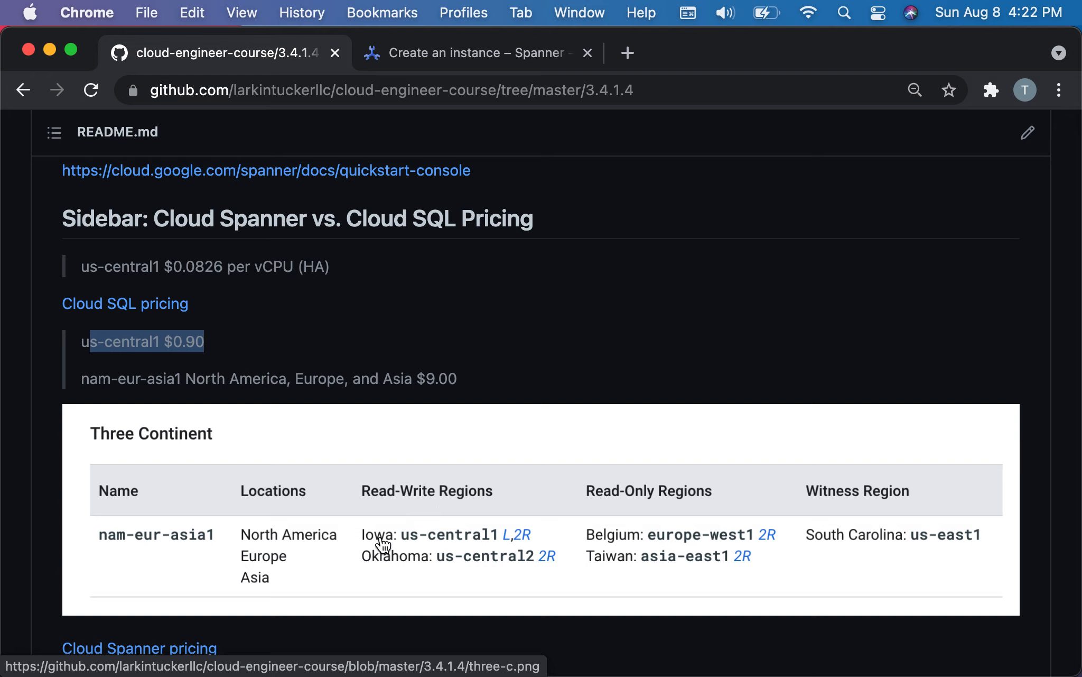
pyautogui.moveTo(375, 545)
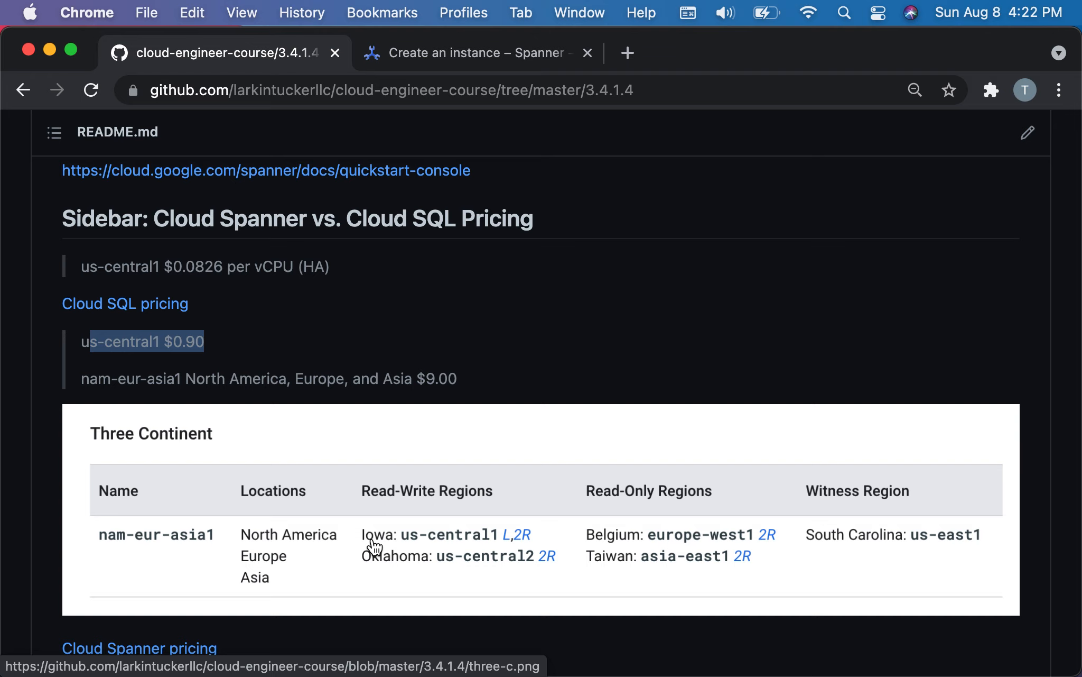
pyautogui.moveTo(532, 570)
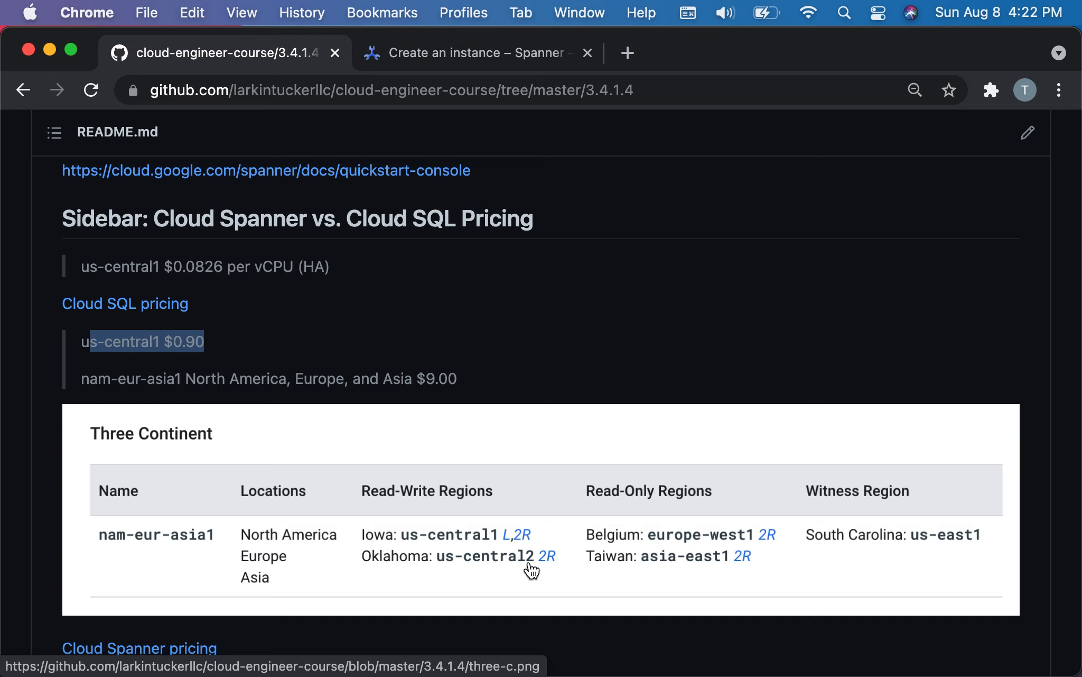
pyautogui.moveTo(540, 572)
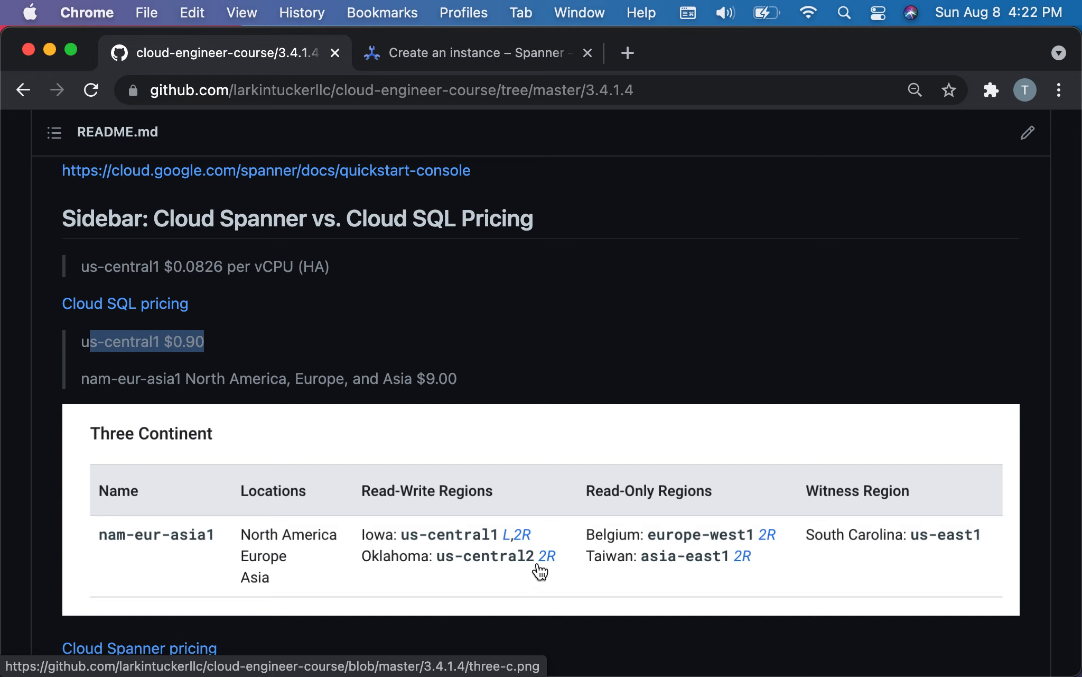
pyautogui.scroll(-3)
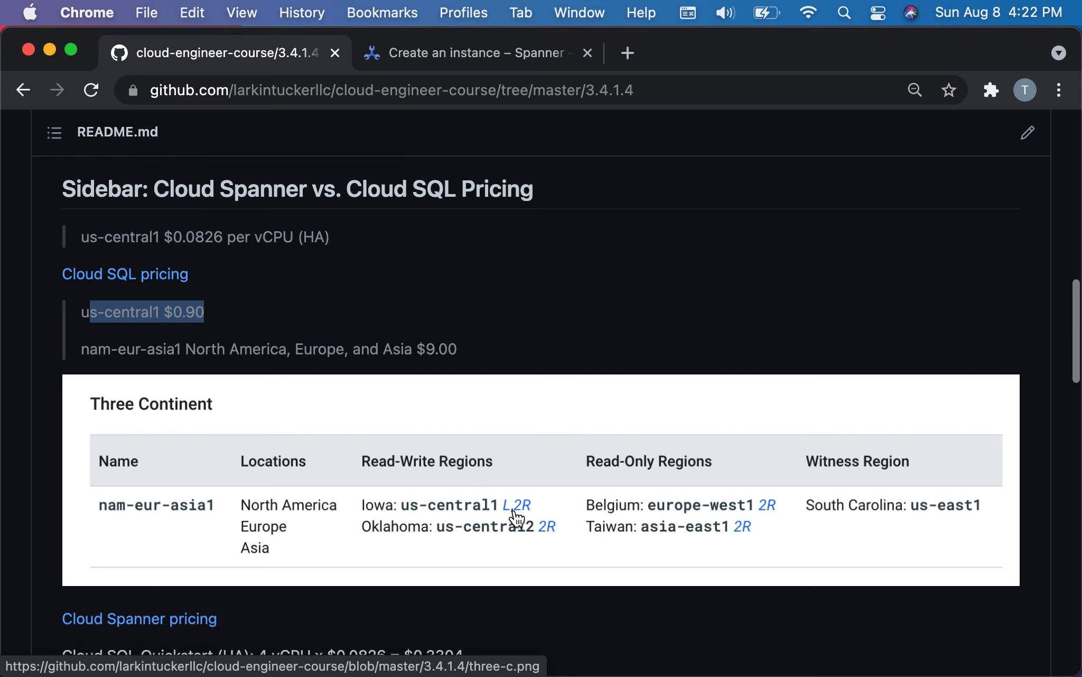
pyautogui.moveTo(496, 512)
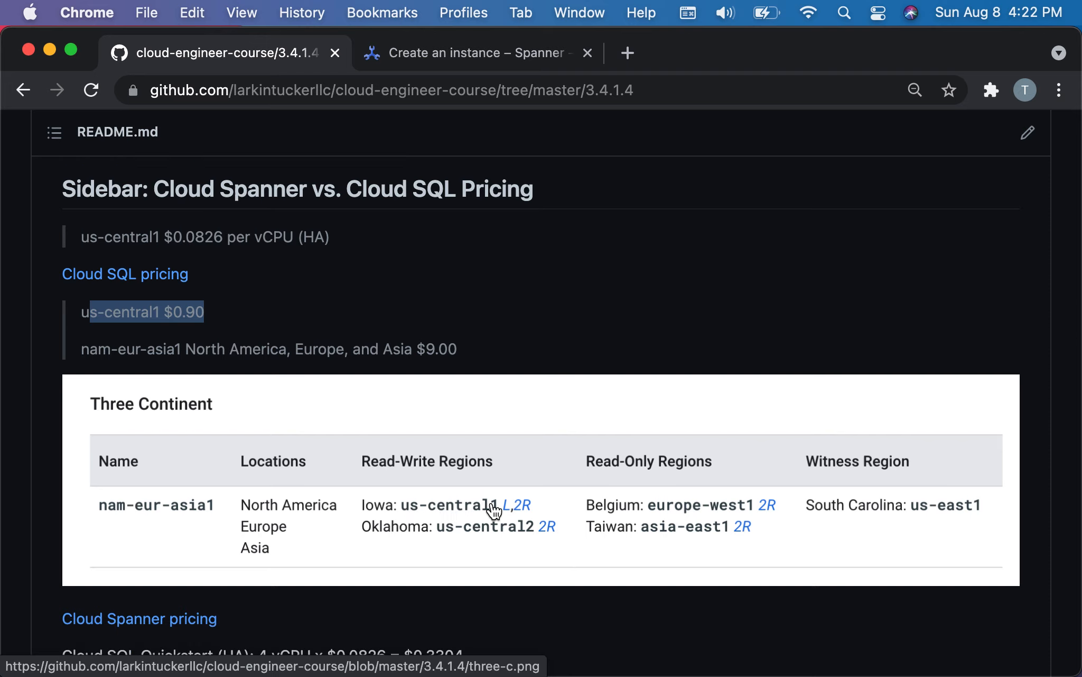
pyautogui.moveTo(493, 539)
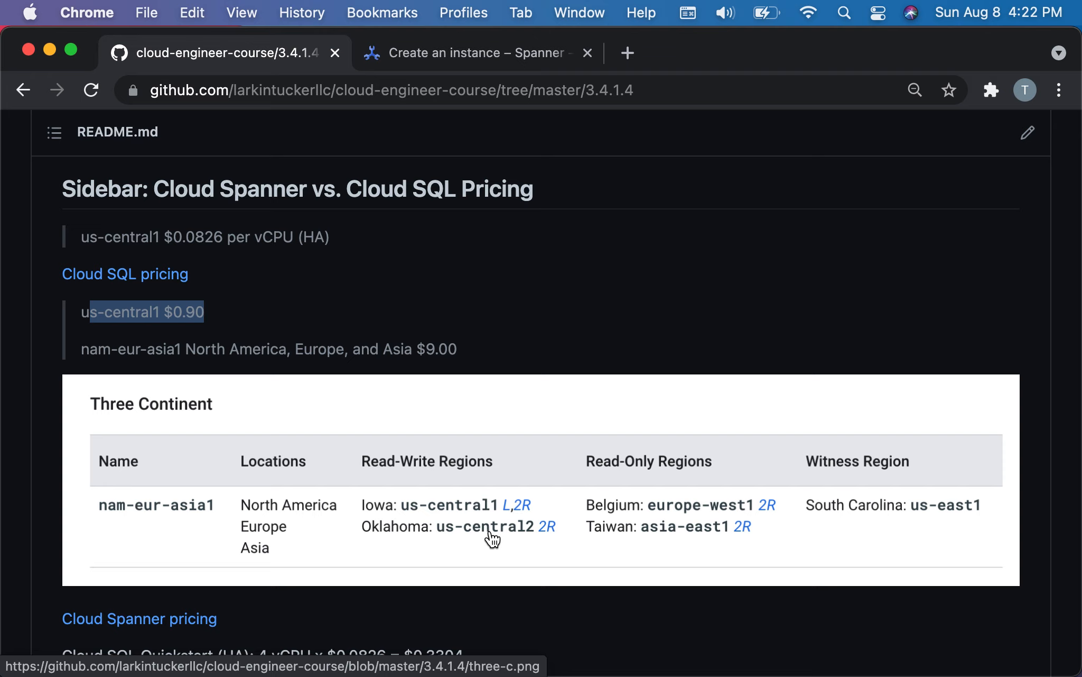
pyautogui.moveTo(541, 537)
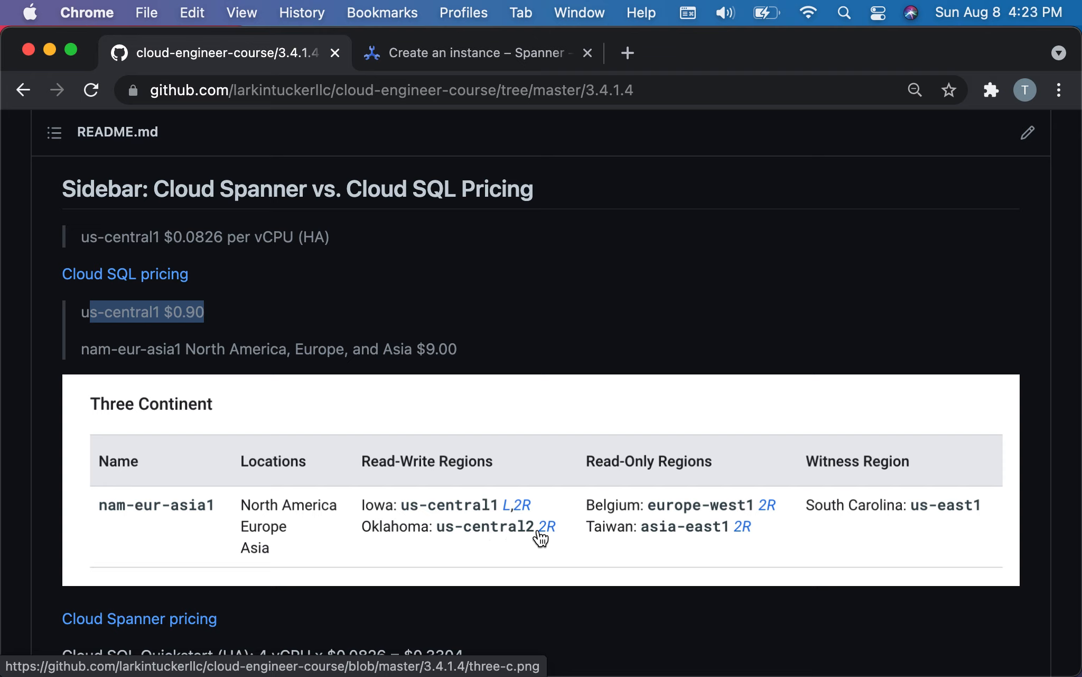
pyautogui.moveTo(549, 534)
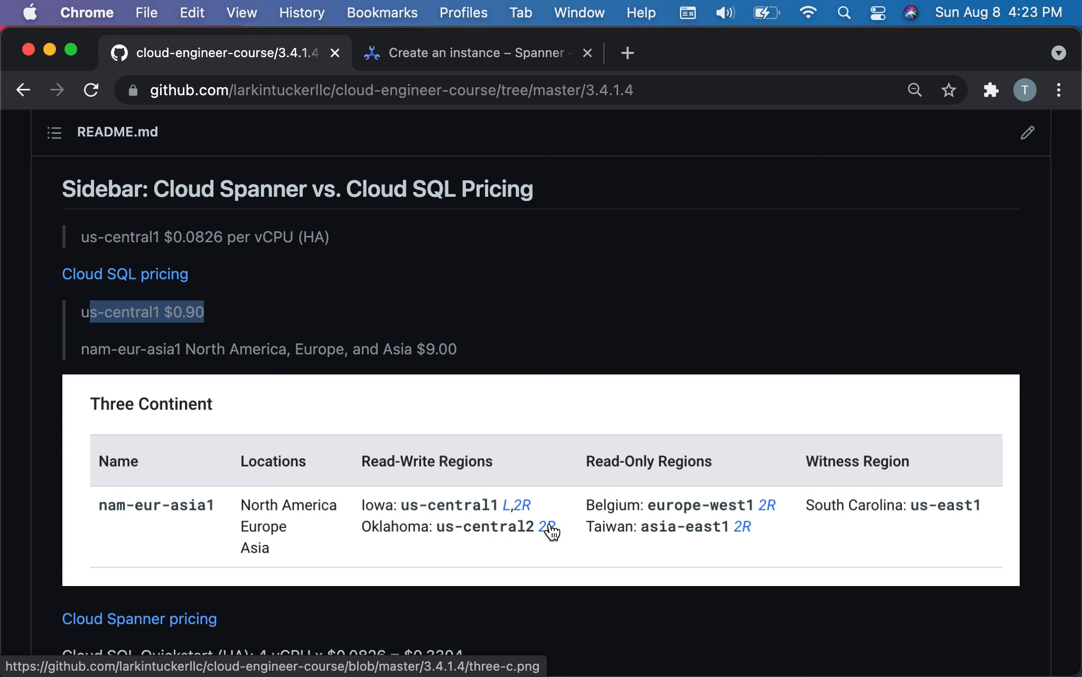
pyautogui.moveTo(573, 548)
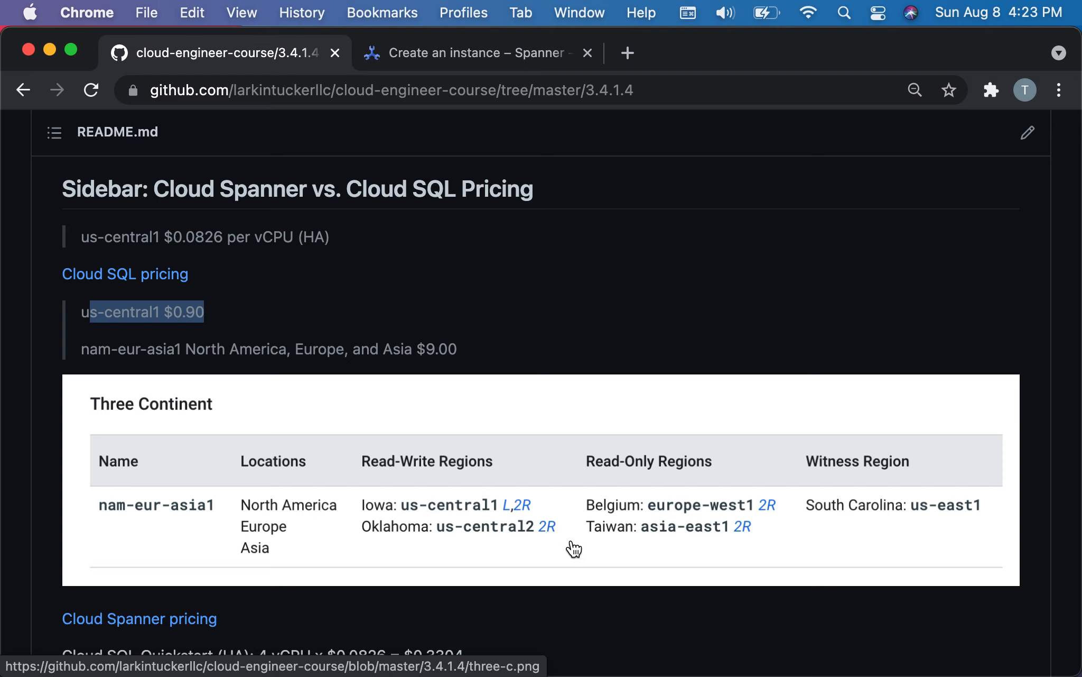
pyautogui.moveTo(686, 473)
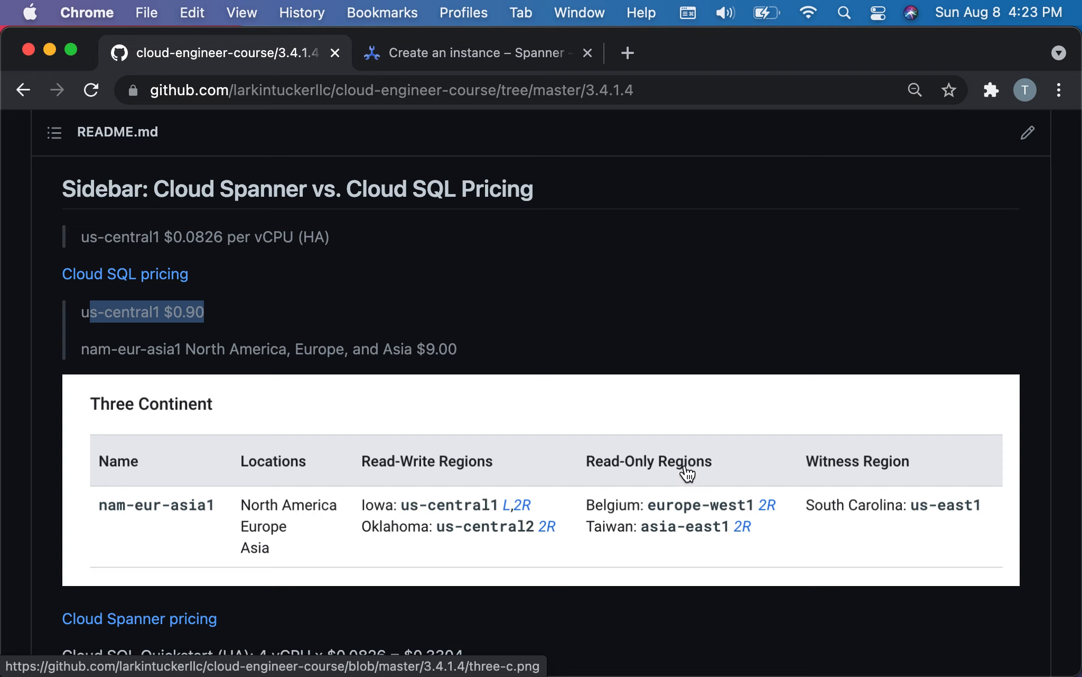
pyautogui.moveTo(632, 515)
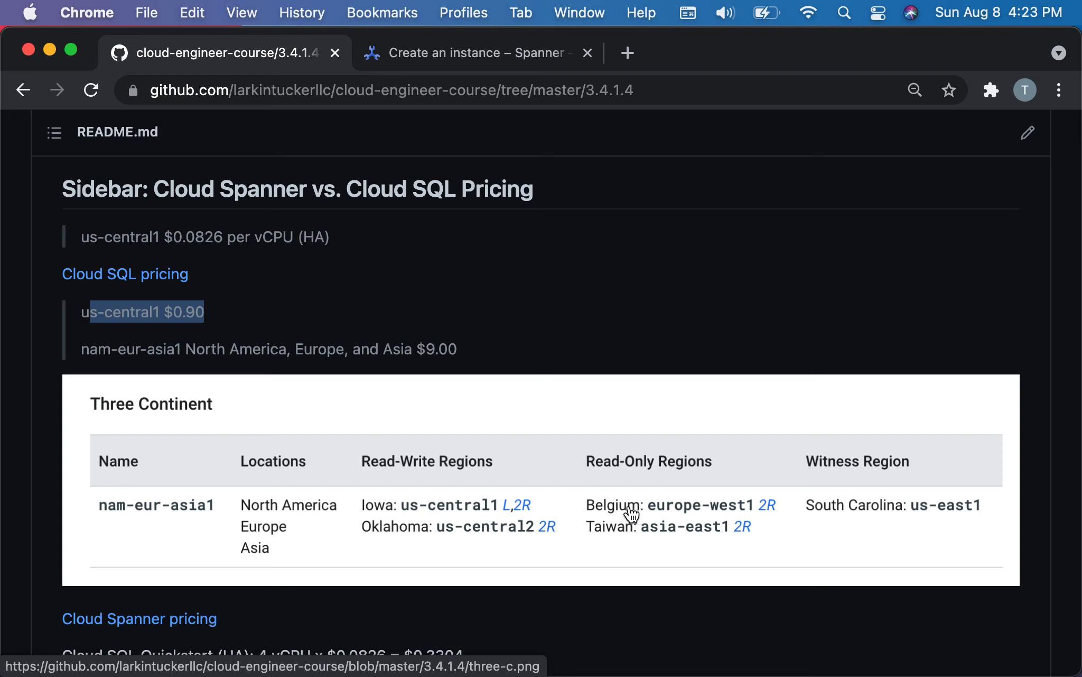
pyautogui.moveTo(778, 516)
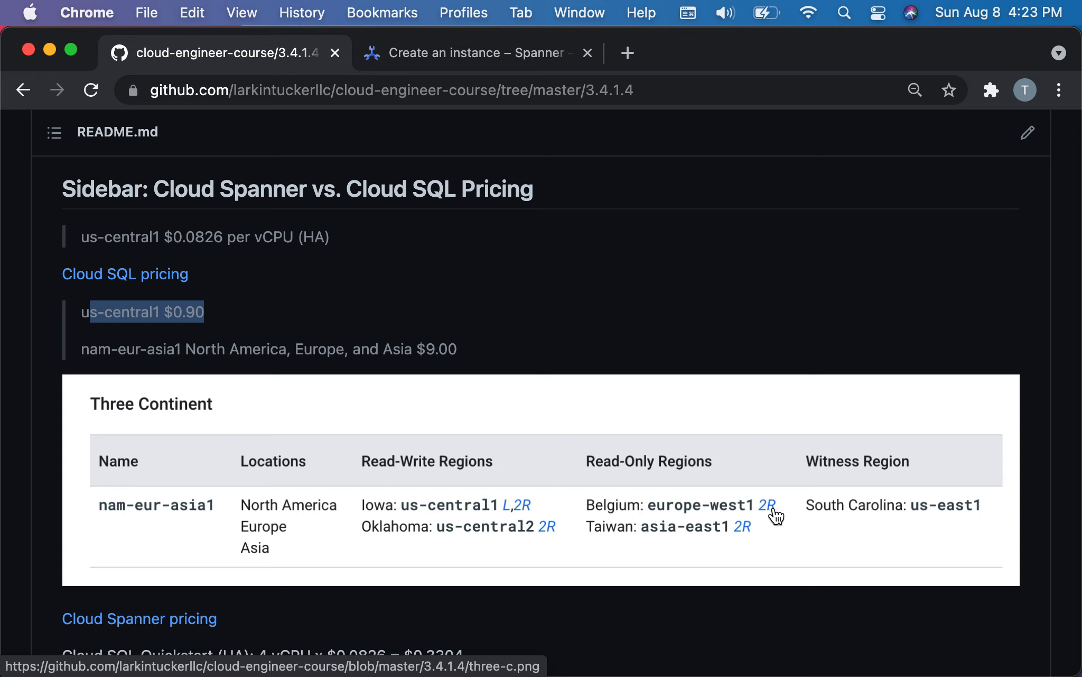
pyautogui.moveTo(744, 537)
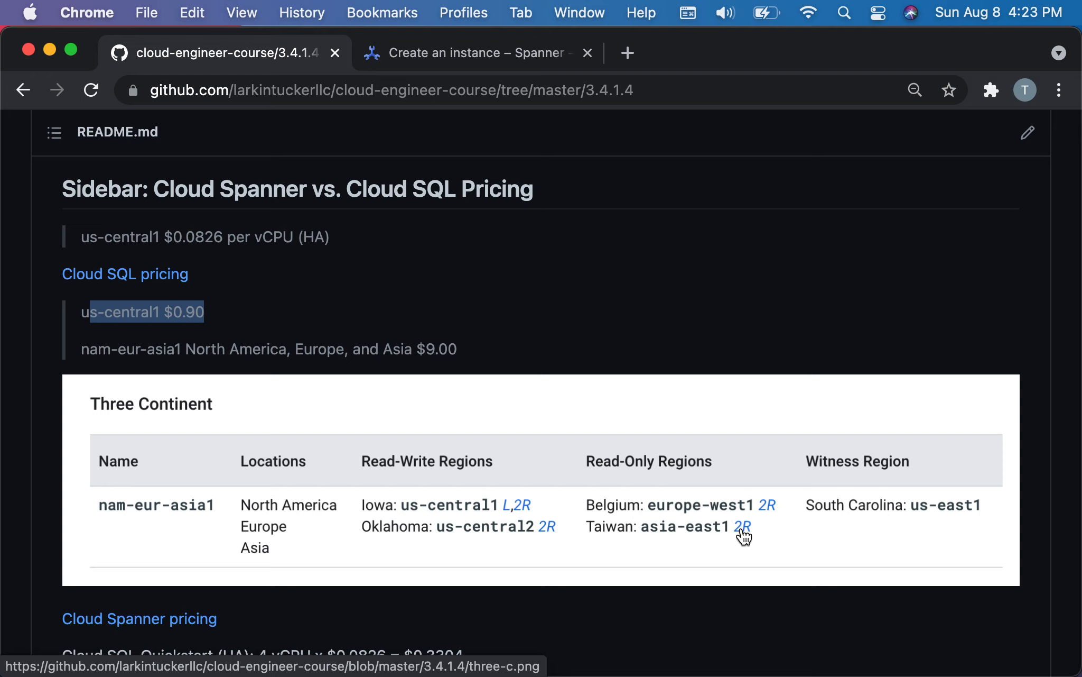
pyautogui.moveTo(842, 537)
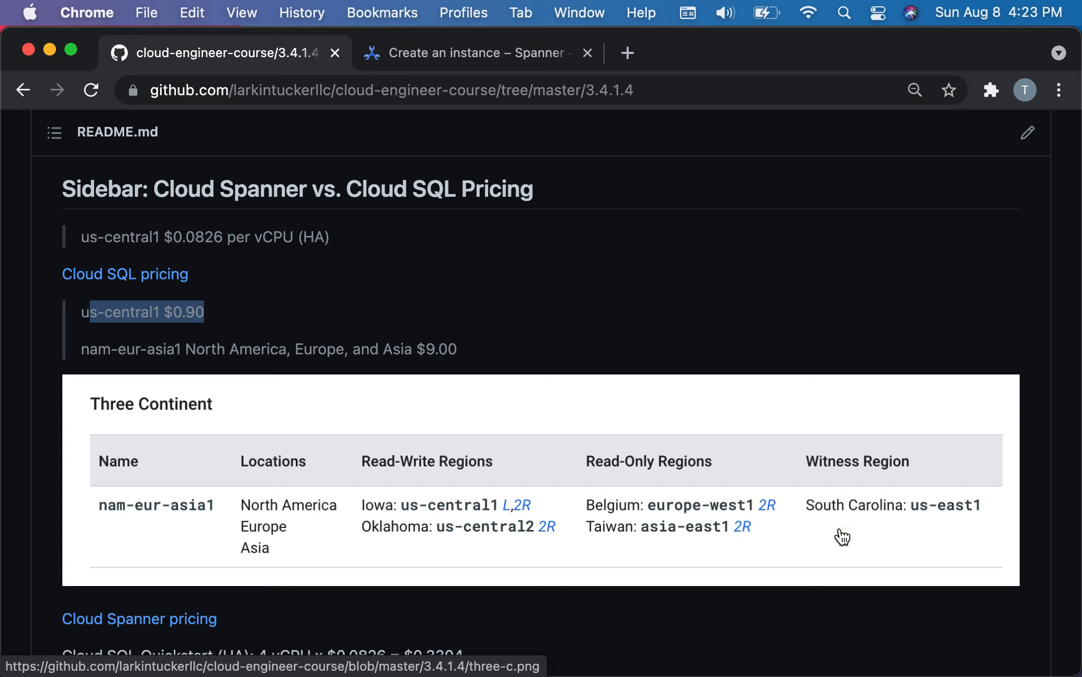
pyautogui.moveTo(896, 481)
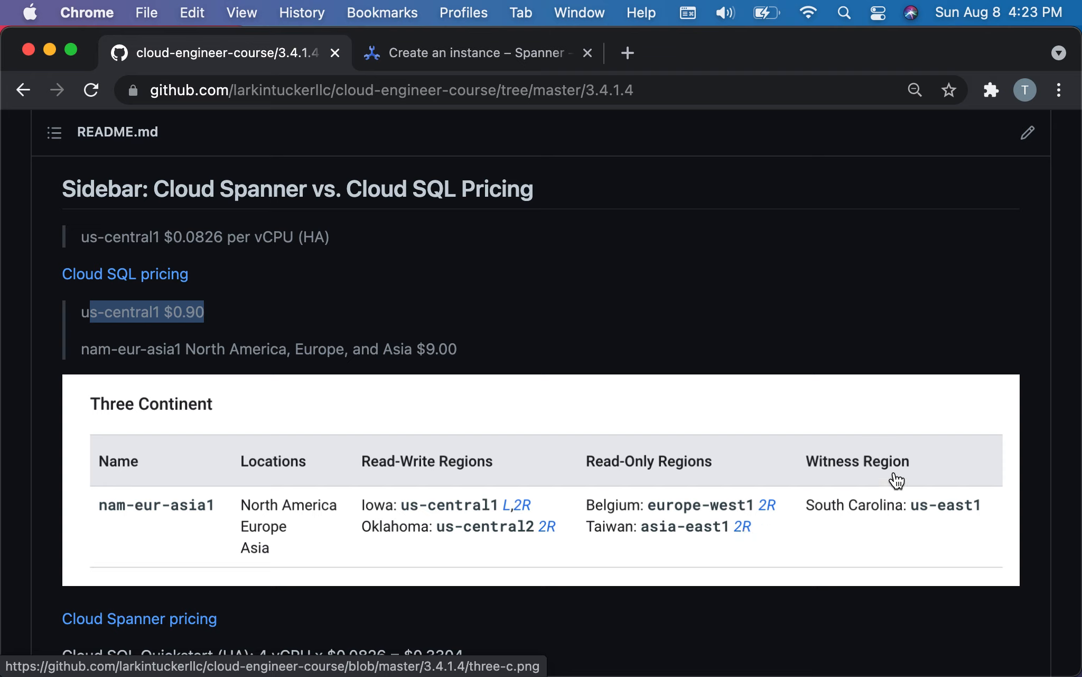
pyautogui.moveTo(893, 469)
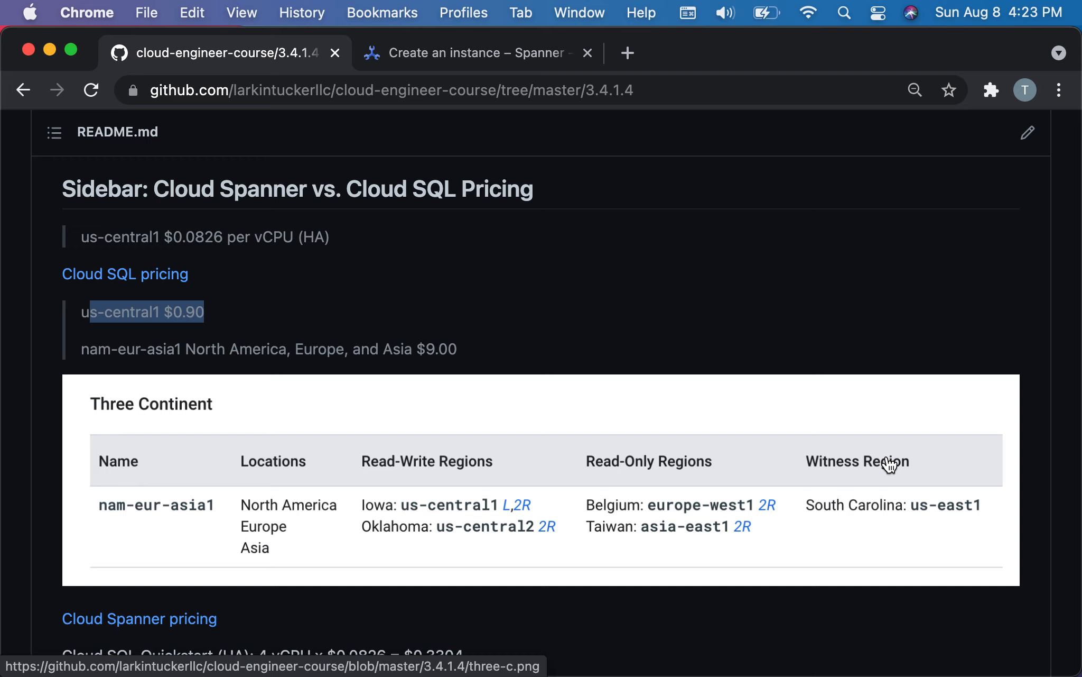
pyautogui.scroll(-3)
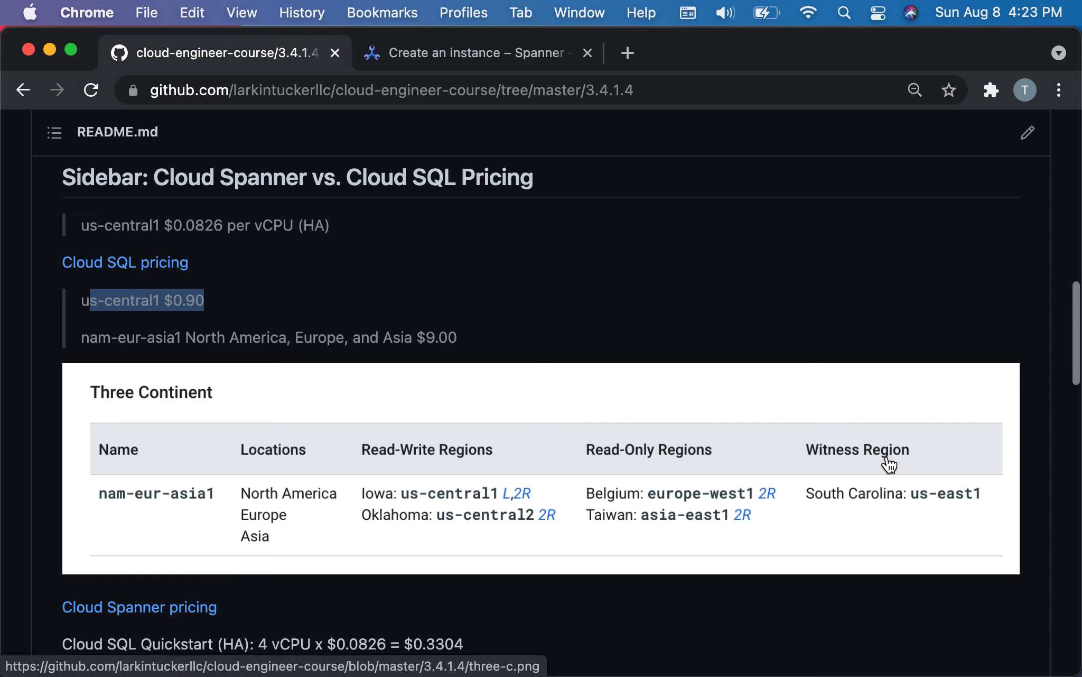
pyautogui.scroll(-3)
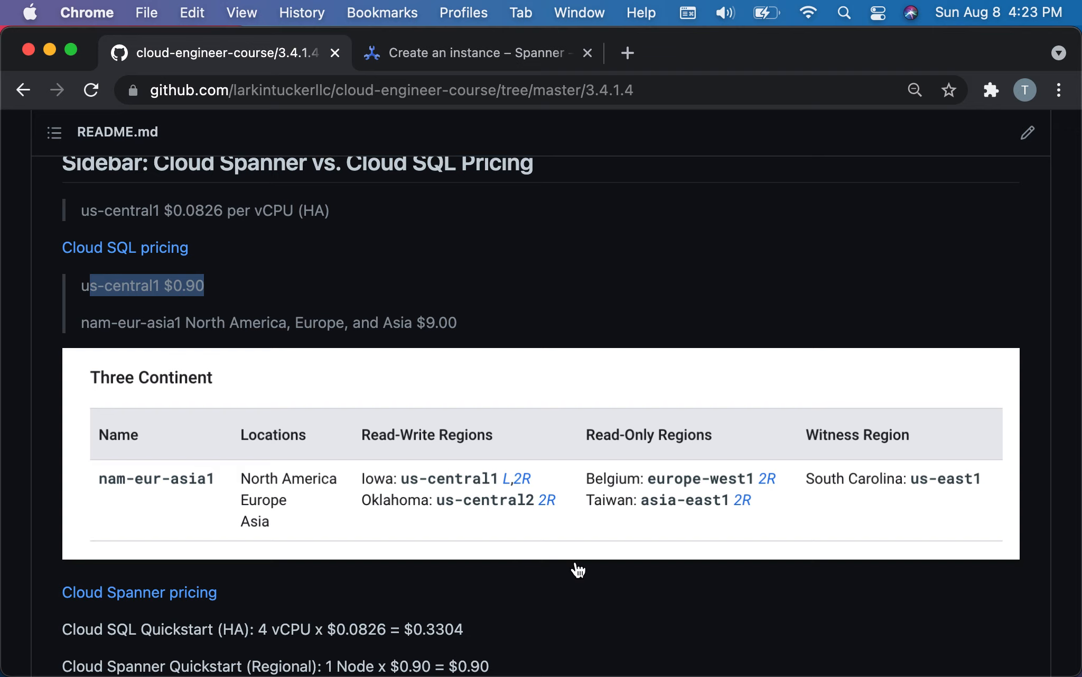
pyautogui.moveTo(528, 591)
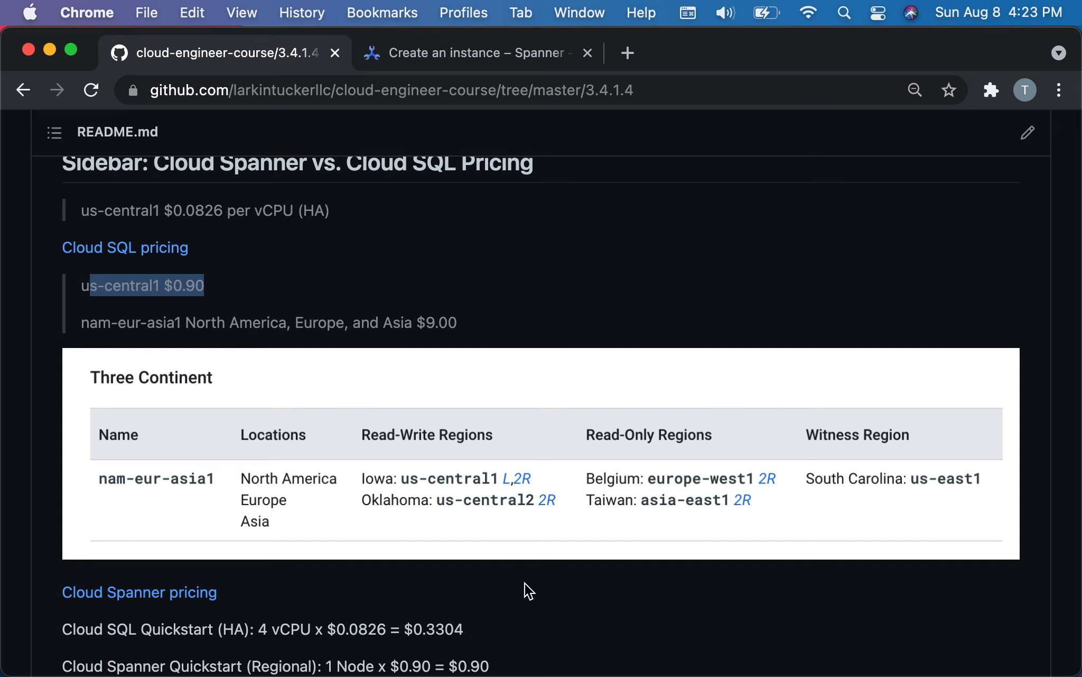
pyautogui.moveTo(650, 377)
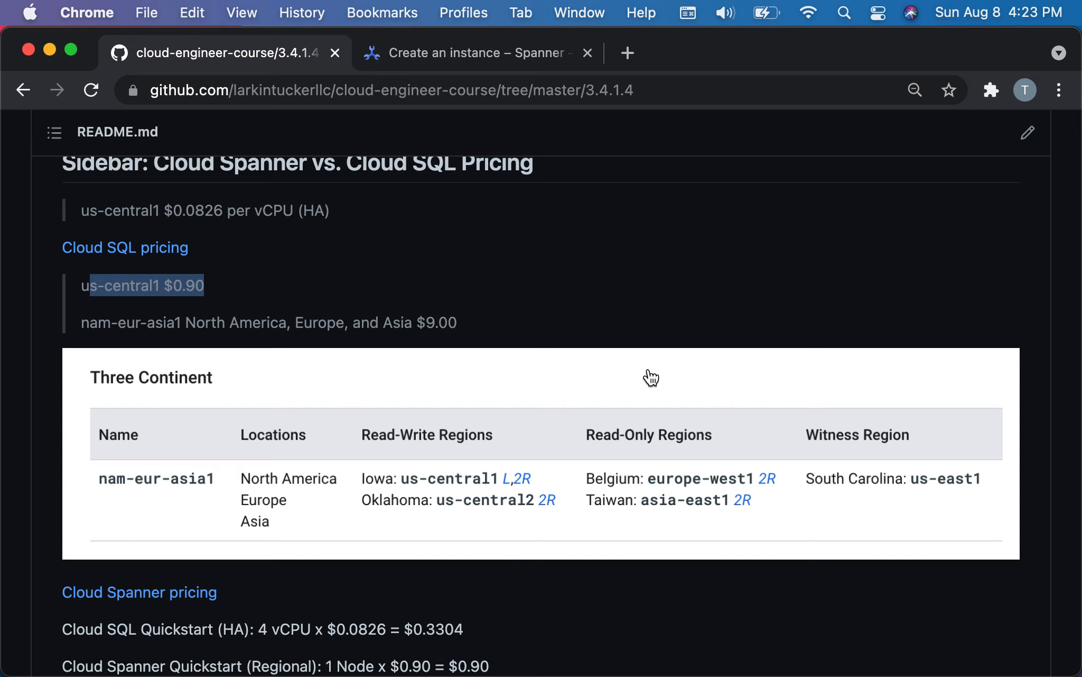
pyautogui.moveTo(647, 489)
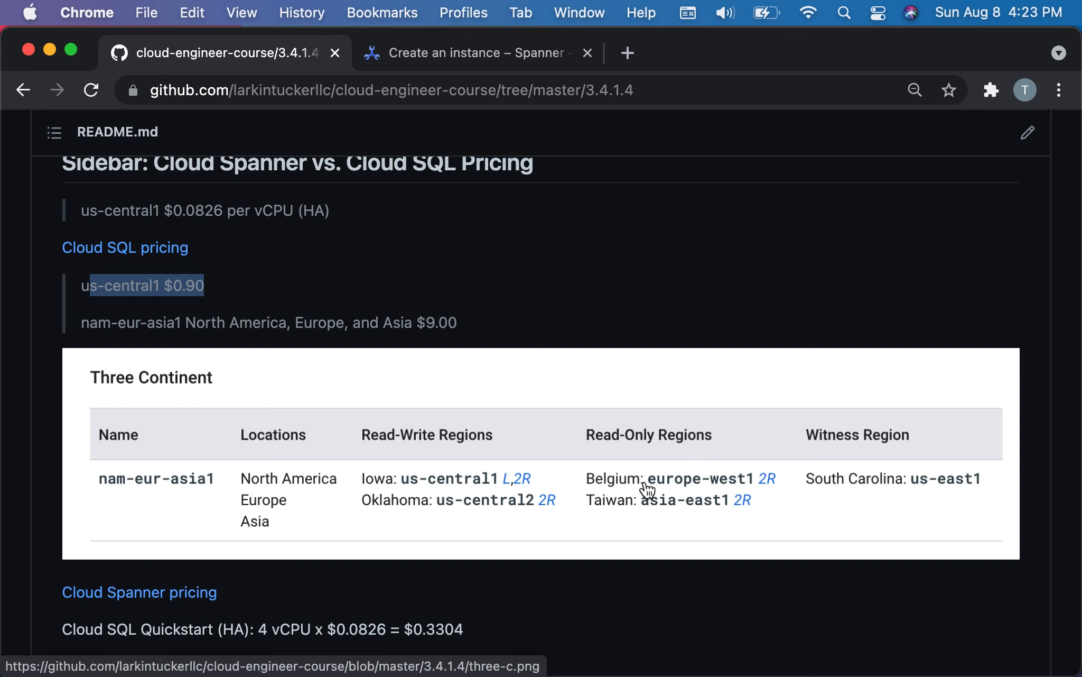
pyautogui.moveTo(479, 332)
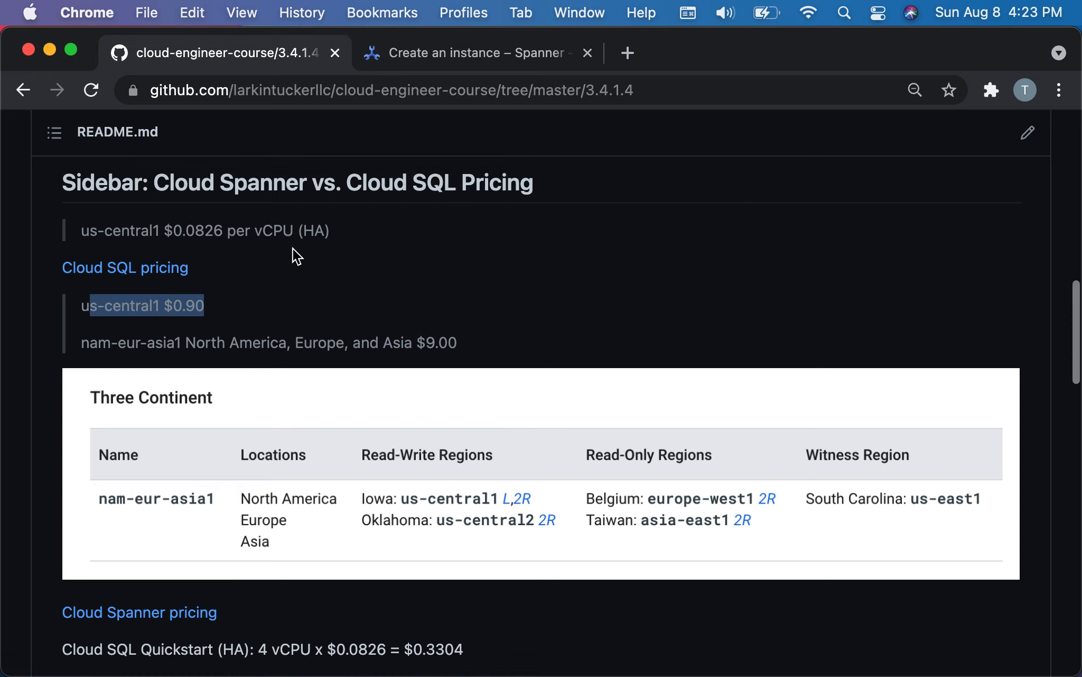
# Open the README's quickstart-console URL in a new browser tab.
pyautogui.scroll(3)
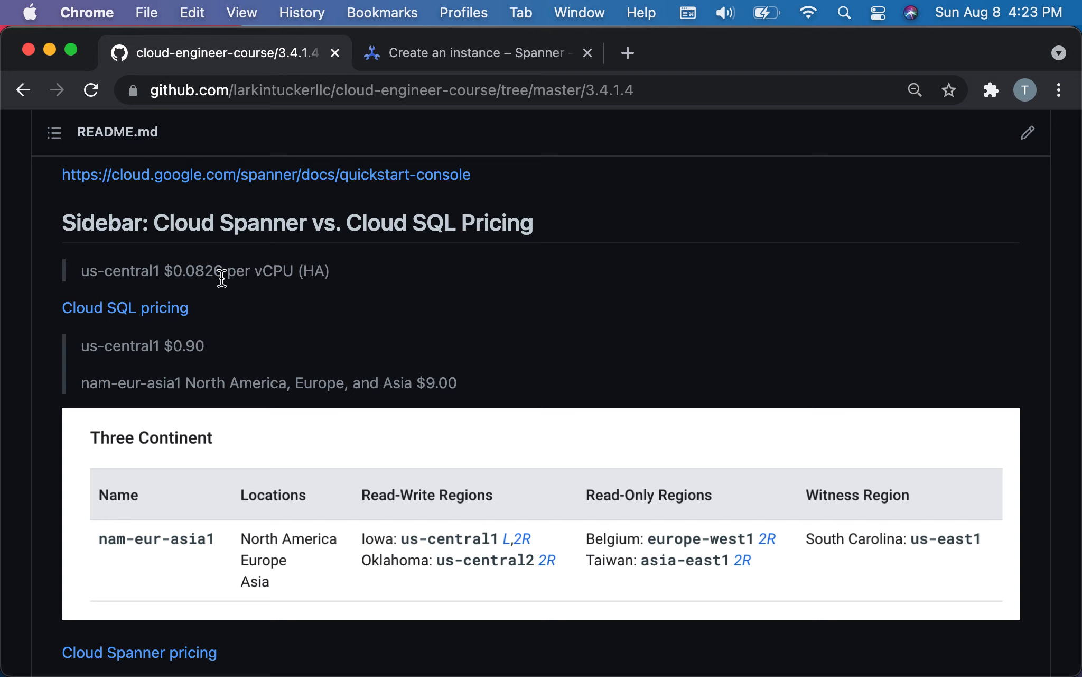
pyautogui.scroll(-3)
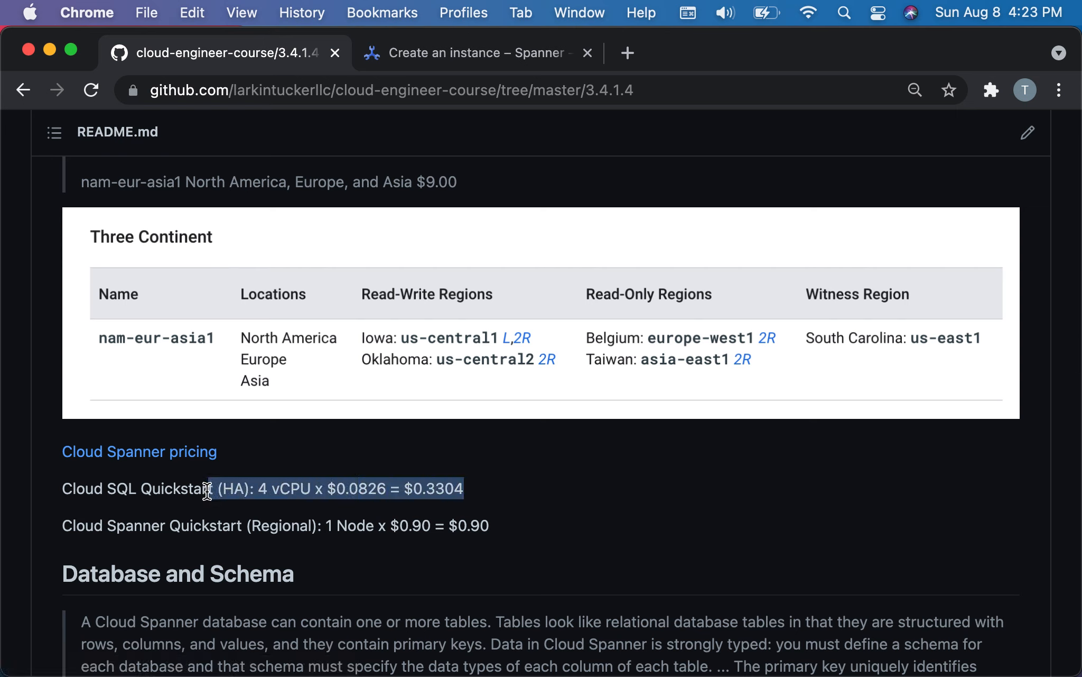
pyautogui.scroll(3)
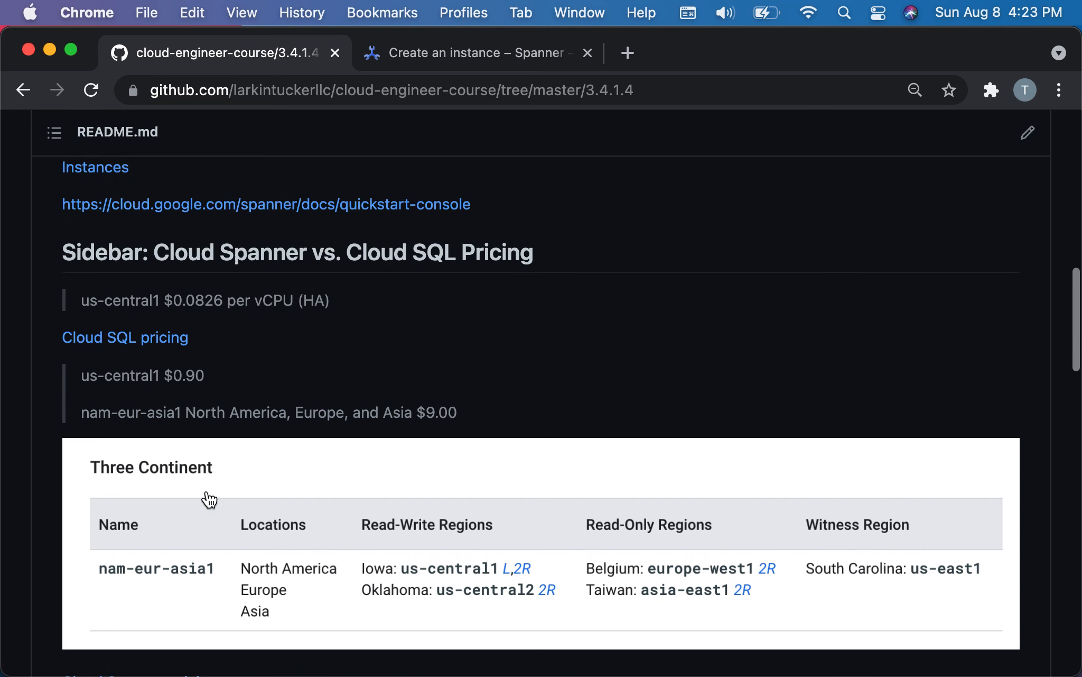
pyautogui.scroll(3)
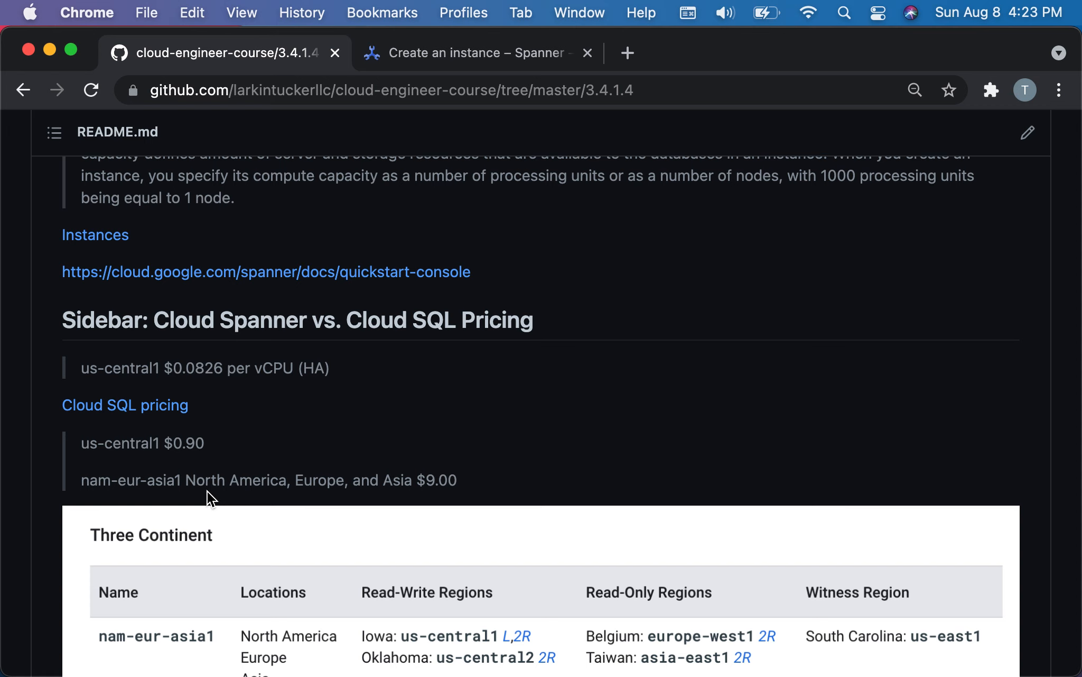
pyautogui.scroll(-3)
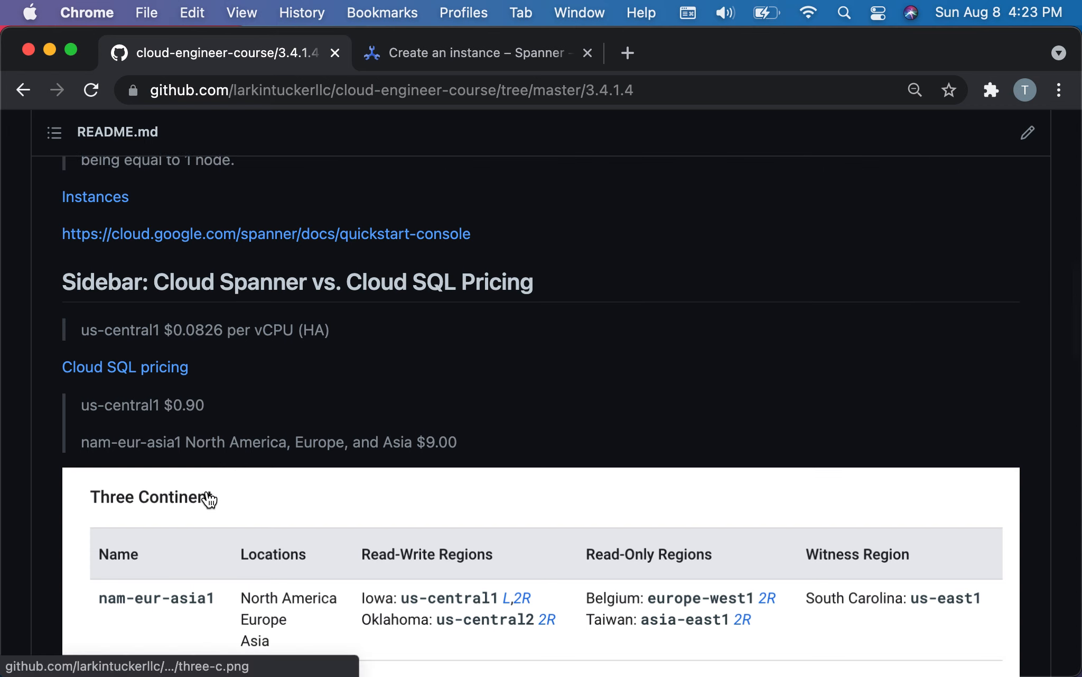
pyautogui.scroll(-3)
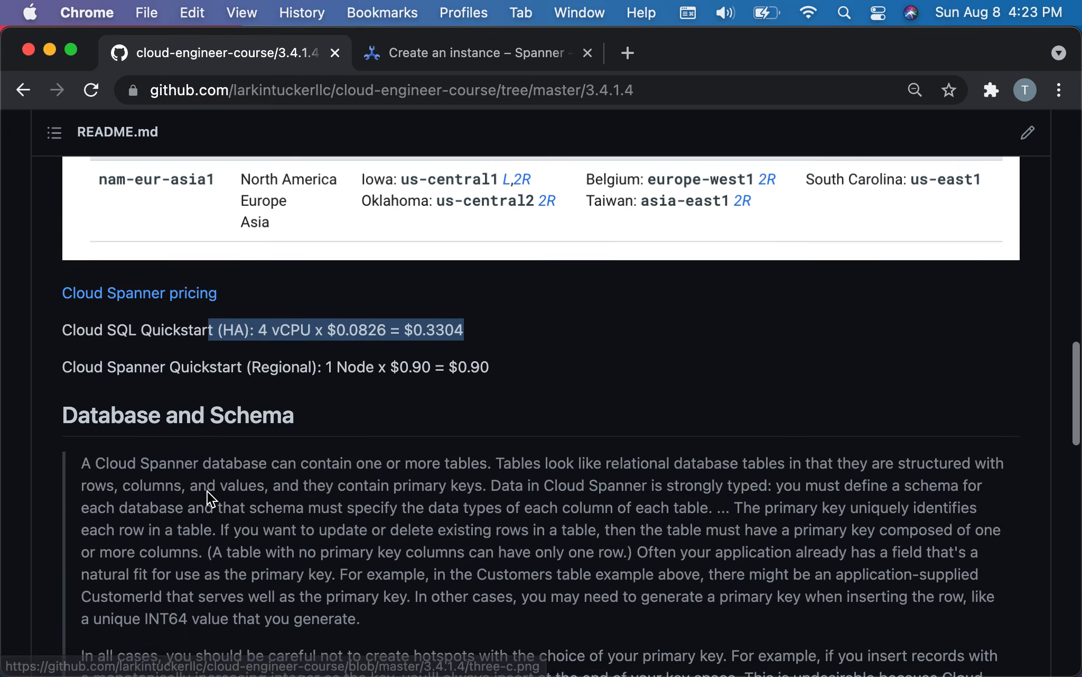
pyautogui.scroll(-3)
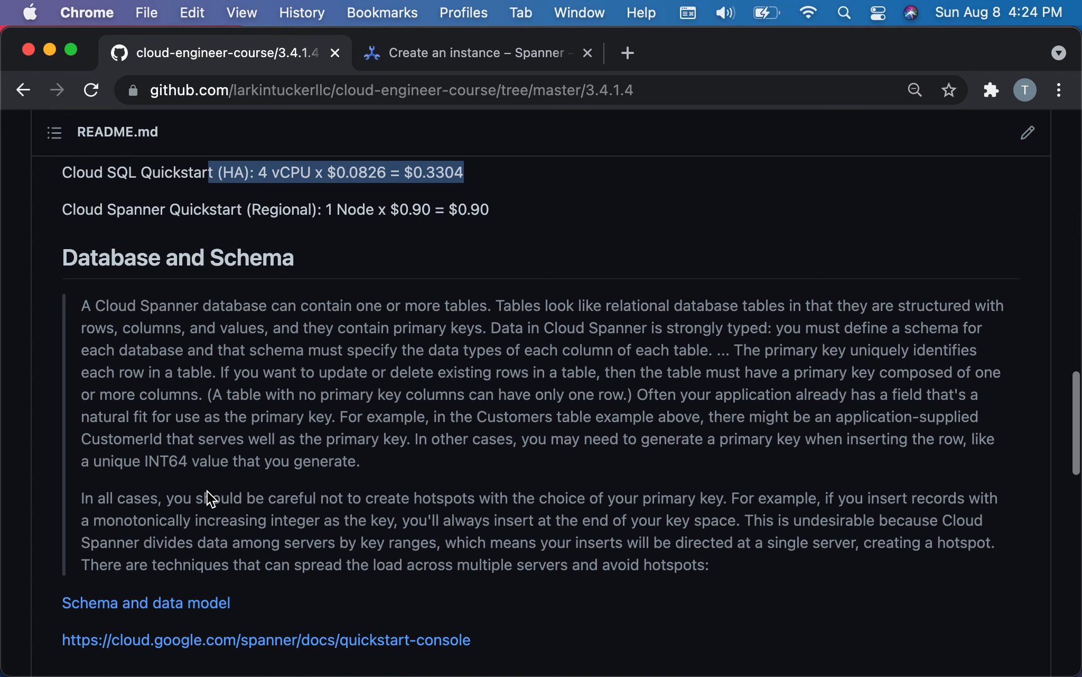
pyautogui.moveTo(246, 649)
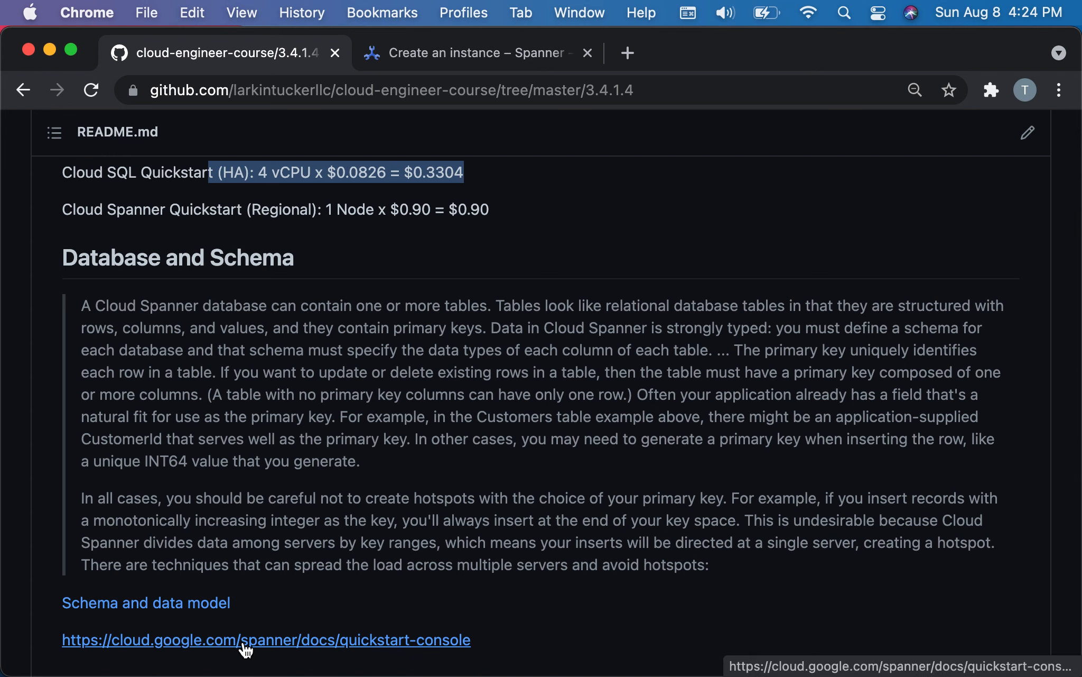
pyautogui.rightClick(266, 639)
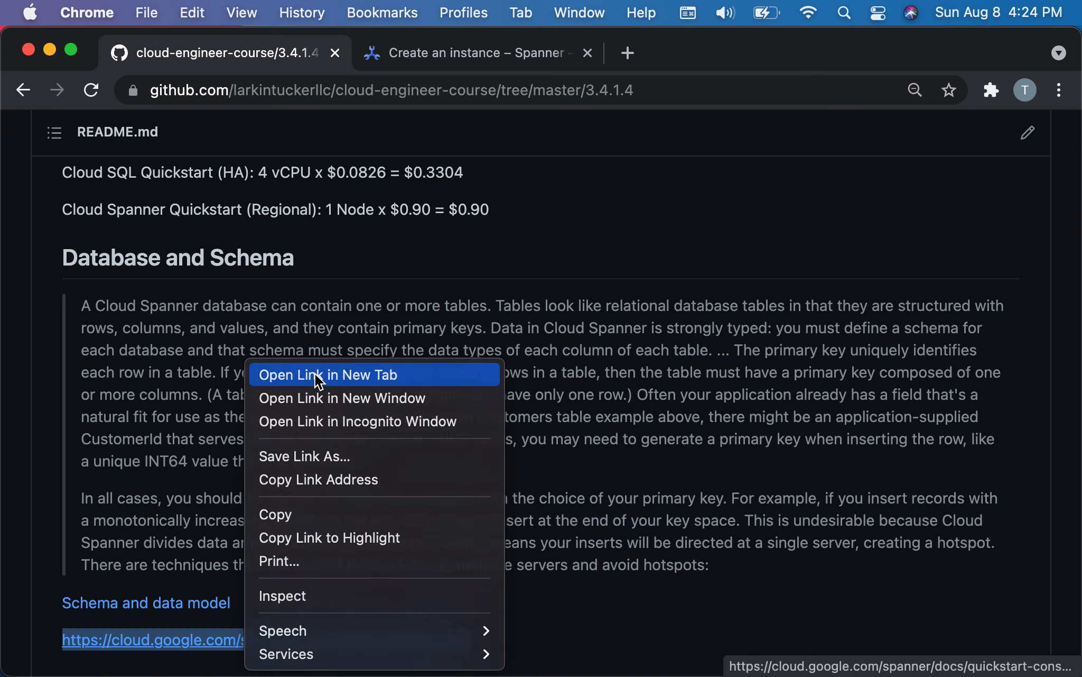
pyautogui.click(327, 375)
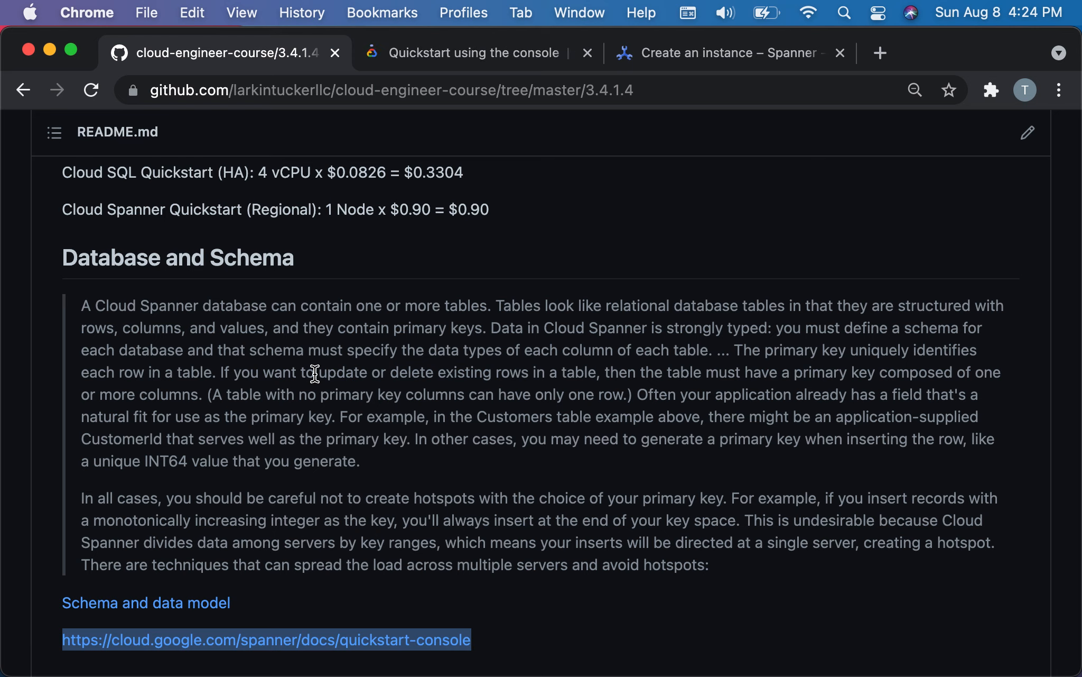
pyautogui.moveTo(688, 55)
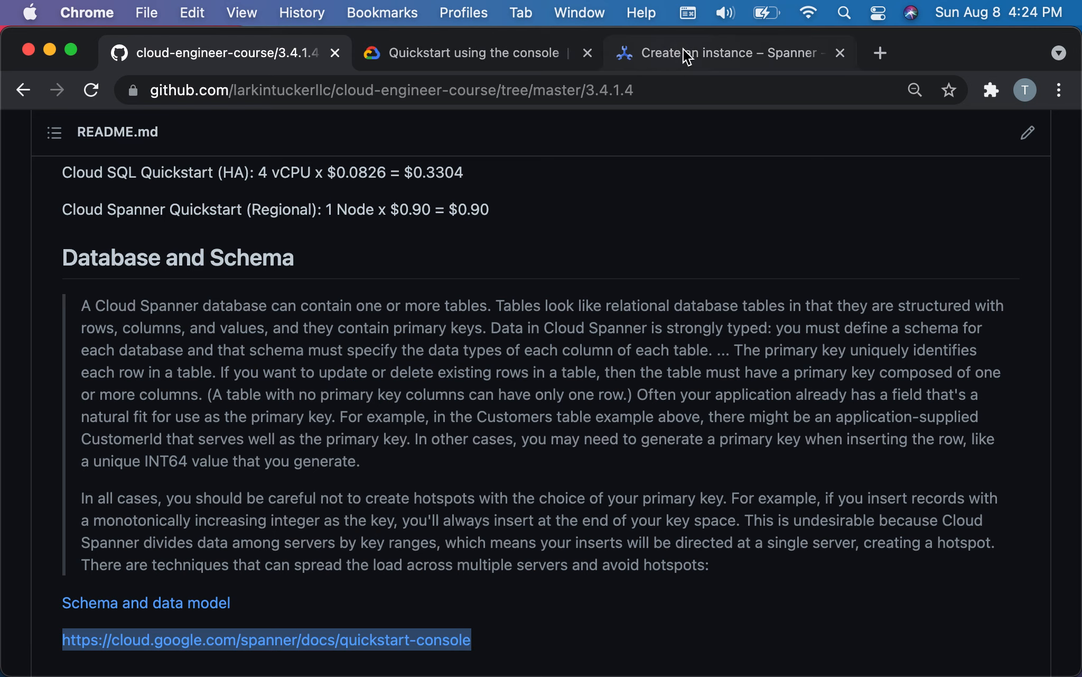
# Open the test-instance Overview and view its empty Databases section.
pyautogui.click(718, 52)
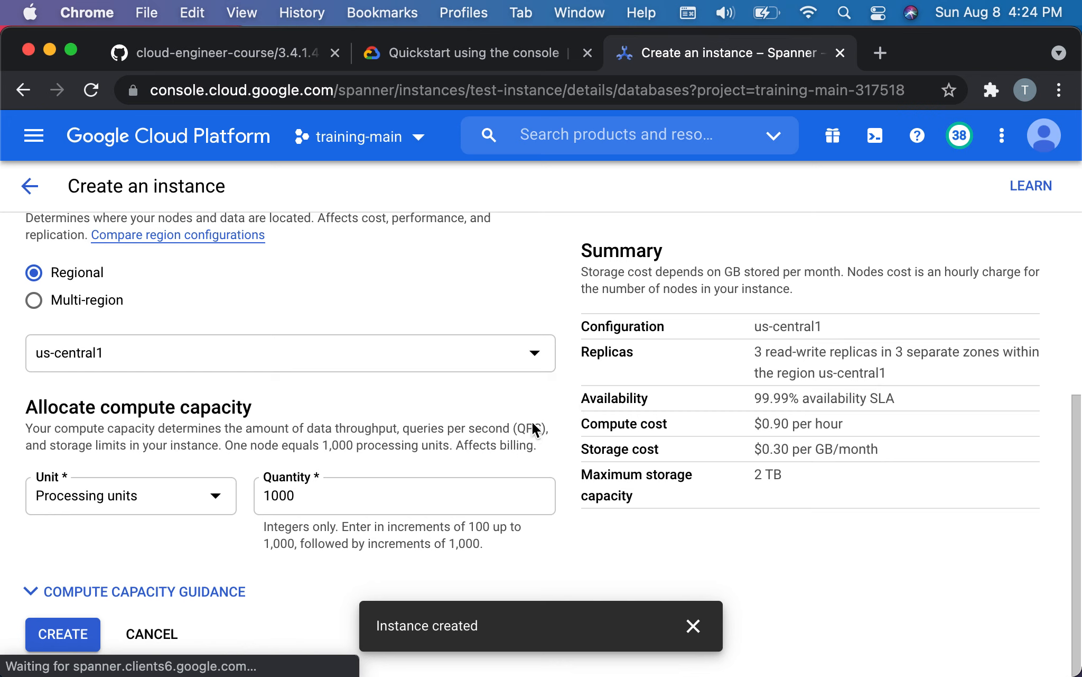
pyautogui.click(62, 633)
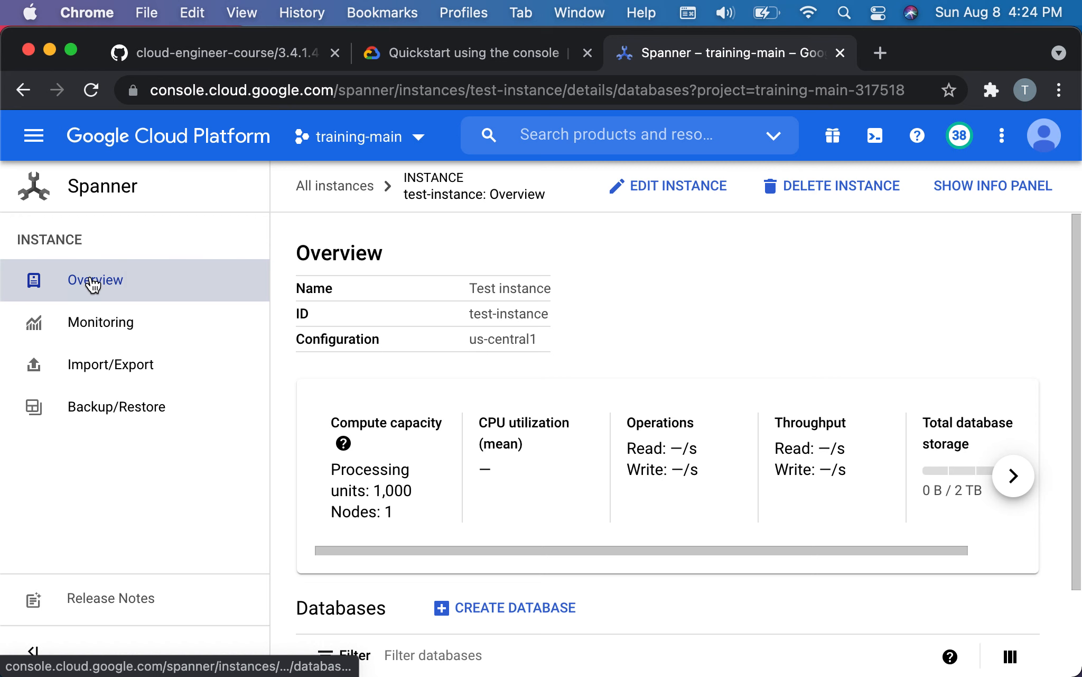
pyautogui.moveTo(604, 460)
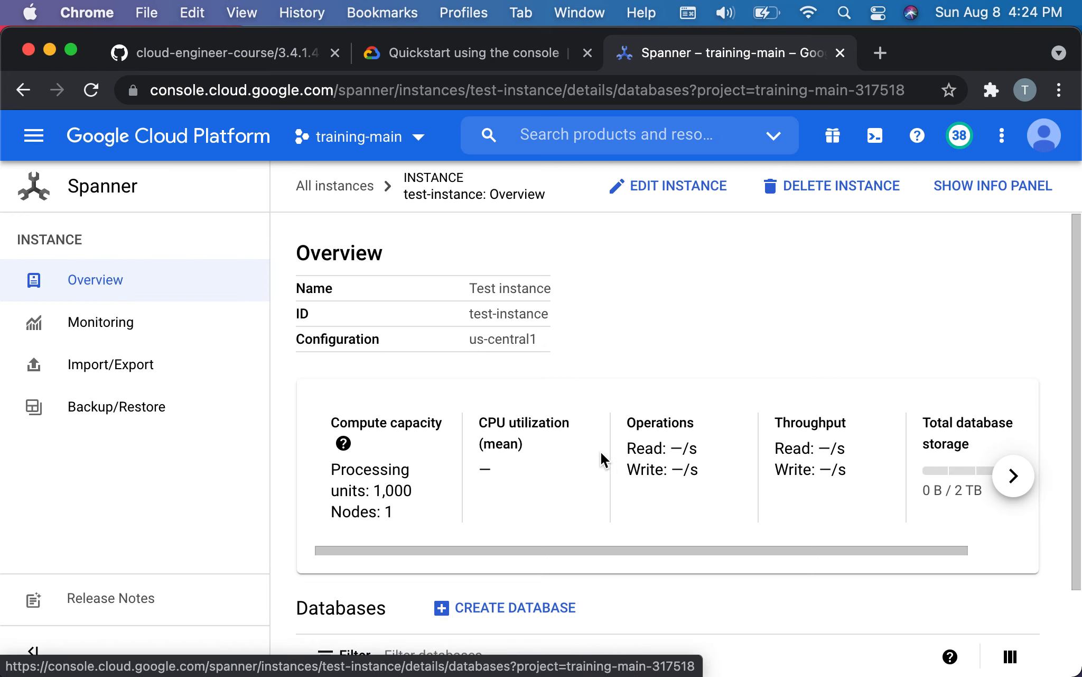
pyautogui.scroll(-3)
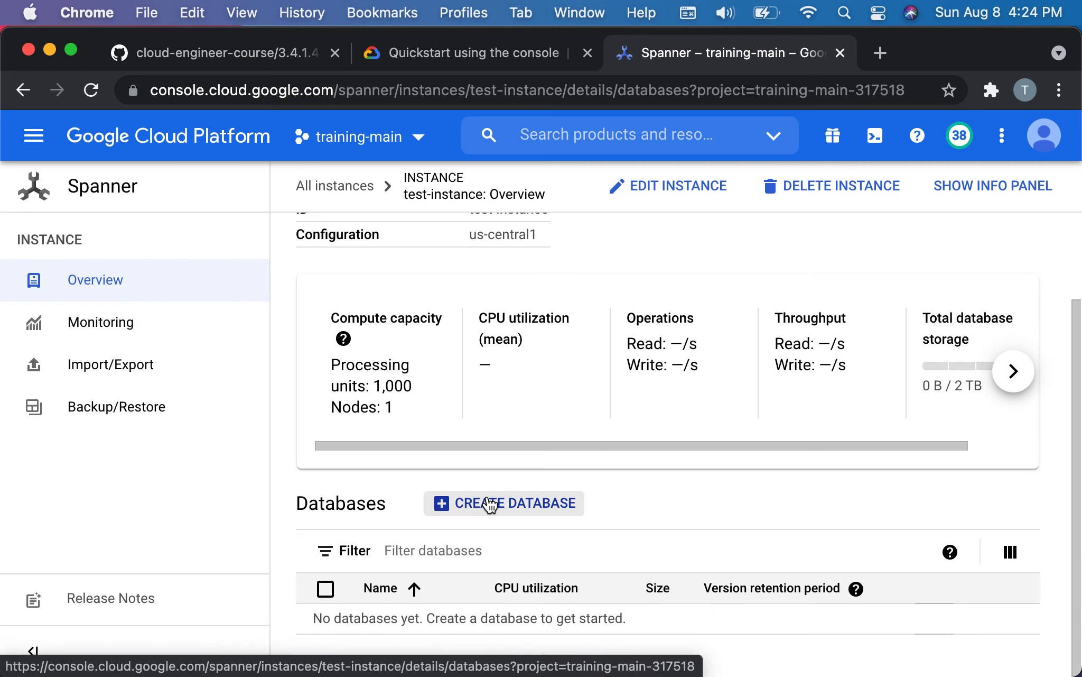
pyautogui.moveTo(696, 38)
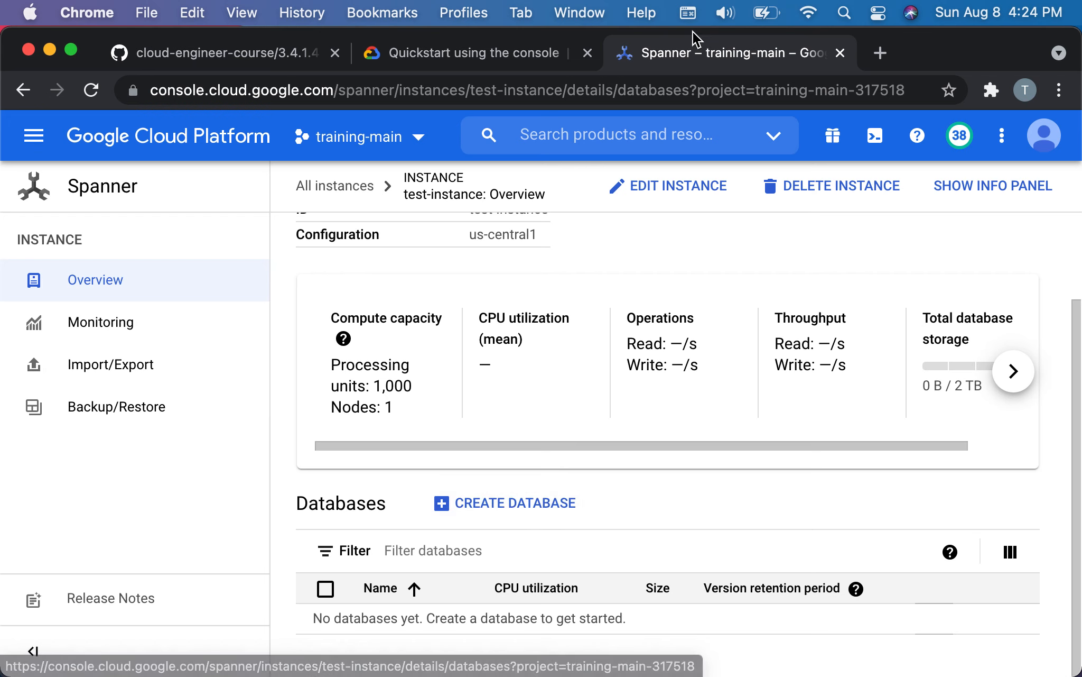
# Scroll the console quickstart to its Create a database section with example-db.
pyautogui.click(476, 53)
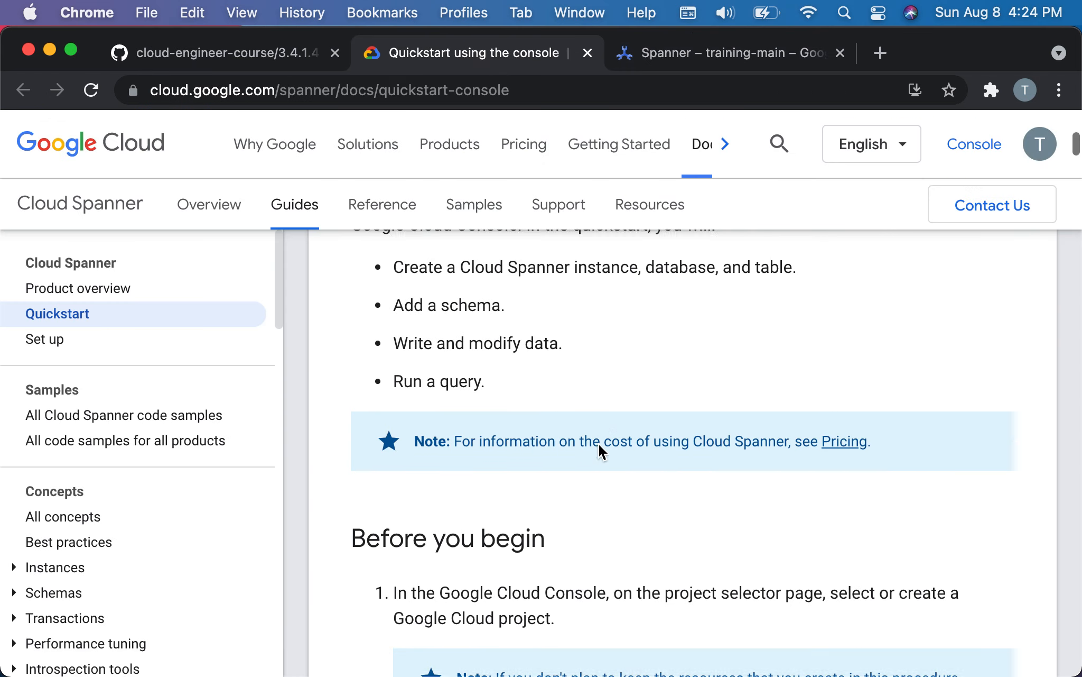
pyautogui.scroll(-3)
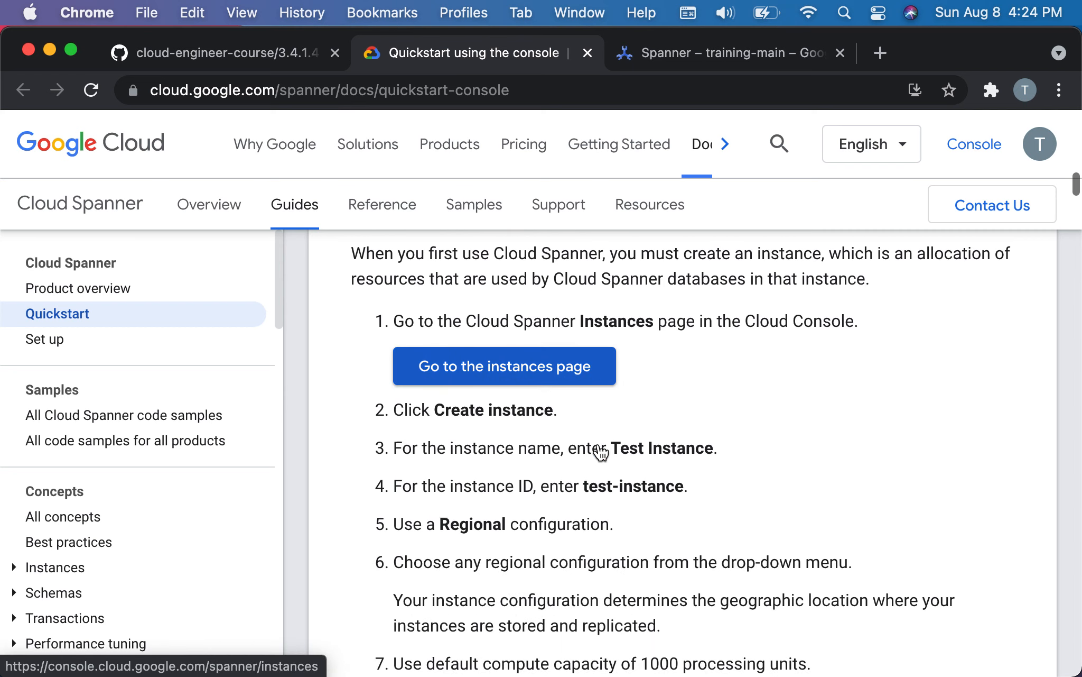
pyautogui.scroll(-3)
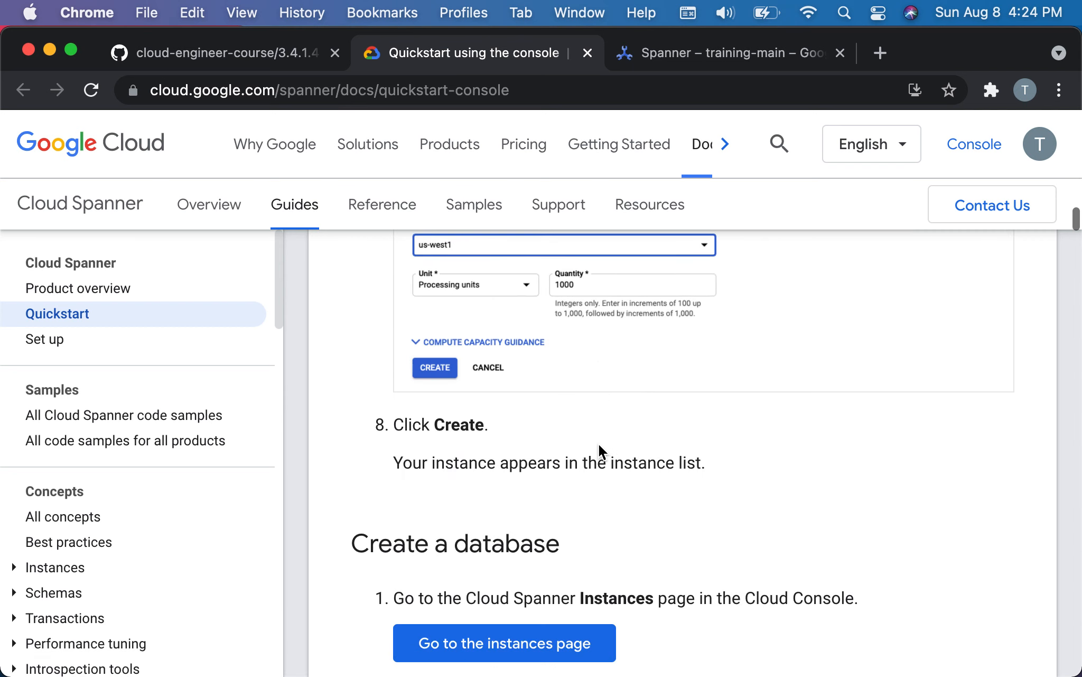
pyautogui.scroll(-3)
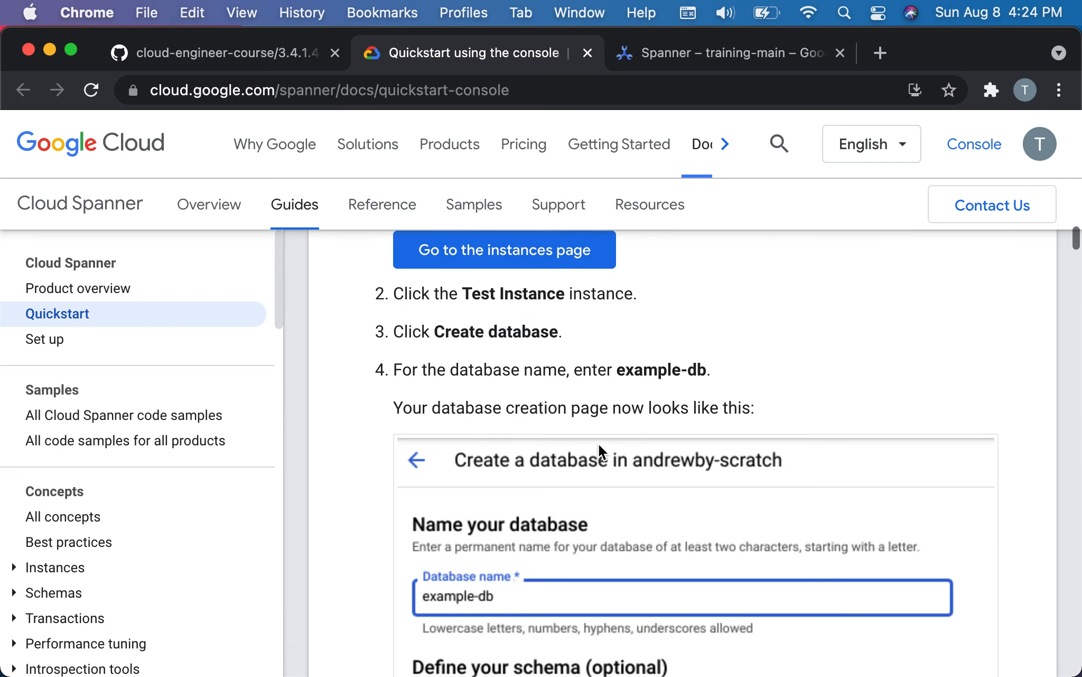
pyautogui.scroll(-3)
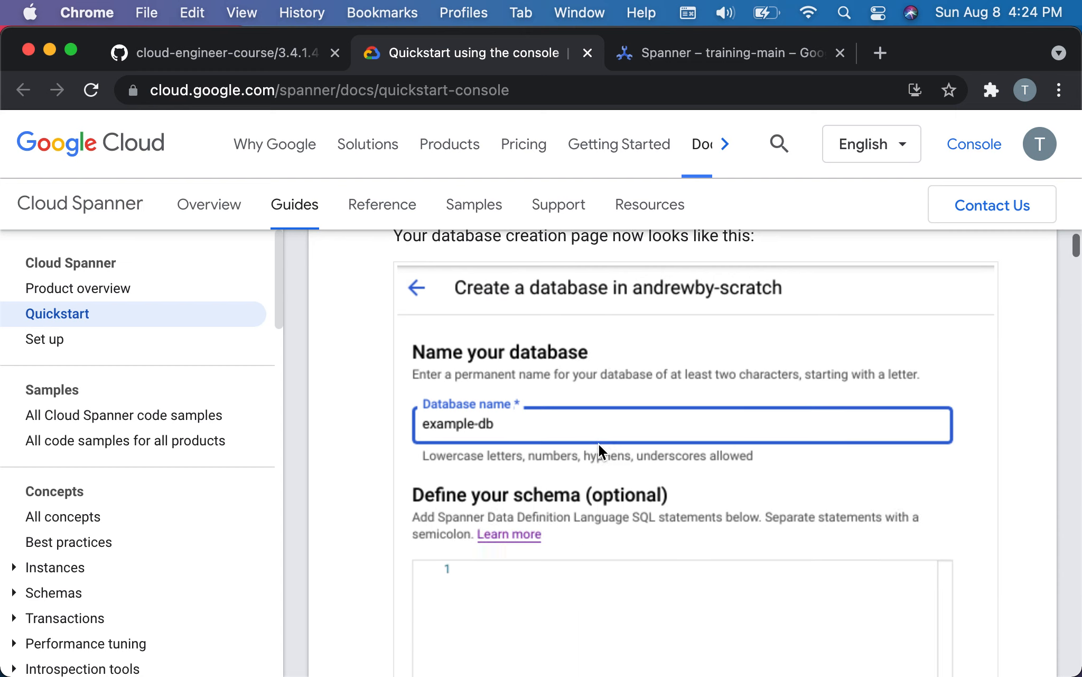
pyautogui.scroll(-3)
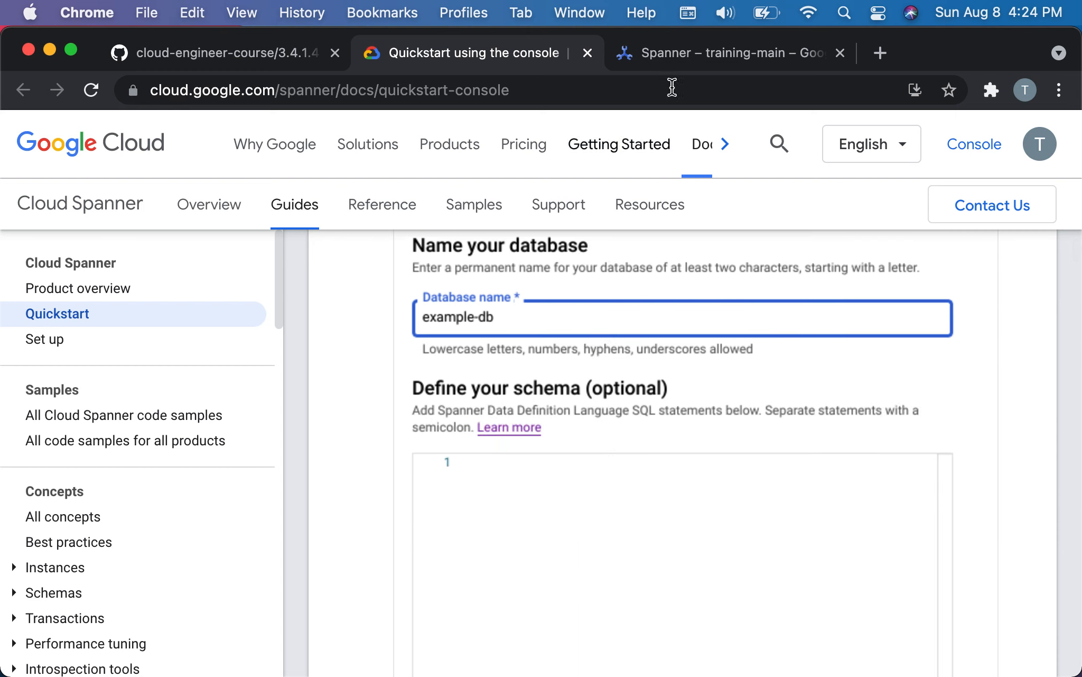
# Create database example-db in test-instance, leaving the schema empty.
pyautogui.click(725, 52)
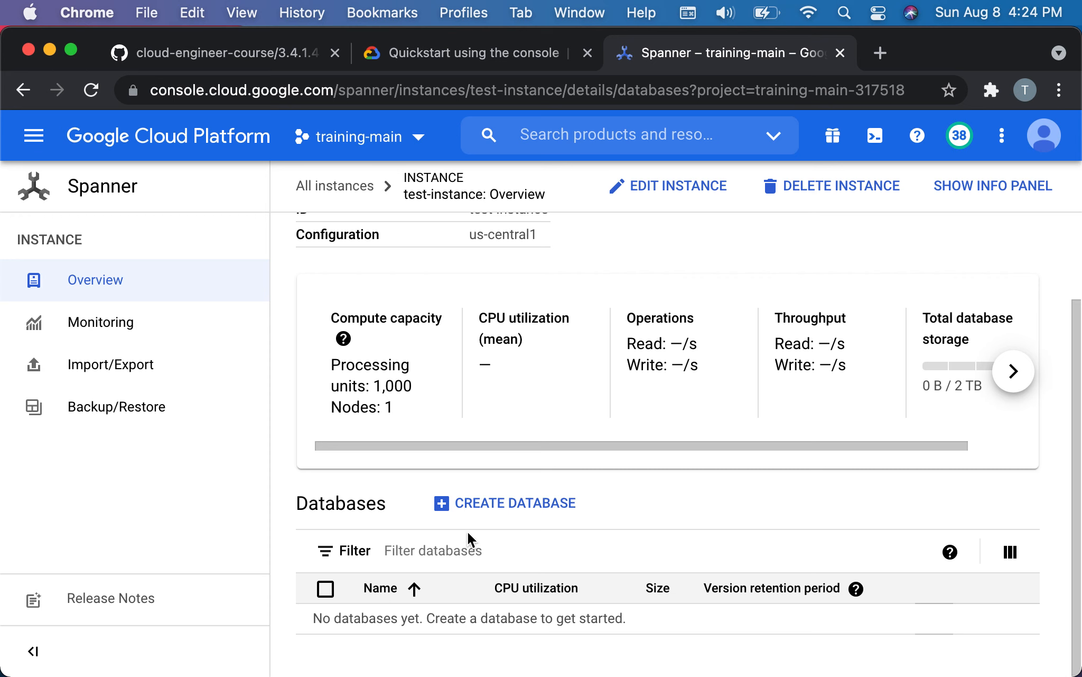
pyautogui.click(514, 503)
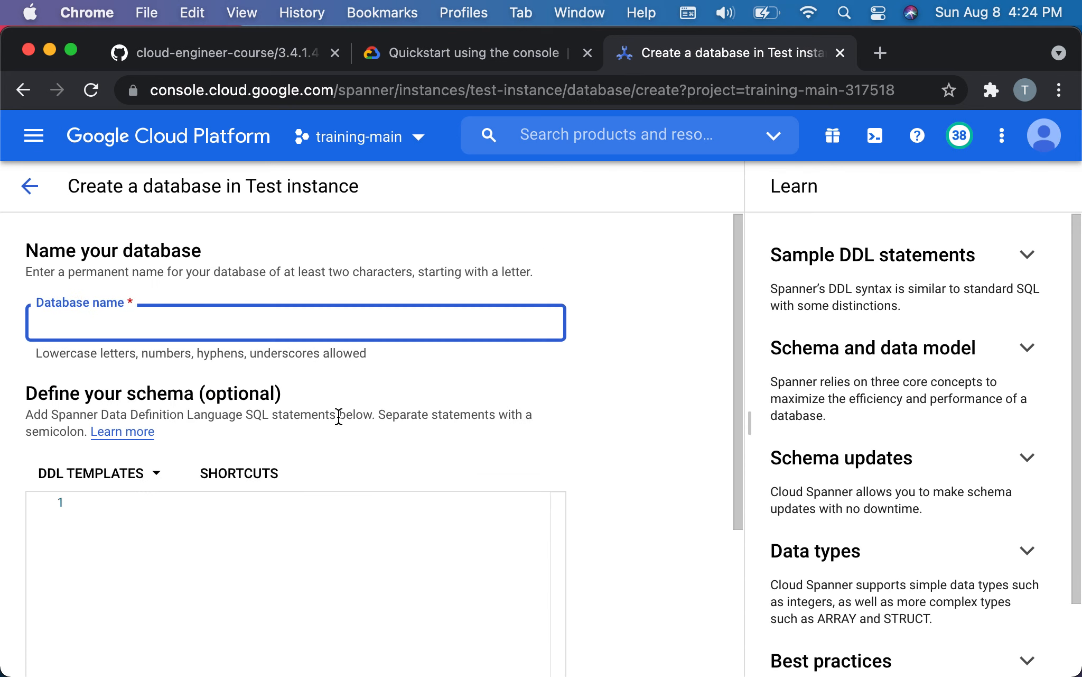
pyautogui.write('example-db')
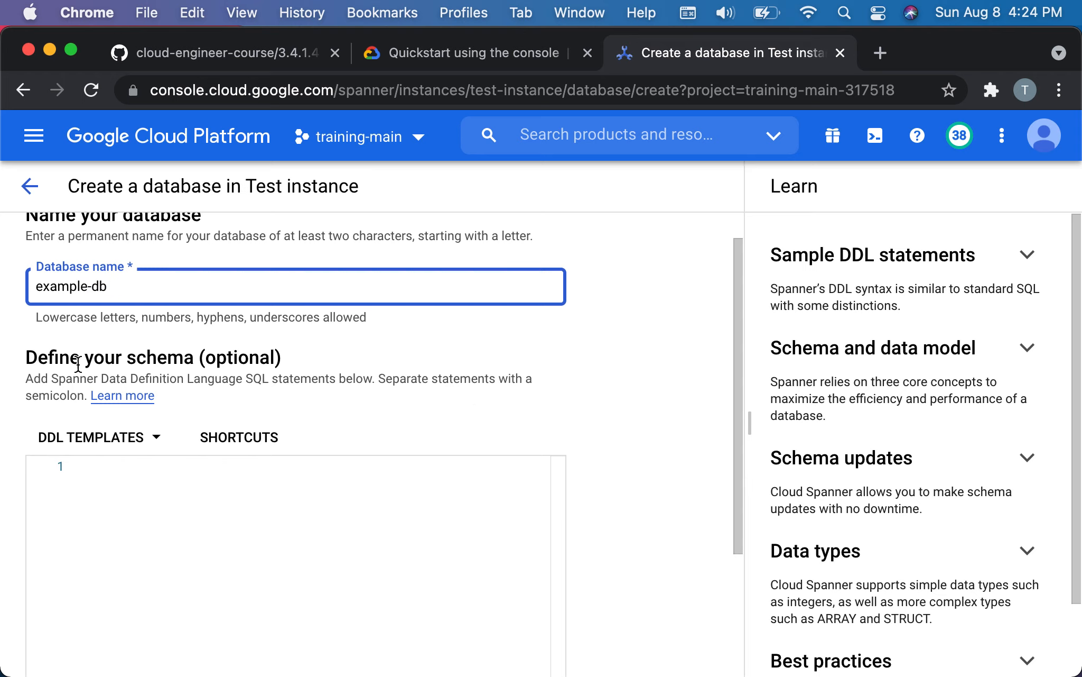
pyautogui.moveTo(242, 418)
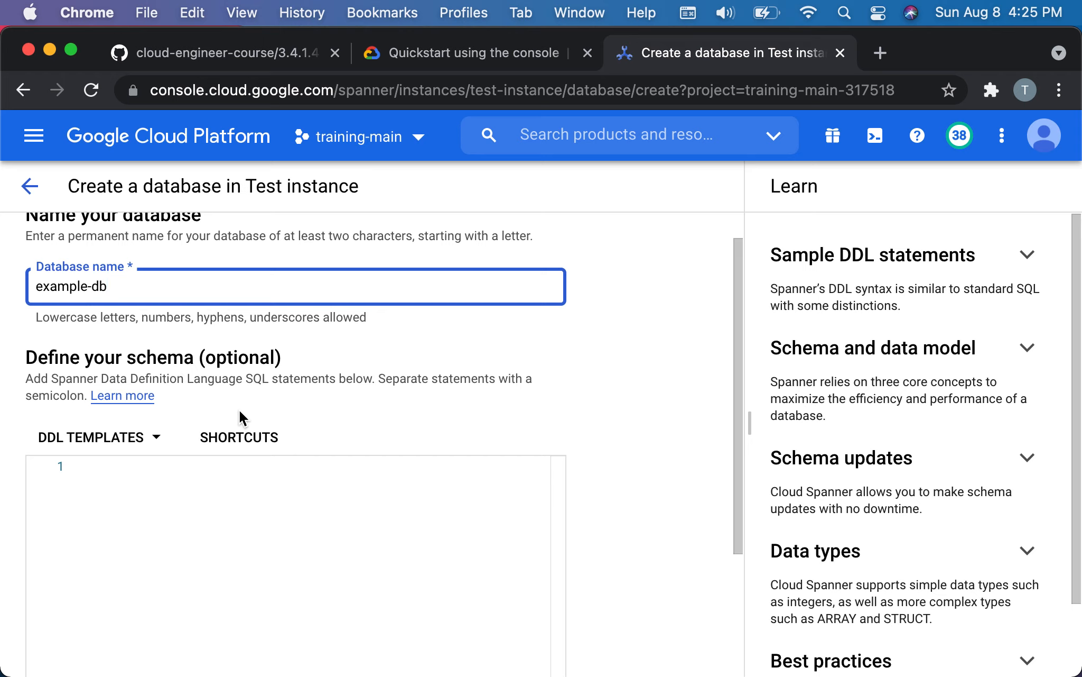
pyautogui.scroll(-3)
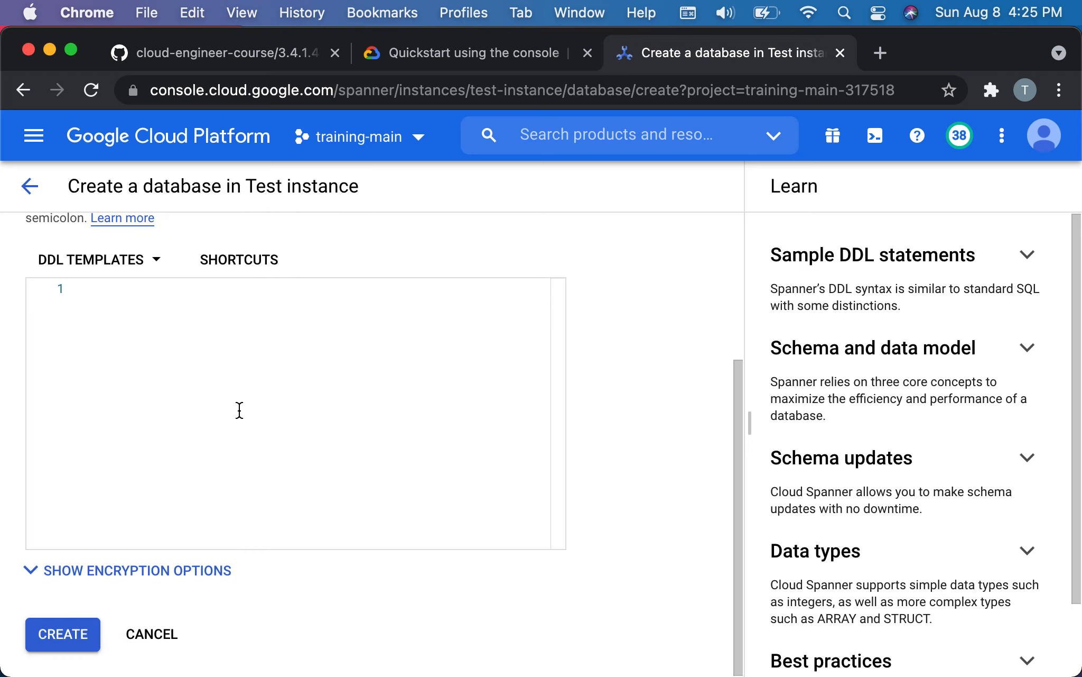
pyautogui.click(62, 634)
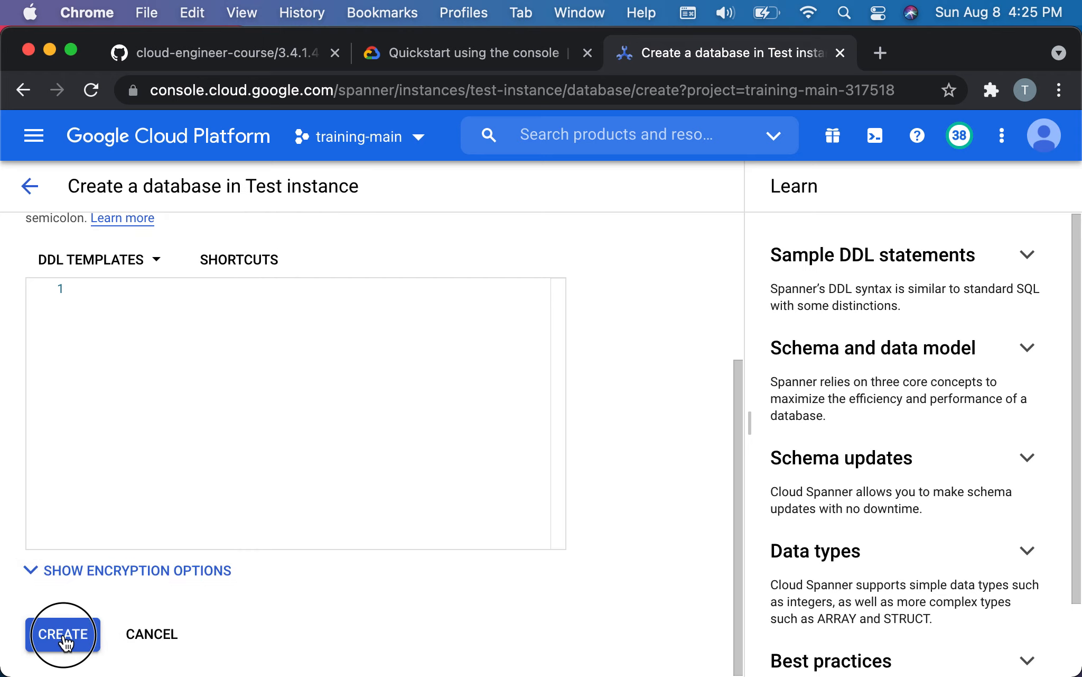
pyautogui.click(62, 634)
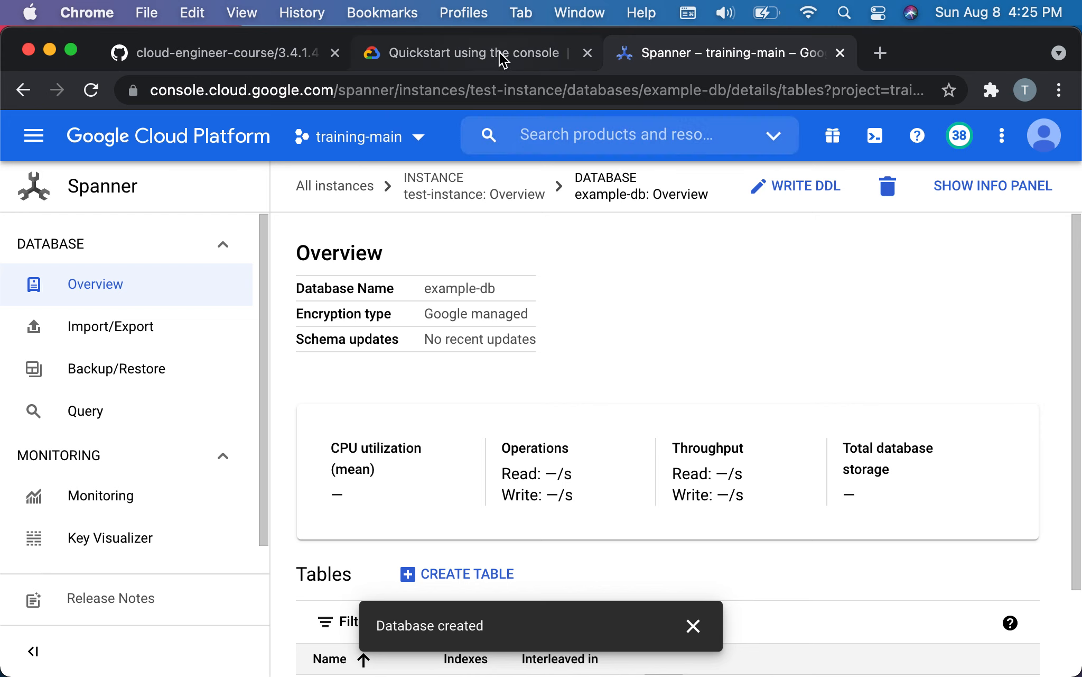
pyautogui.scroll(-3)
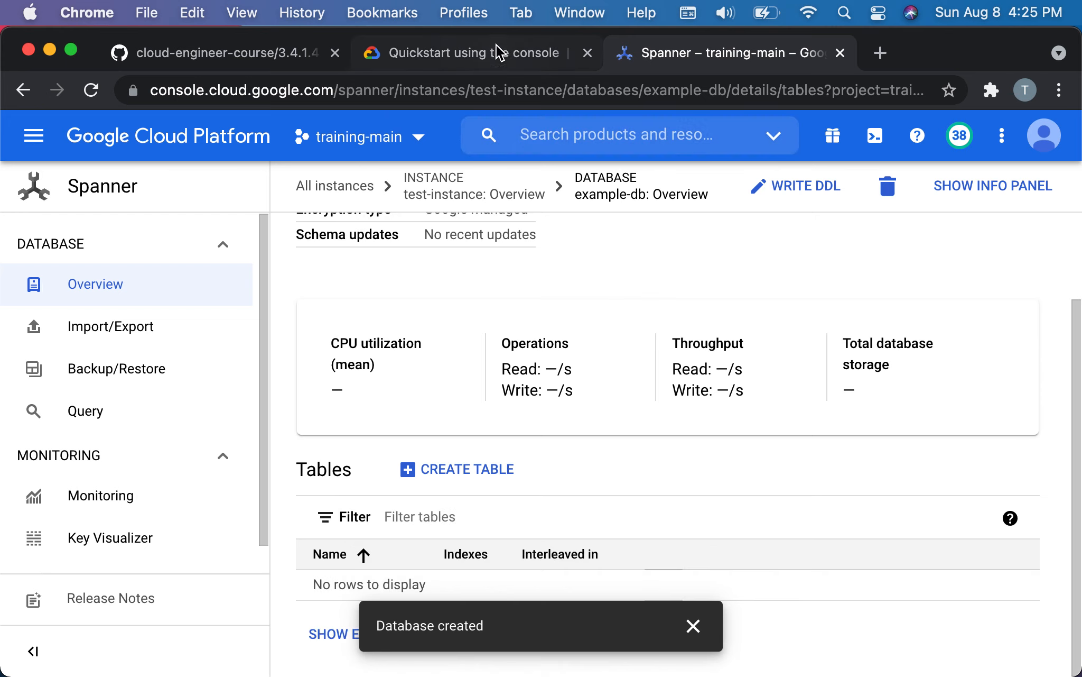
# Copy the quickstart's step 4 CREATE TABLE Singers DDL and return to the example-db overview.
pyautogui.click(469, 53)
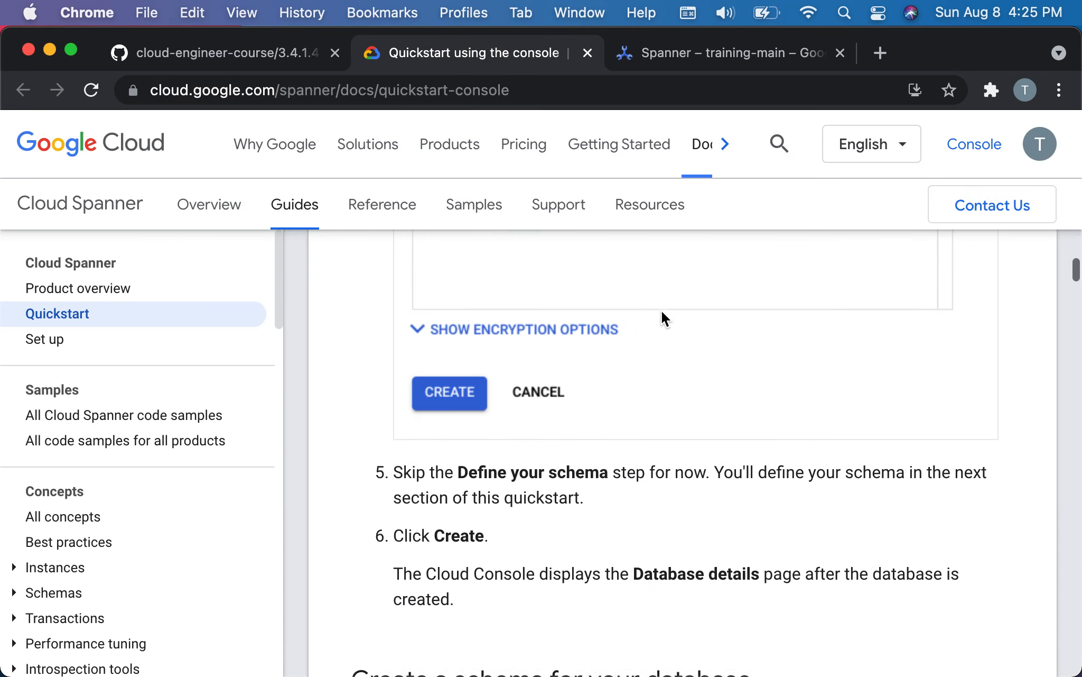
pyautogui.scroll(-3)
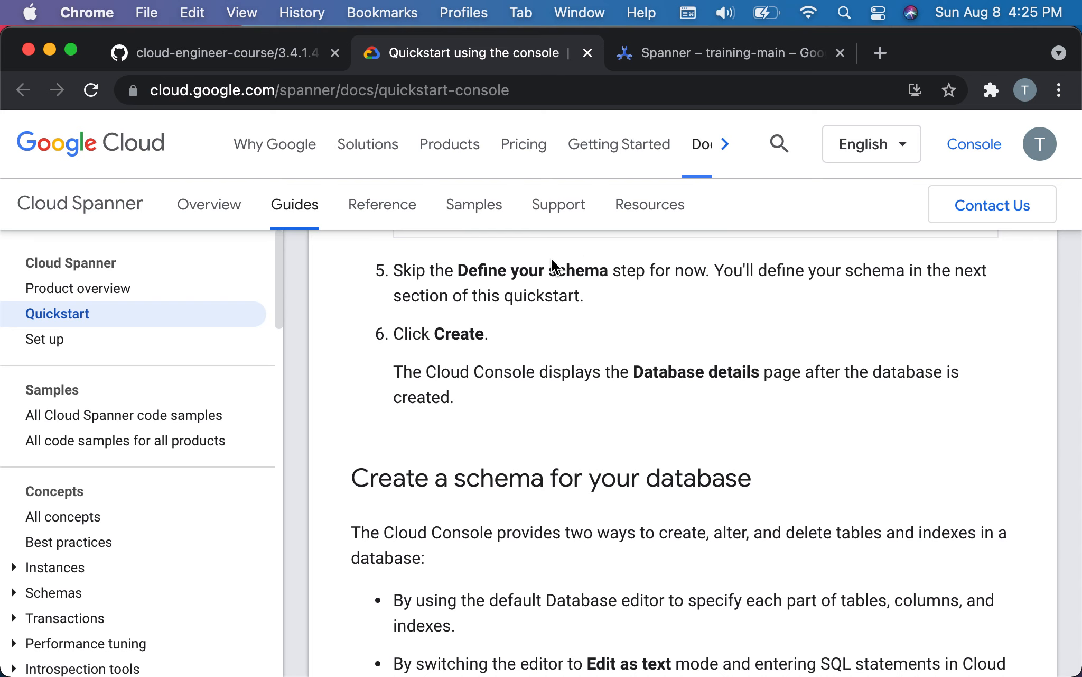
pyautogui.scroll(-3)
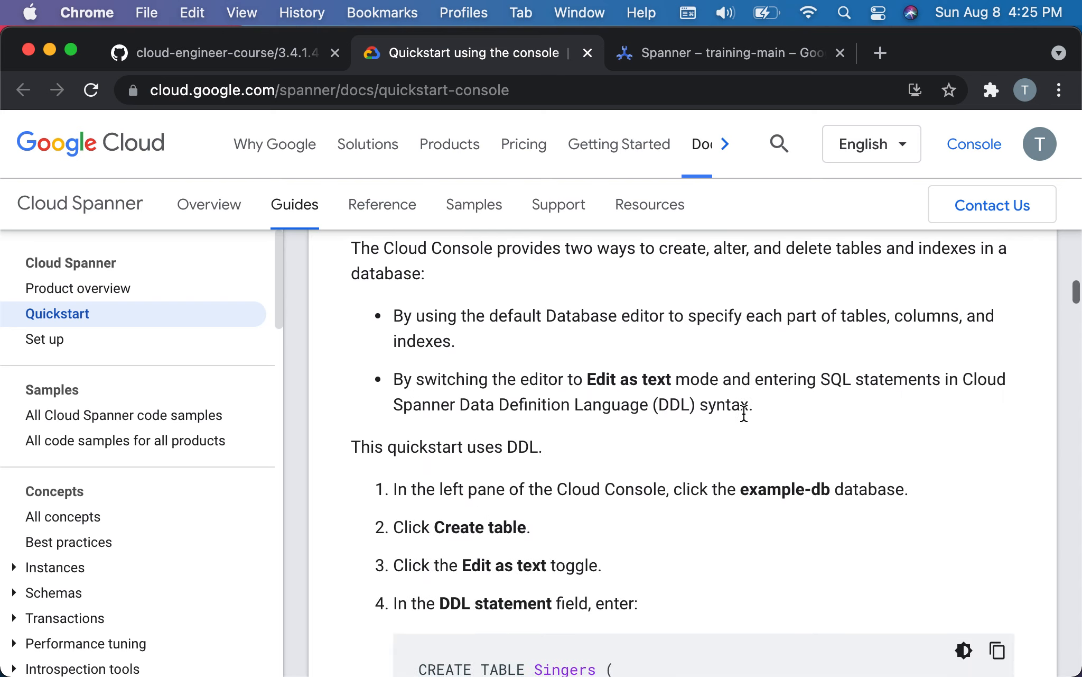
pyautogui.scroll(-3)
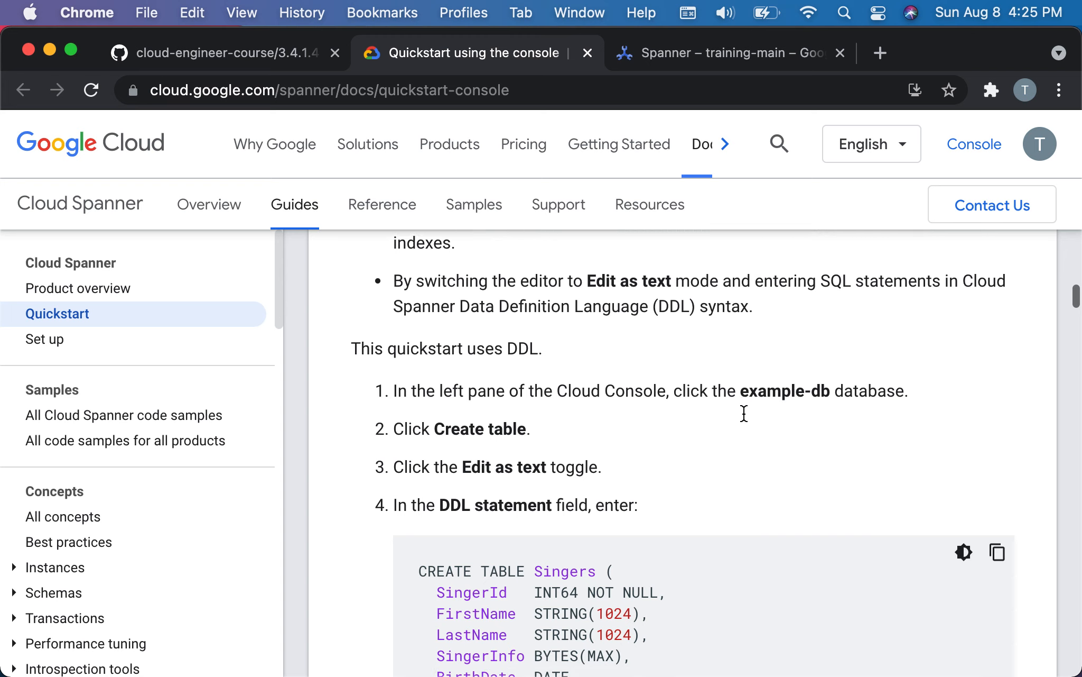
pyautogui.scroll(3)
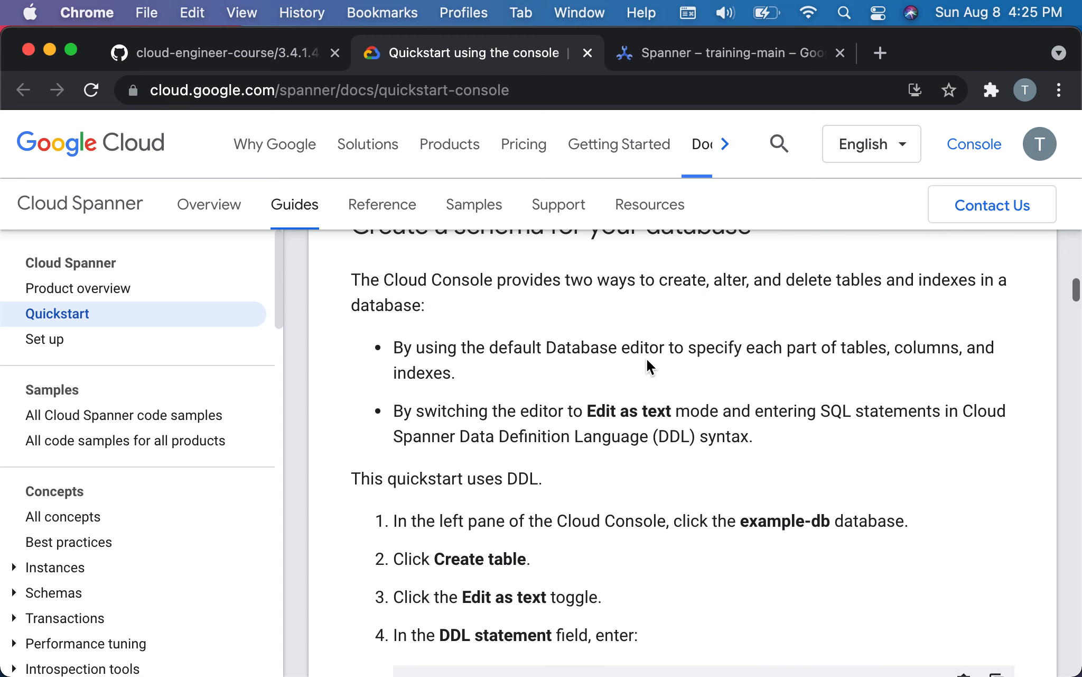
pyautogui.moveTo(754, 329)
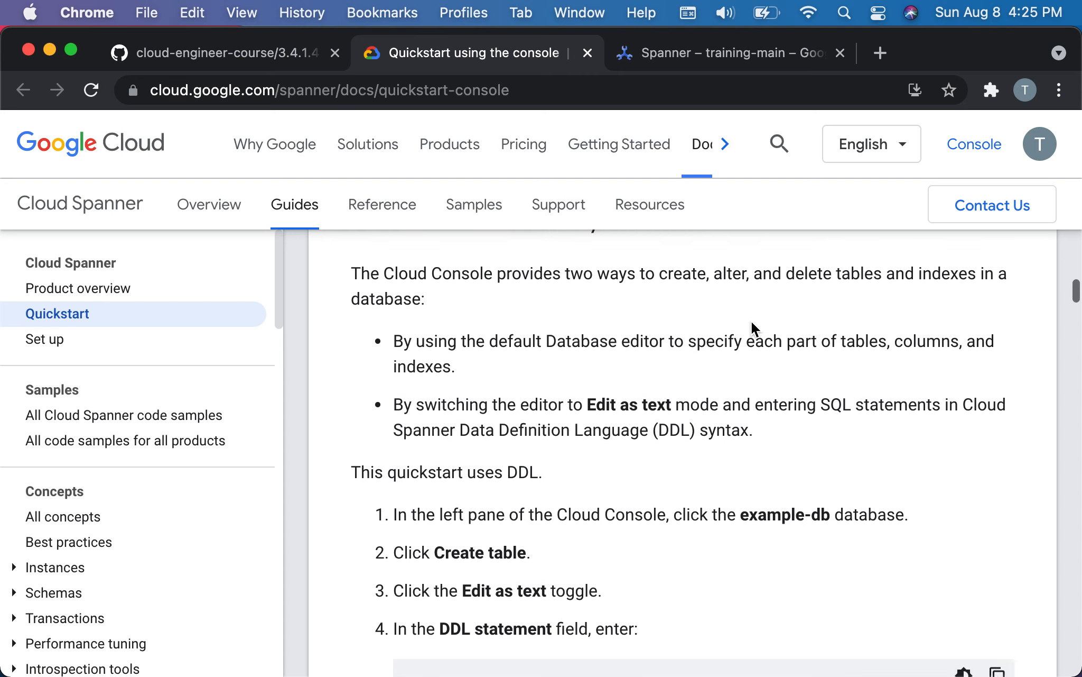
pyautogui.scroll(-3)
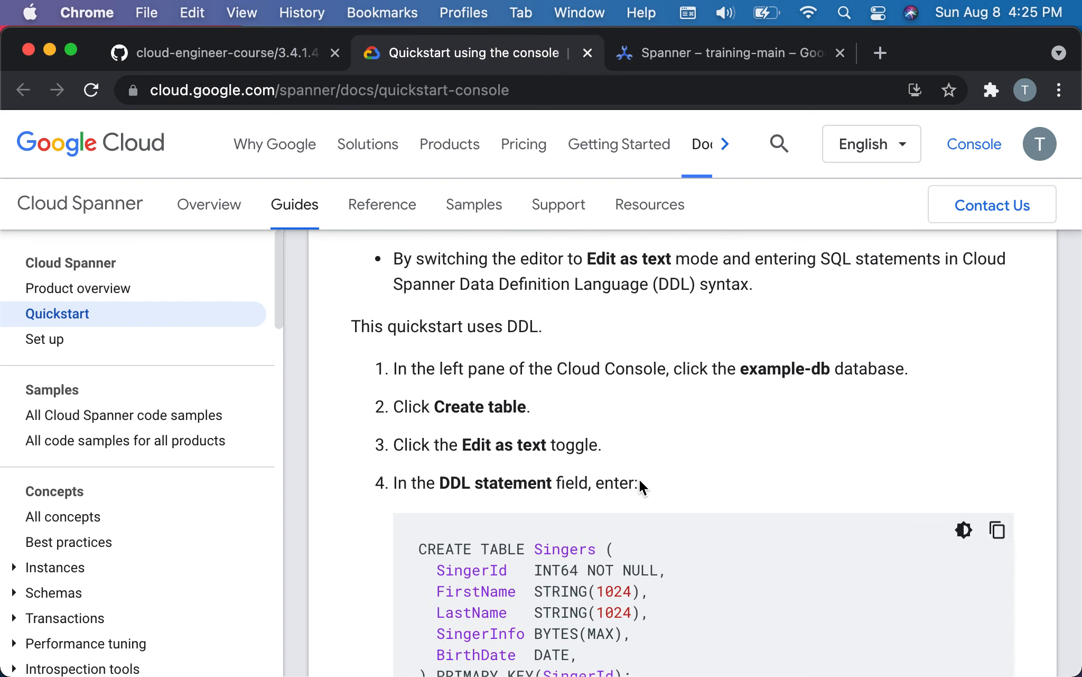
pyautogui.scroll(-3)
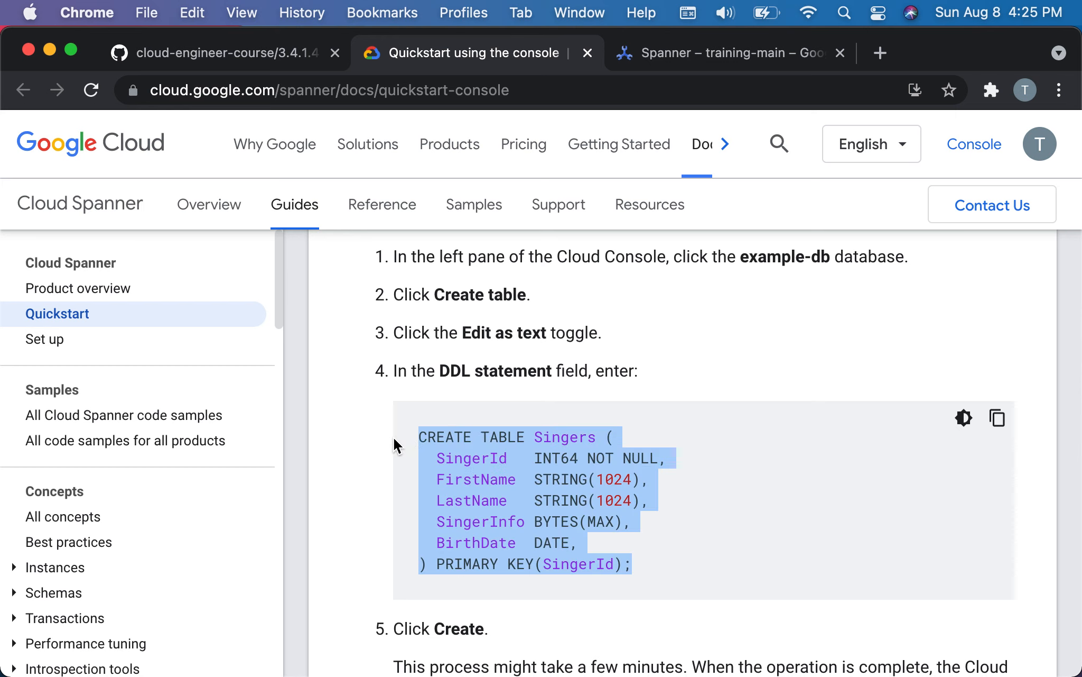
pyautogui.click(725, 53)
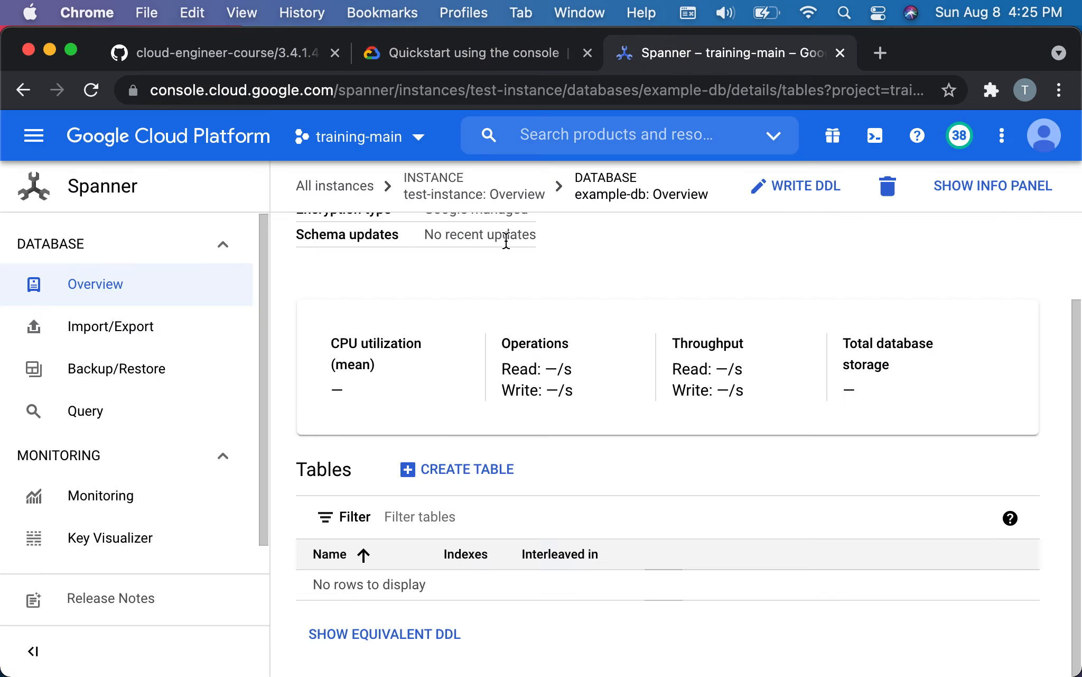
# Paste the CREATE TABLE Singers DDL, with SingerId INT64 primary key, into example-db's DDL editor.
pyautogui.click(794, 186)
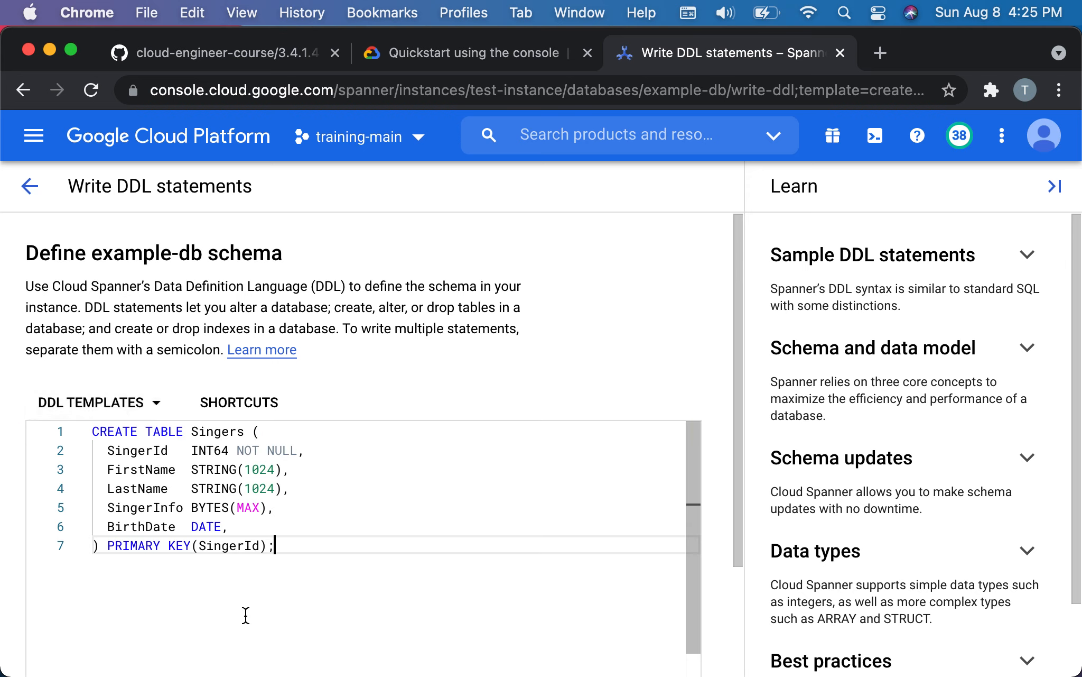
pyautogui.scroll(-3)
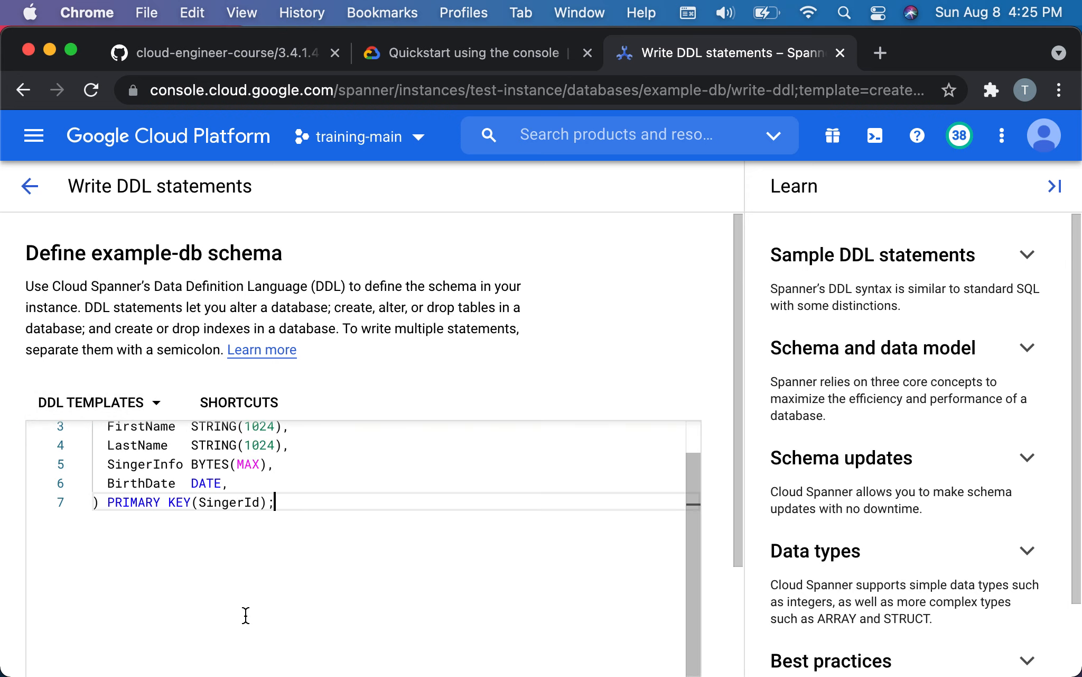
pyautogui.scroll(3)
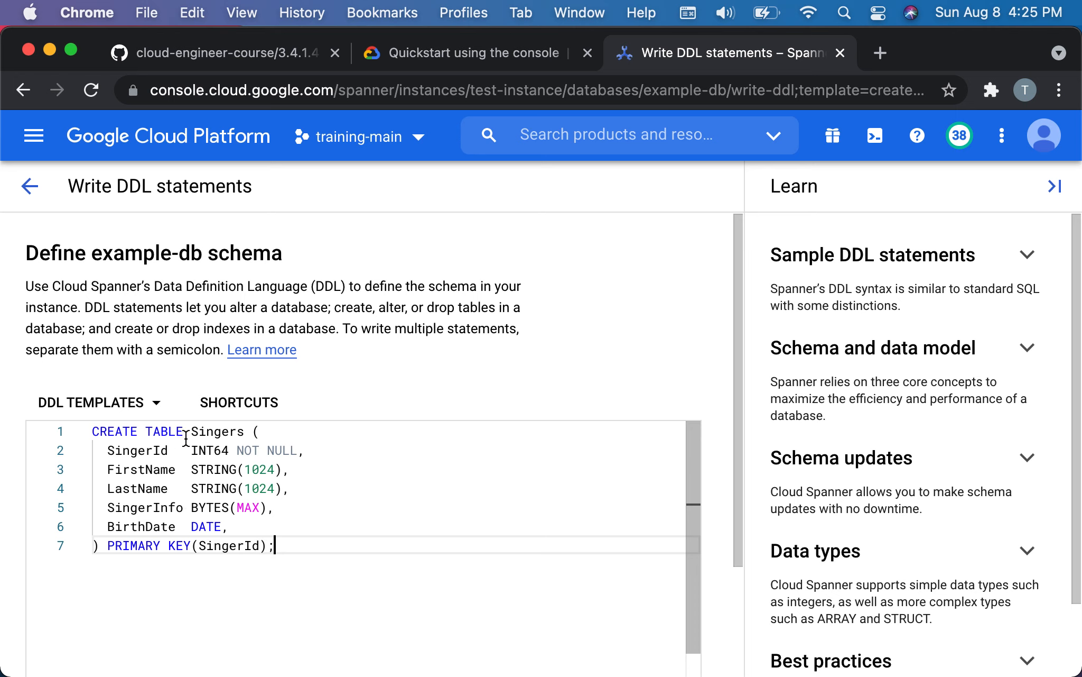
pyautogui.moveTo(219, 440)
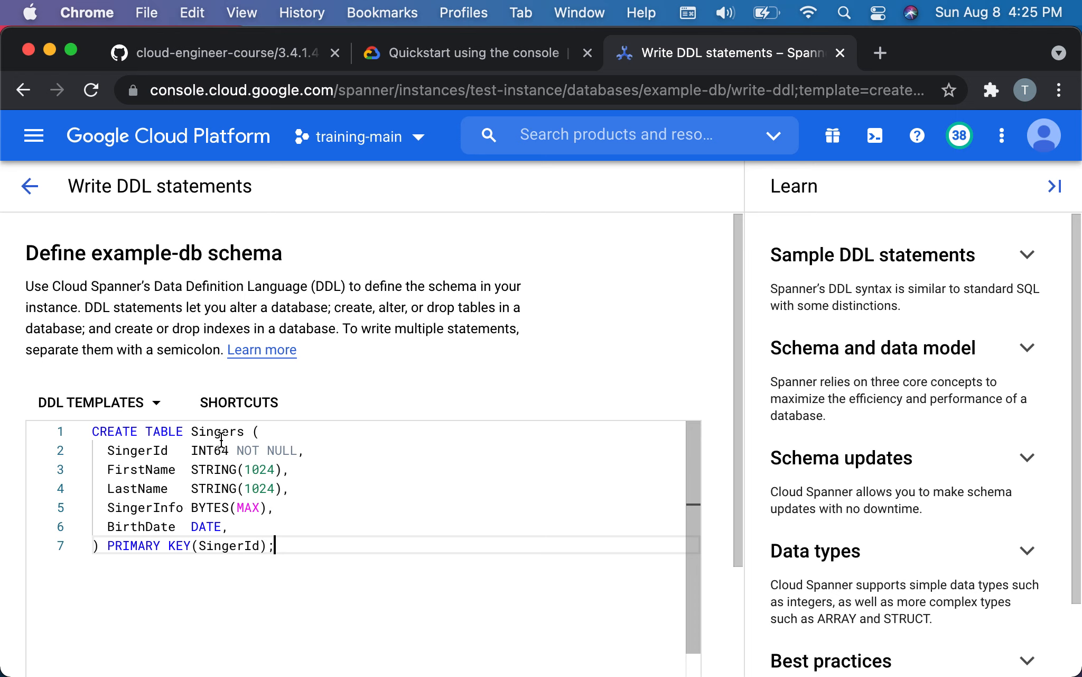
pyautogui.moveTo(516, 47)
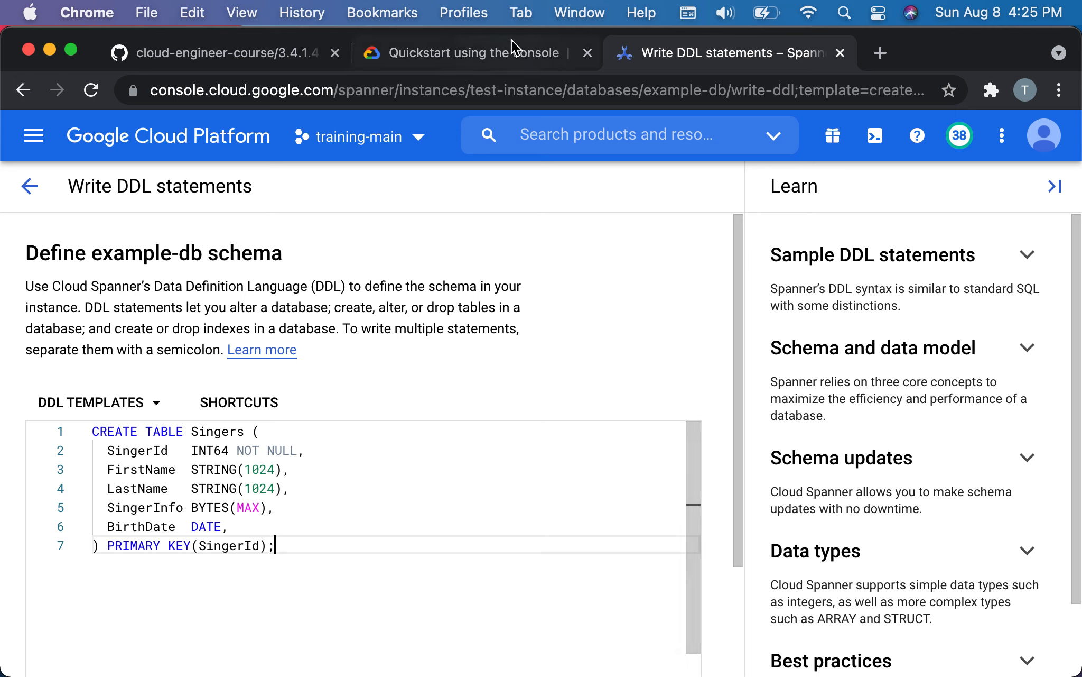
pyautogui.click(217, 52)
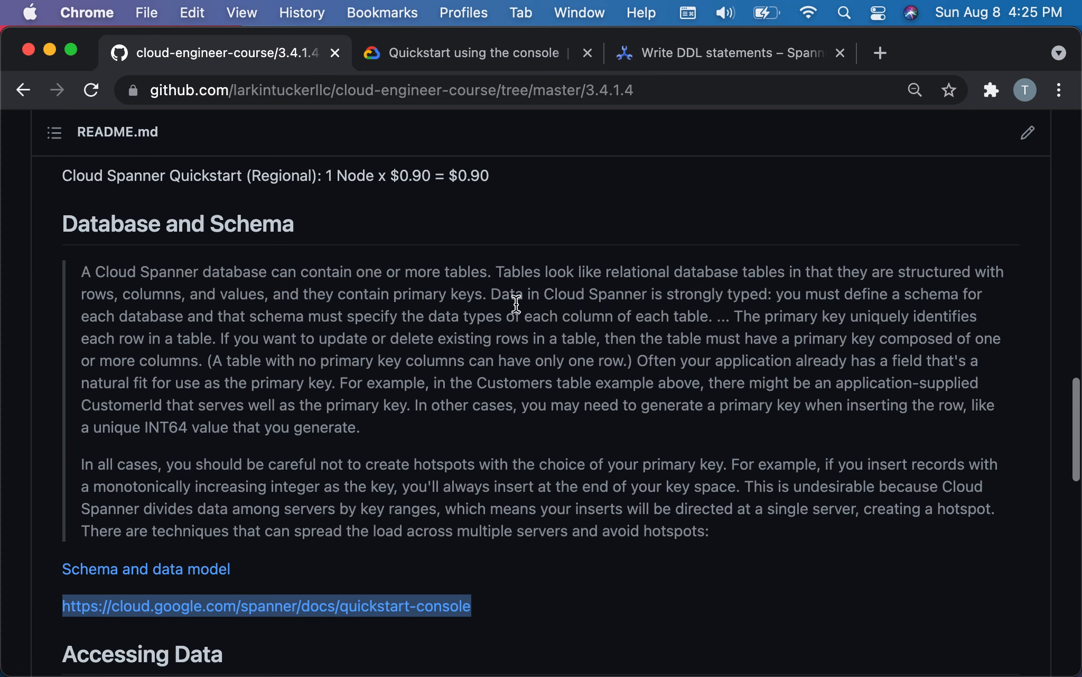
pyautogui.click(724, 53)
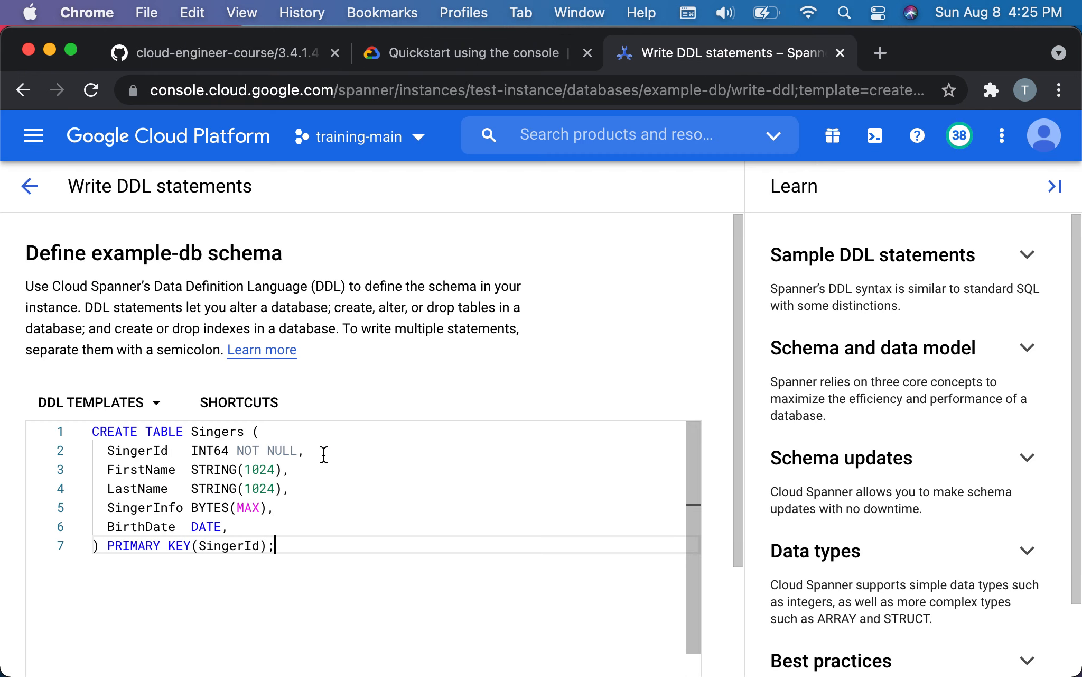
pyautogui.click(109, 460)
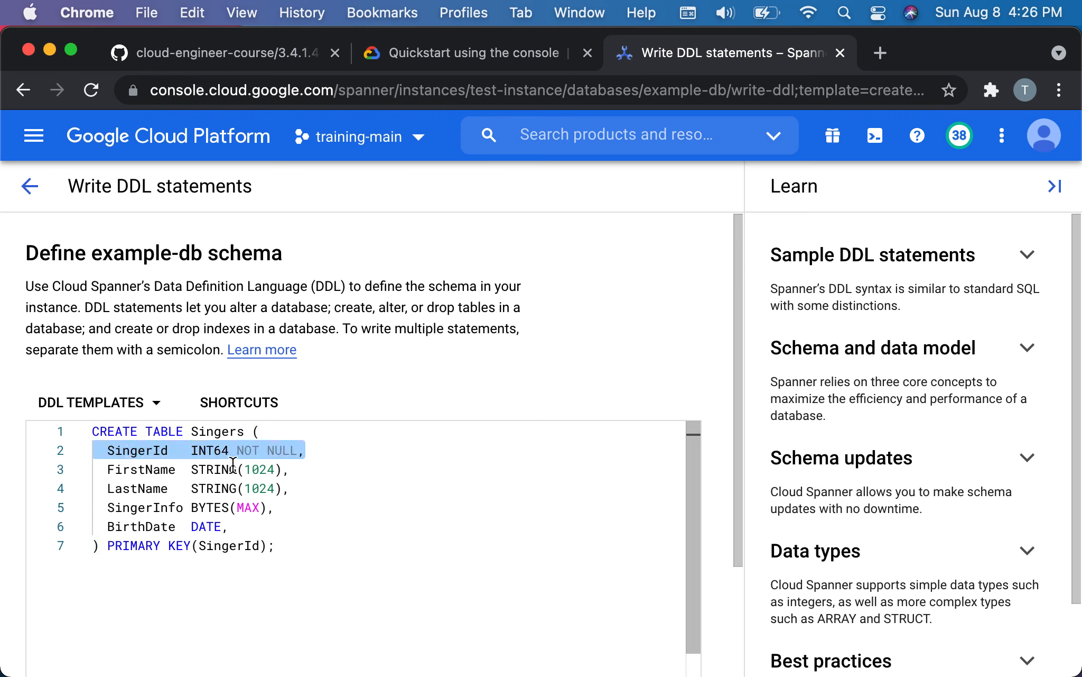
pyautogui.moveTo(291, 478)
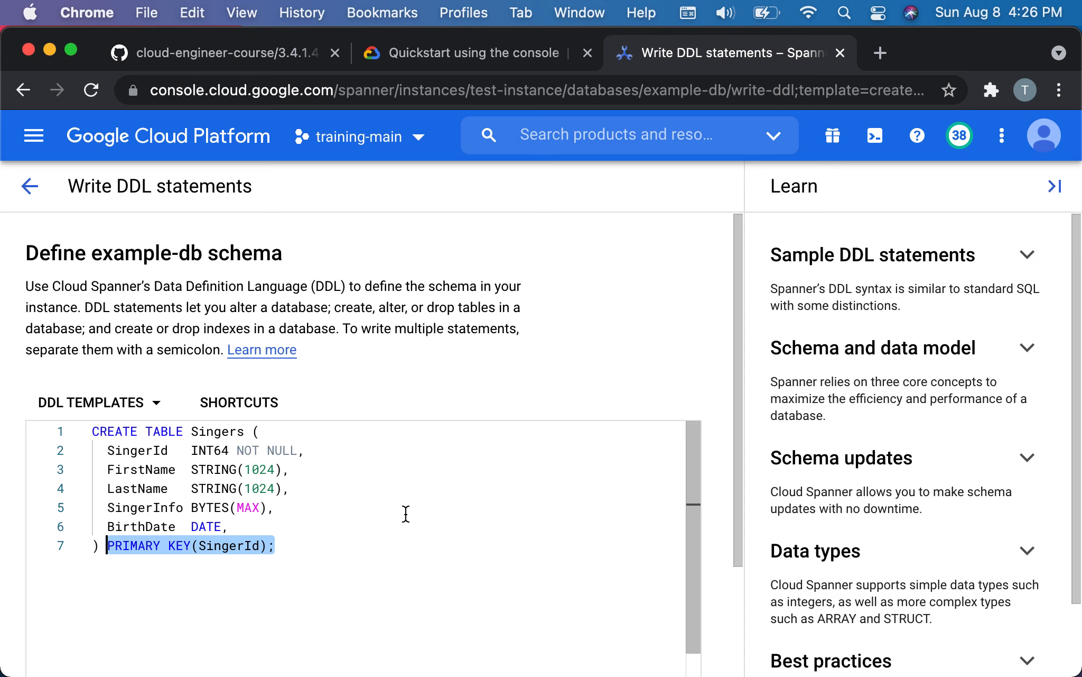
pyautogui.scroll(-3)
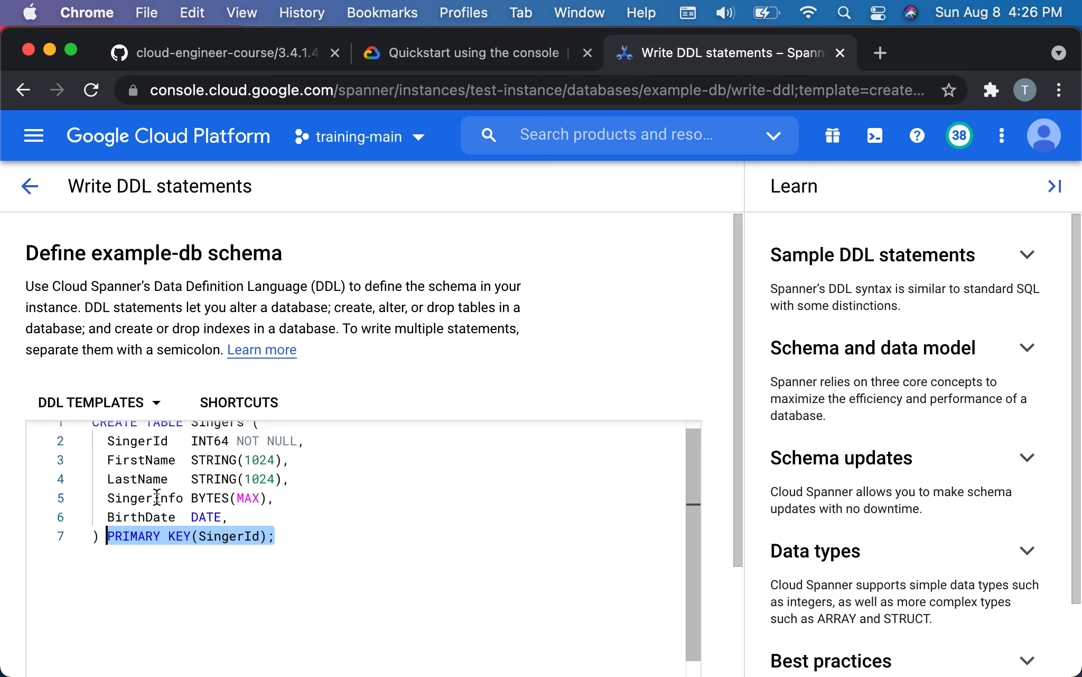
pyautogui.scroll(-3)
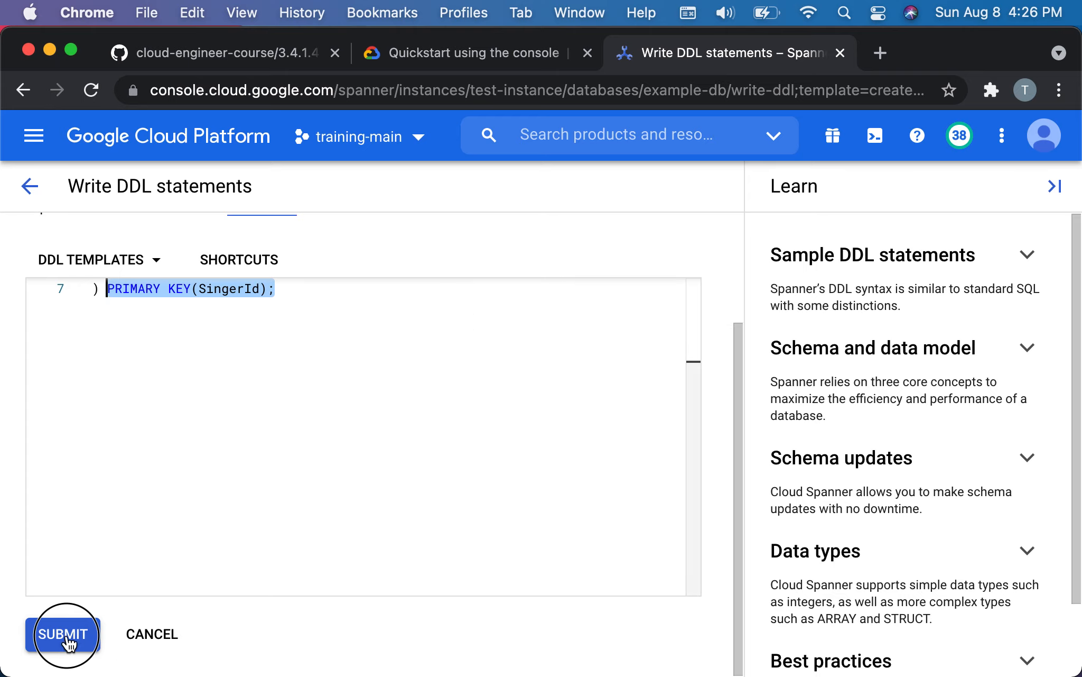
# Submit the Singers table DDL, then scroll the quickstart to its Insert data values.
pyautogui.click(63, 634)
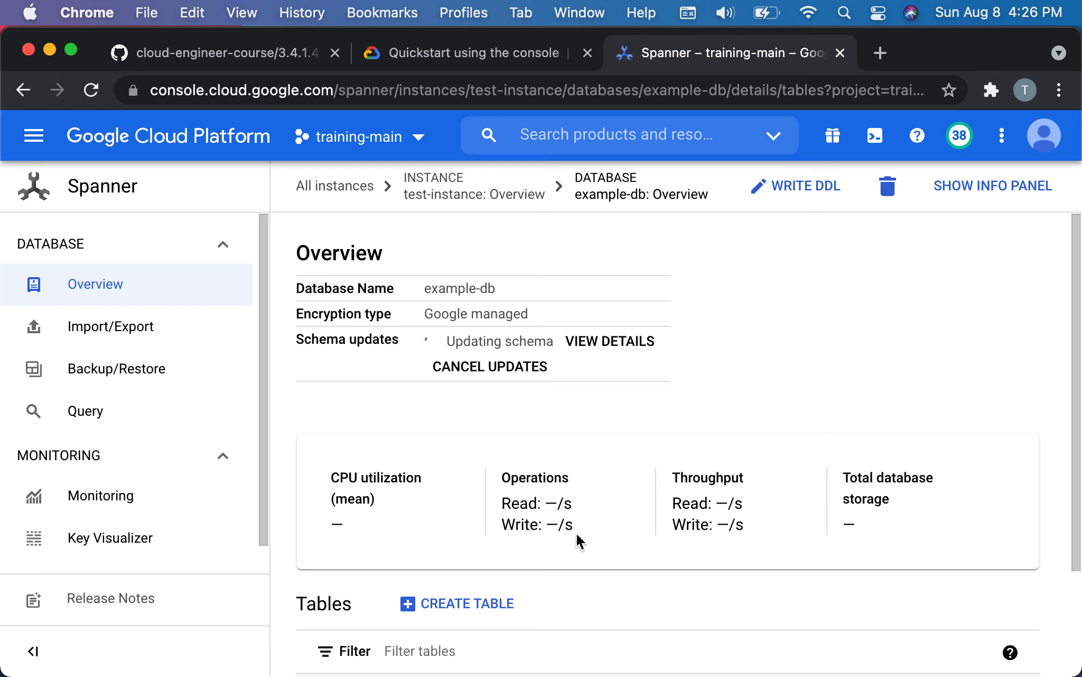
pyautogui.scroll(-3)
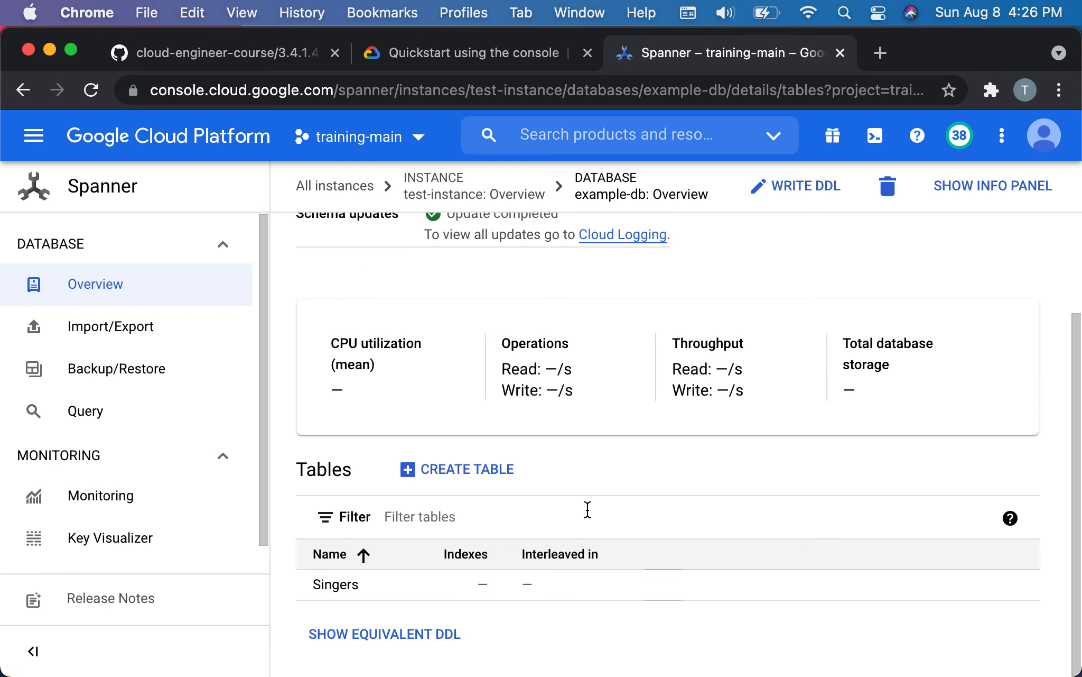
pyautogui.click(470, 52)
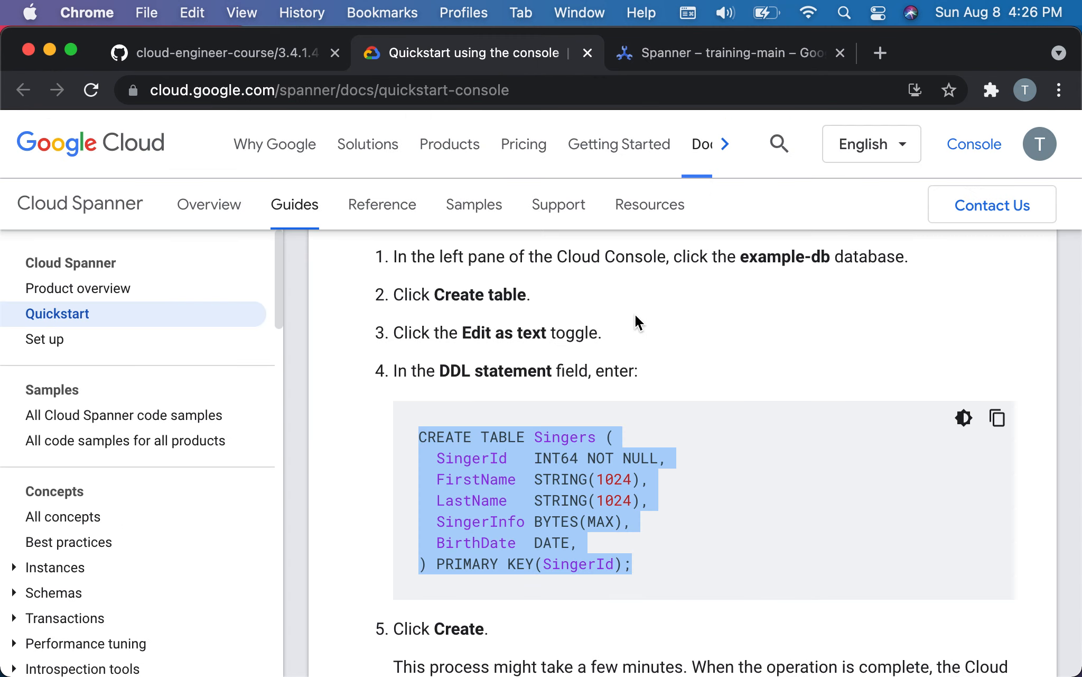
pyautogui.scroll(-3)
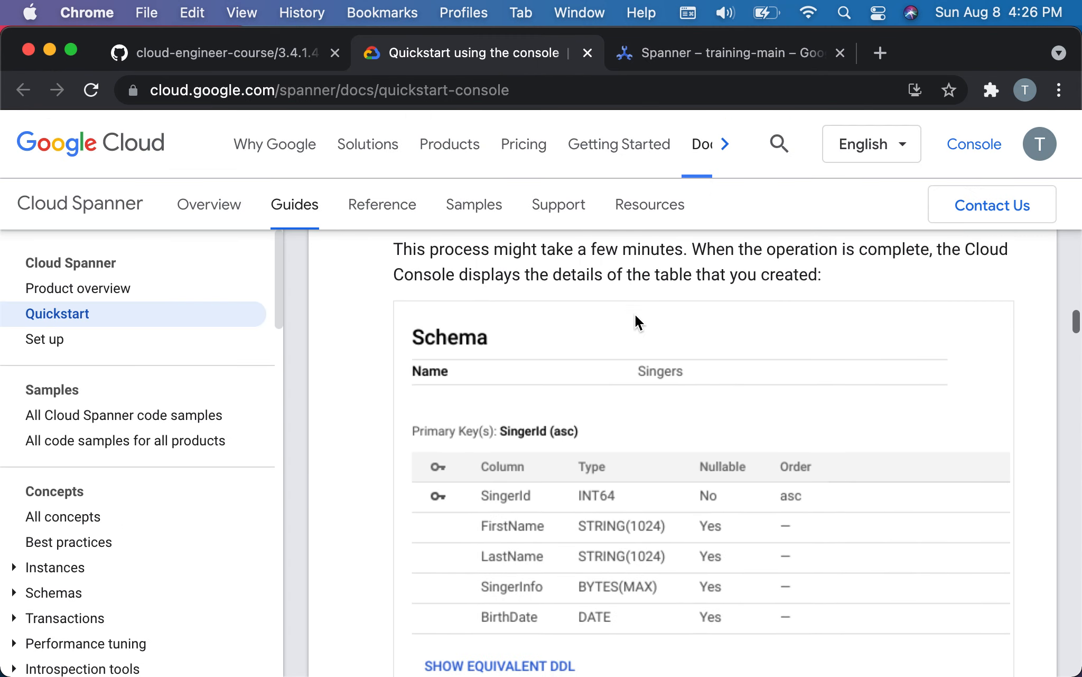
pyautogui.scroll(-3)
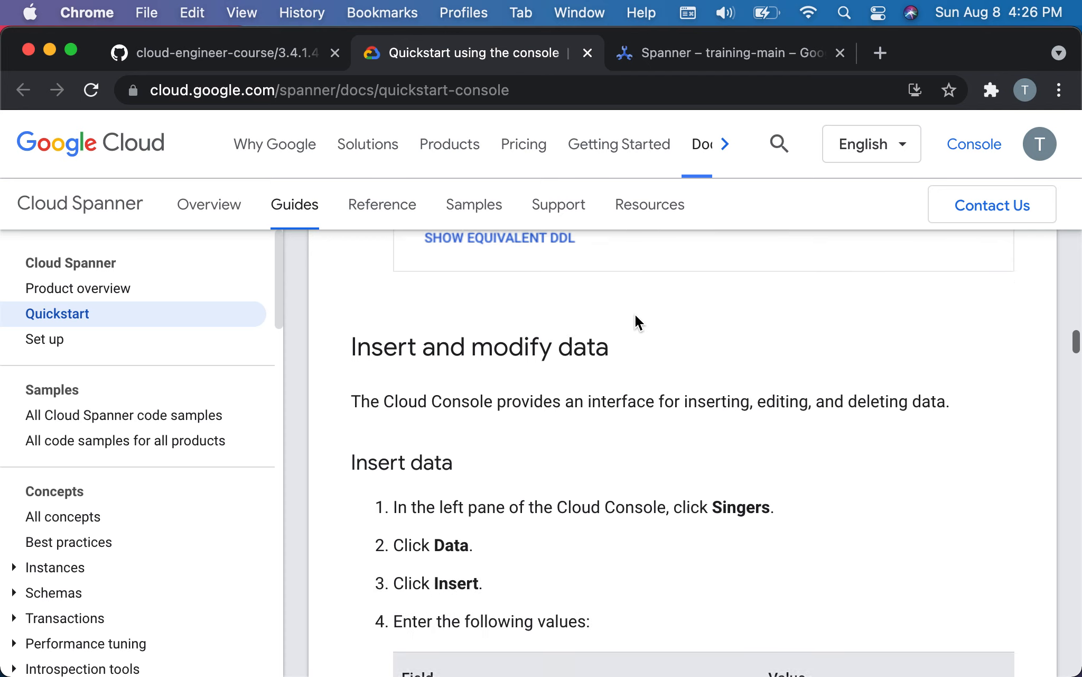
pyautogui.scroll(-3)
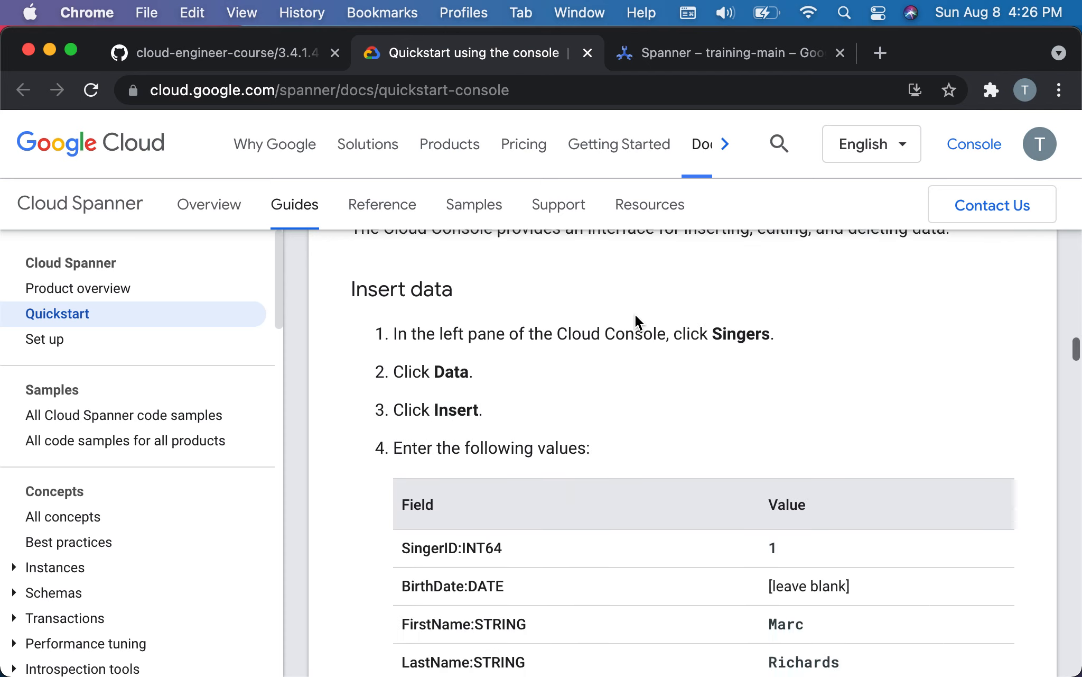
pyautogui.scroll(-3)
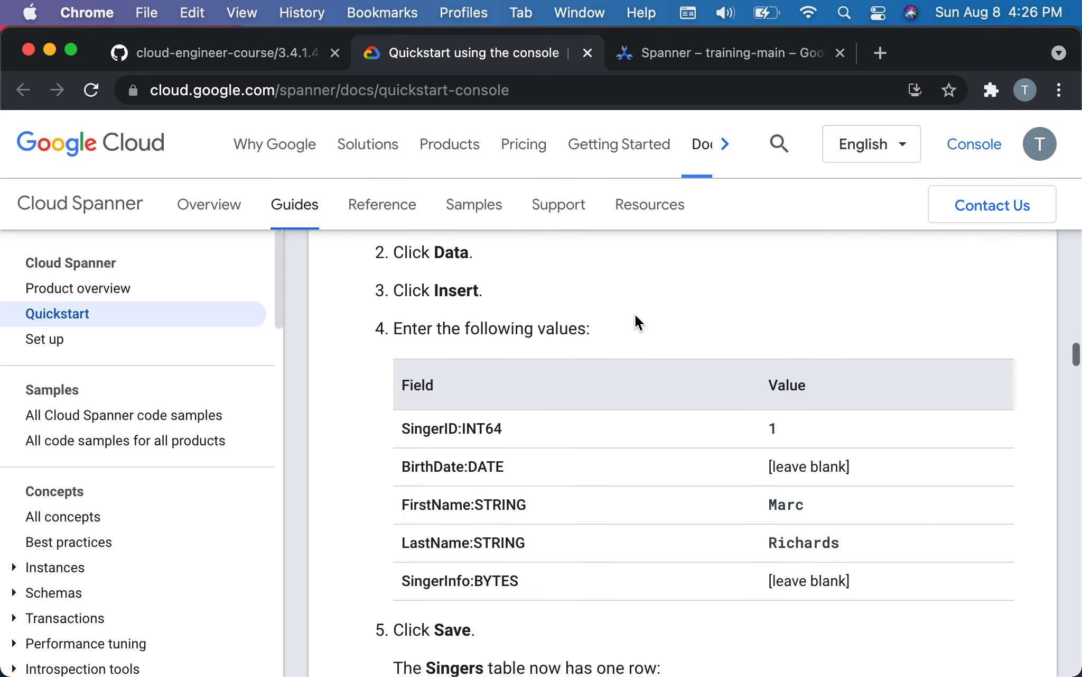
pyautogui.scroll(-3)
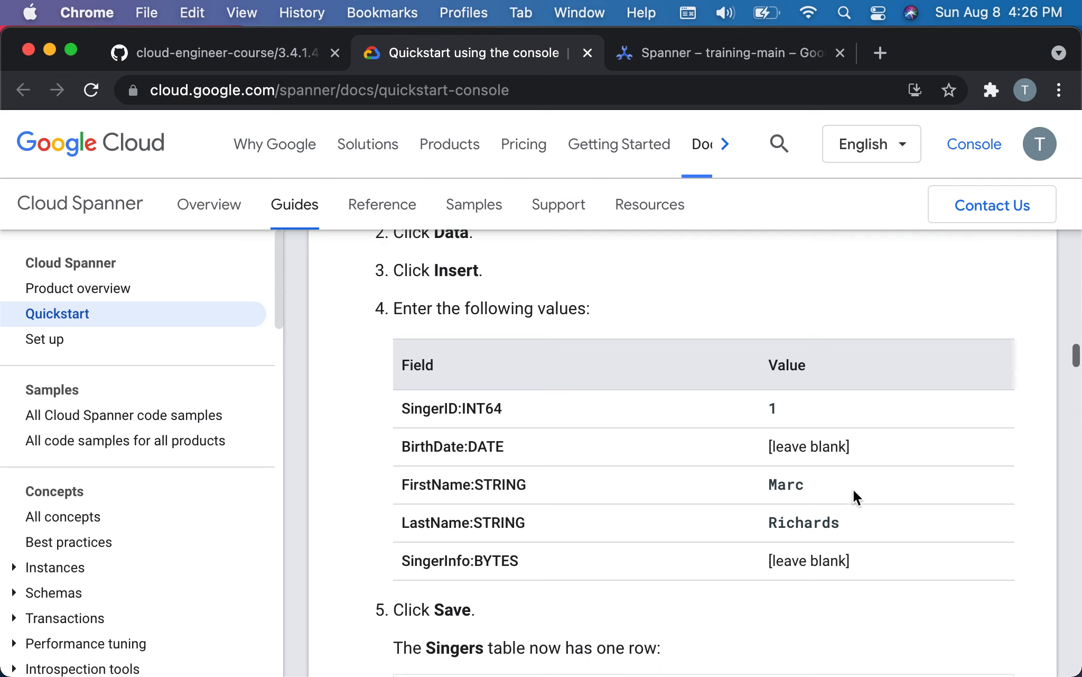
# Review the Singers table's schema in example-db, then view its empty Data page.
pyautogui.click(725, 52)
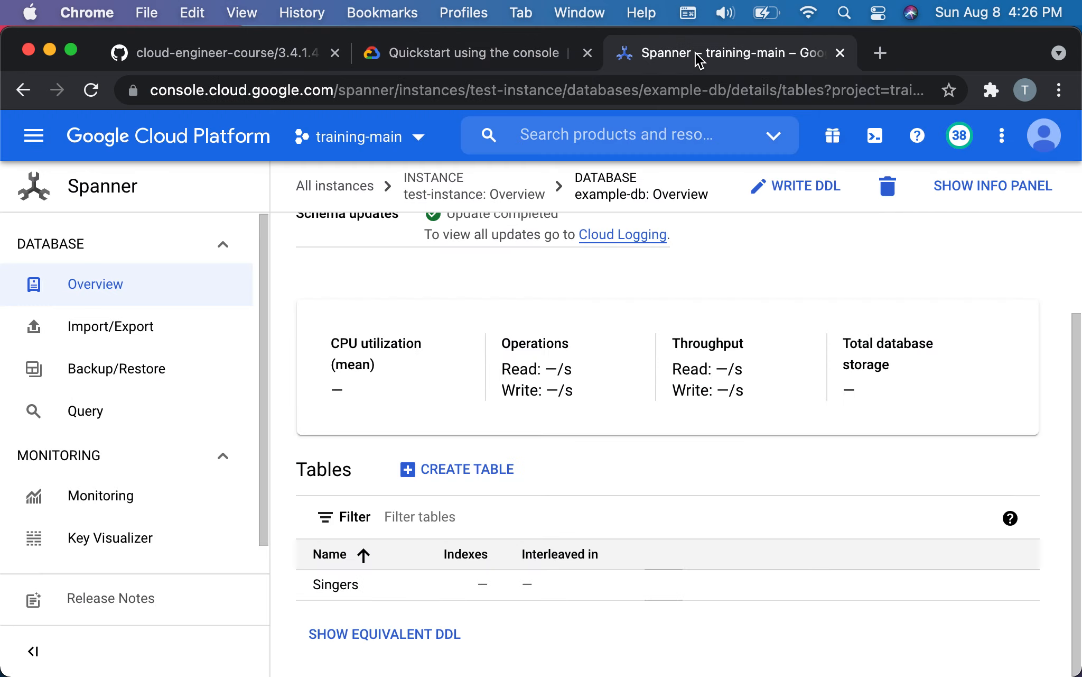
pyautogui.moveTo(335, 584)
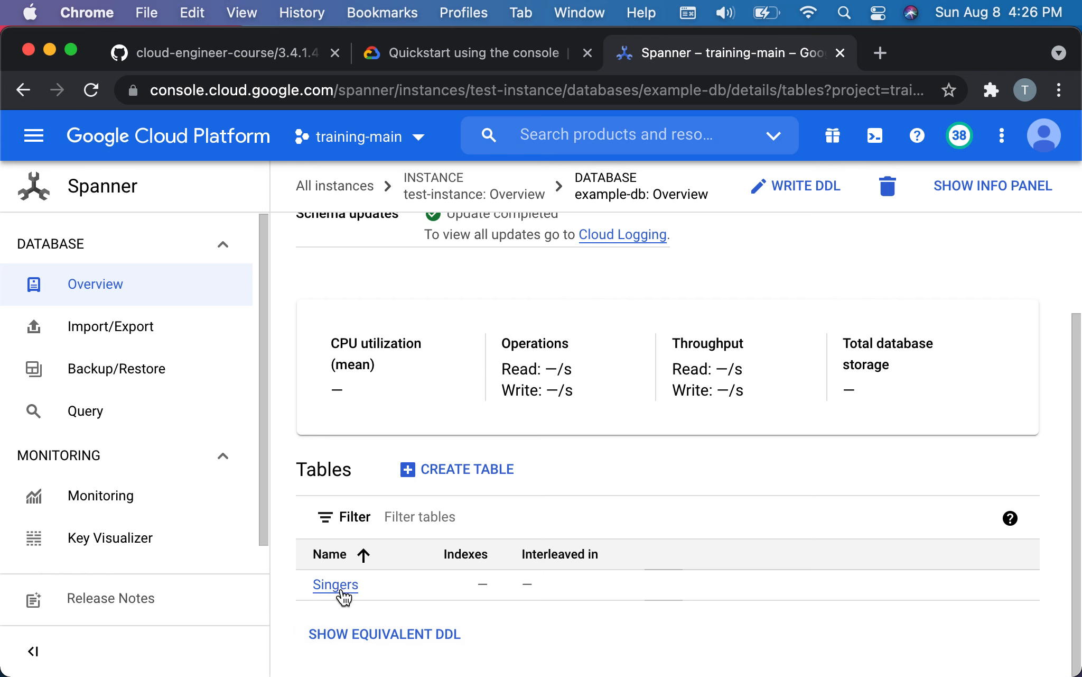
pyautogui.click(335, 585)
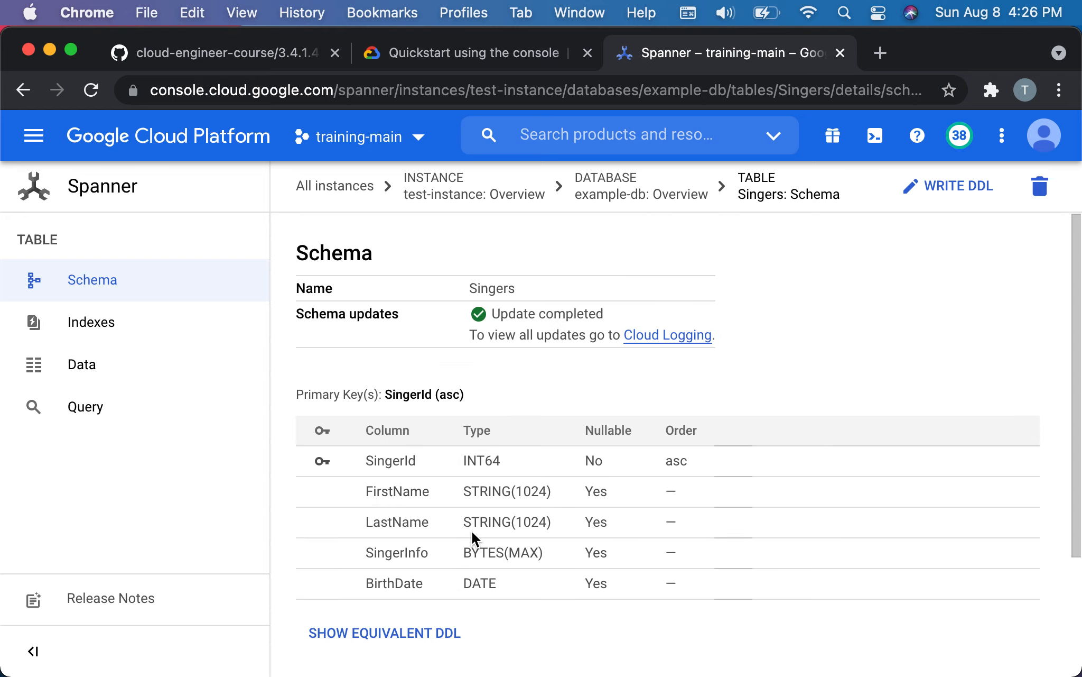
pyautogui.scroll(-3)
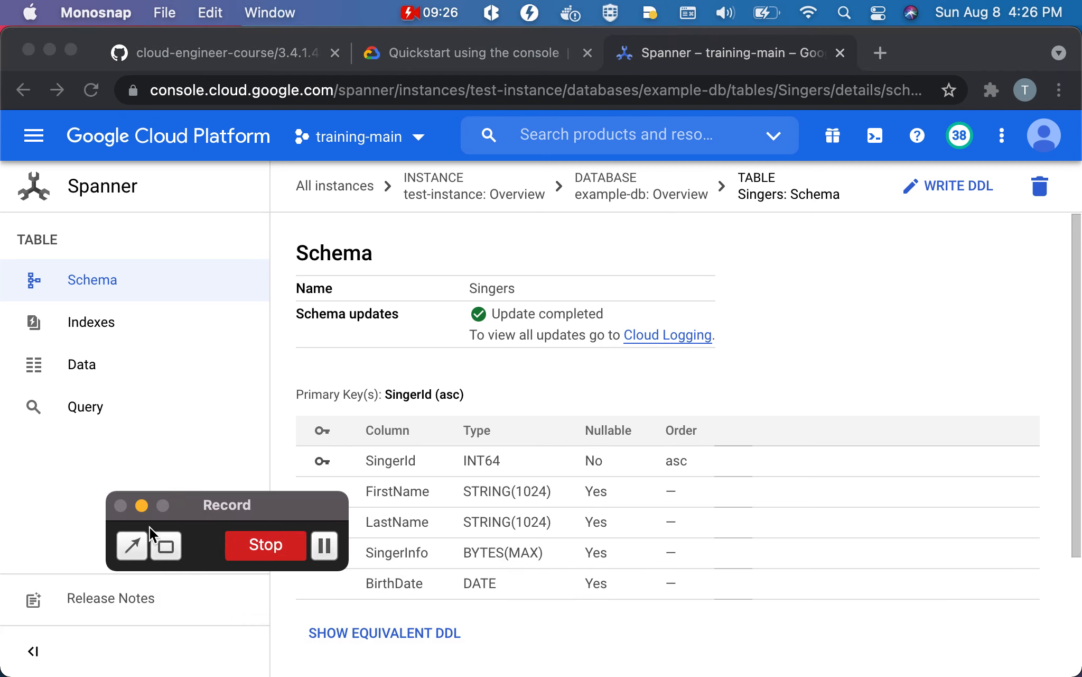
pyautogui.click(81, 363)
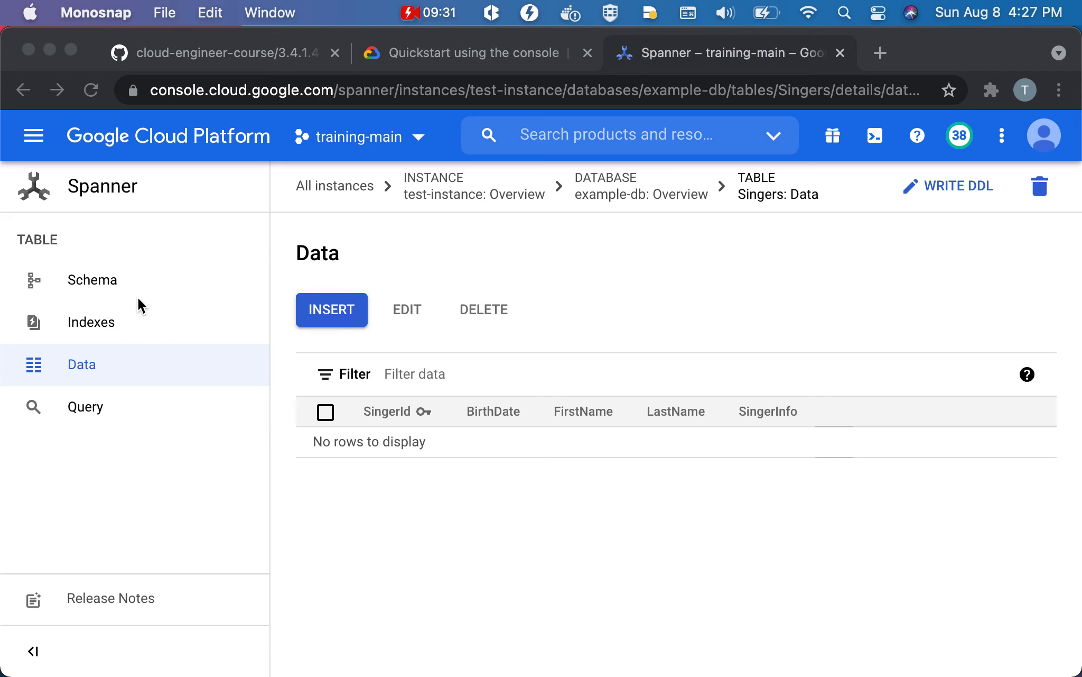
pyautogui.moveTo(99, 388)
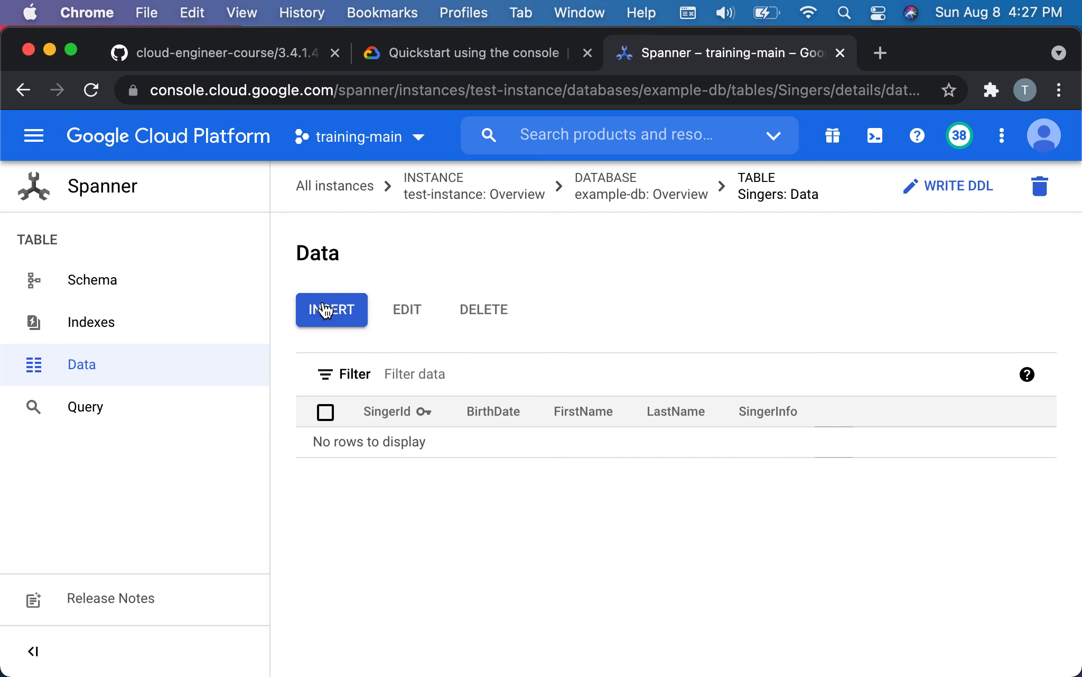
pyautogui.click(332, 309)
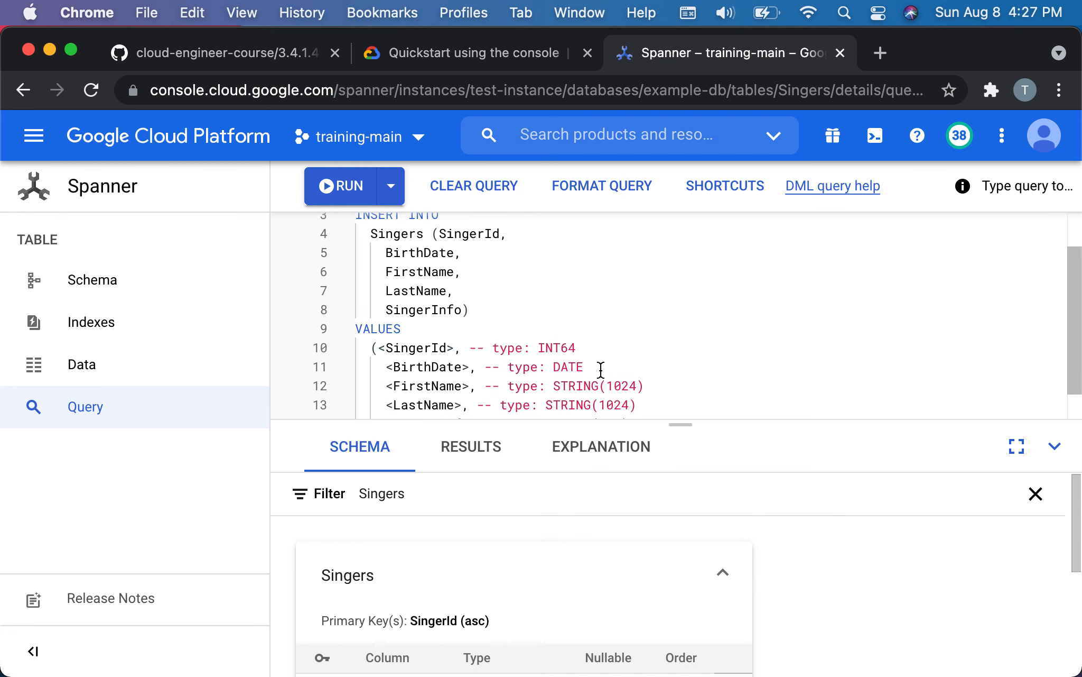
pyautogui.scroll(-3)
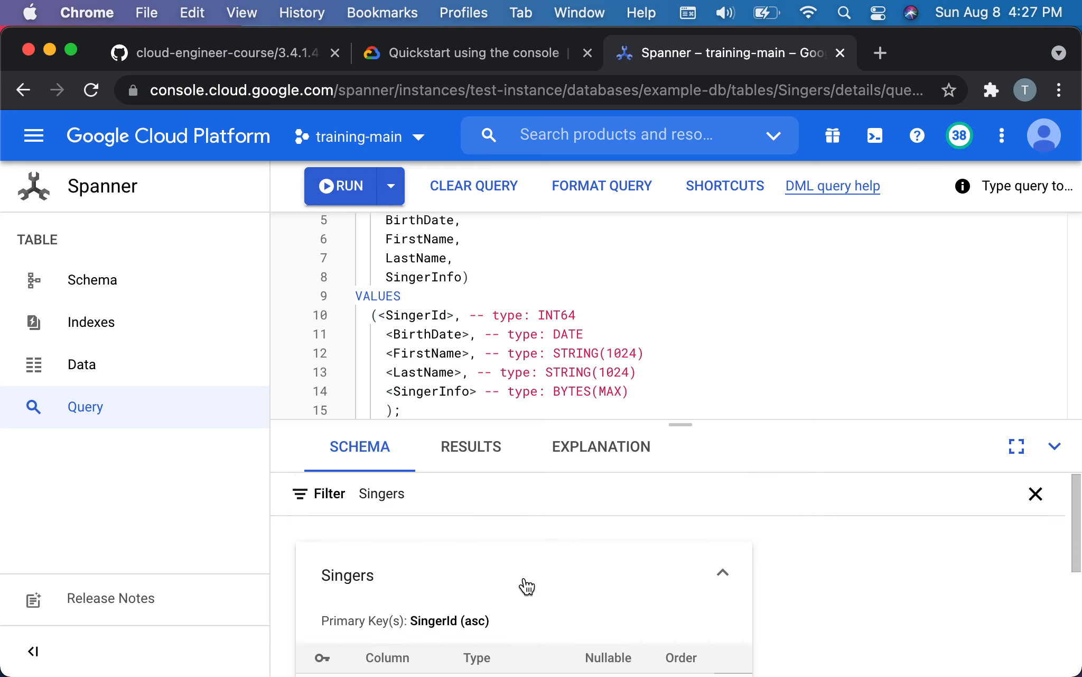
pyautogui.moveTo(528, 316)
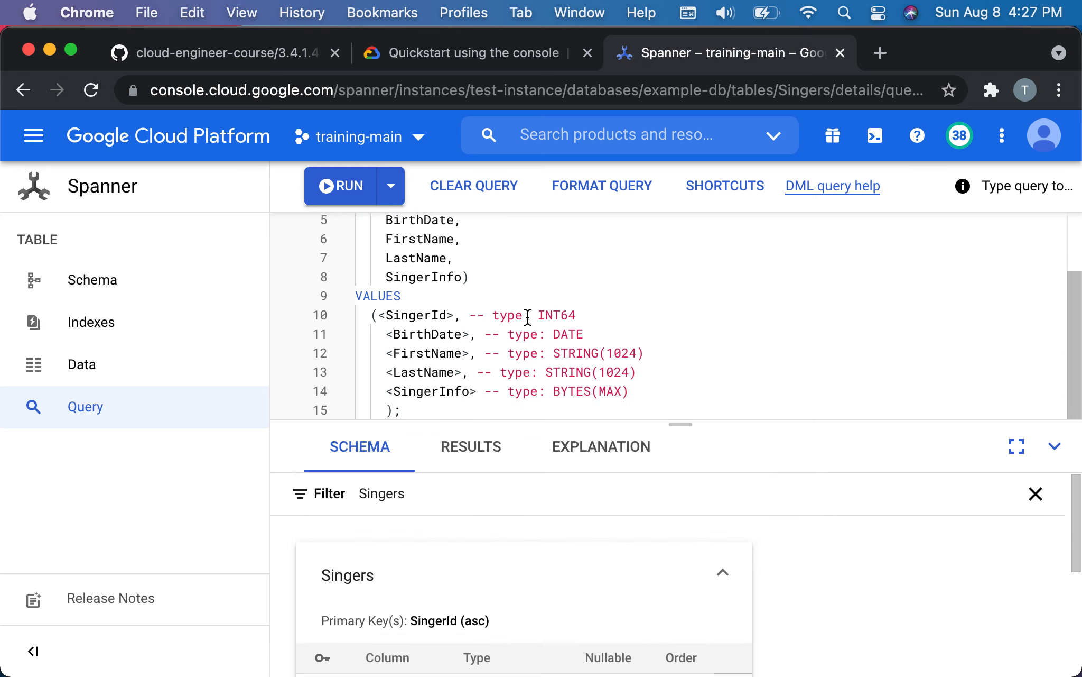
pyautogui.moveTo(404, 359)
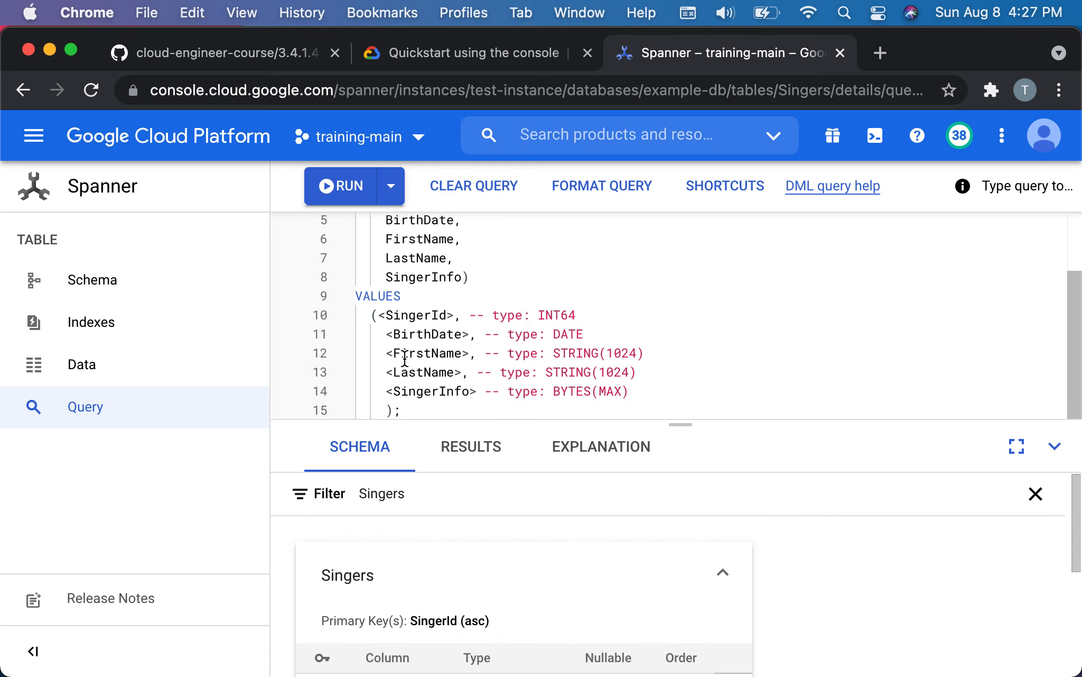
pyautogui.moveTo(789, 627)
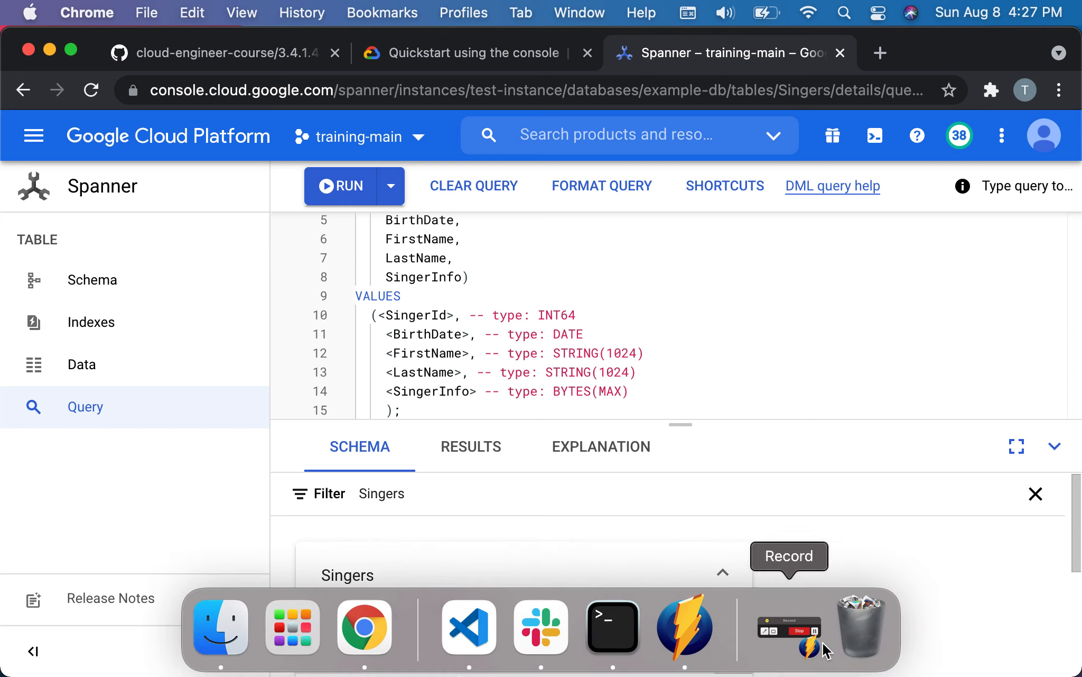
pyautogui.click(789, 629)
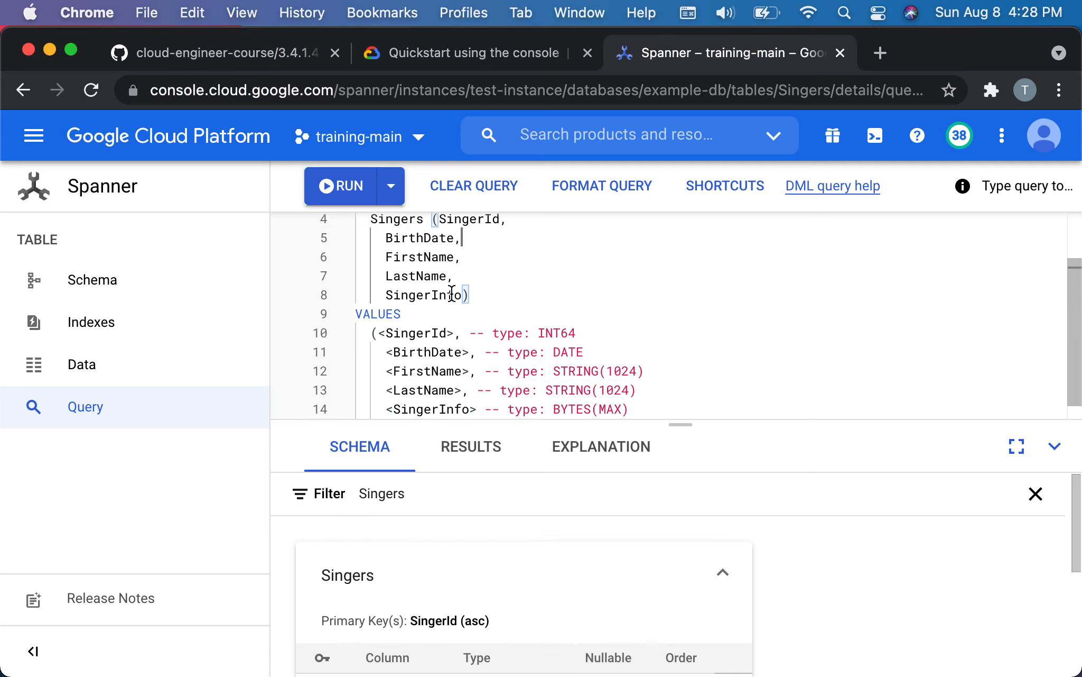
pyautogui.scroll(3)
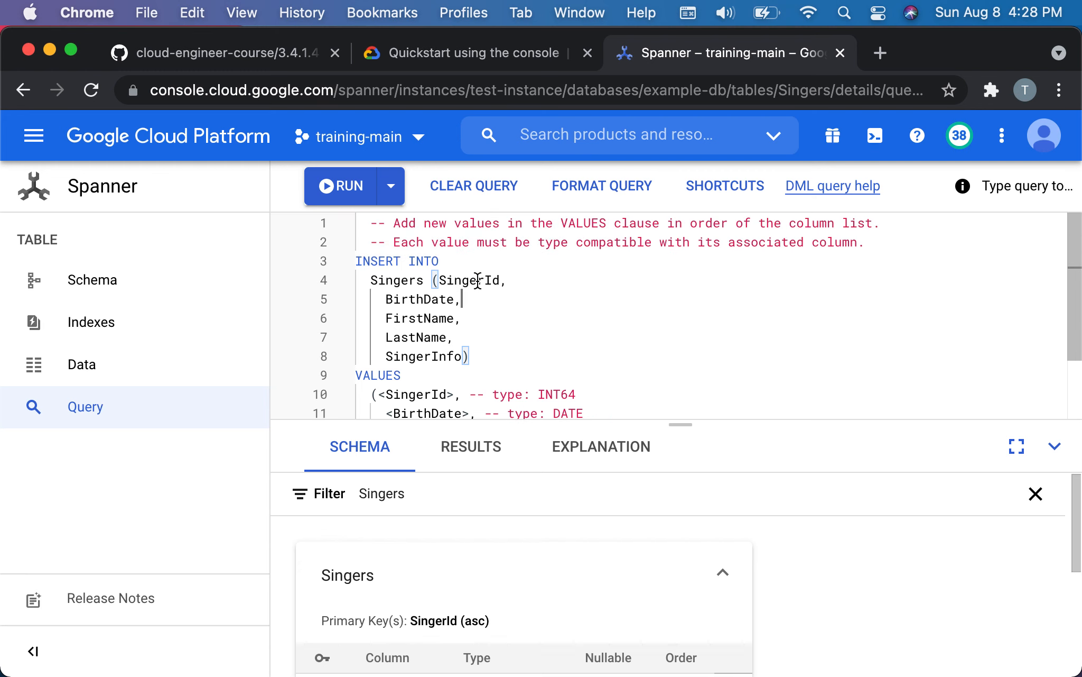
pyautogui.scroll(-3)
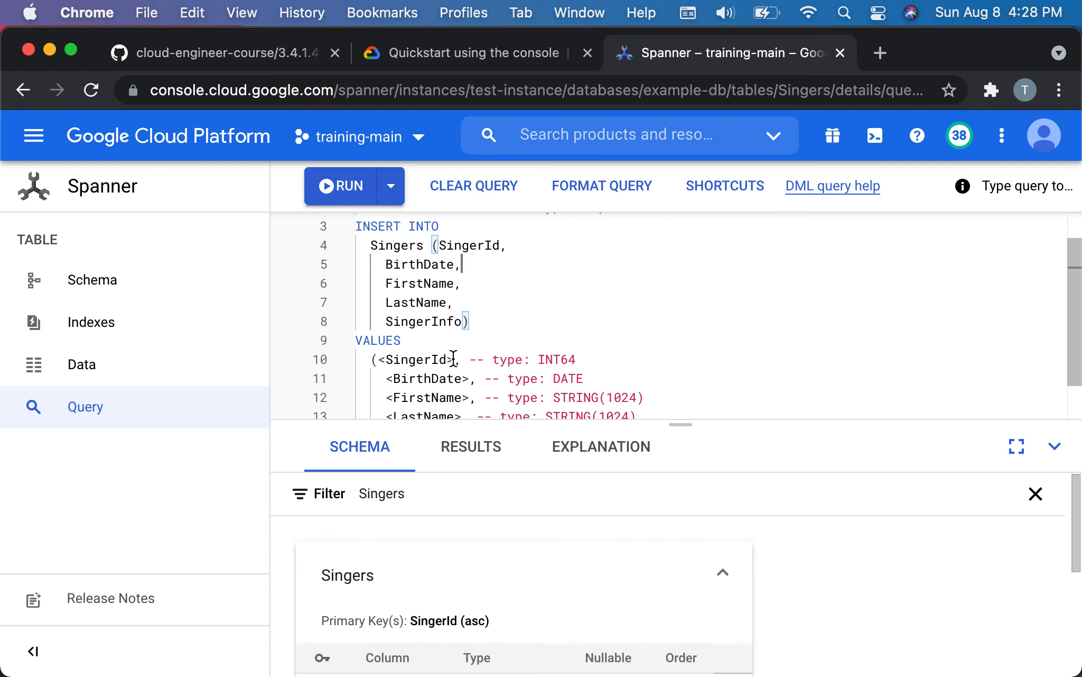
pyautogui.doubleClick(416, 358)
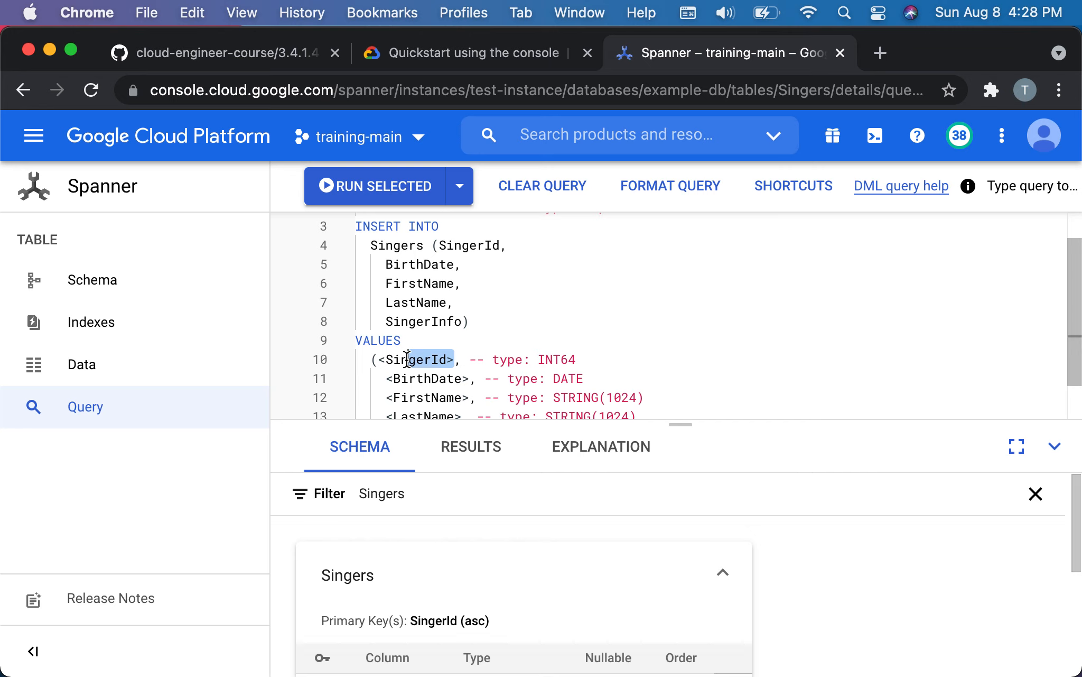
pyautogui.press('Backspace')
pyautogui.write('1')
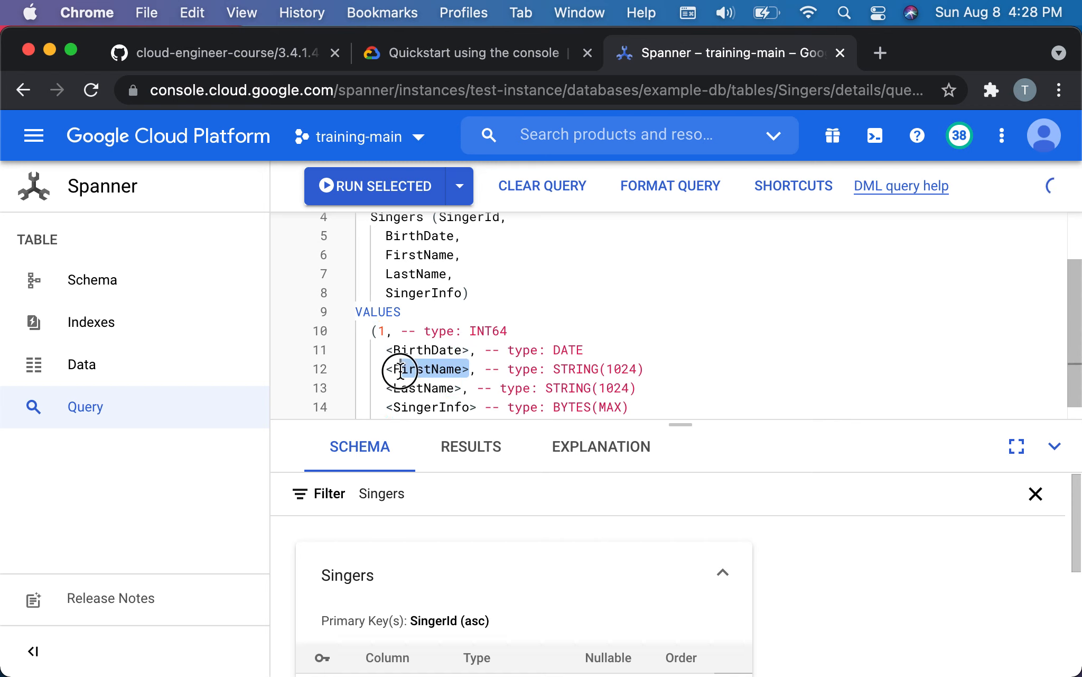
pyautogui.write('John')
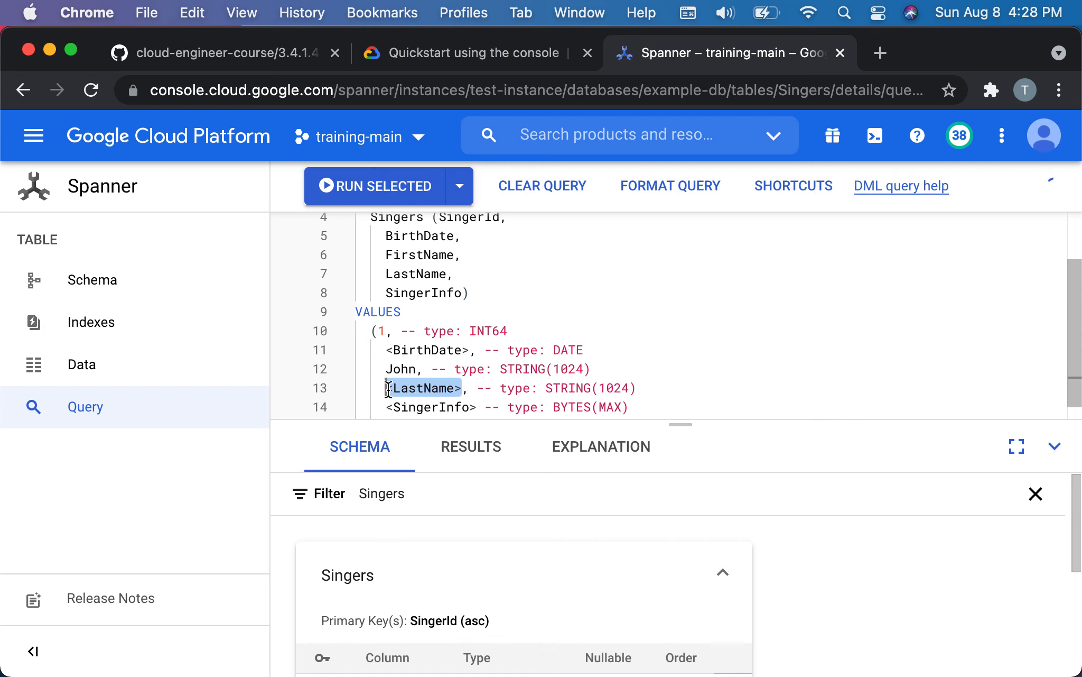
pyautogui.write('Tud')
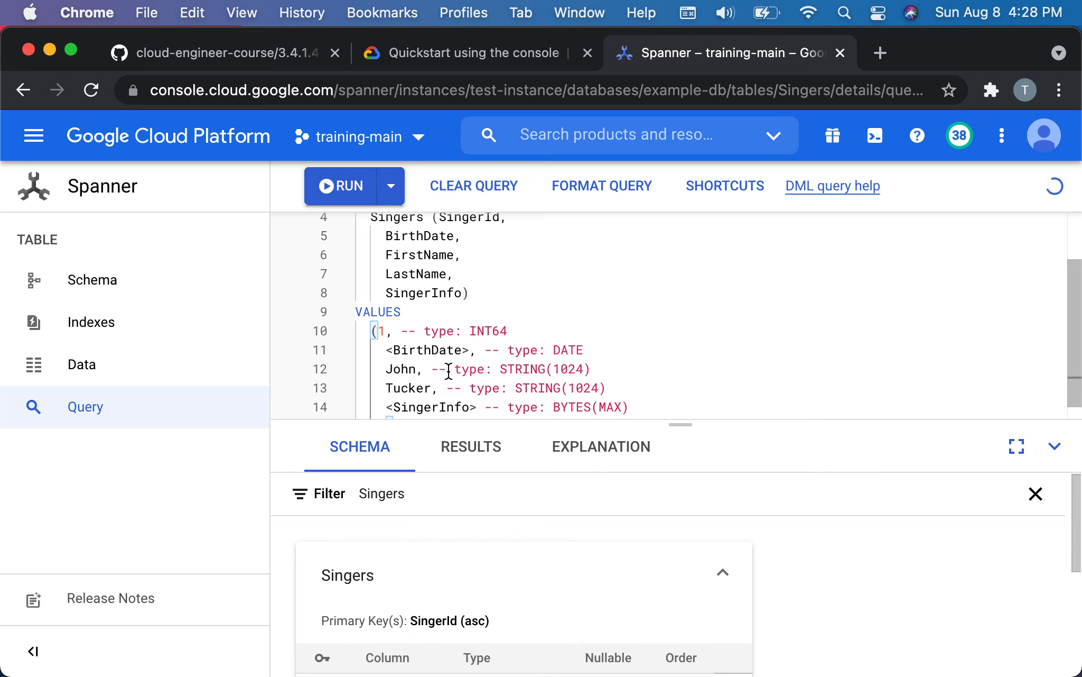
pyautogui.doubleClick(429, 350)
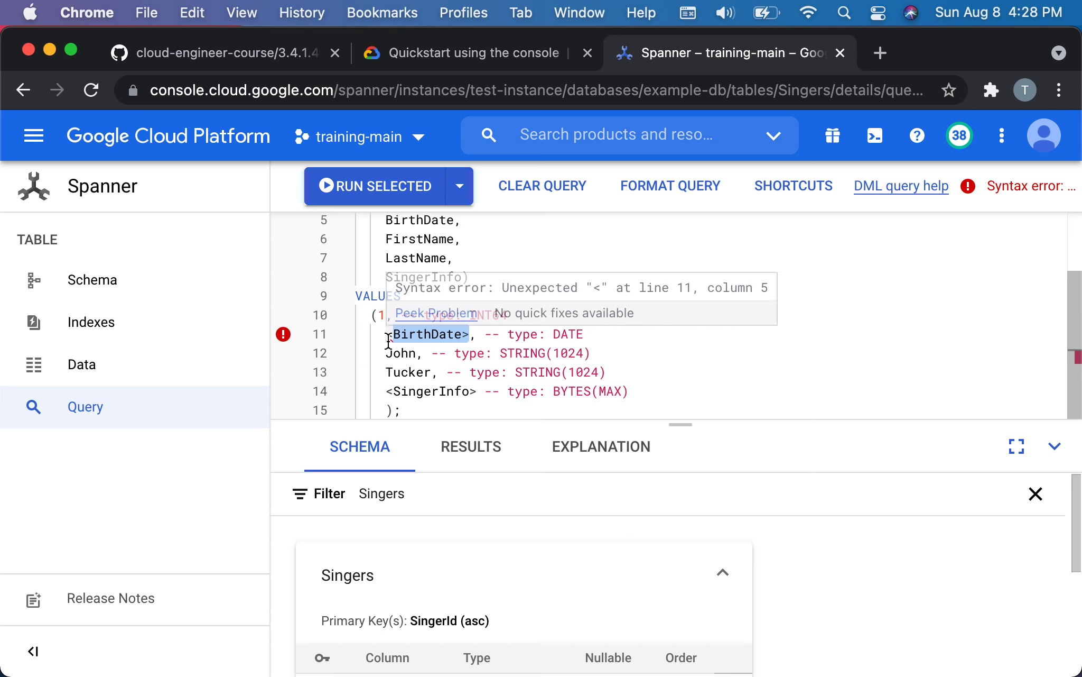
pyautogui.click(483, 337)
pyautogui.write('"')
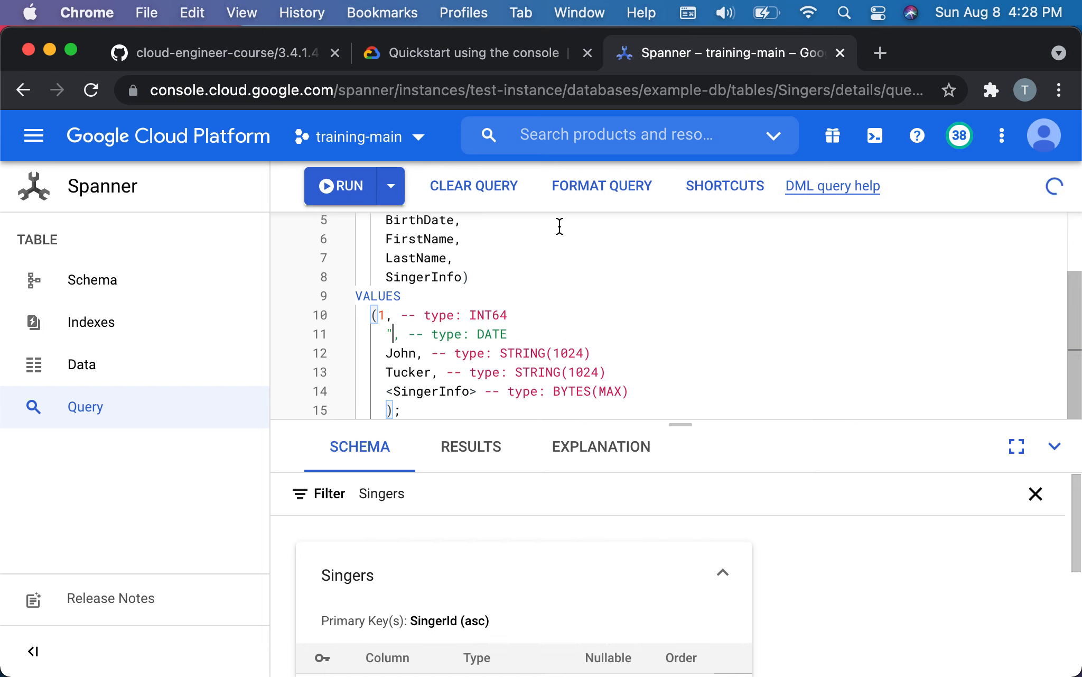
pyautogui.moveTo(365, 627)
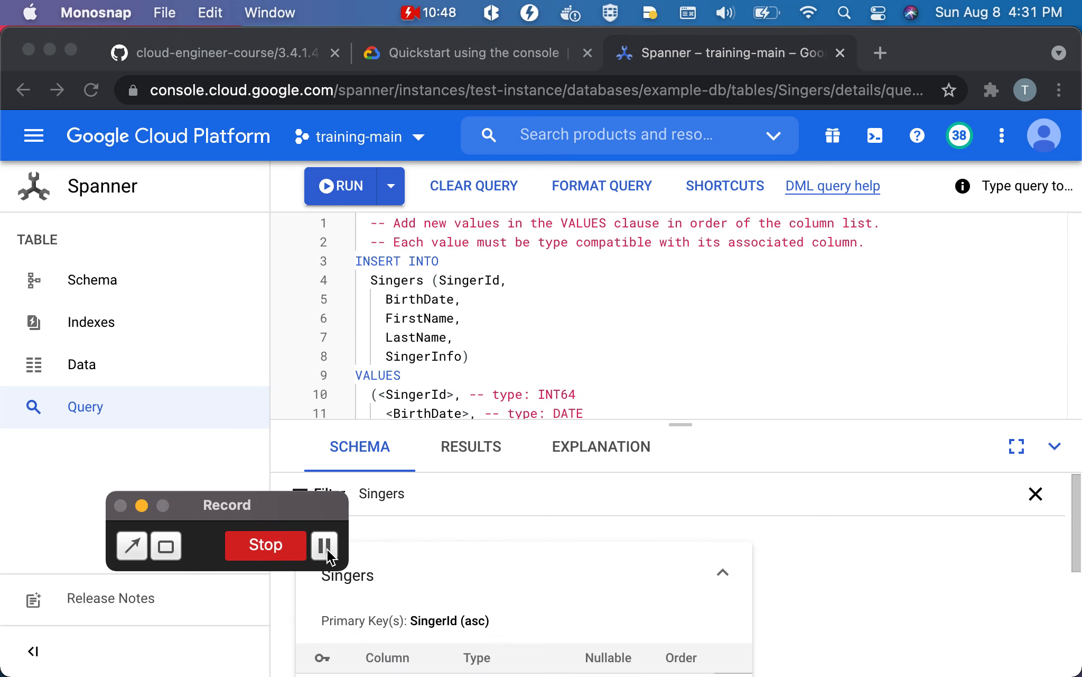
# Drop the BirthDate and SingerInfo lines and set VALUES to (0, "John", "Tucker").
pyautogui.click(324, 545)
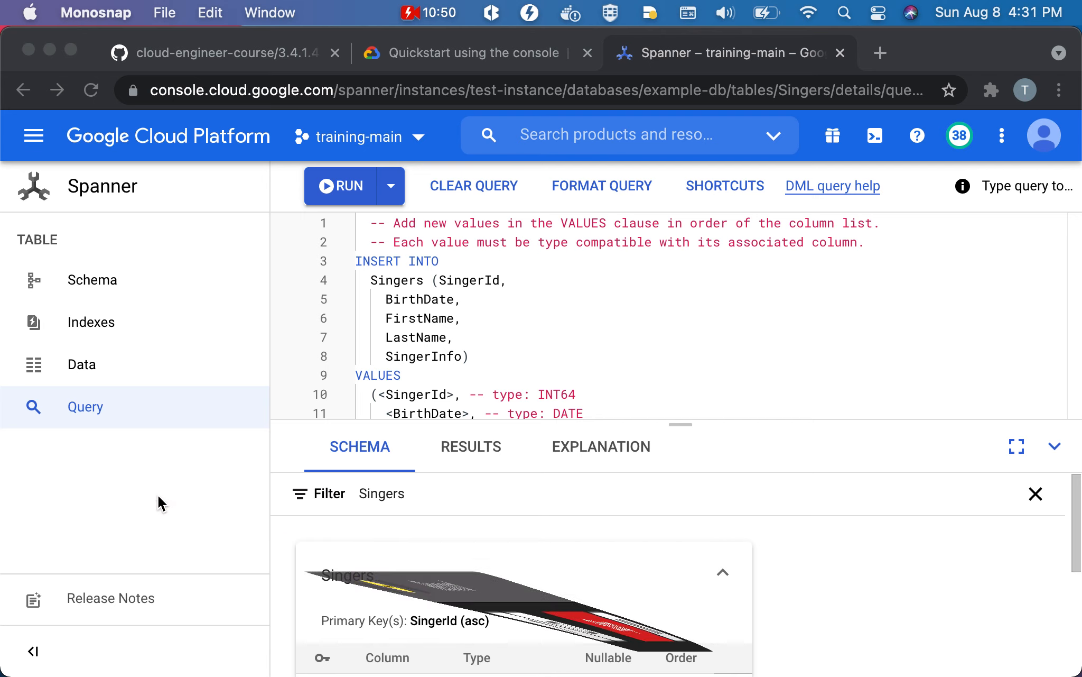
pyautogui.click(462, 298)
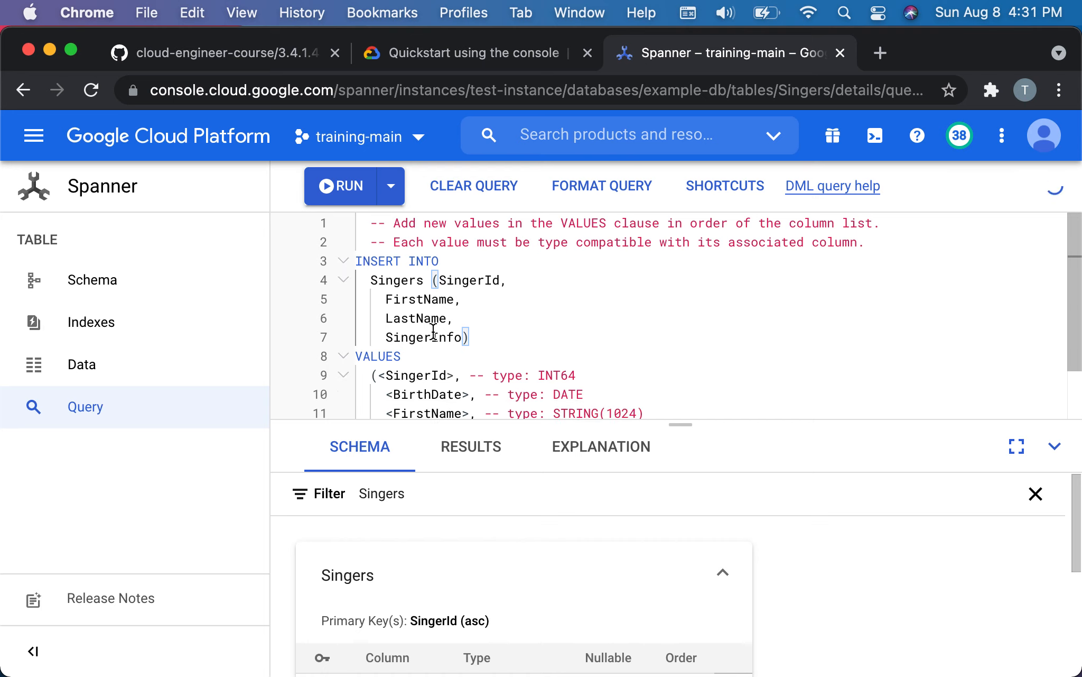
pyautogui.doubleClick(428, 337)
pyautogui.write(')')
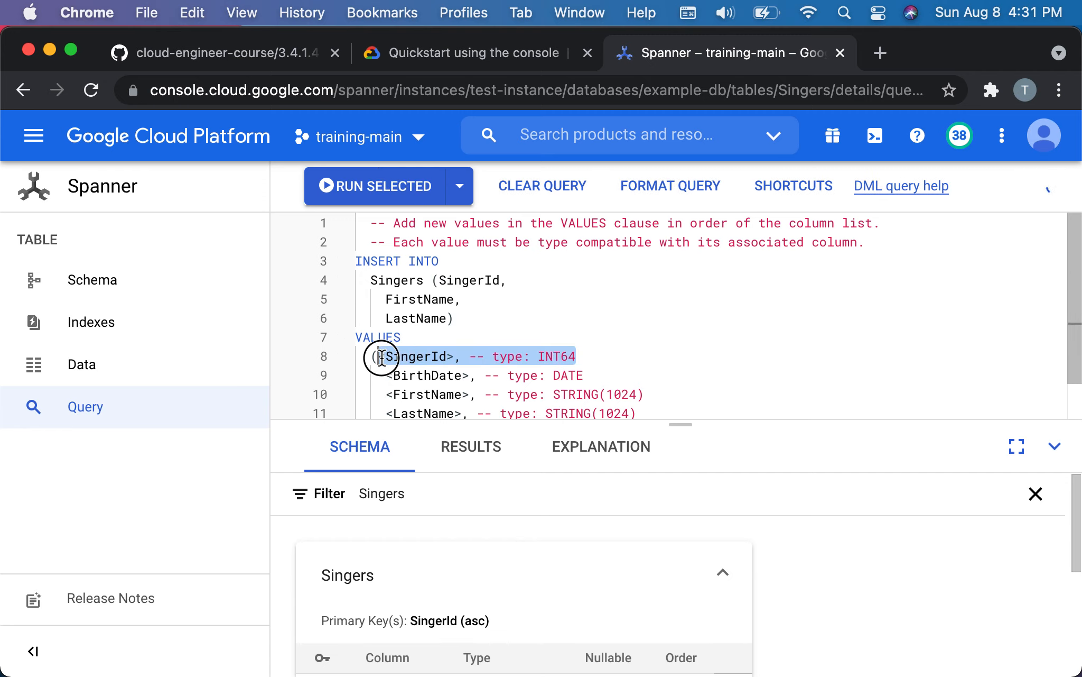
pyautogui.write('0')
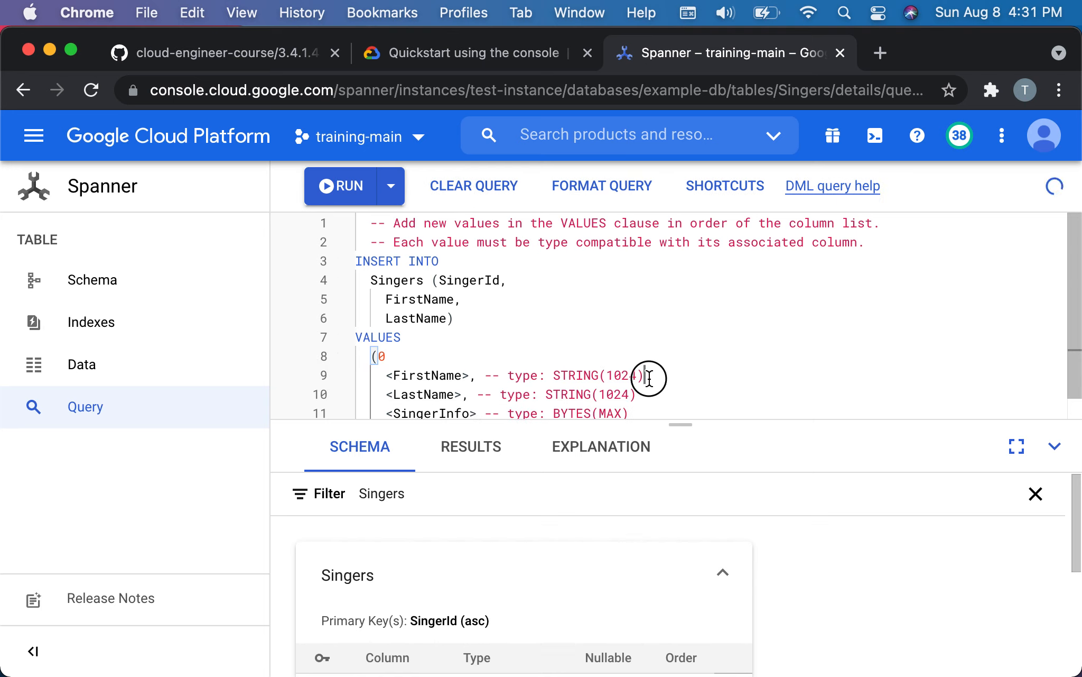
pyautogui.write(',')
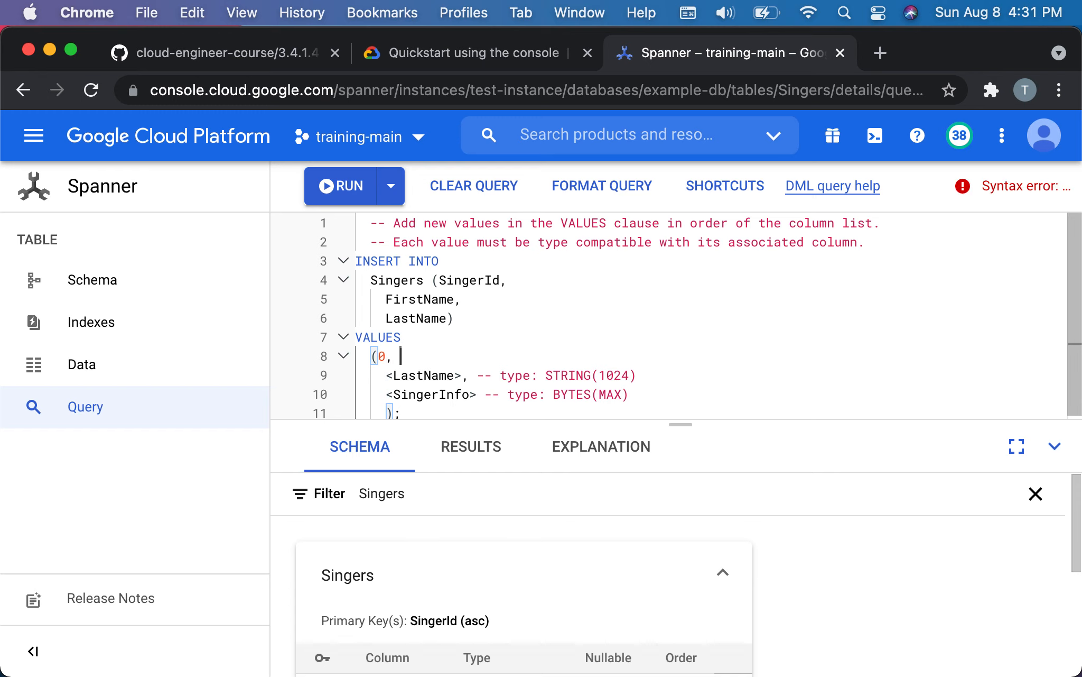
pyautogui.write('"John"')
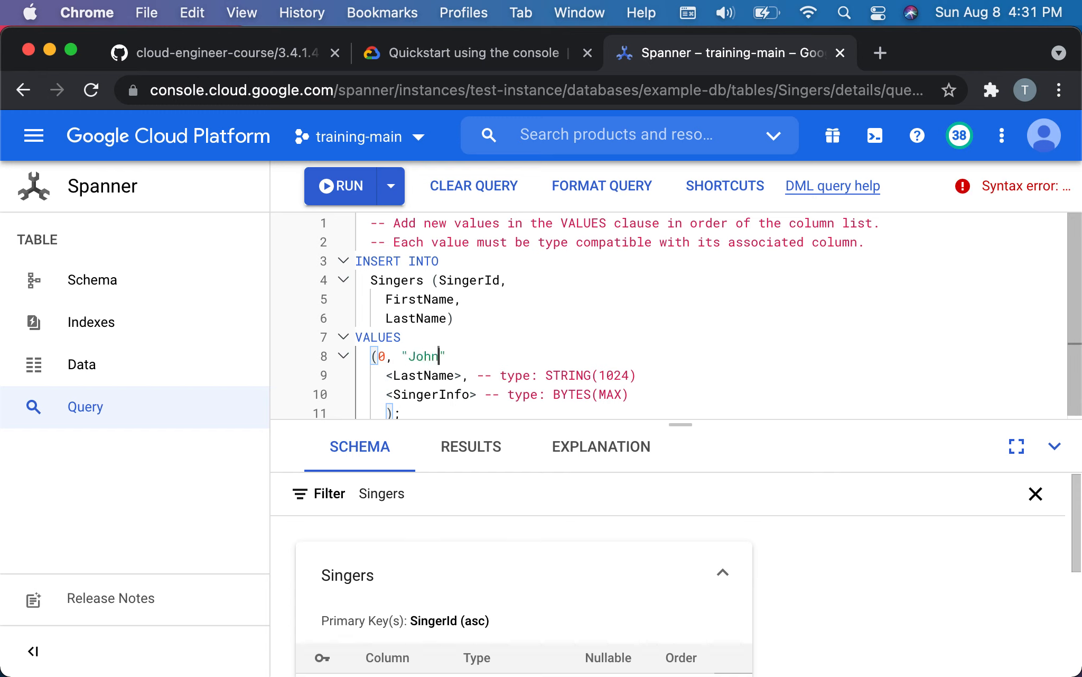
pyautogui.write(', "T')
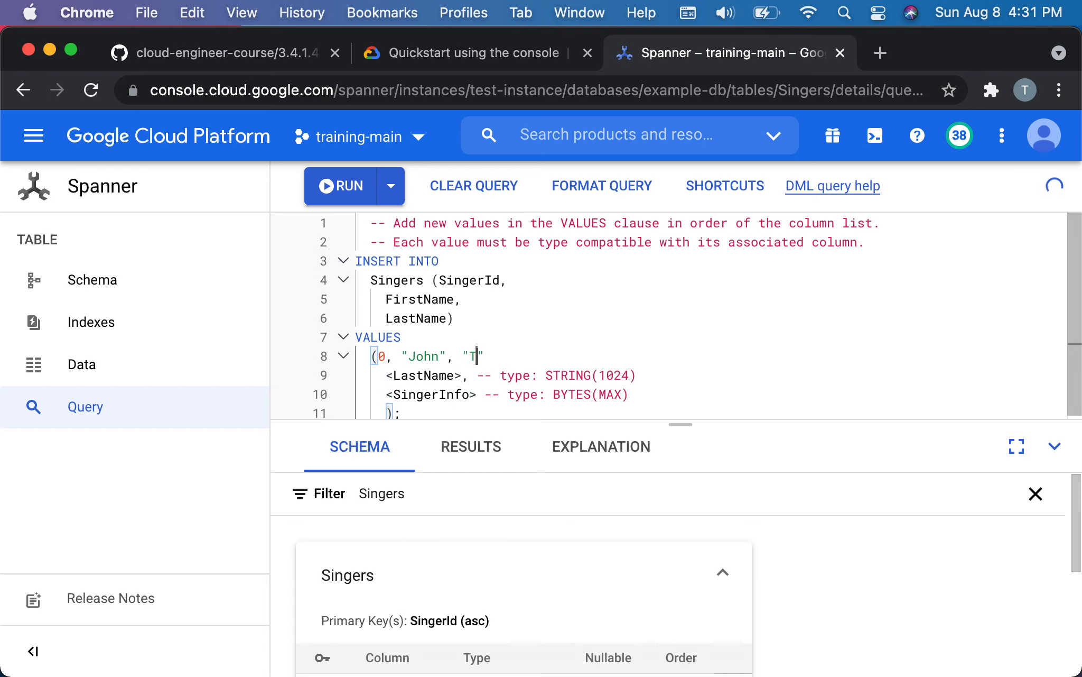
pyautogui.write('ucker')
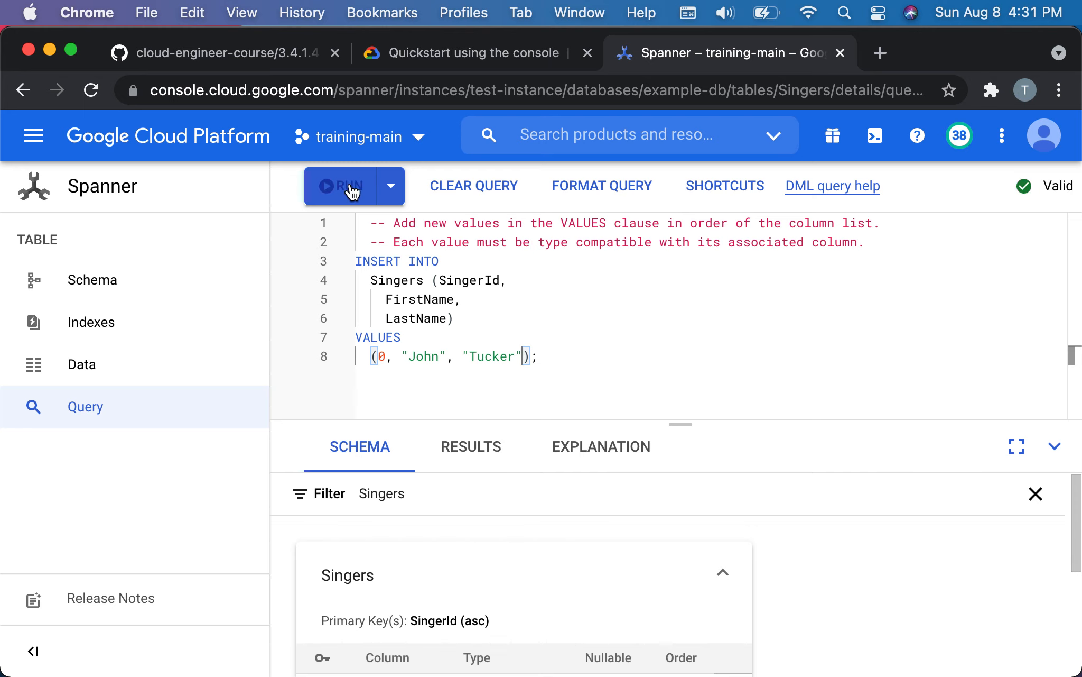
# Run the Singers INSERT and view the Data page listing row 0, John Tucker.
pyautogui.click(351, 187)
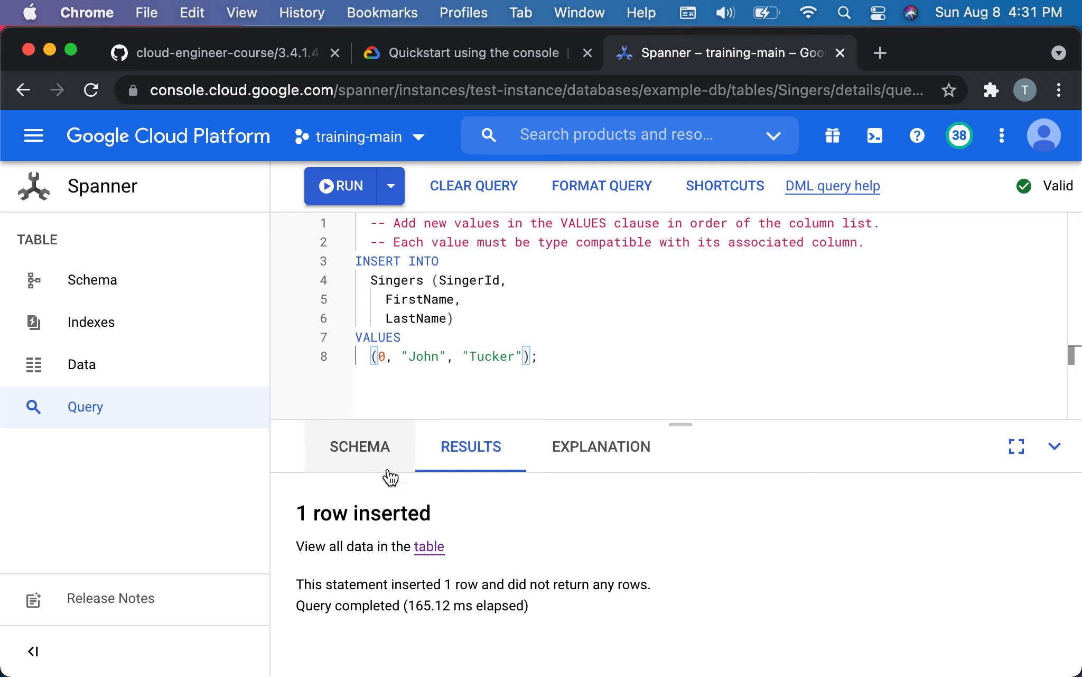
pyautogui.click(81, 364)
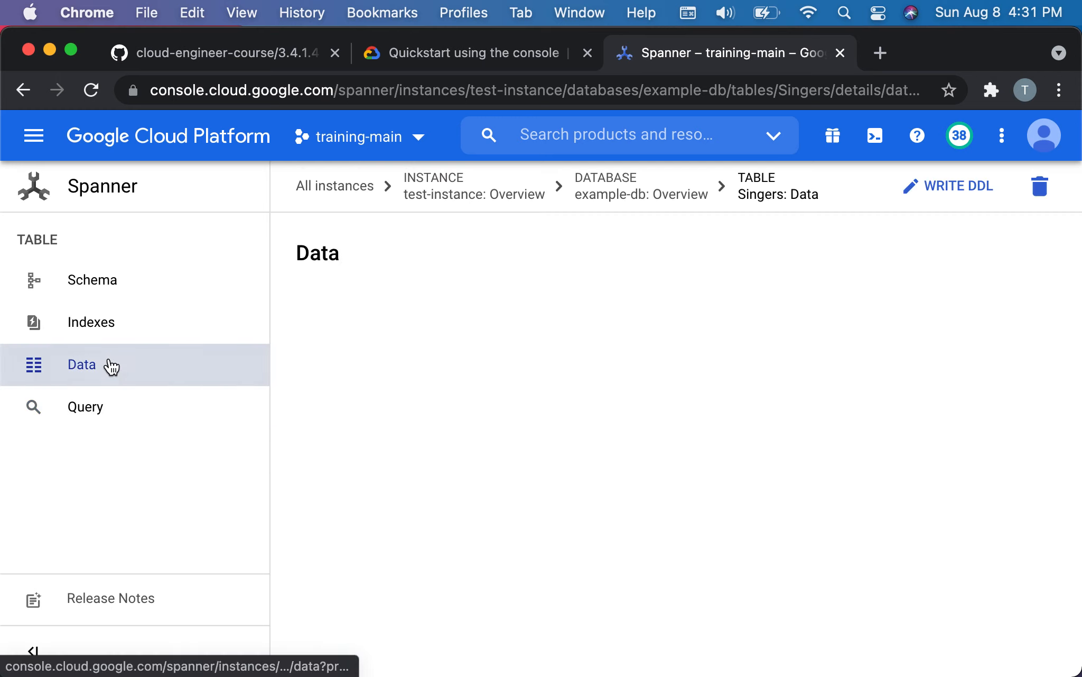
pyautogui.click(81, 365)
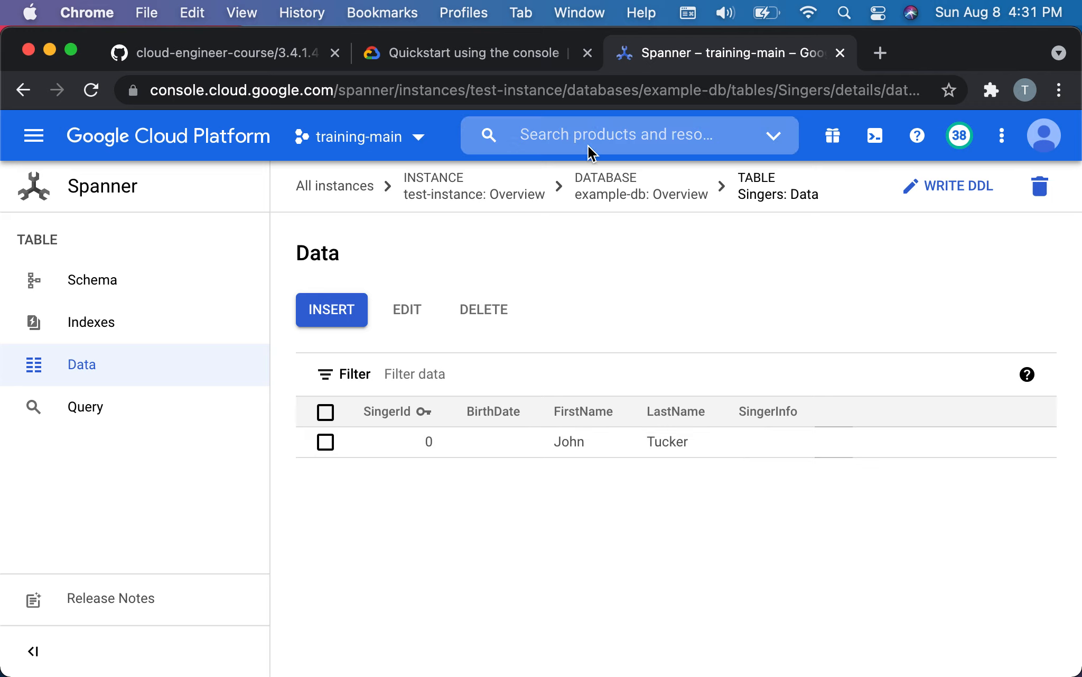
pyautogui.moveTo(699, 8)
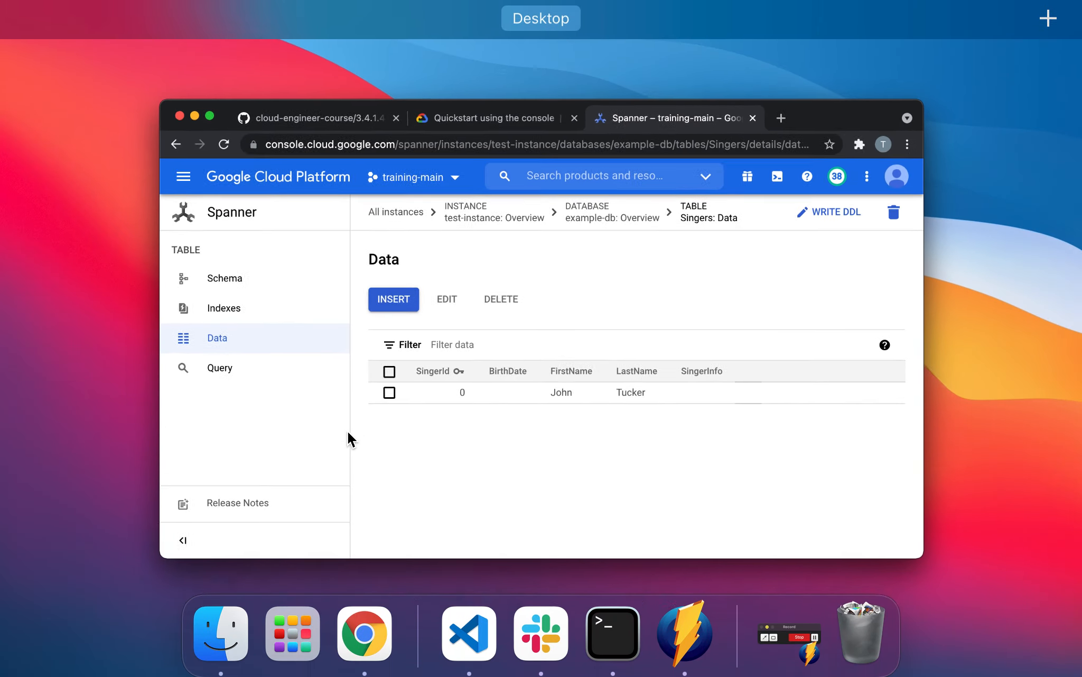
# Scroll the Cloud Spanner quickstart past the edit and delete data steps to 'Run a query'.
pyautogui.click(494, 118)
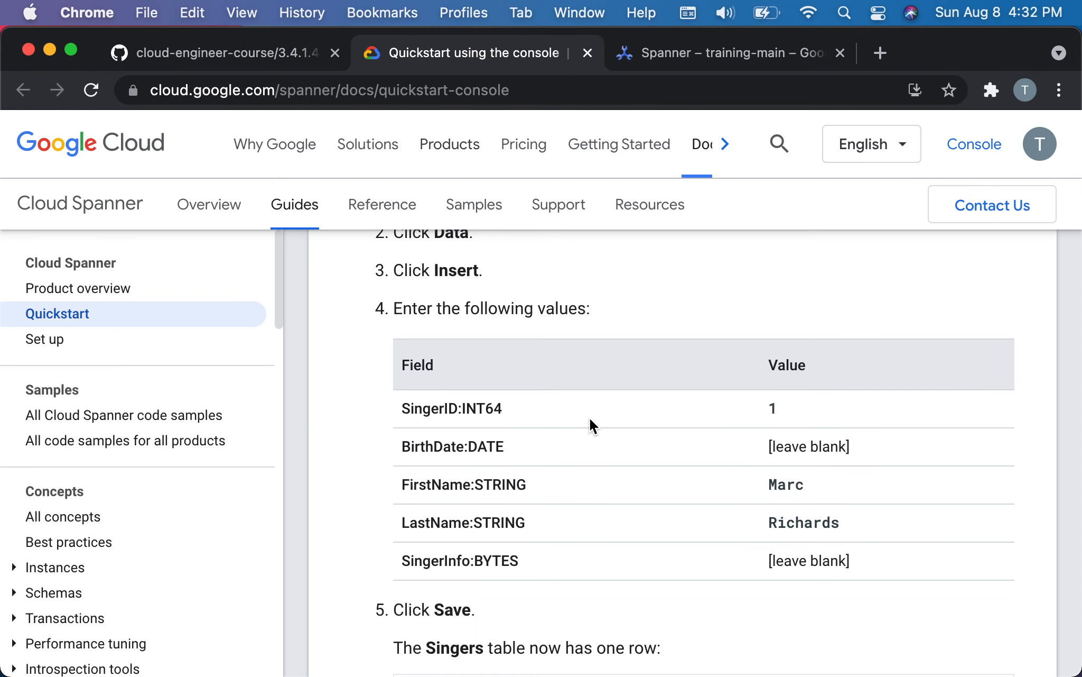
pyautogui.scroll(-3)
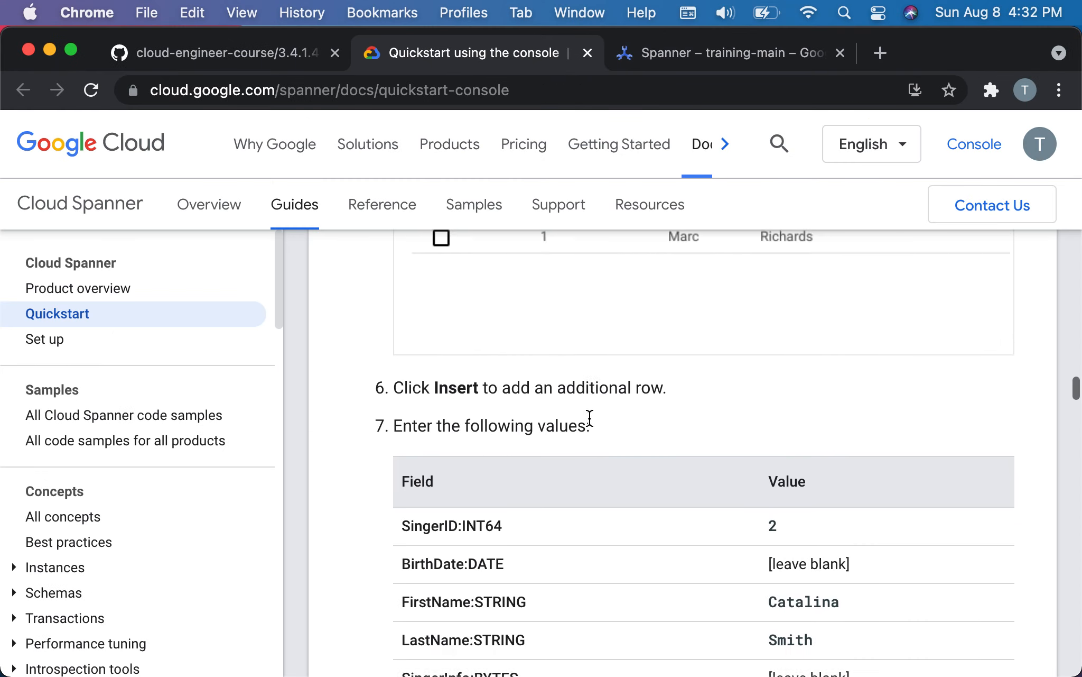
pyautogui.scroll(3)
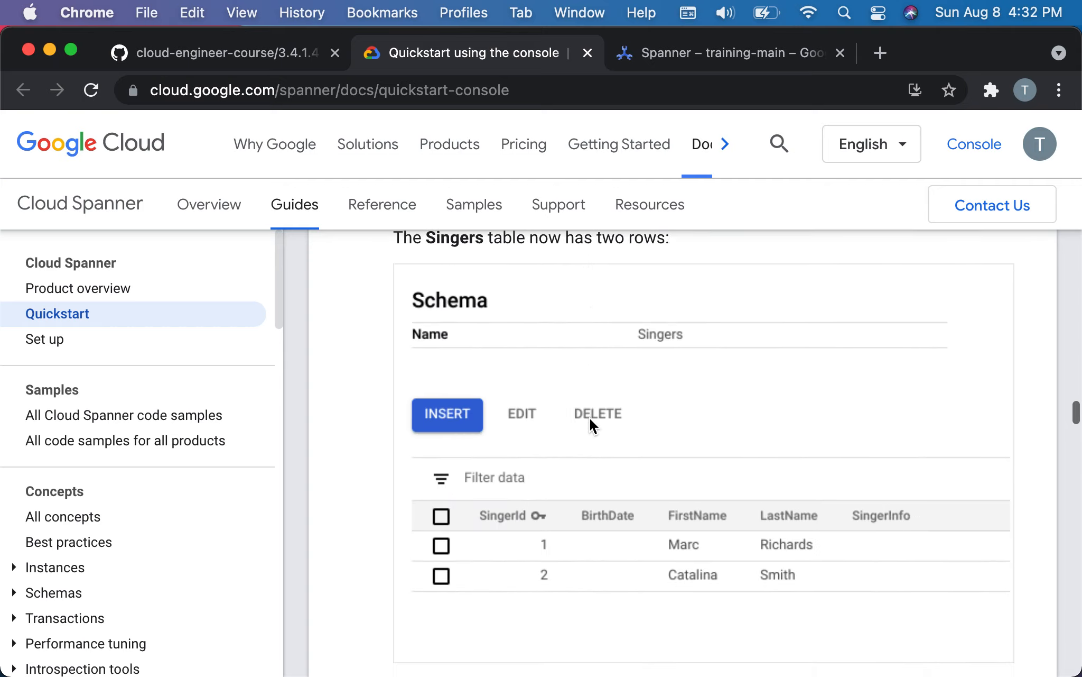
pyautogui.scroll(-3)
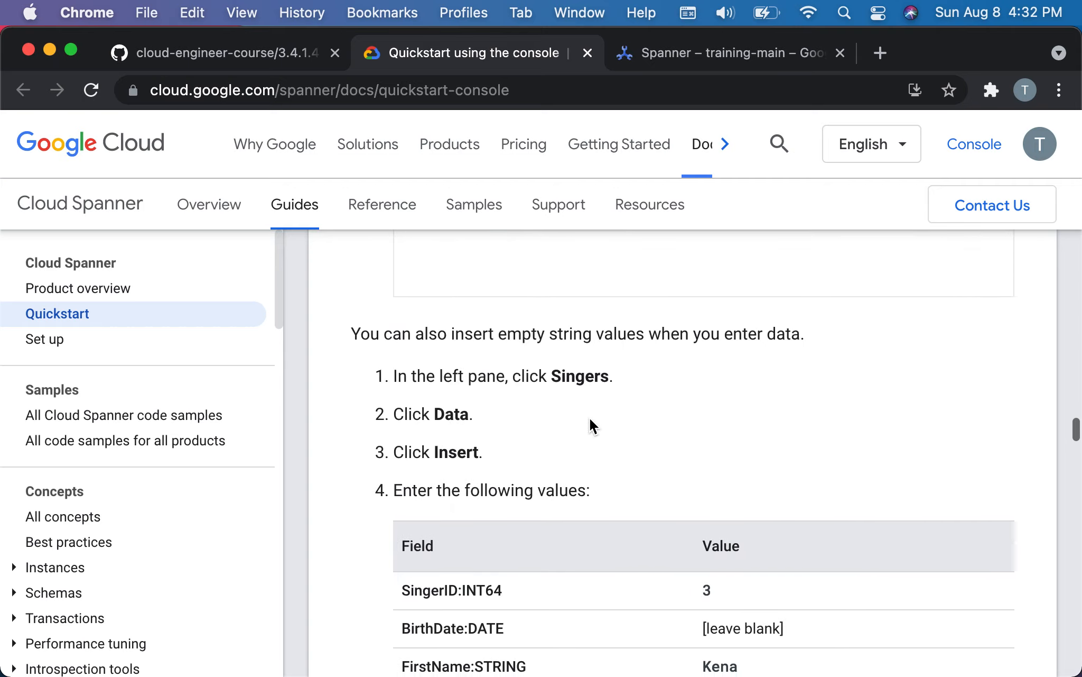
pyautogui.scroll(-3)
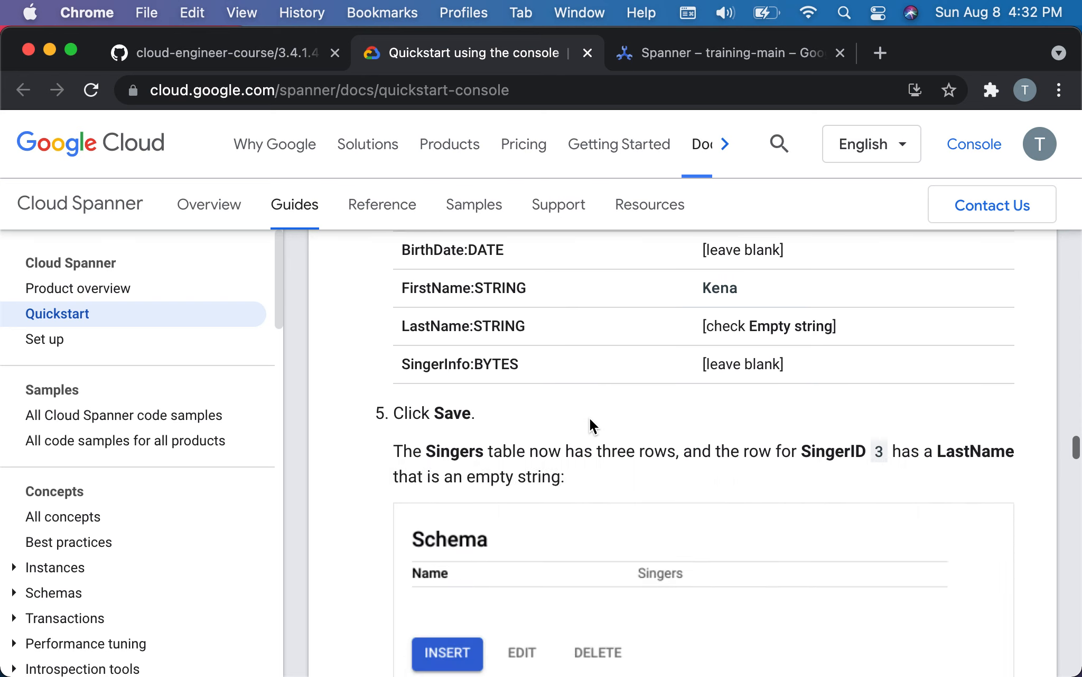
pyautogui.scroll(-3)
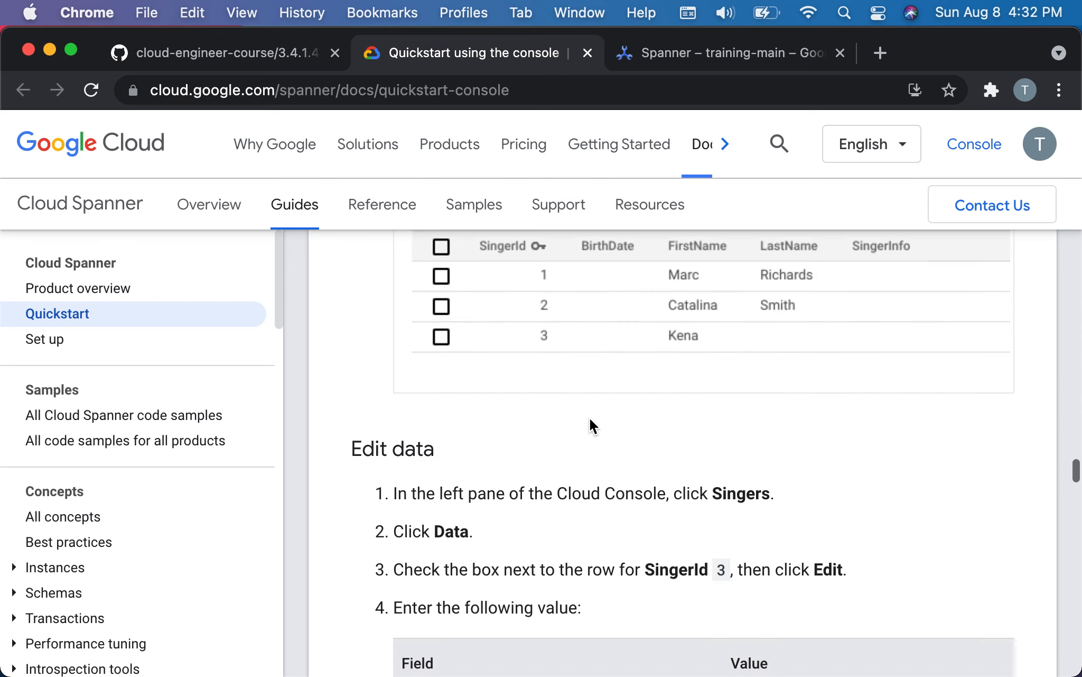
pyautogui.scroll(-3)
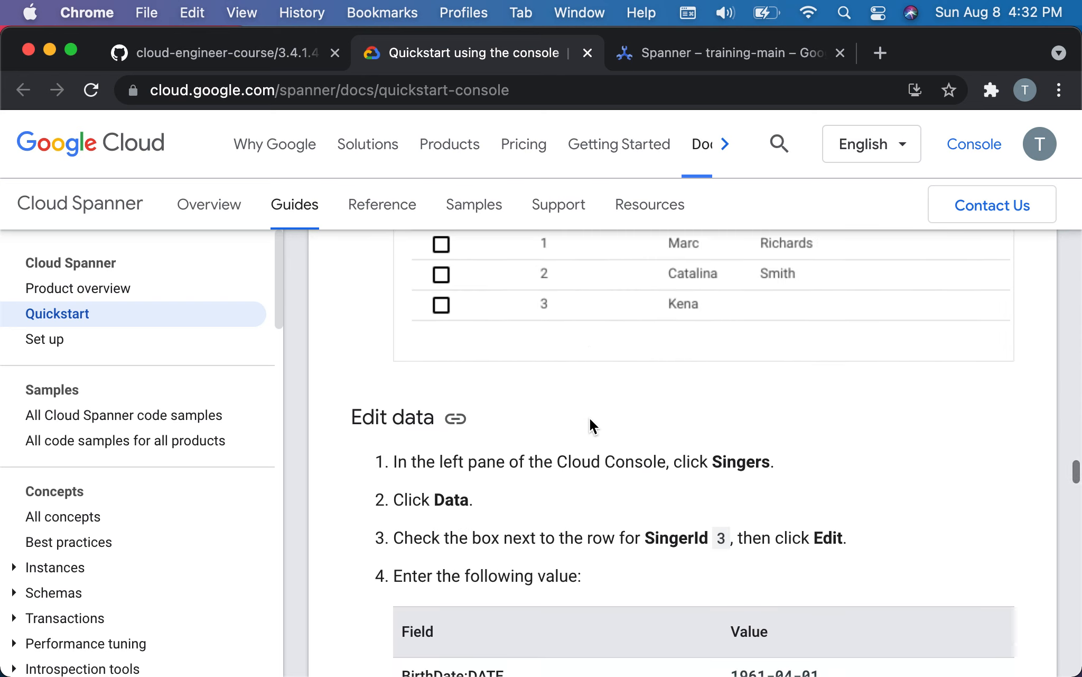
pyautogui.scroll(-3)
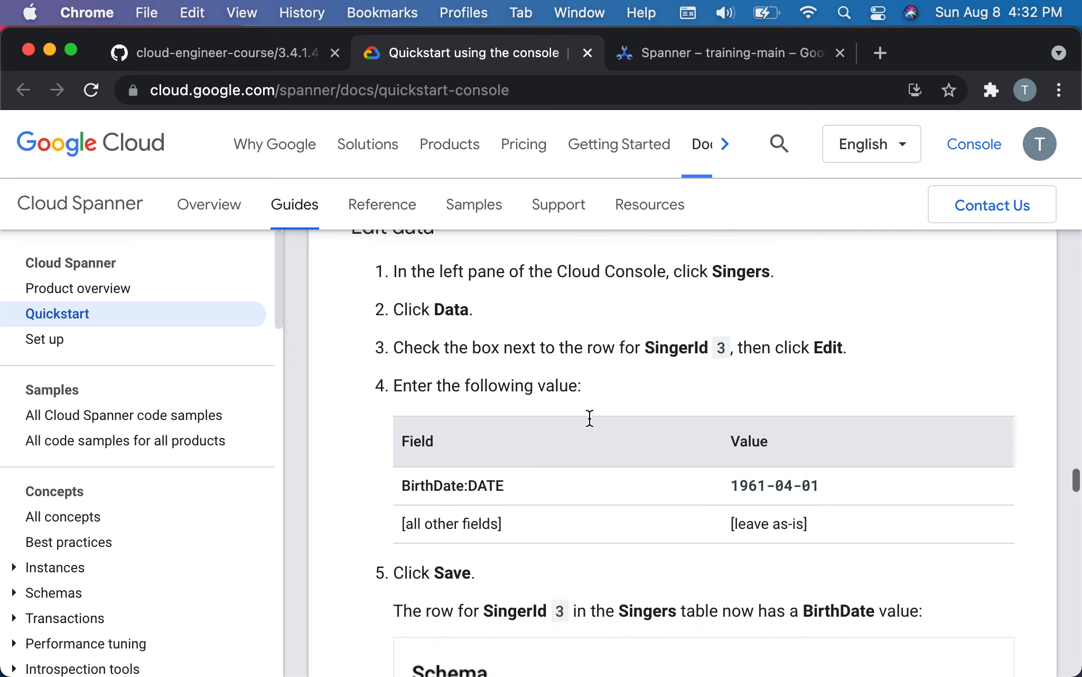
pyautogui.scroll(-3)
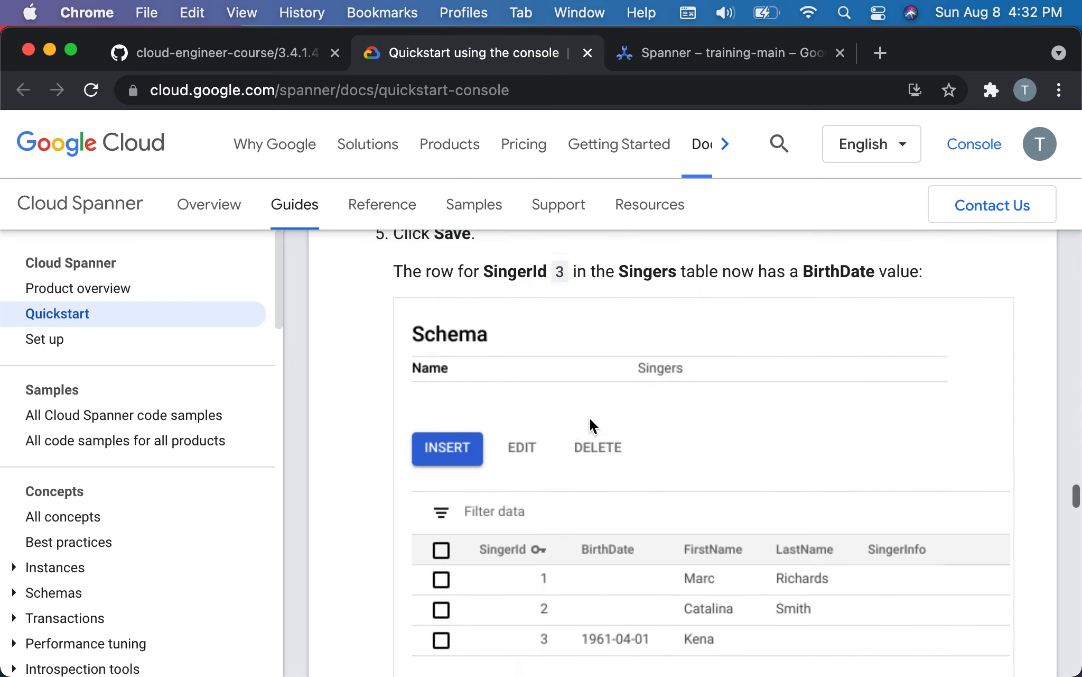
pyautogui.scroll(-3)
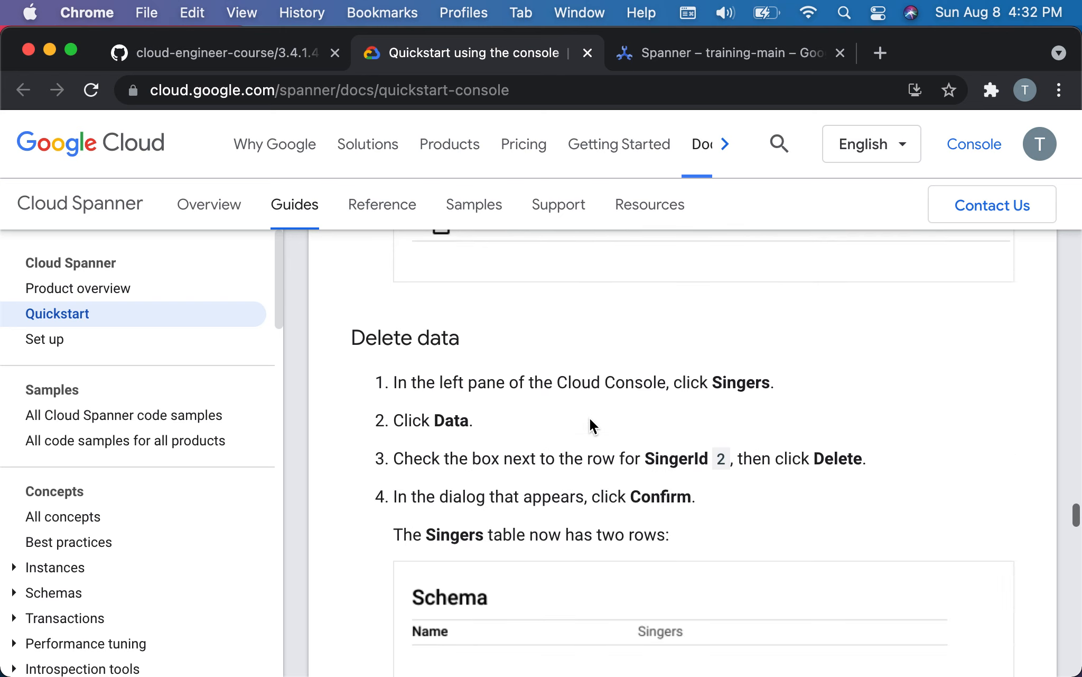
pyautogui.scroll(-3)
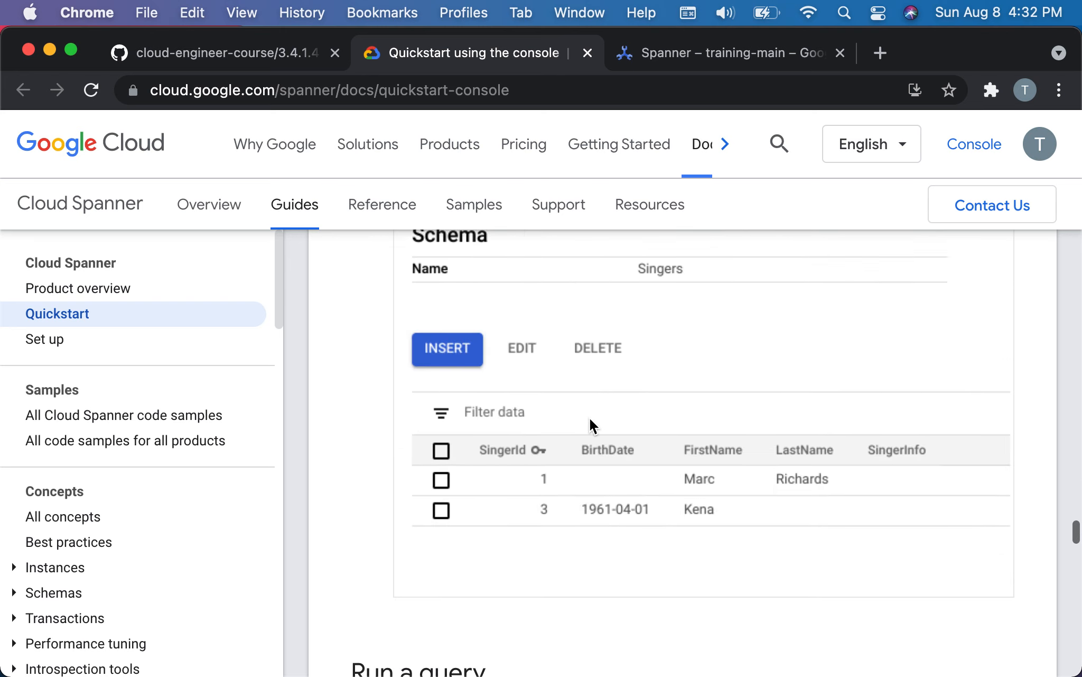
pyautogui.scroll(-3)
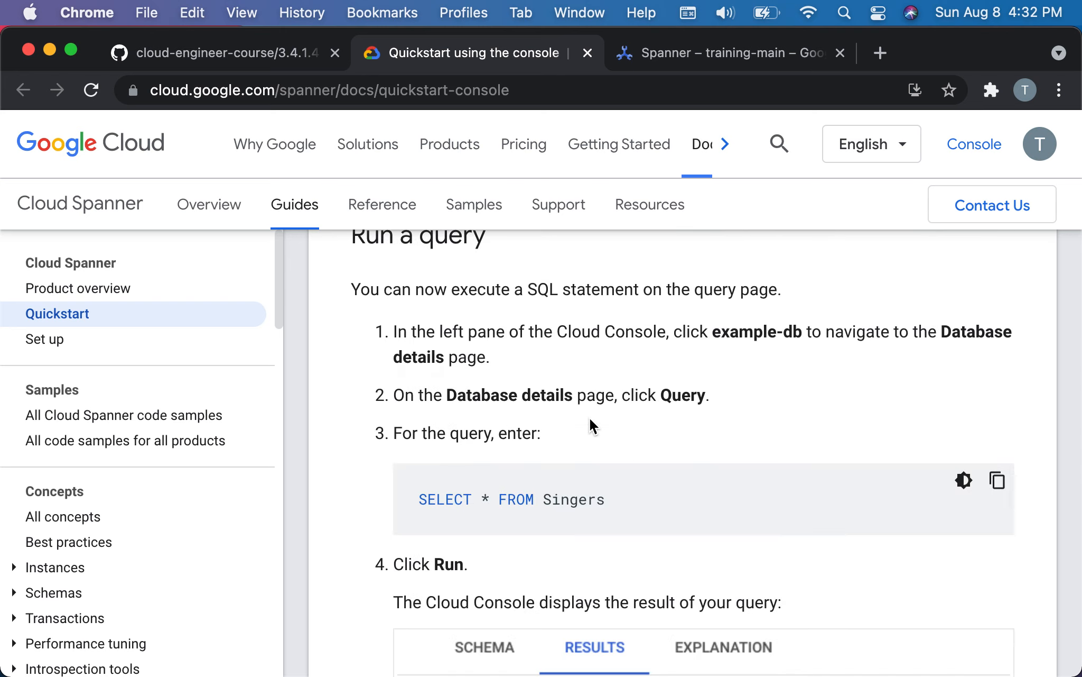
pyautogui.moveTo(667, 277)
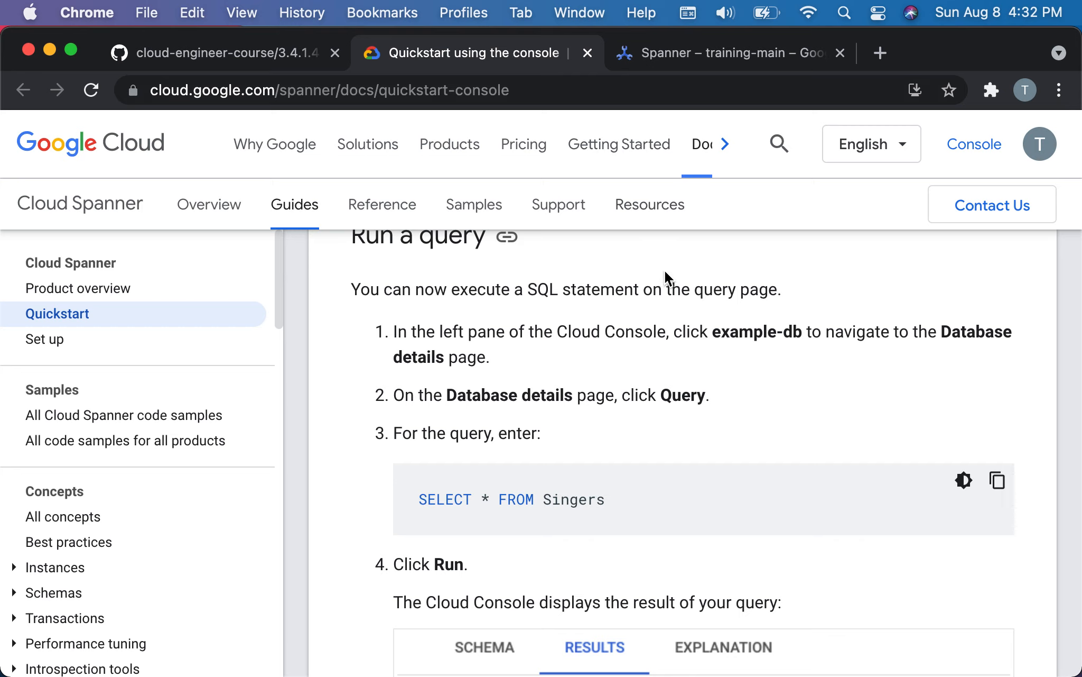
pyautogui.scroll(3)
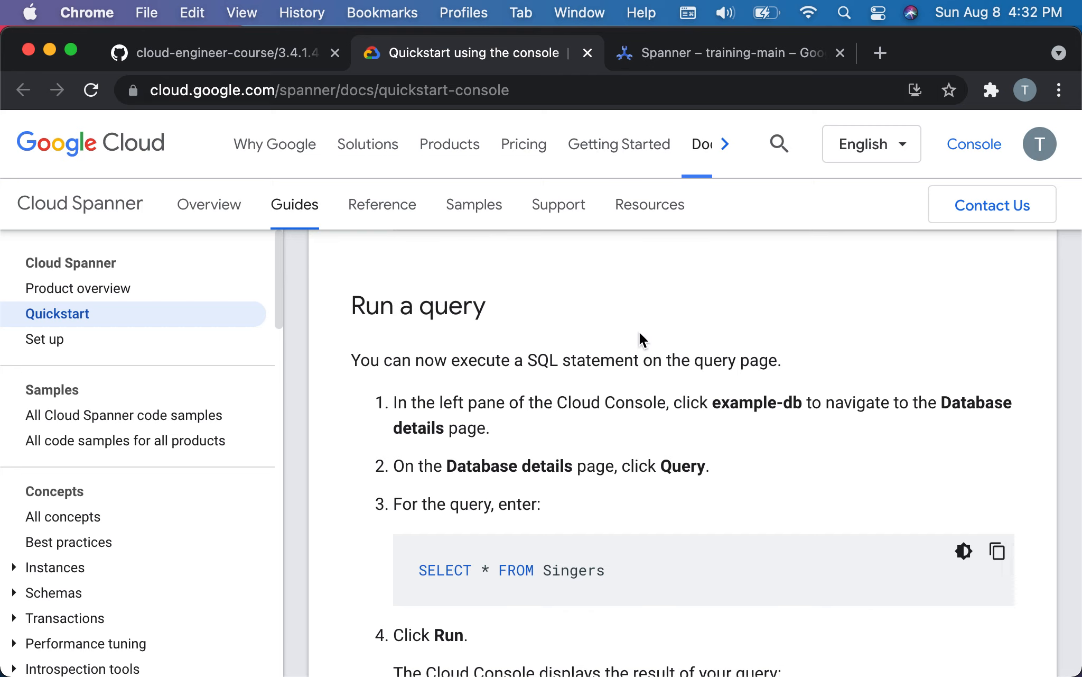
# Select the John Tucker row, open the Singers Query page, and clear the old insert statement.
pyautogui.click(728, 52)
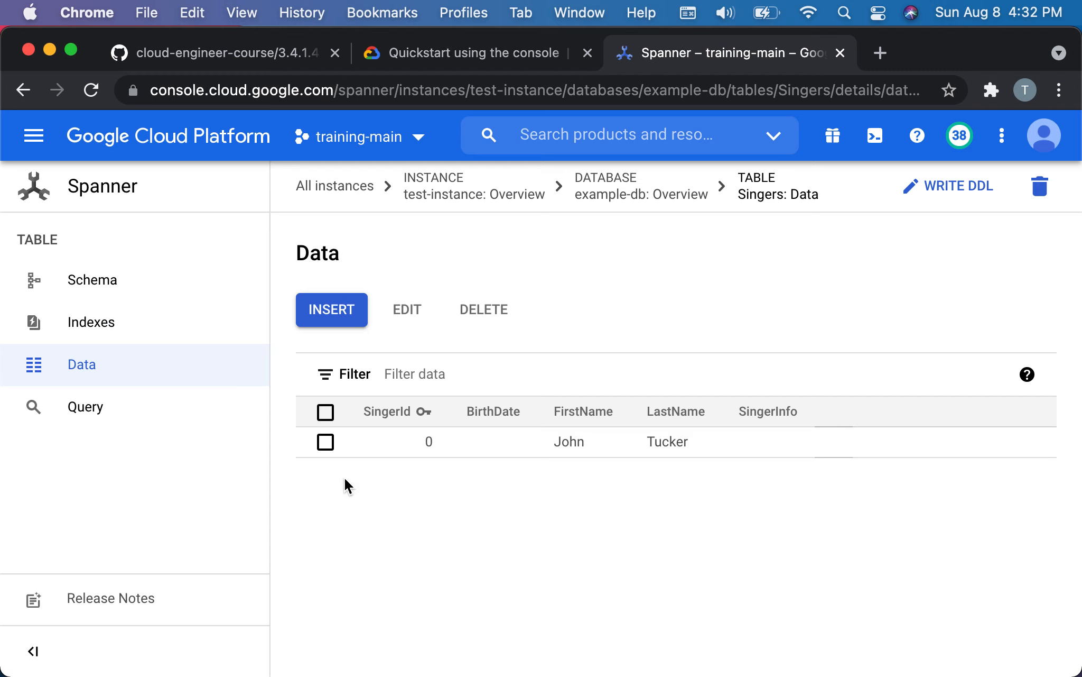
pyautogui.click(325, 442)
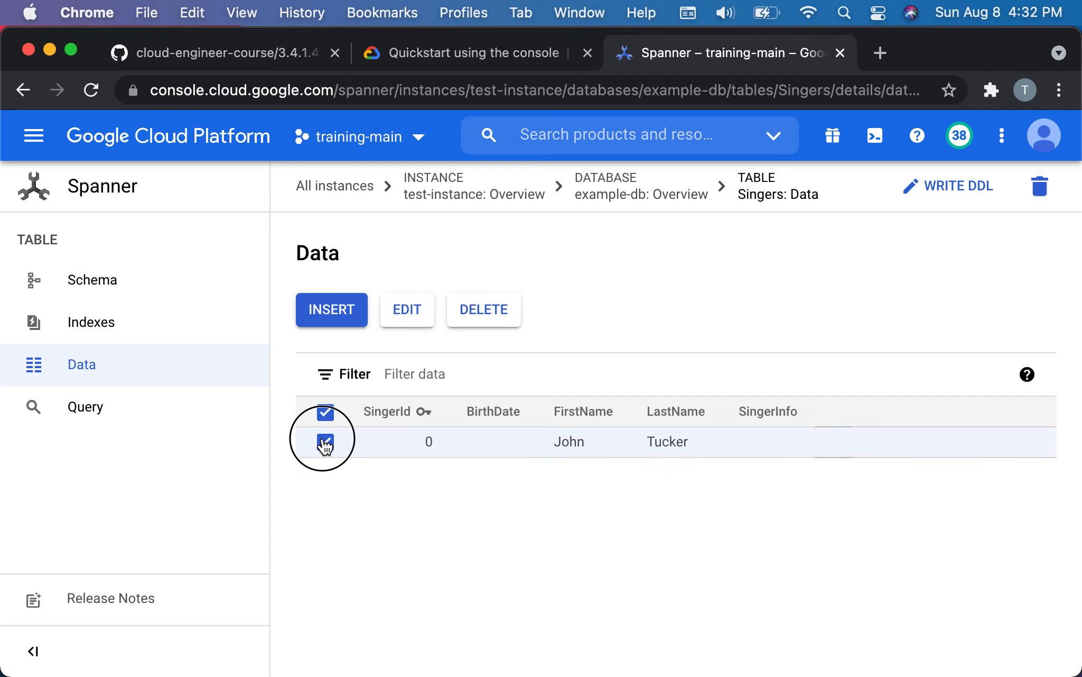
pyautogui.click(85, 406)
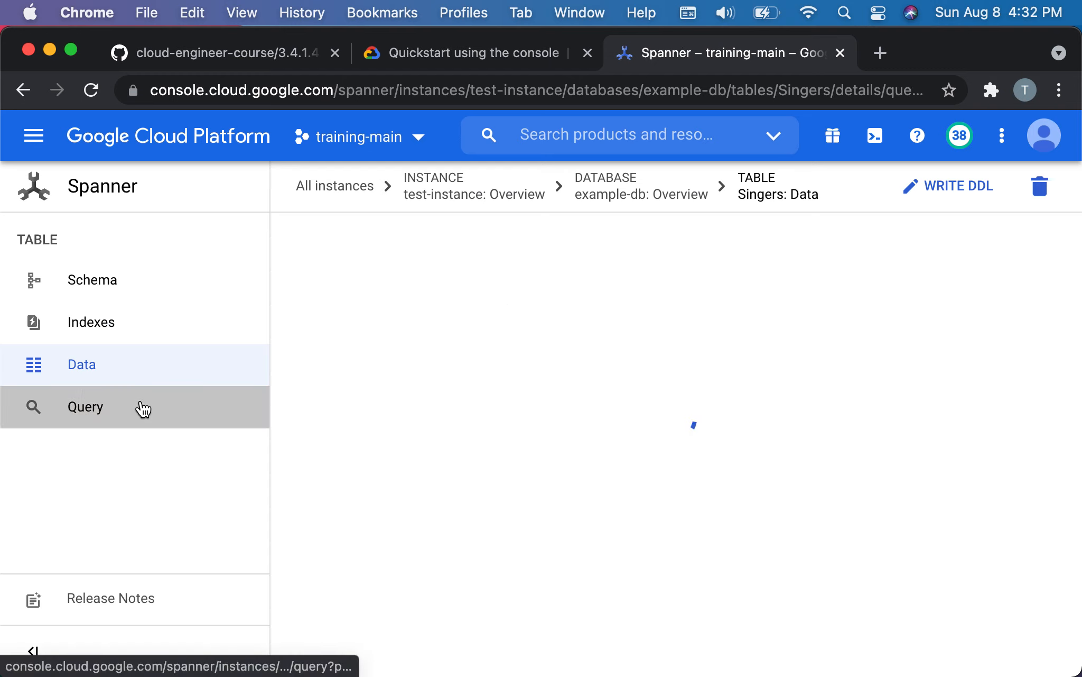
pyautogui.click(84, 406)
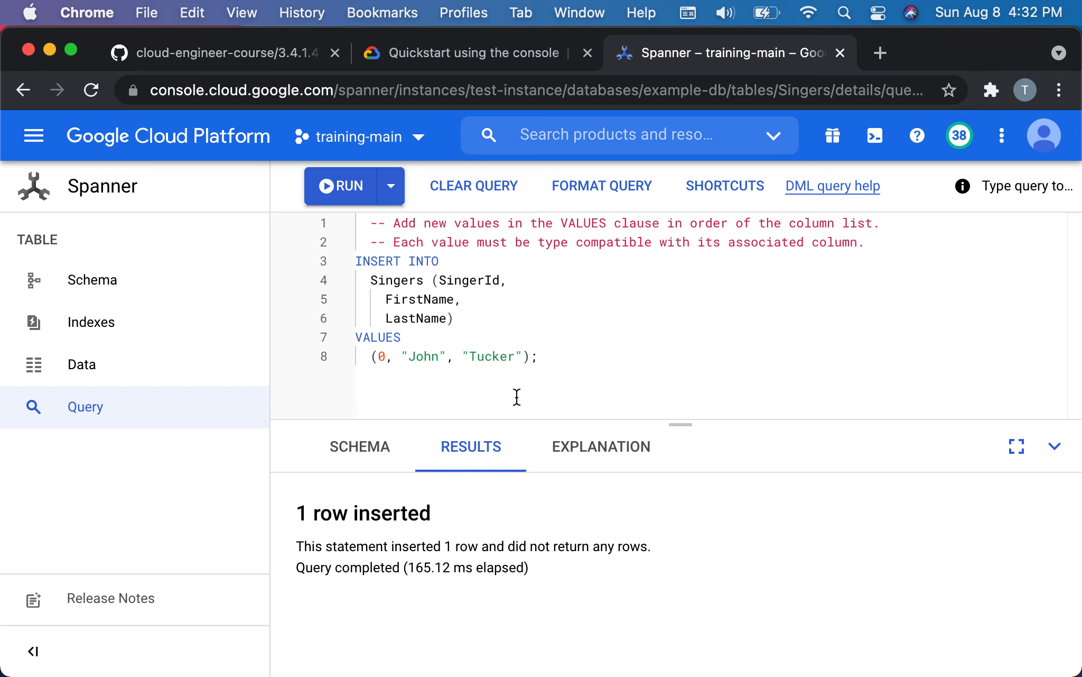
pyautogui.moveTo(497, 395)
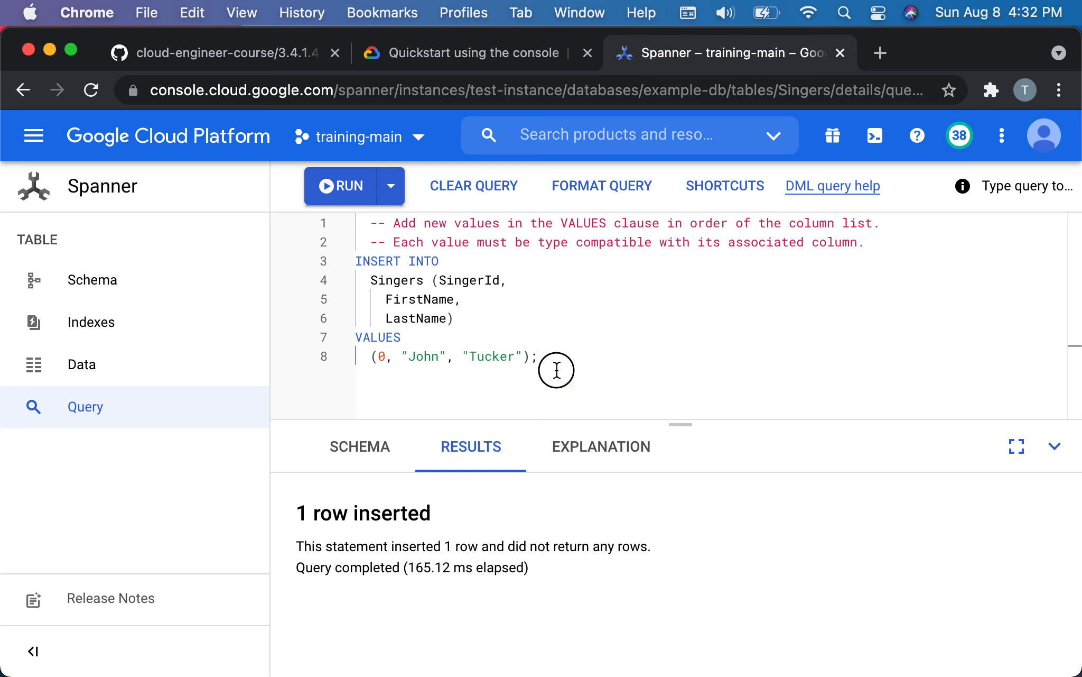
pyautogui.click(474, 185)
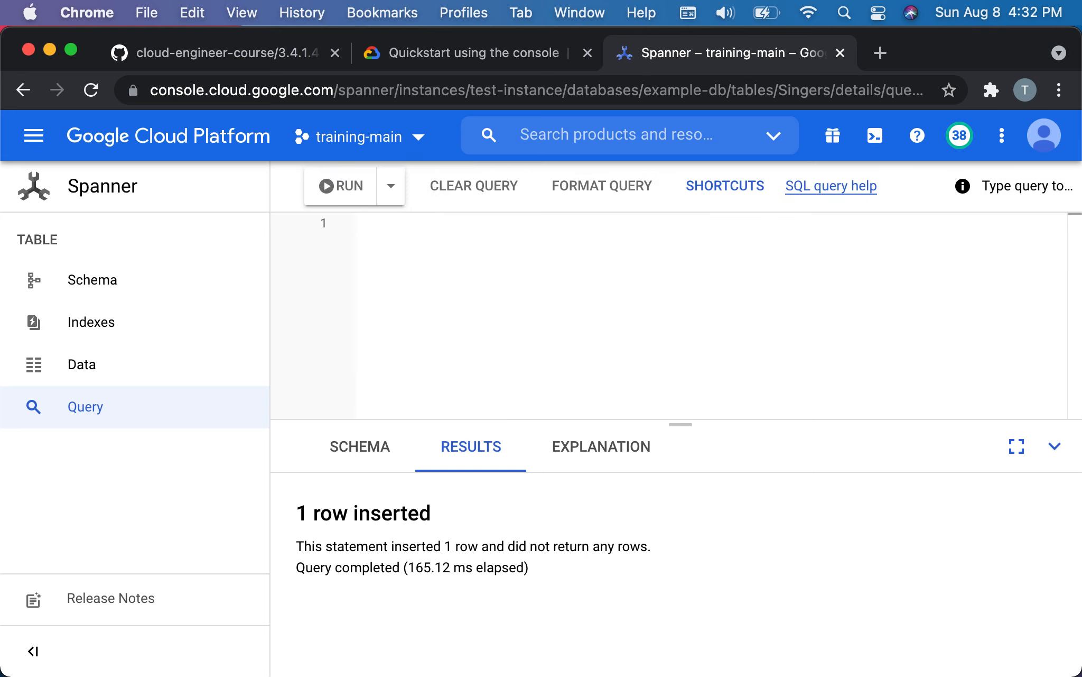
pyautogui.click(477, 52)
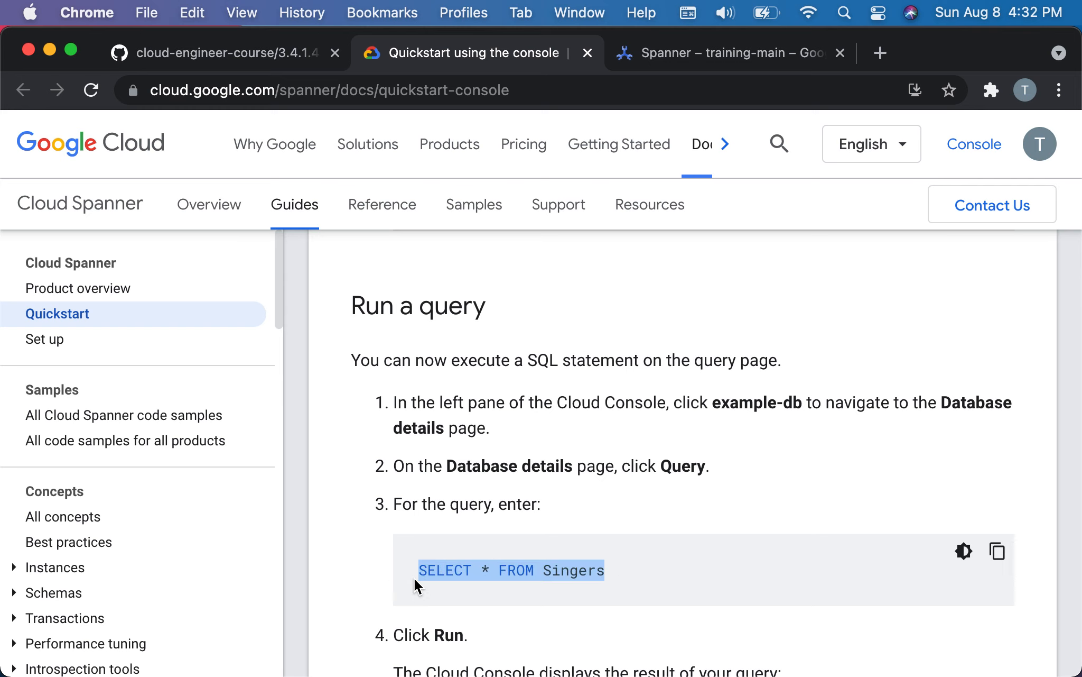
# Run SELECT * FROM Singers, returning the single row 0, John, Tucker.
pyautogui.click(729, 52)
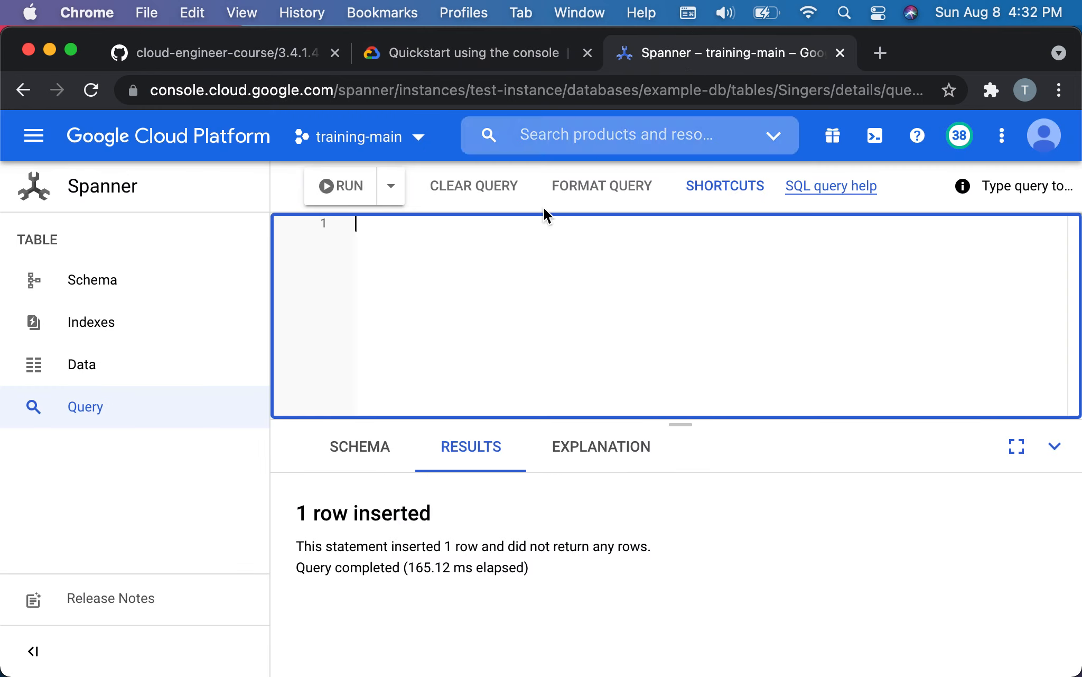
pyautogui.write('SELECT * FROM Singers')
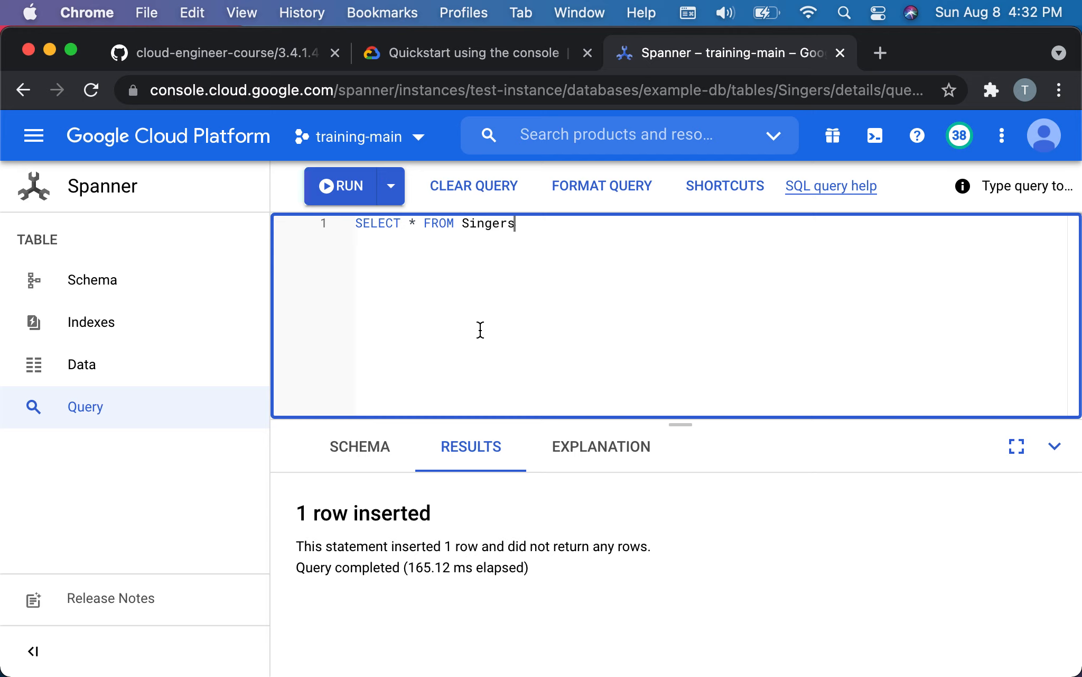
pyautogui.click(342, 185)
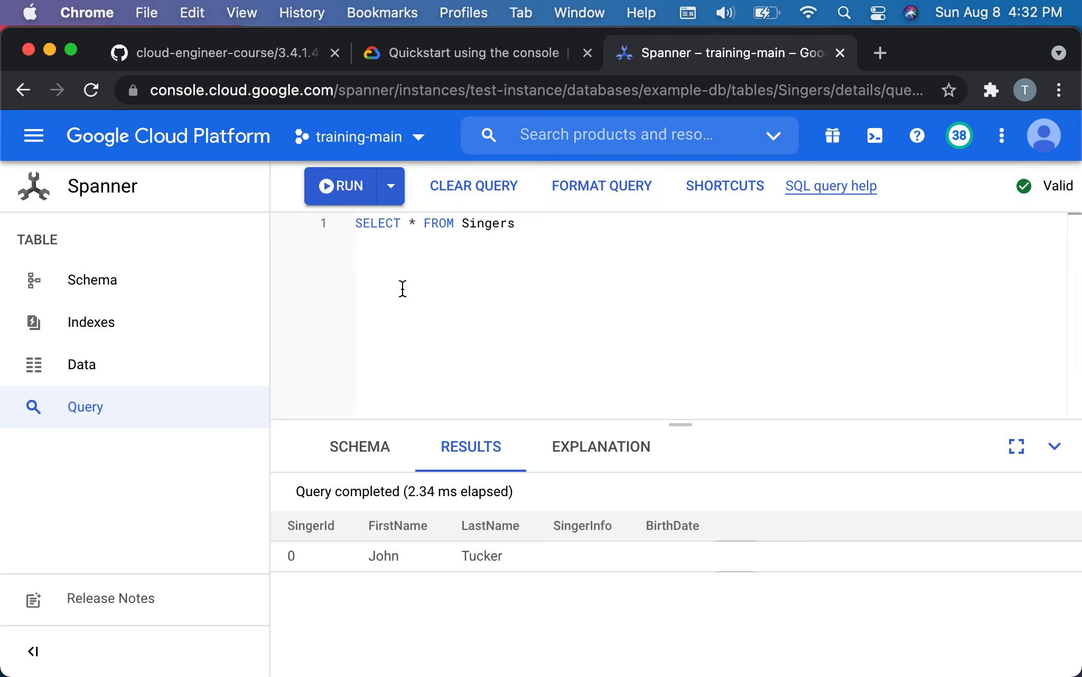
pyautogui.click(476, 53)
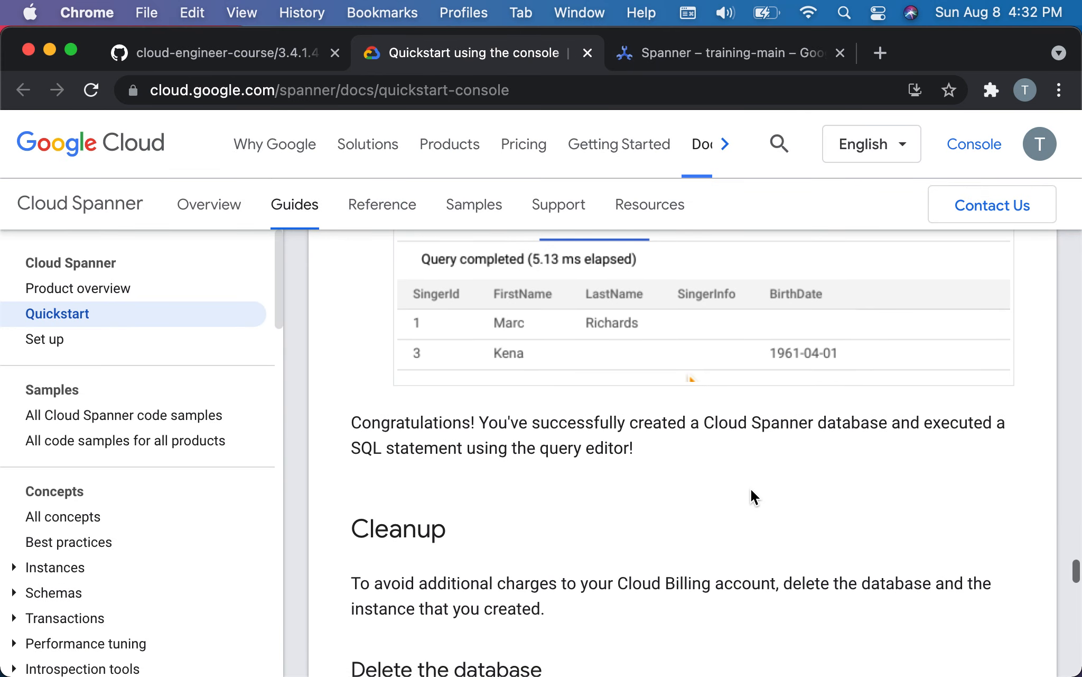
pyautogui.moveTo(699, 53)
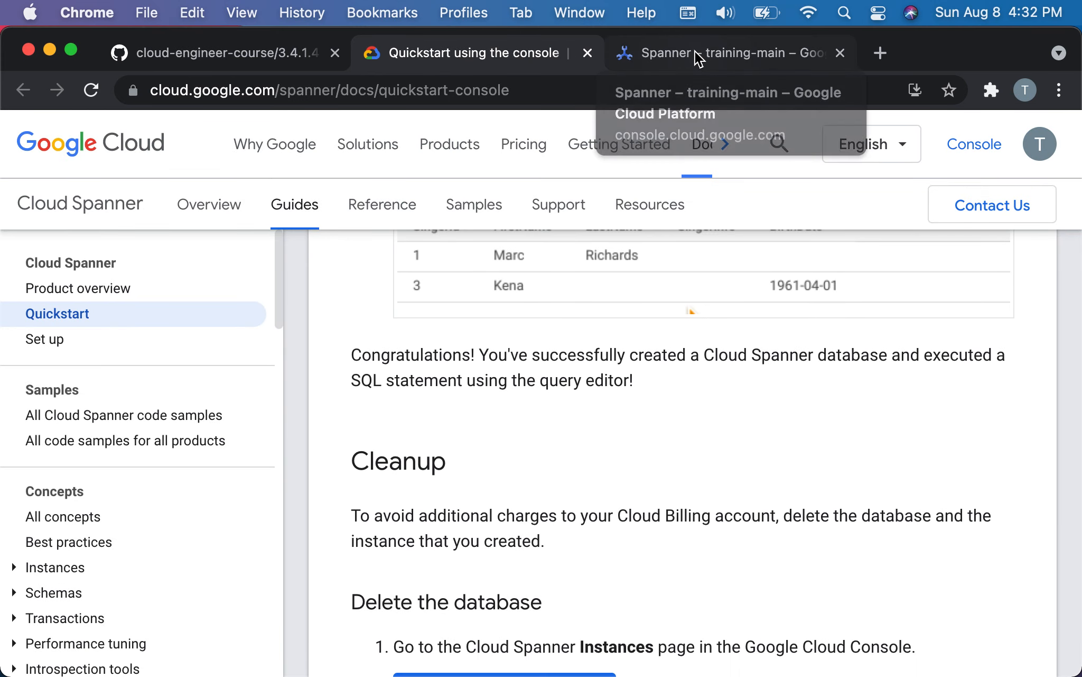
pyautogui.moveTo(701, 50)
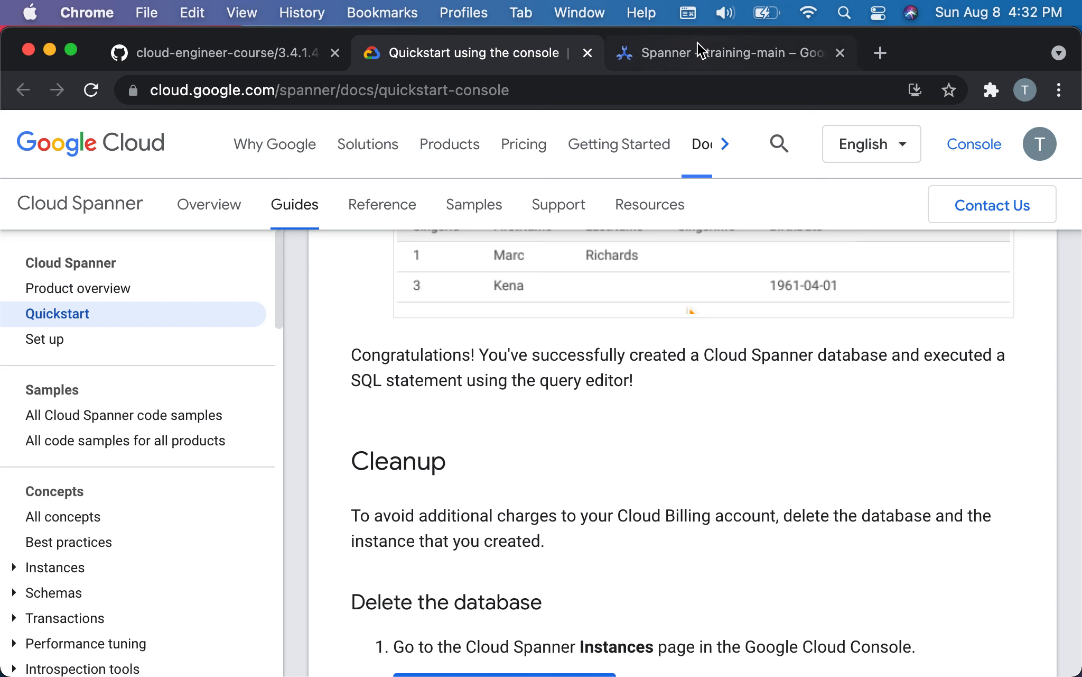
pyautogui.click(724, 52)
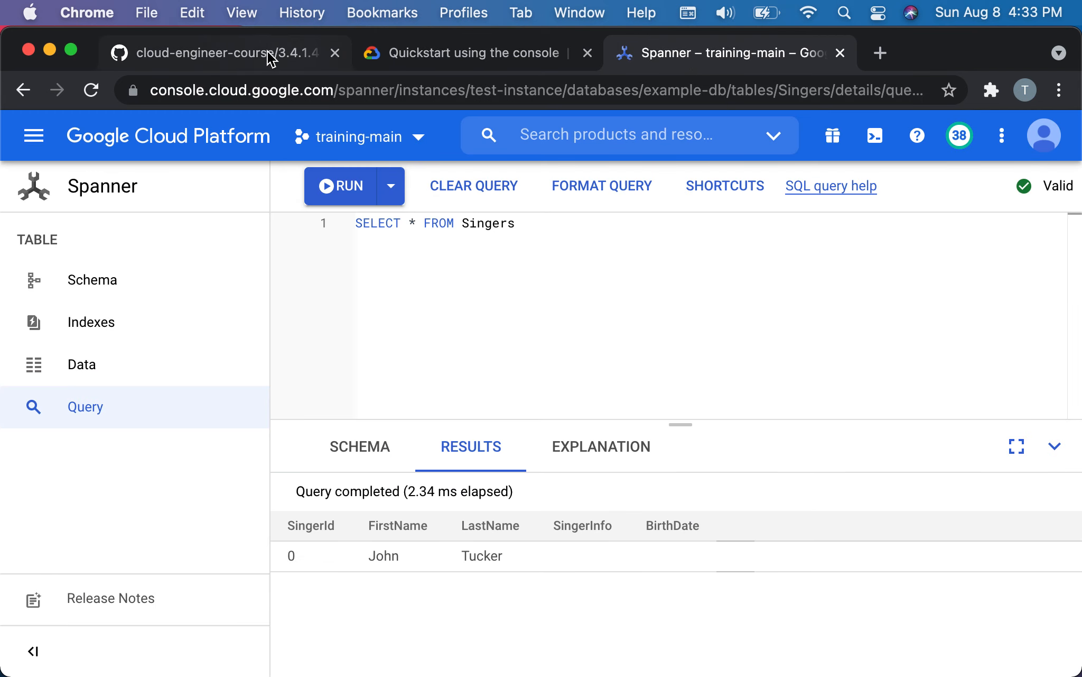
# Scroll the GitHub course README up to its Database and Schema section.
pyautogui.click(214, 53)
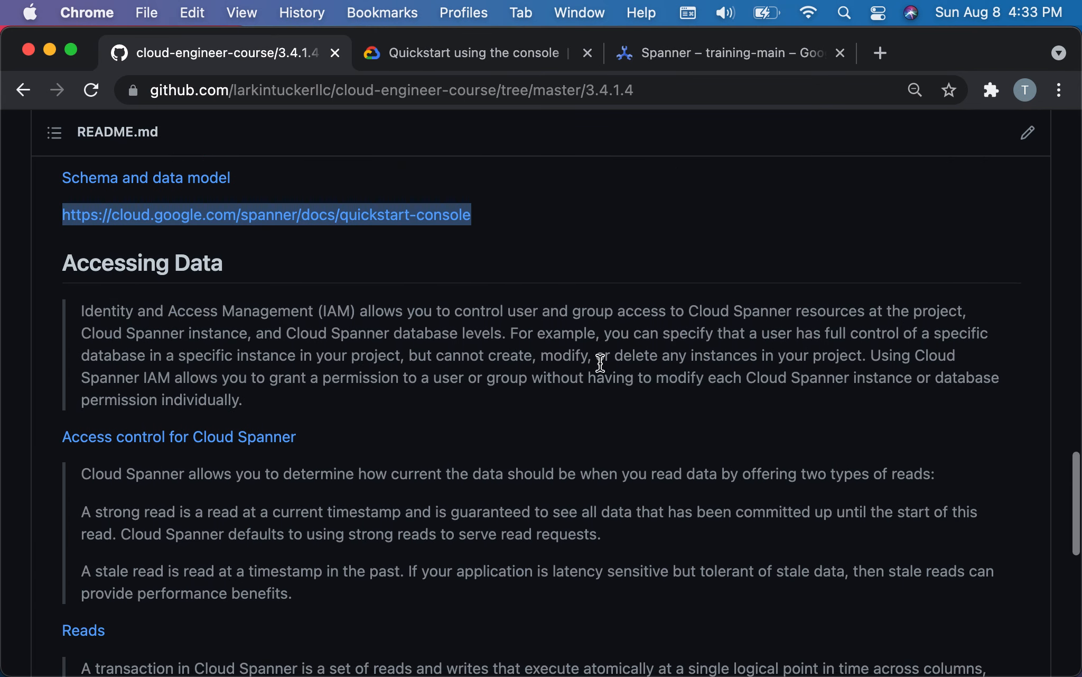
pyautogui.scroll(-3)
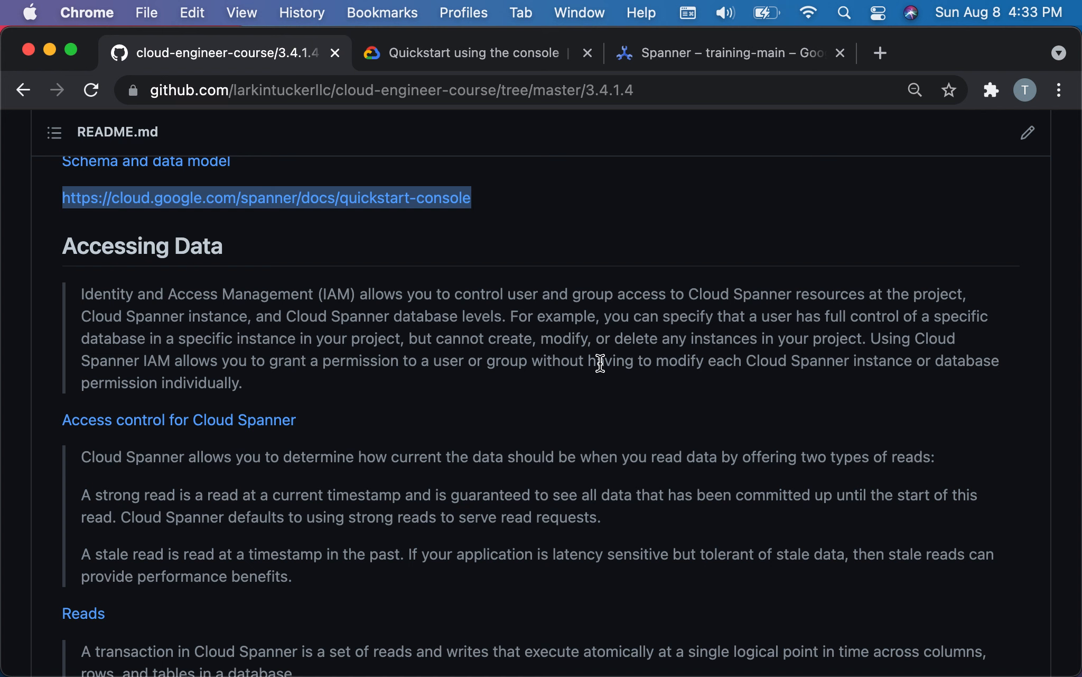
pyautogui.scroll(3)
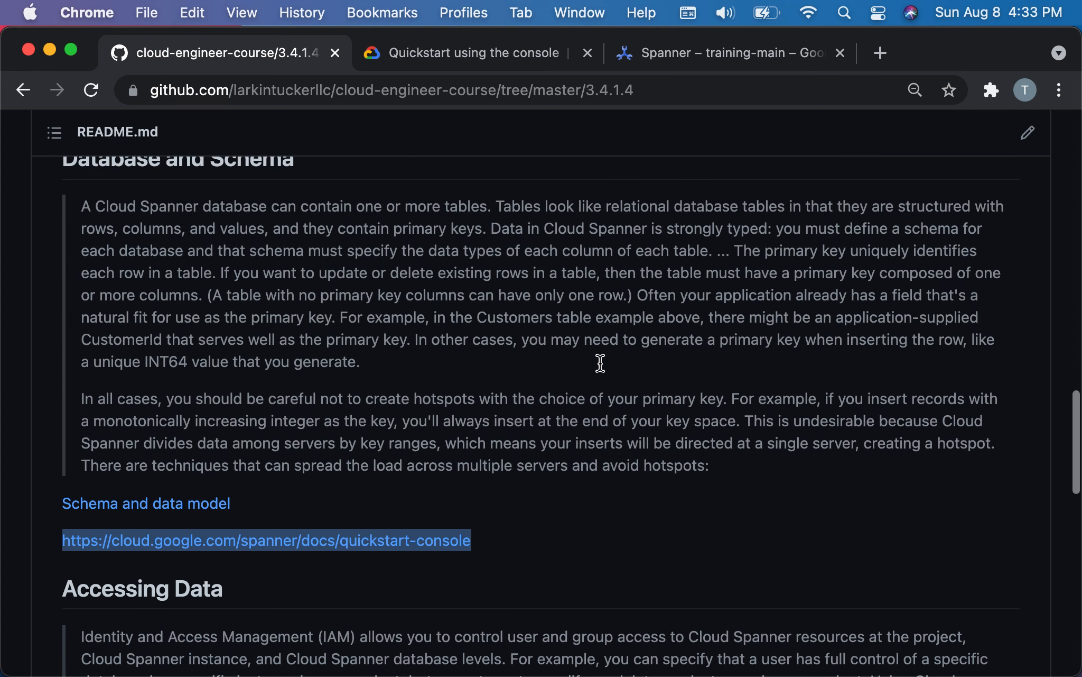
pyautogui.scroll(3)
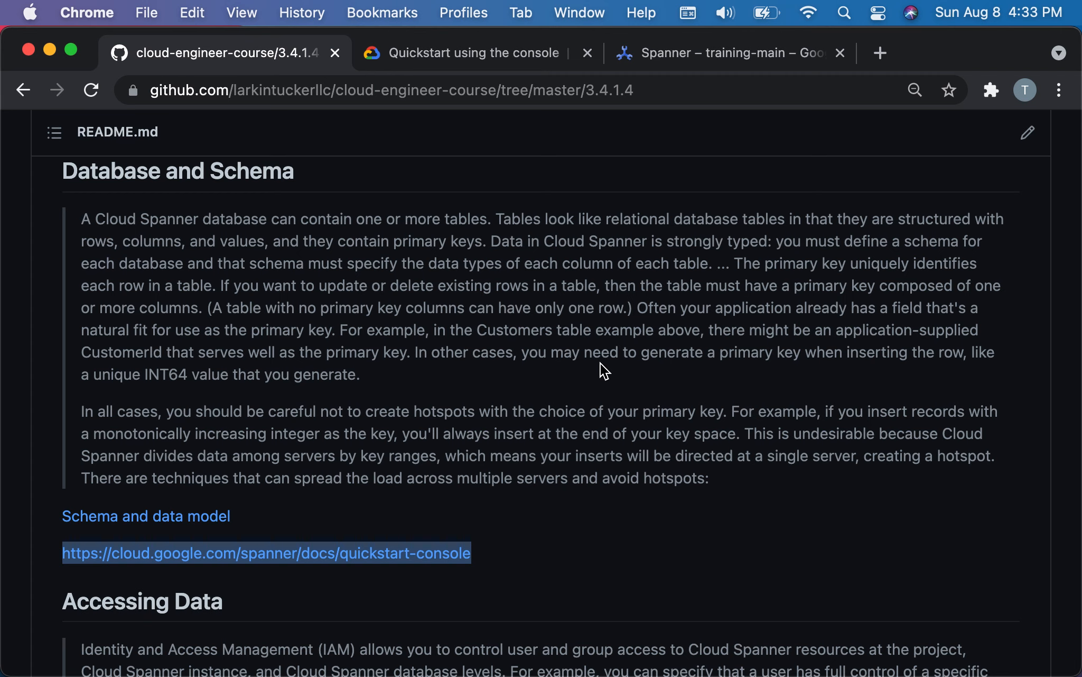
pyautogui.moveTo(613, 32)
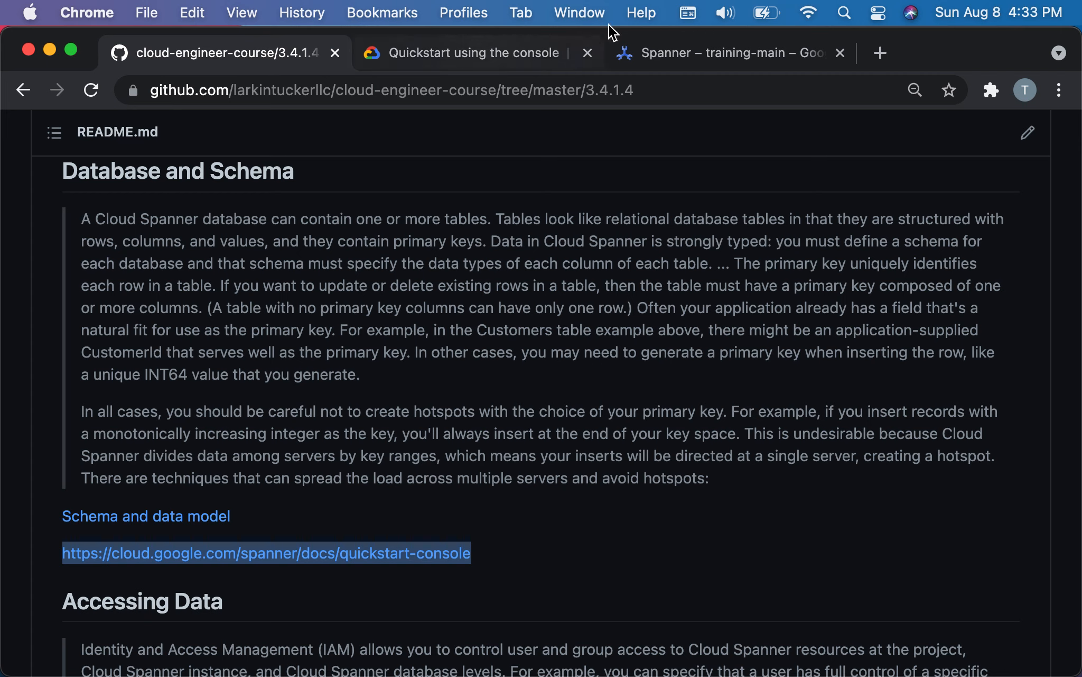
pyautogui.click(729, 52)
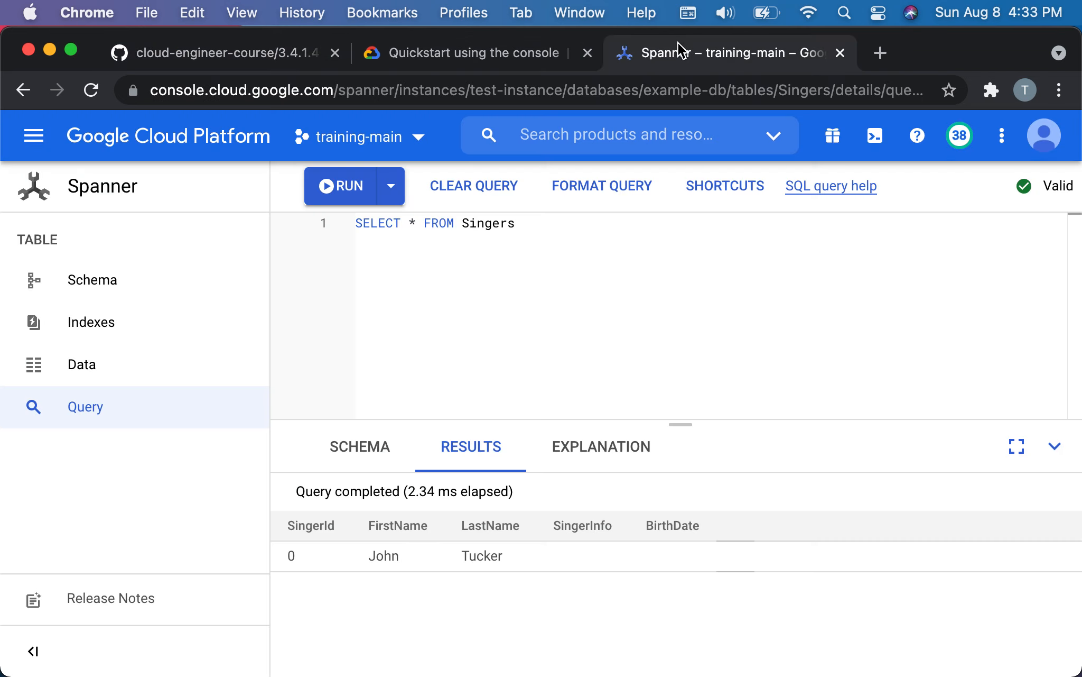
pyautogui.moveTo(631, 320)
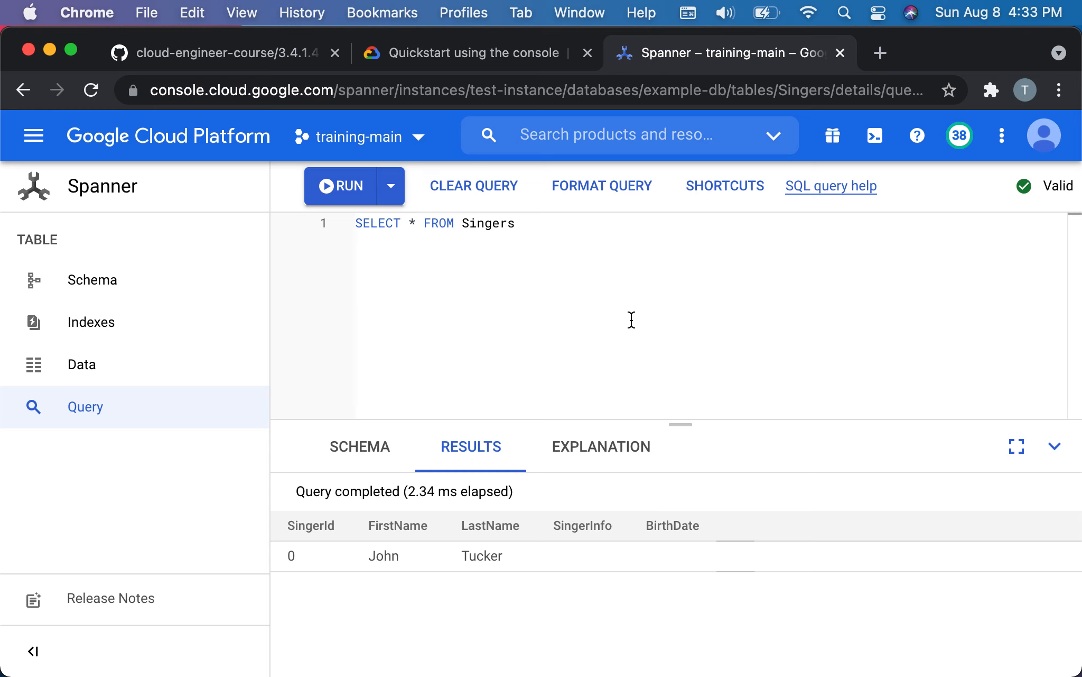
pyautogui.click(214, 53)
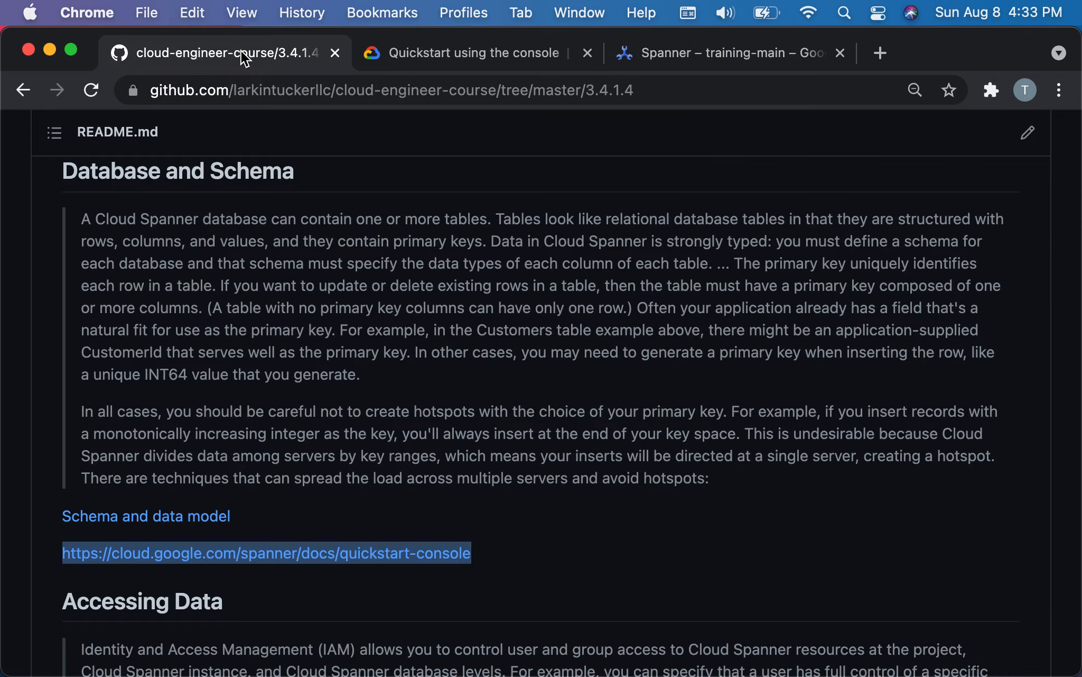
# Read the README's Accessing Data notes on IAM, reads and transactions, then return to the Singers results.
pyautogui.scroll(-3)
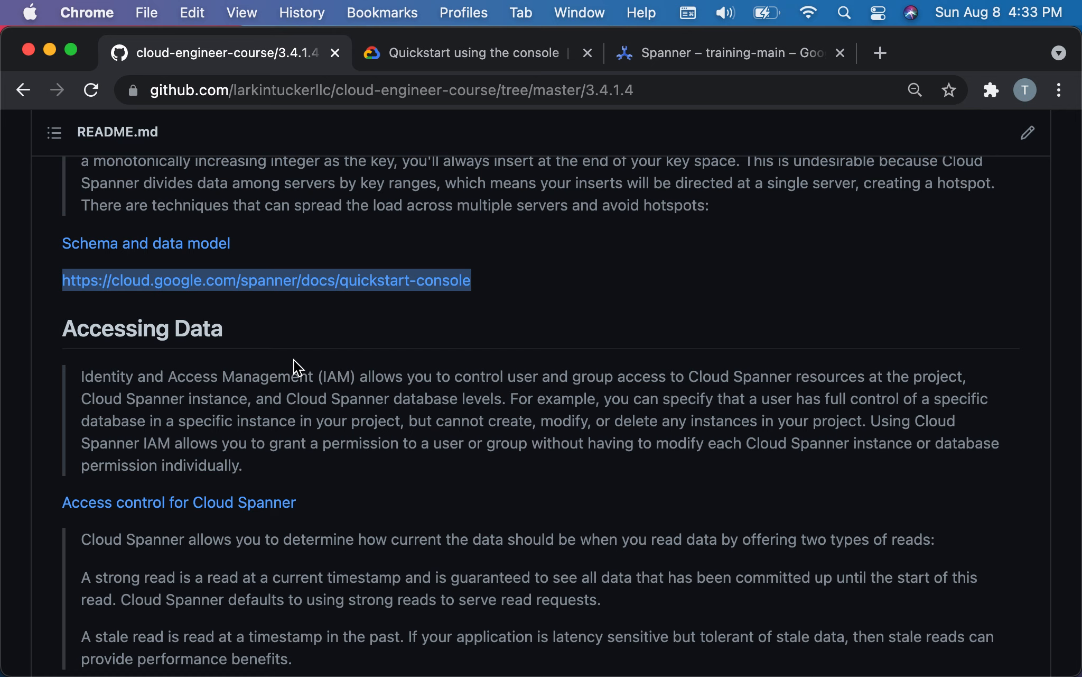
pyautogui.scroll(-3)
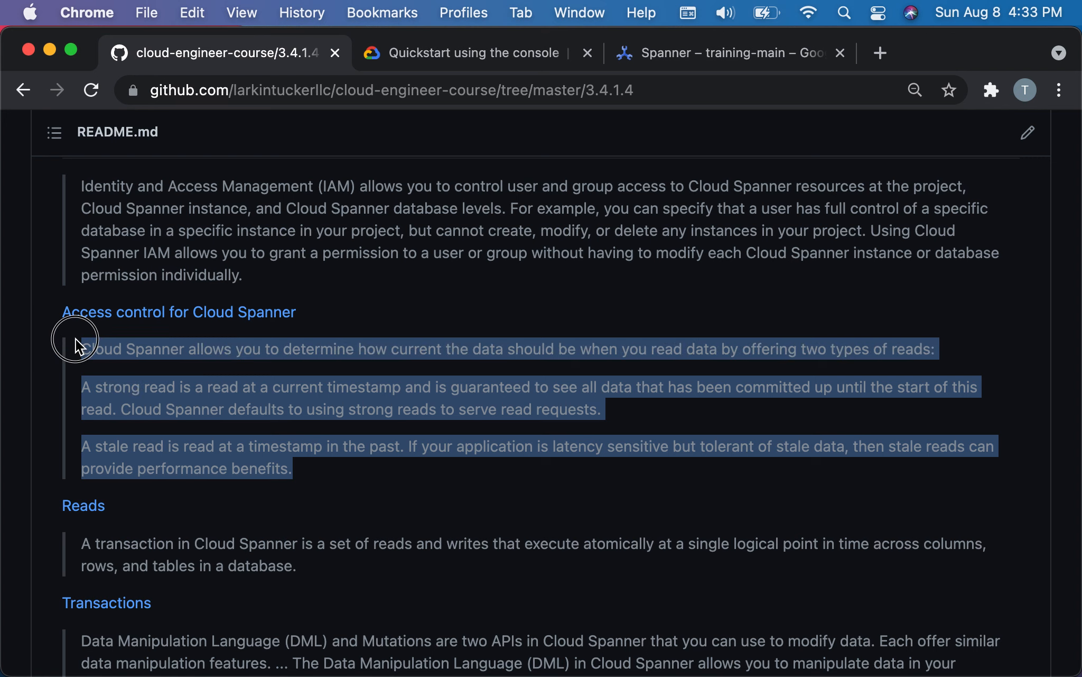
pyautogui.moveTo(75, 347)
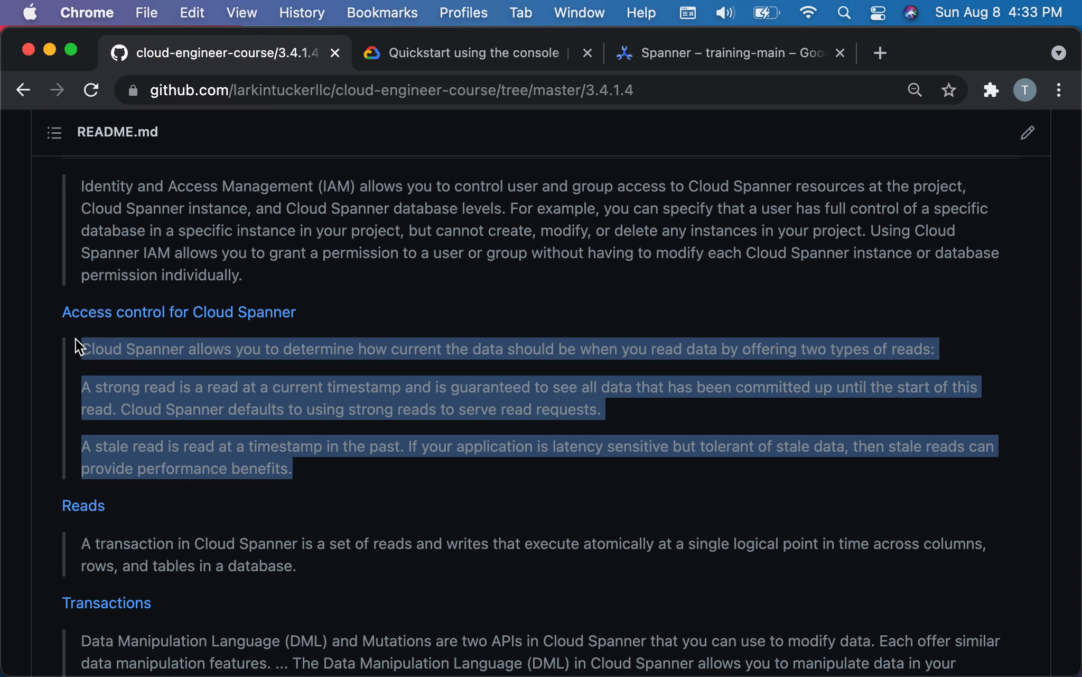
pyautogui.scroll(3)
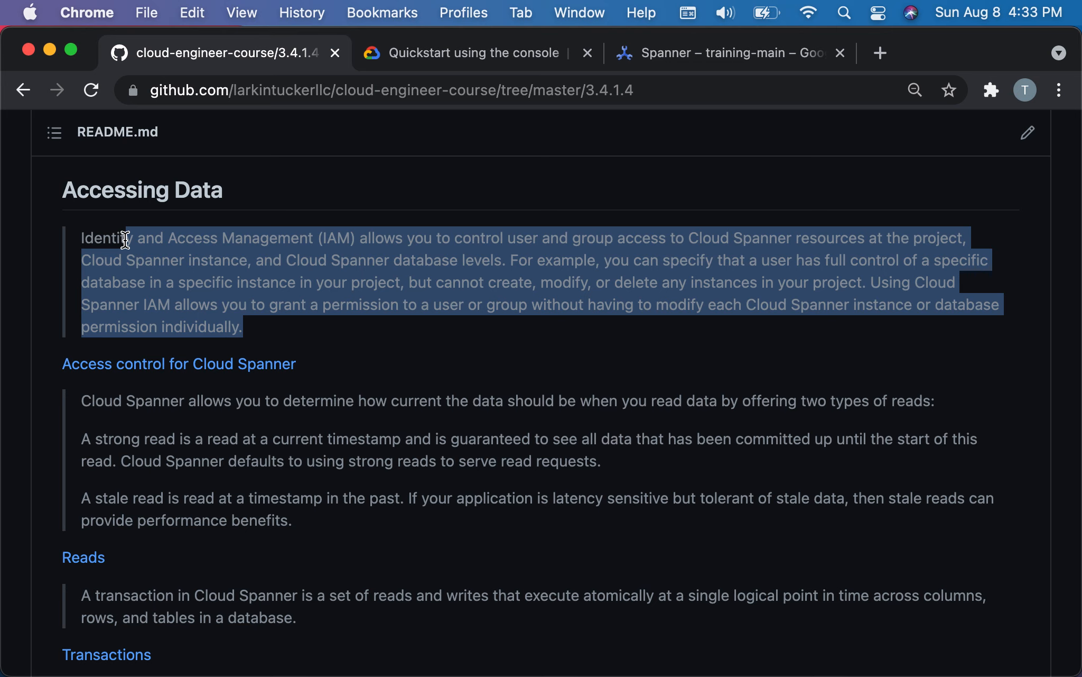
pyautogui.moveTo(131, 290)
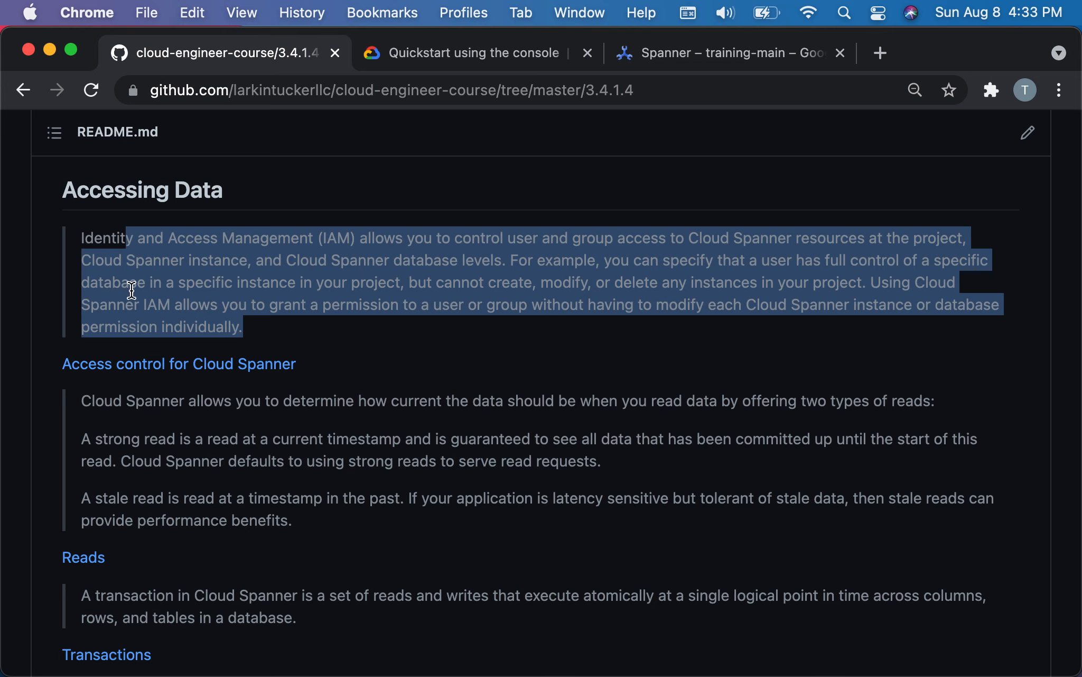
pyautogui.scroll(-3)
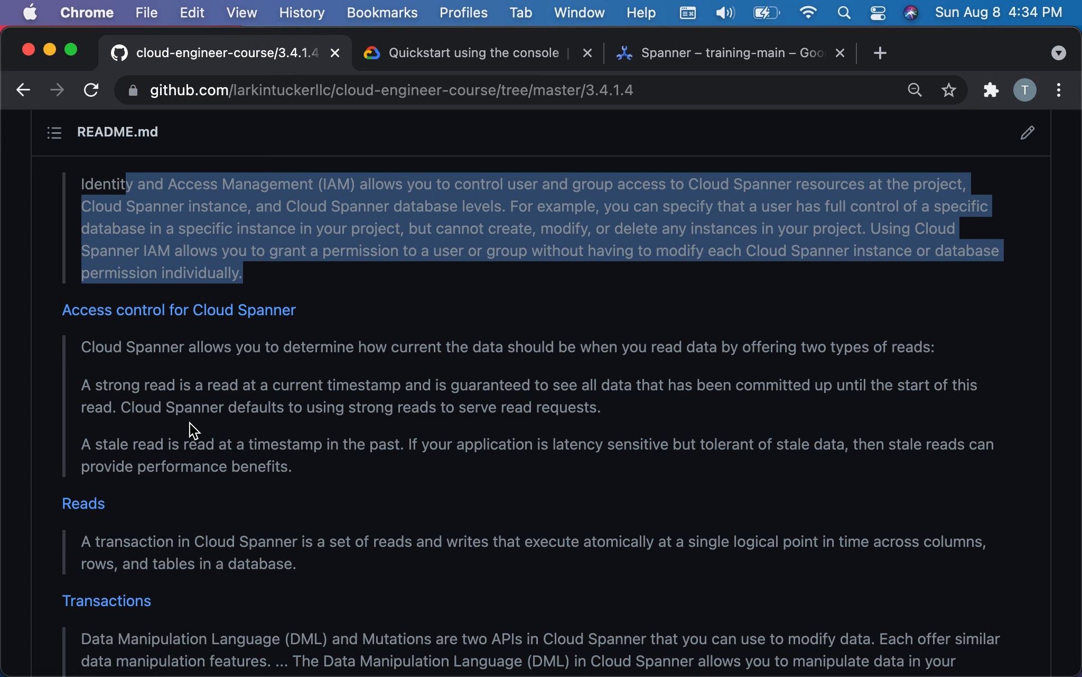
pyautogui.scroll(-3)
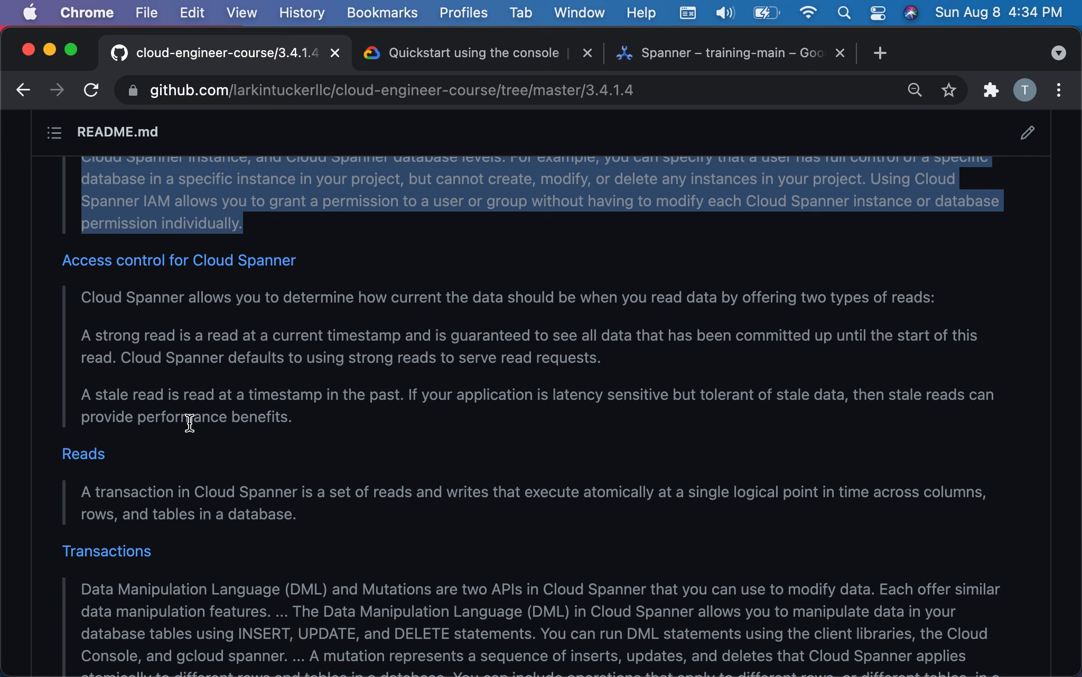
pyautogui.scroll(-3)
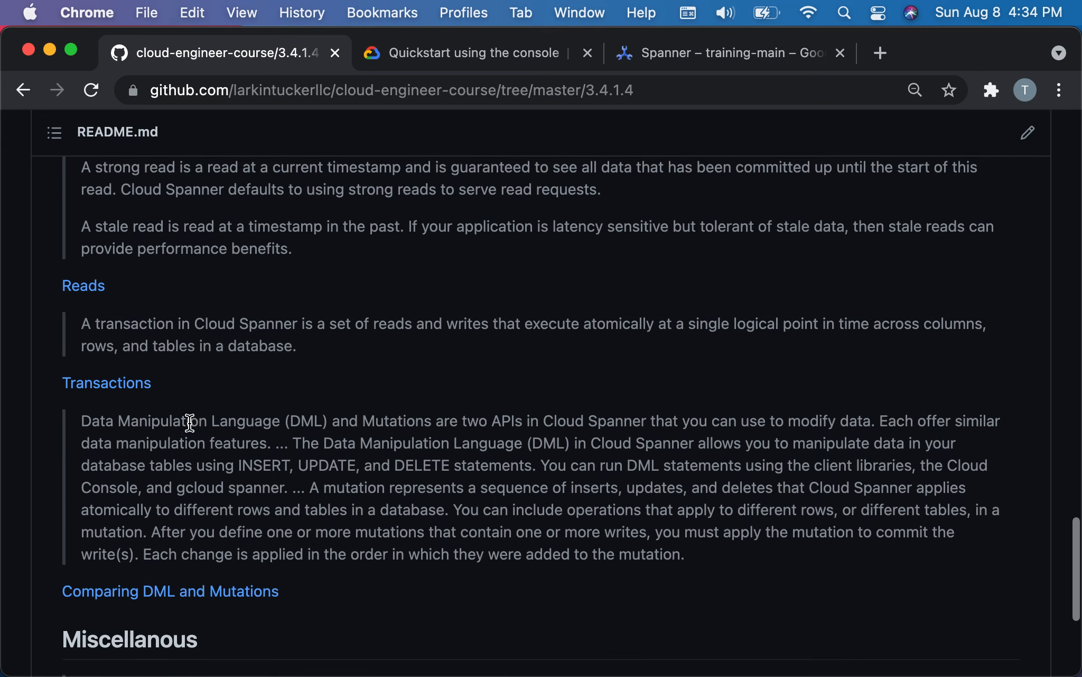
pyautogui.scroll(3)
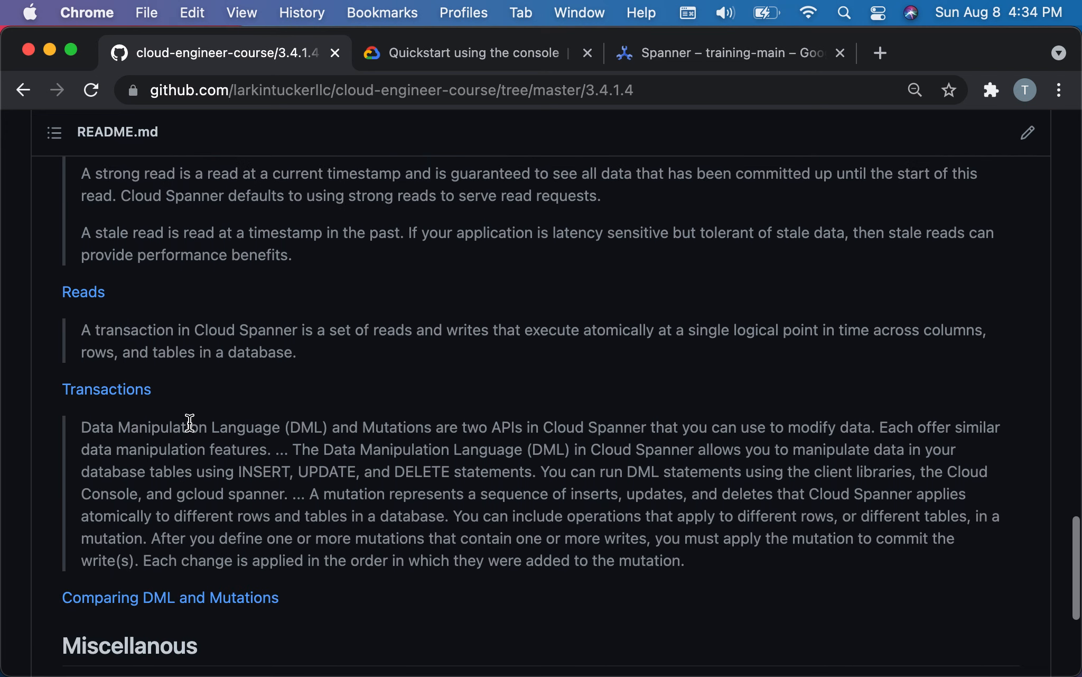
pyautogui.click(725, 52)
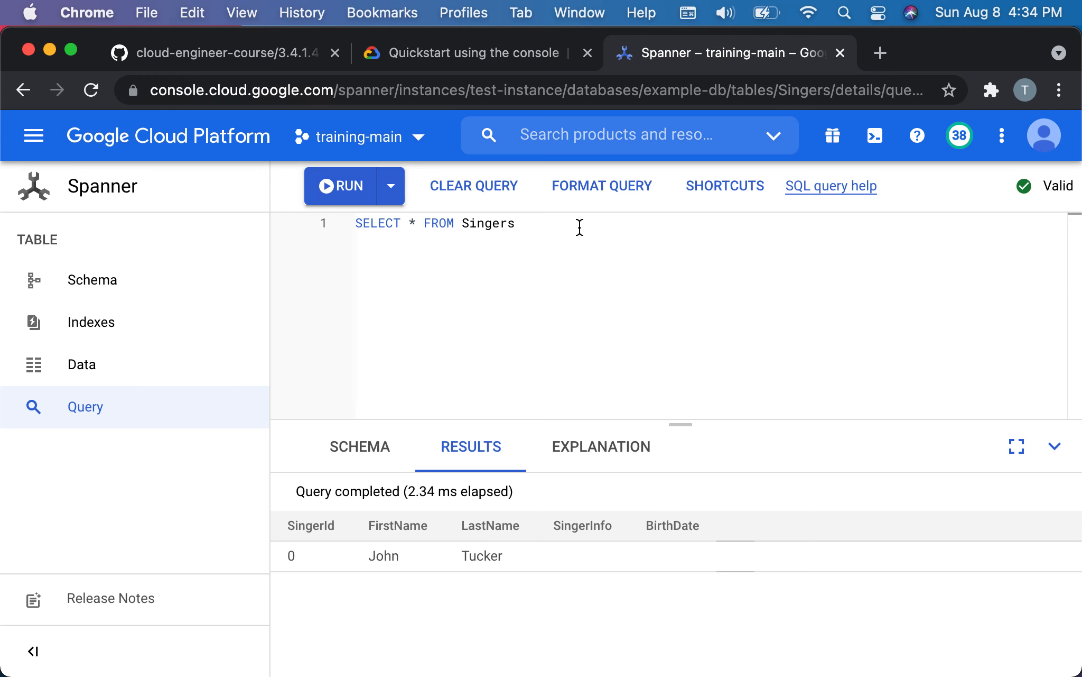
# Glance at the Spanner quickstart, then scroll the README down to Miscellaneous backup and restore.
pyautogui.click(477, 52)
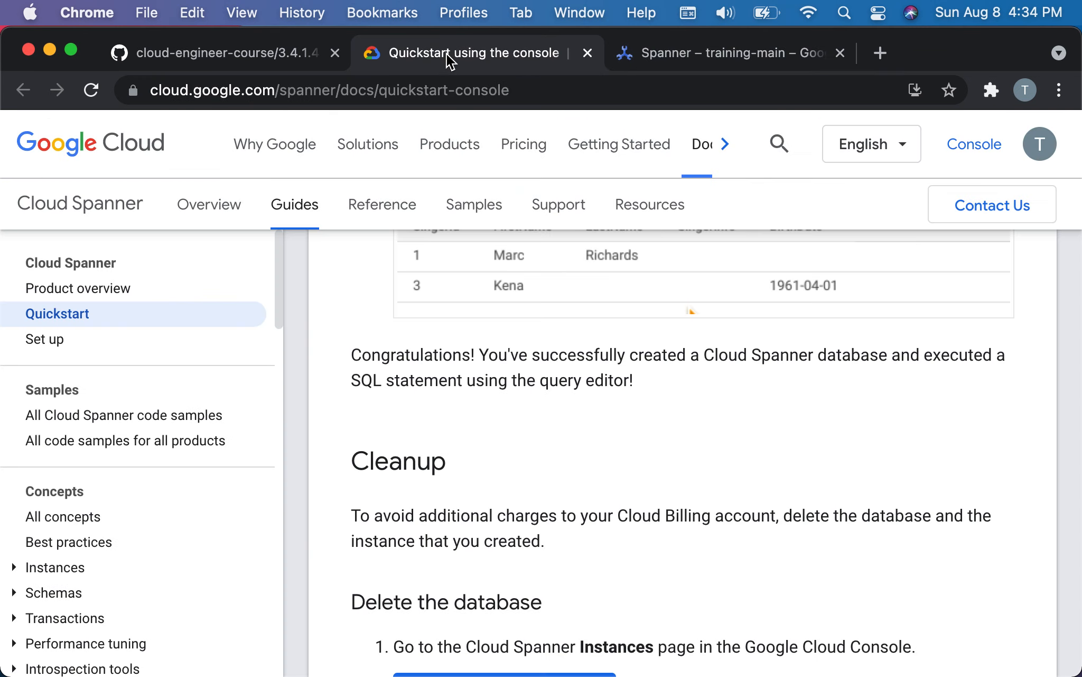
pyautogui.click(221, 52)
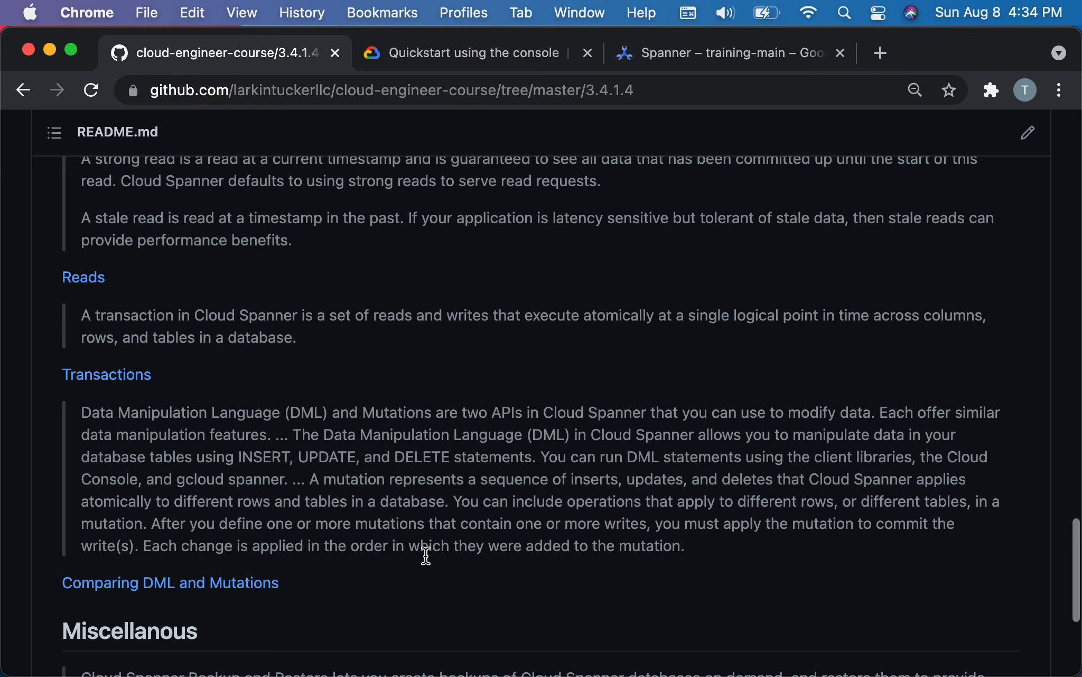
pyautogui.moveTo(264, 428)
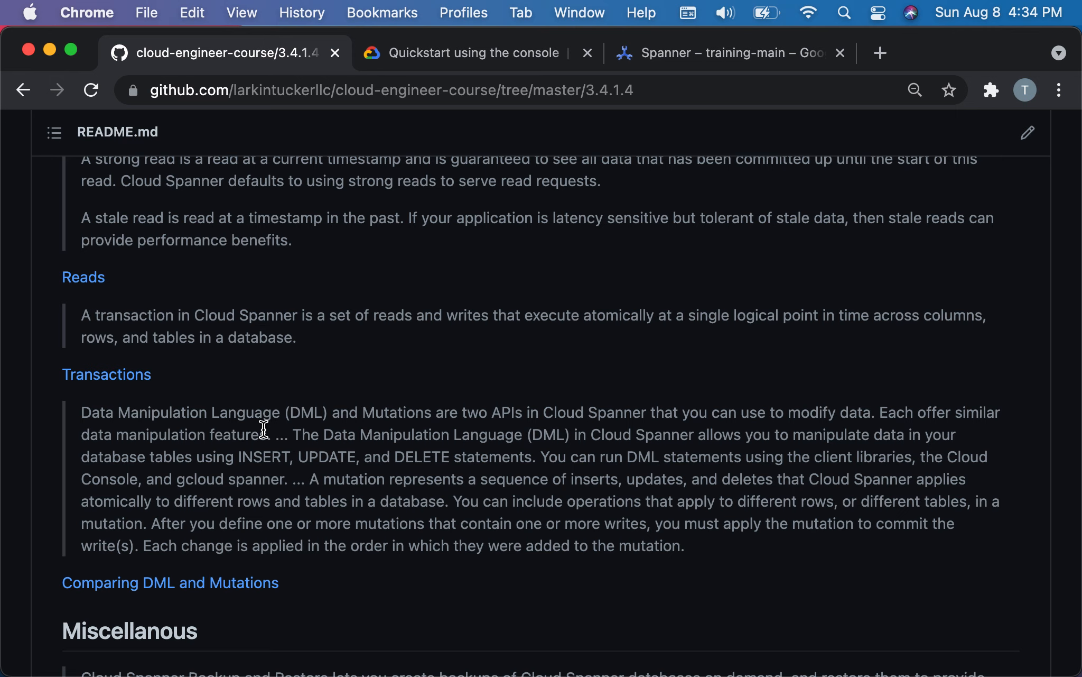
pyautogui.moveTo(287, 476)
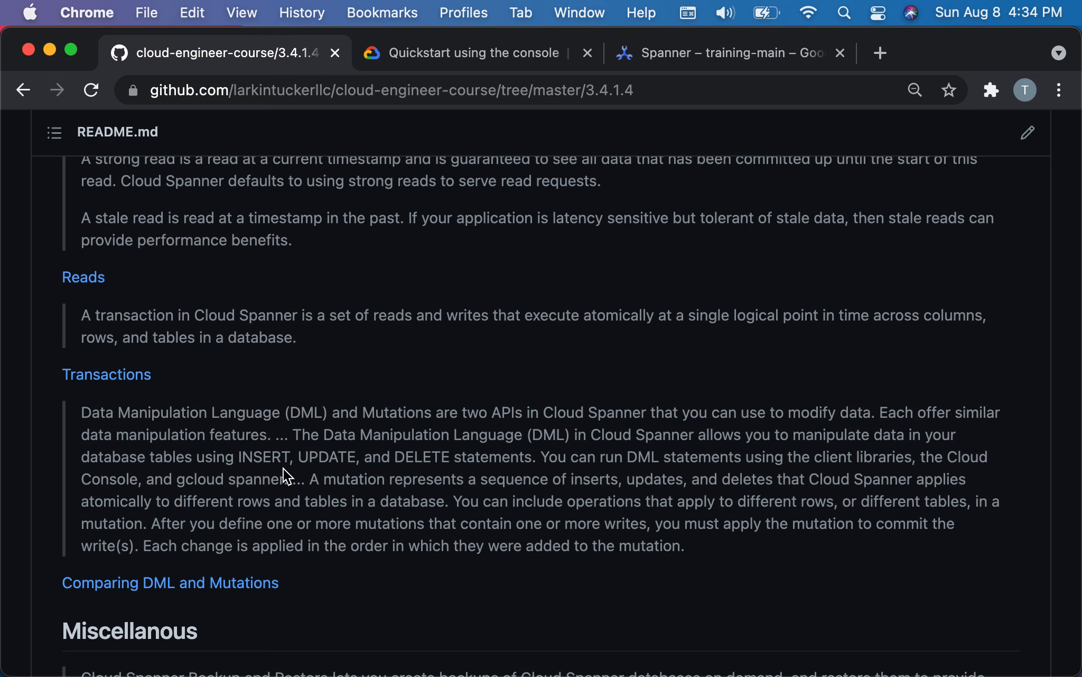
pyautogui.moveTo(288, 474)
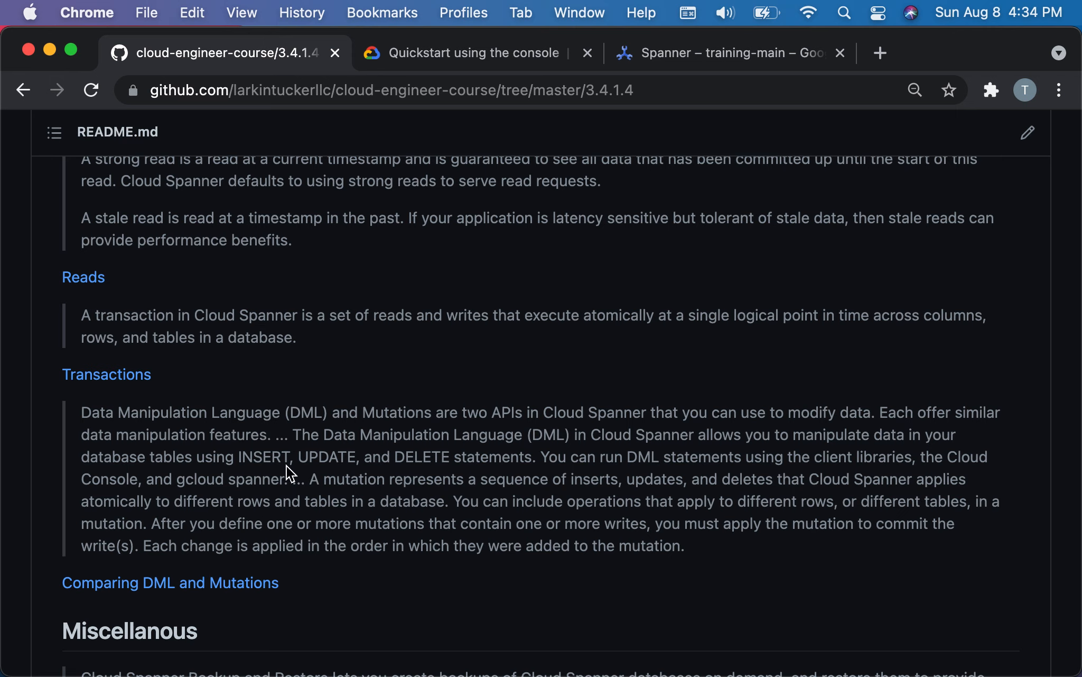
pyautogui.moveTo(388, 472)
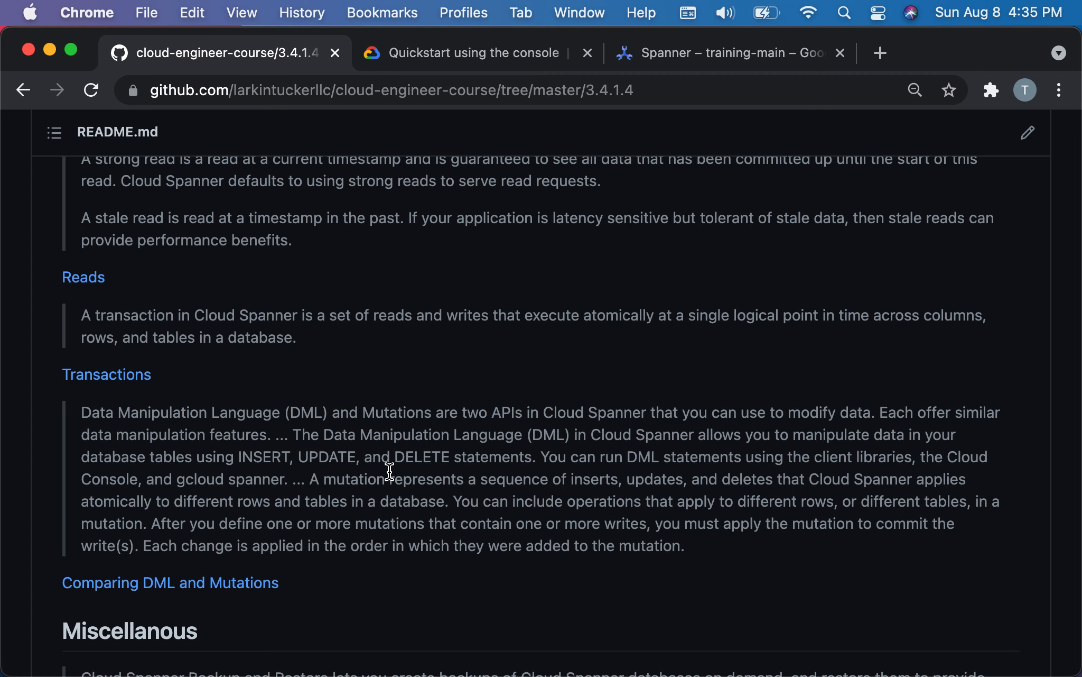
pyautogui.scroll(-3)
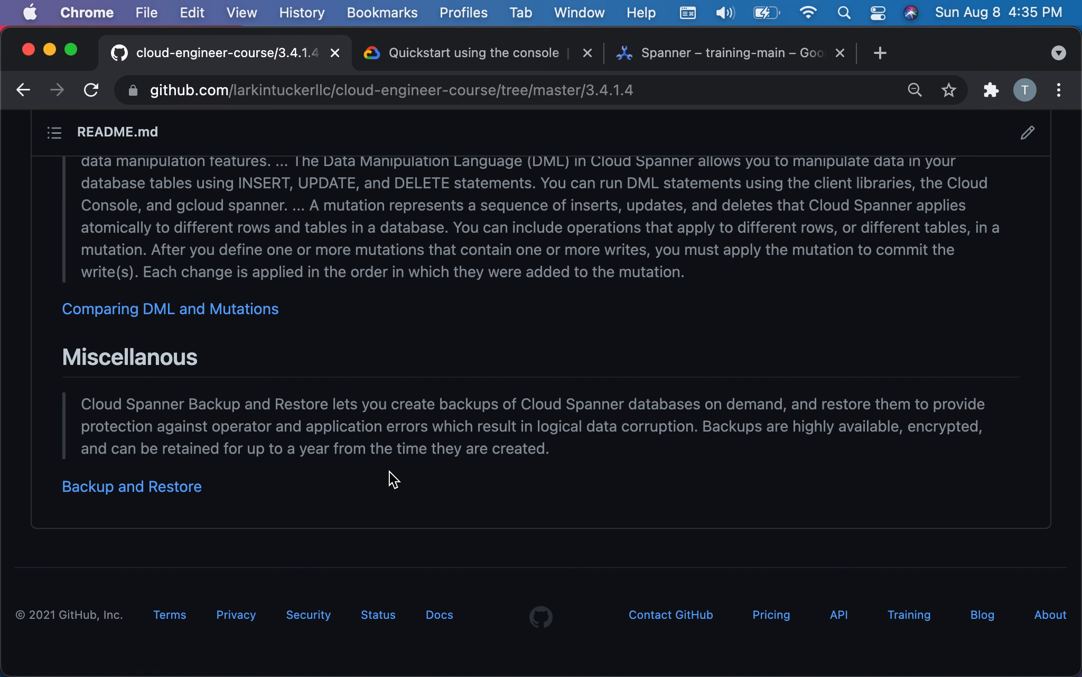
# Re-skim the README's pricing and Database and Schema sections, then view the Singers row (0, John, Tucker).
pyautogui.scroll(3)
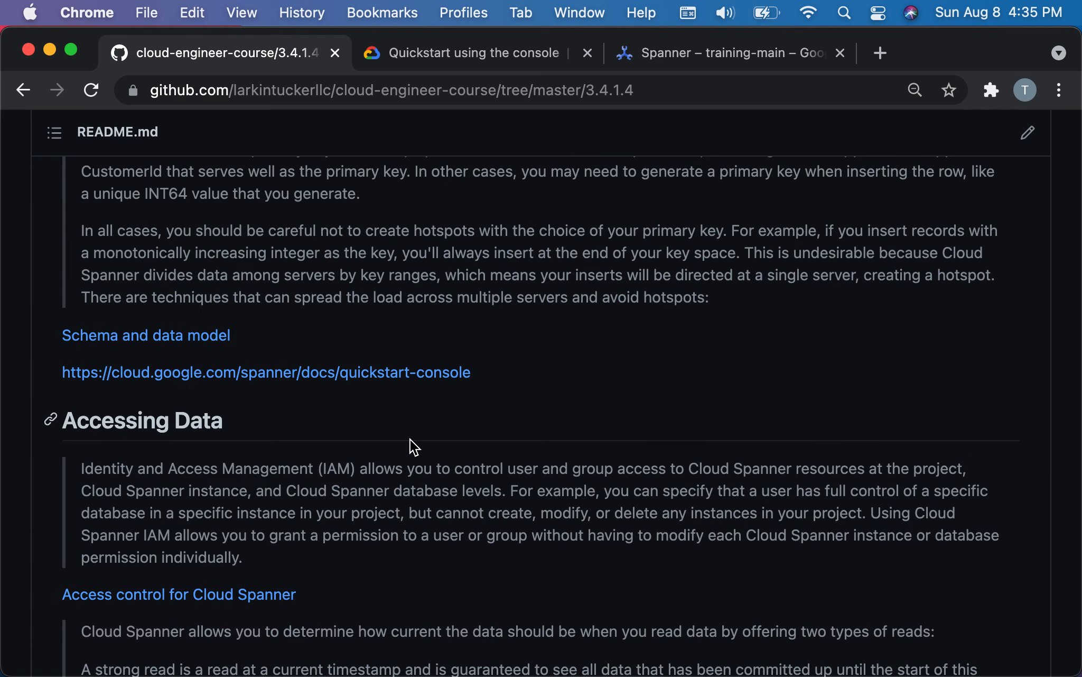
pyautogui.scroll(3)
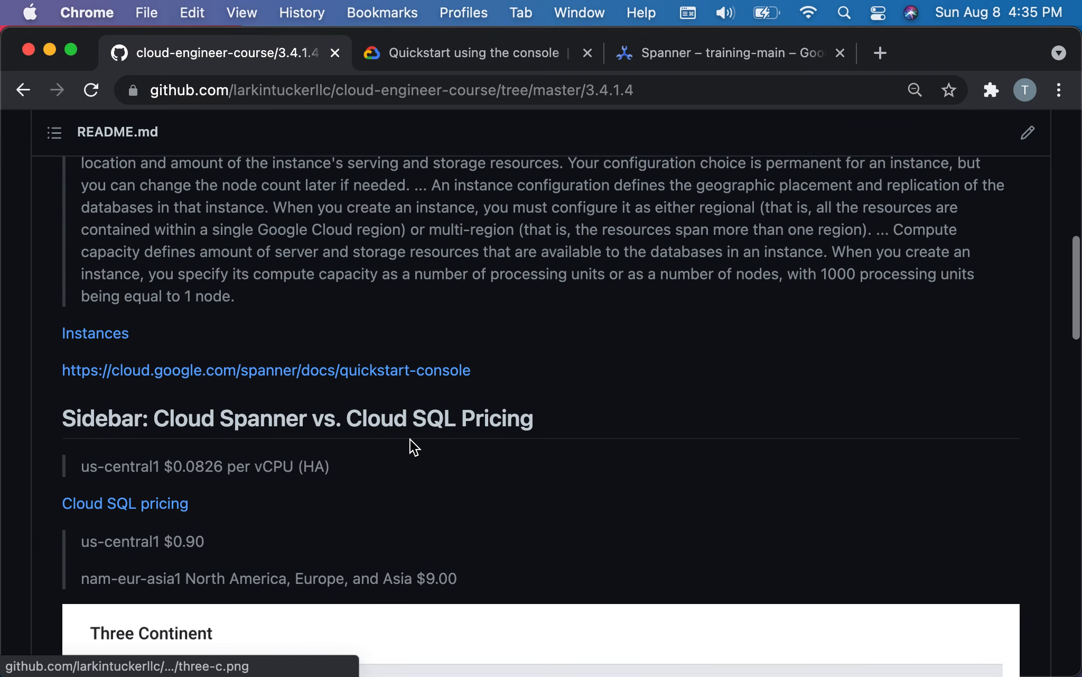
pyautogui.scroll(3)
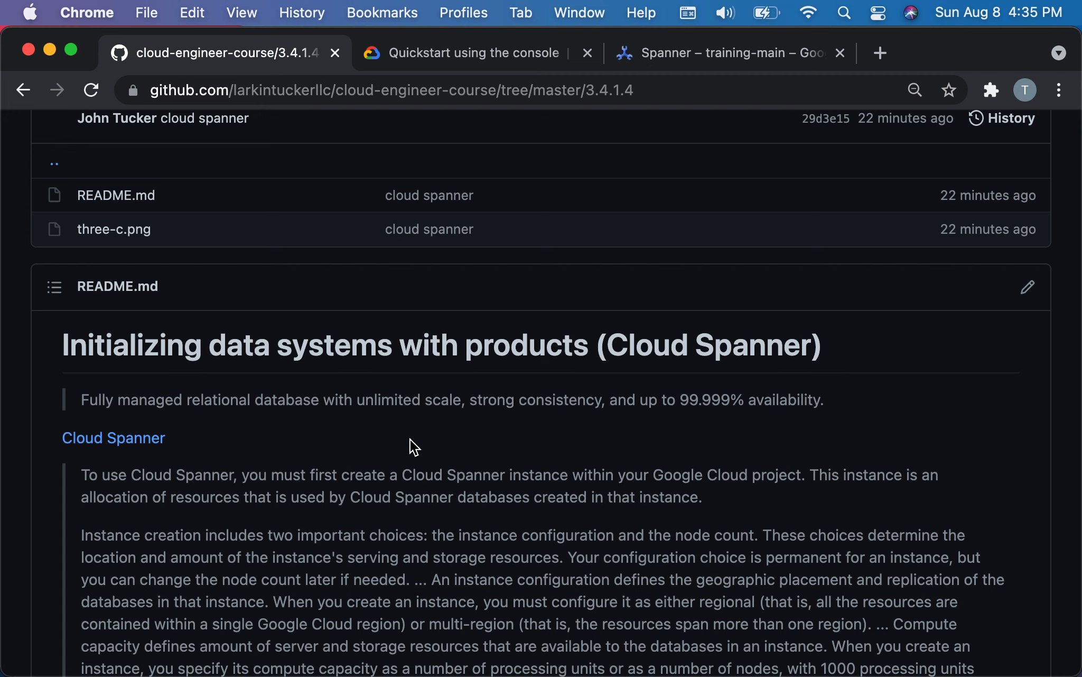
pyautogui.scroll(-3)
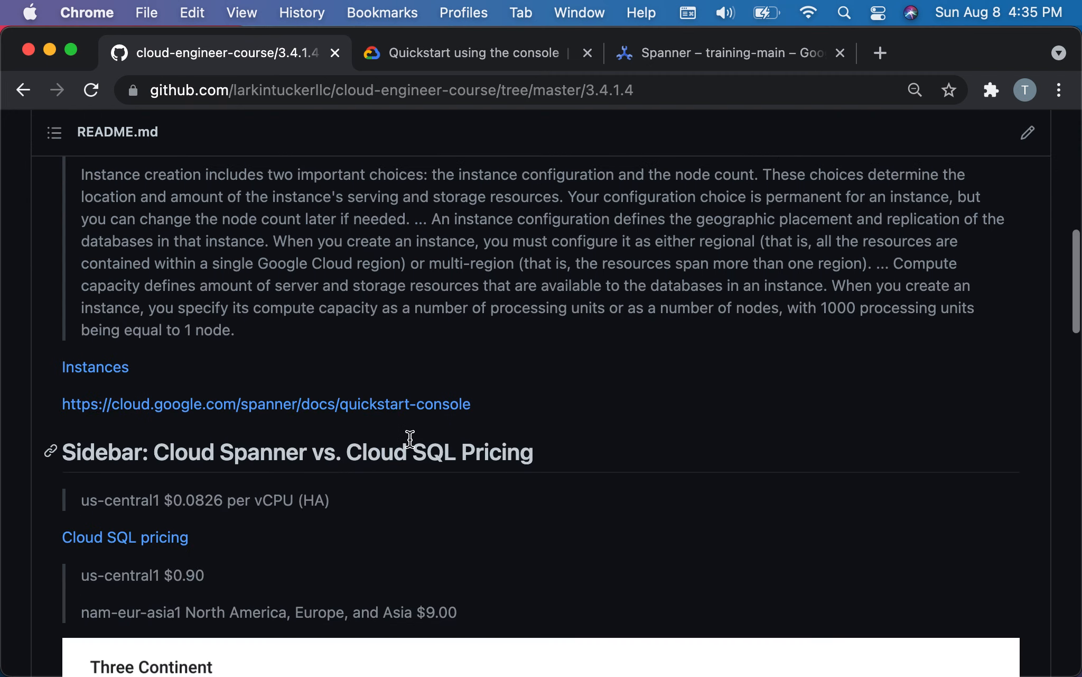
pyautogui.scroll(-3)
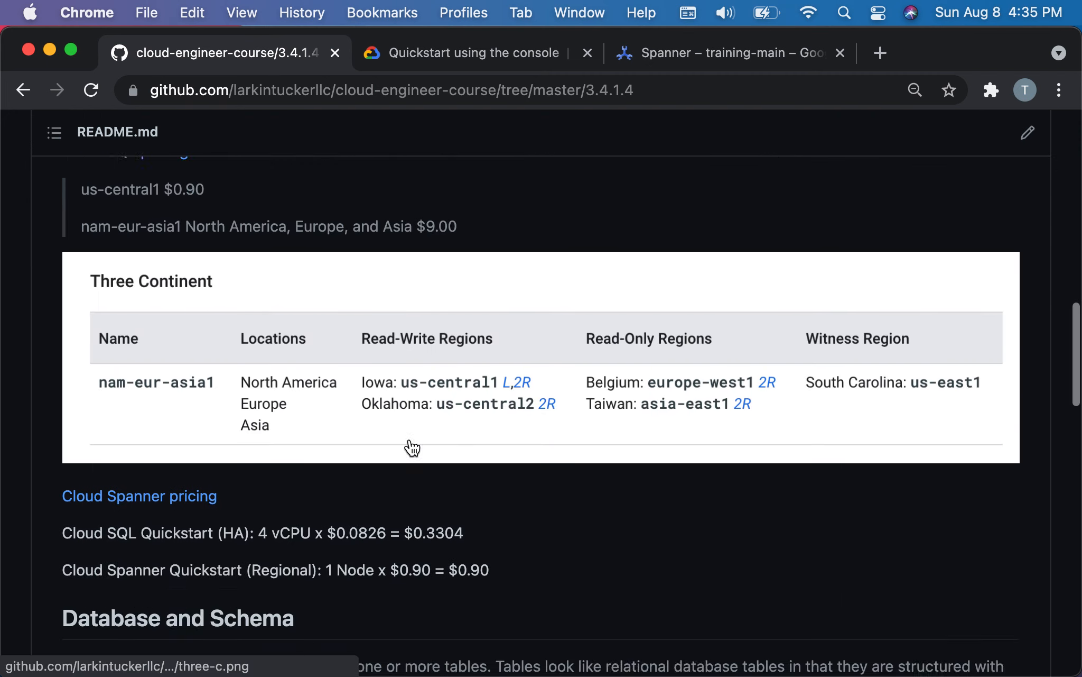
pyautogui.scroll(-3)
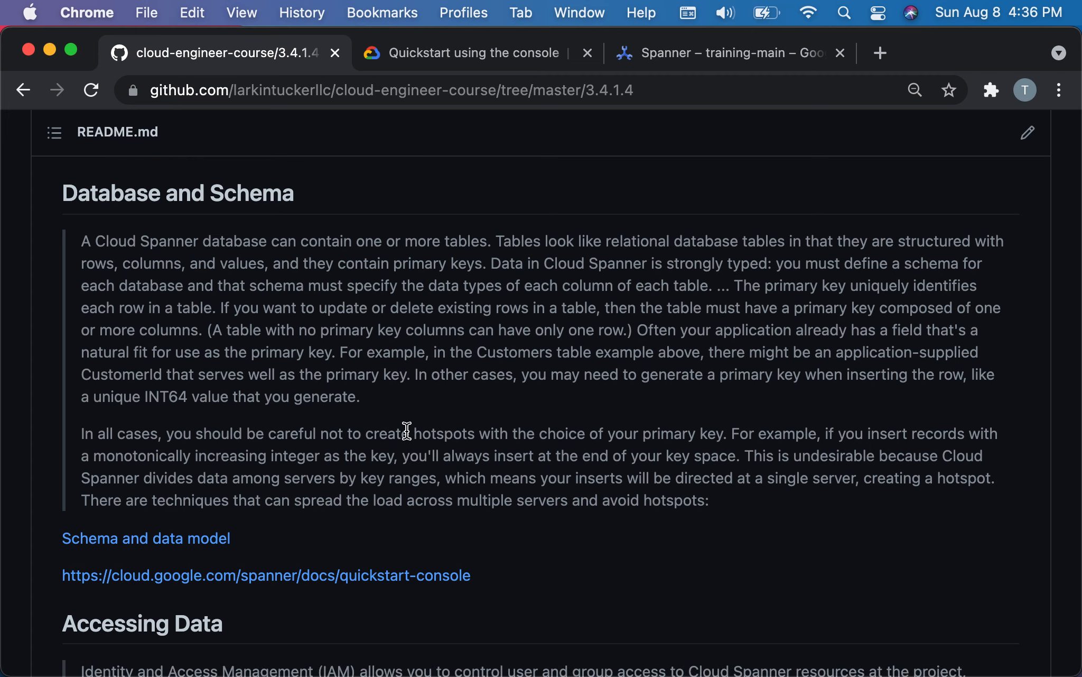
pyautogui.click(730, 53)
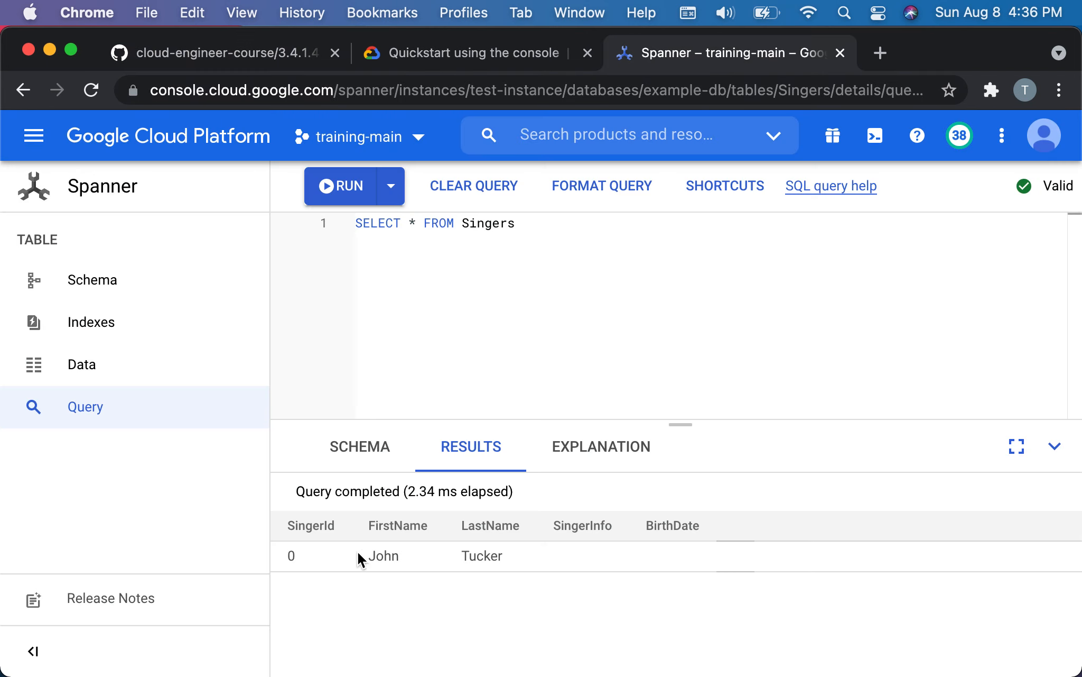
pyautogui.moveTo(104, 406)
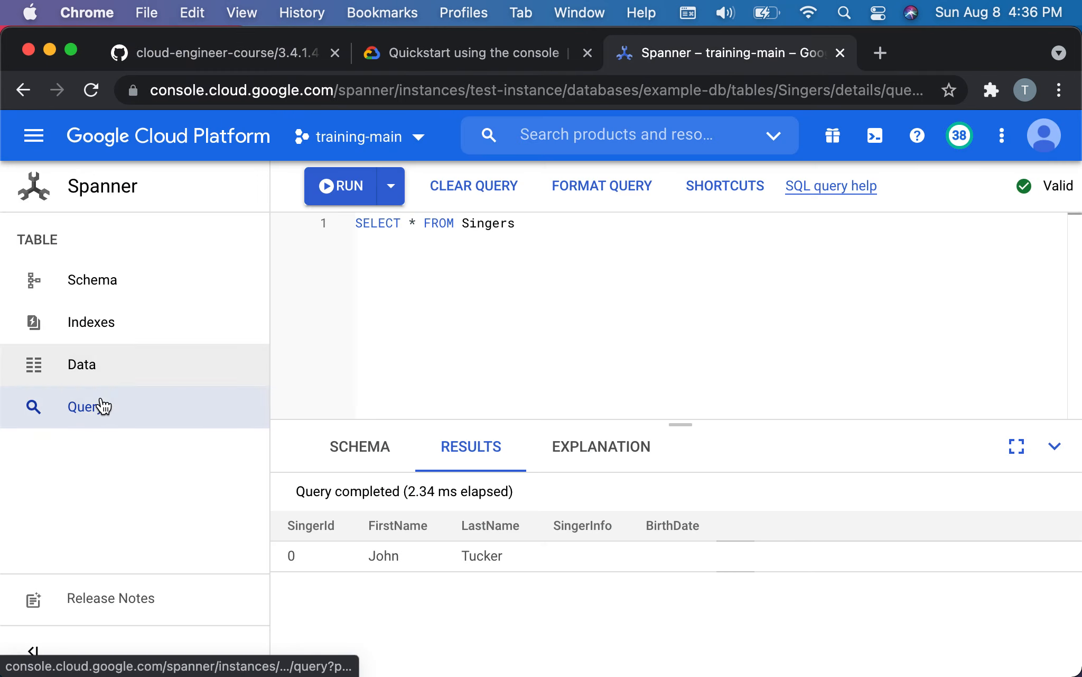
# Show the Singers table schema and select the SingerId INT64 primary key column.
pyautogui.click(92, 279)
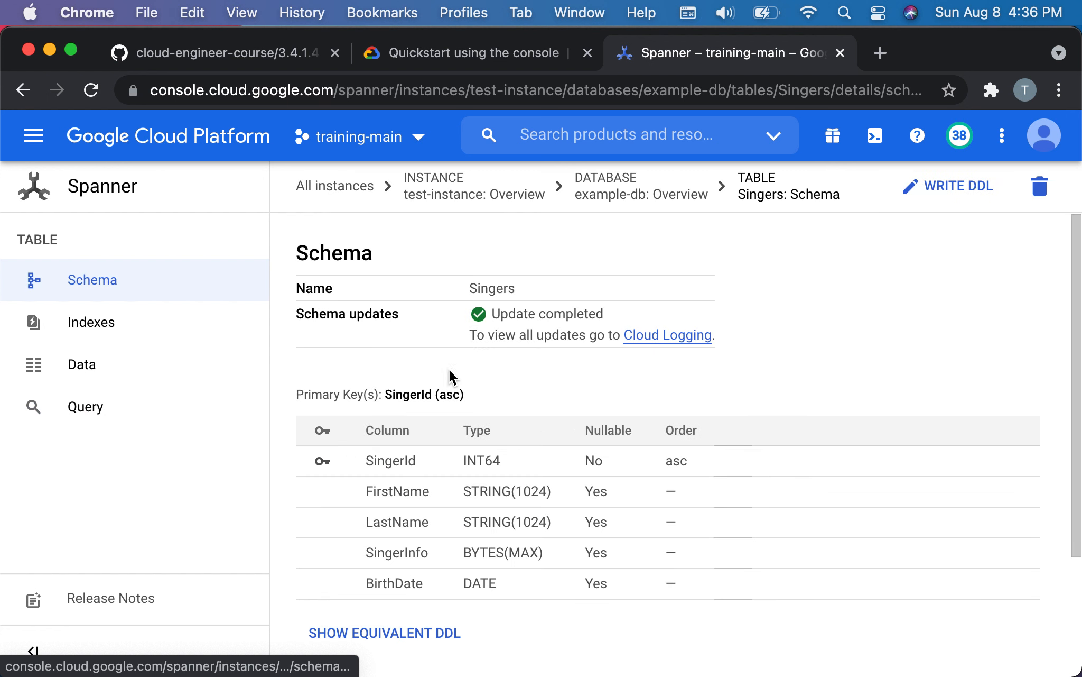
pyautogui.scroll(-3)
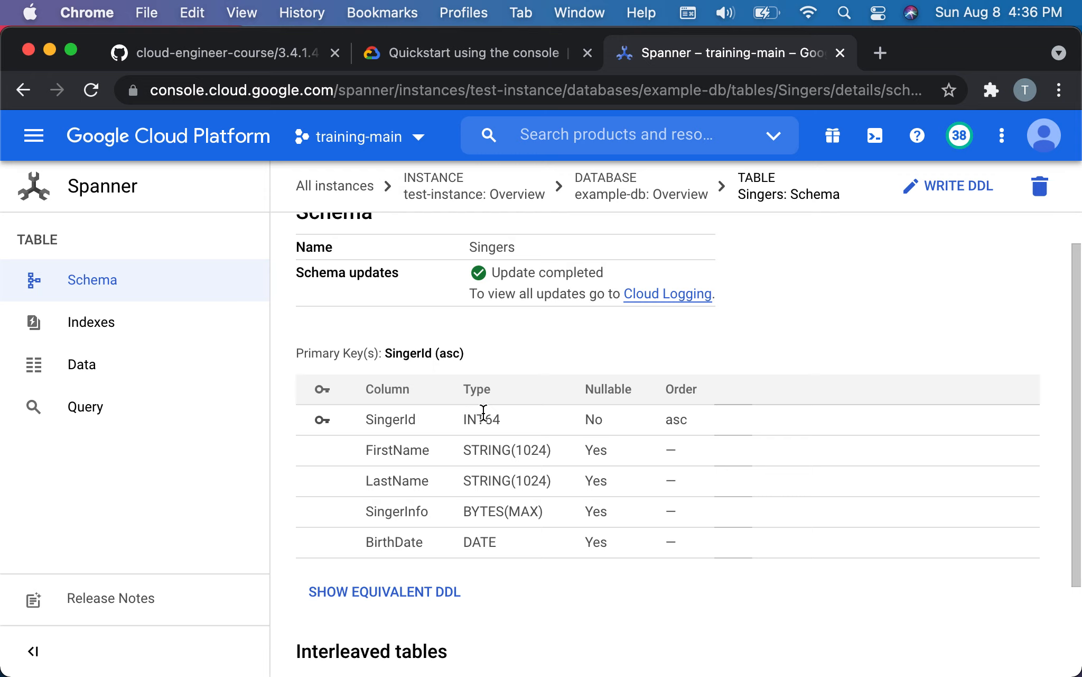
pyautogui.moveTo(545, 437)
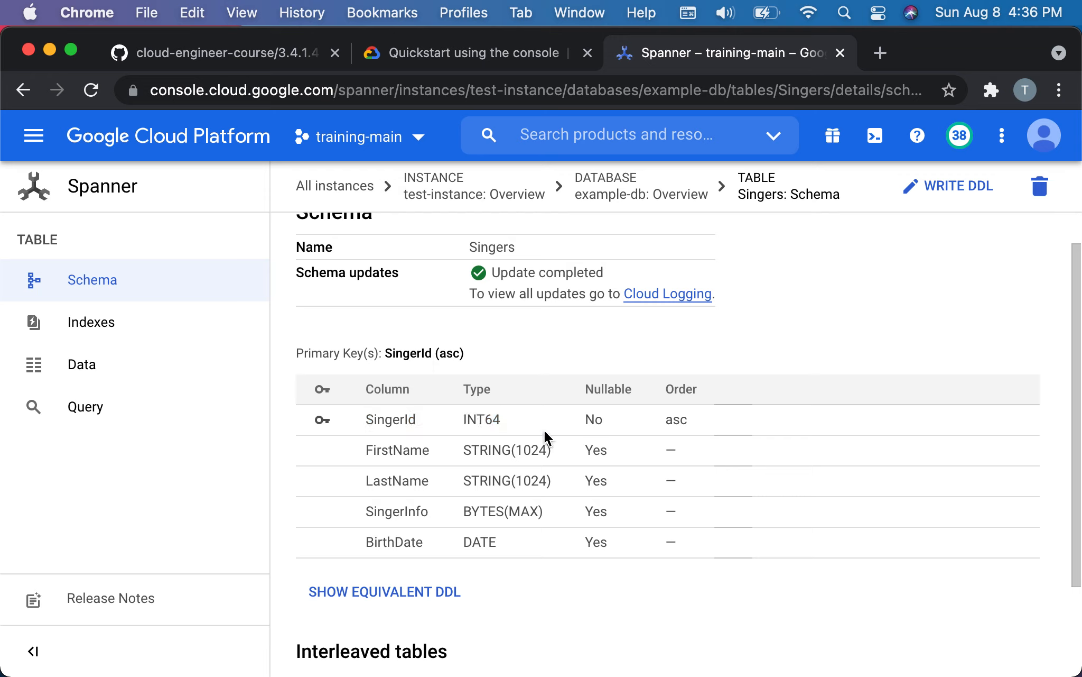
pyautogui.moveTo(538, 433)
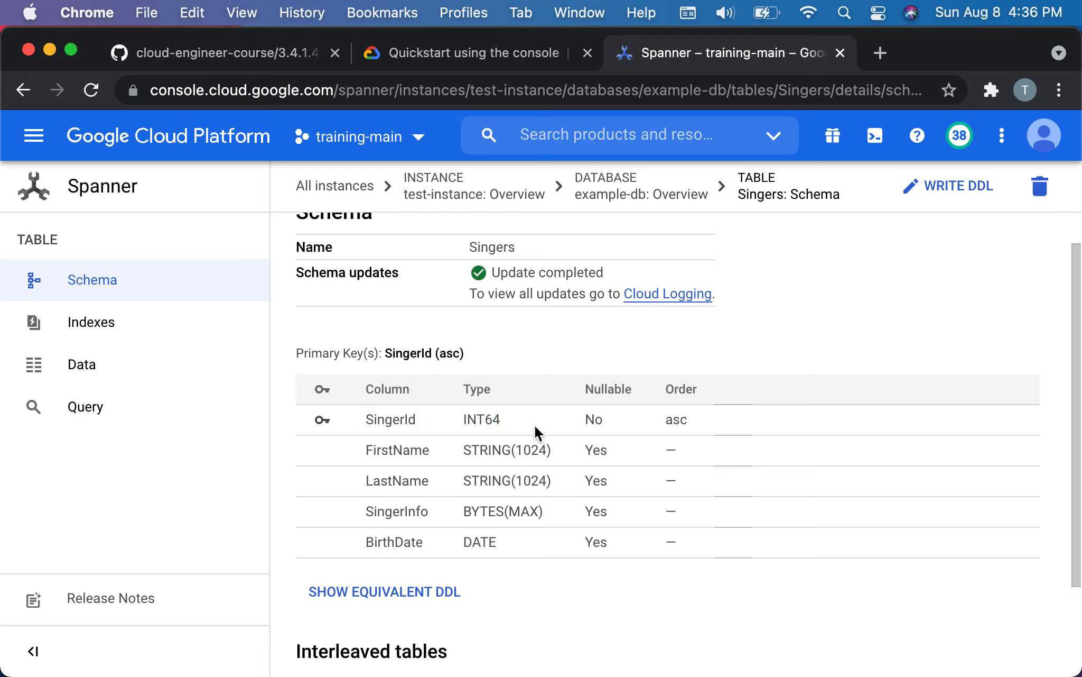
pyautogui.doubleClick(391, 419)
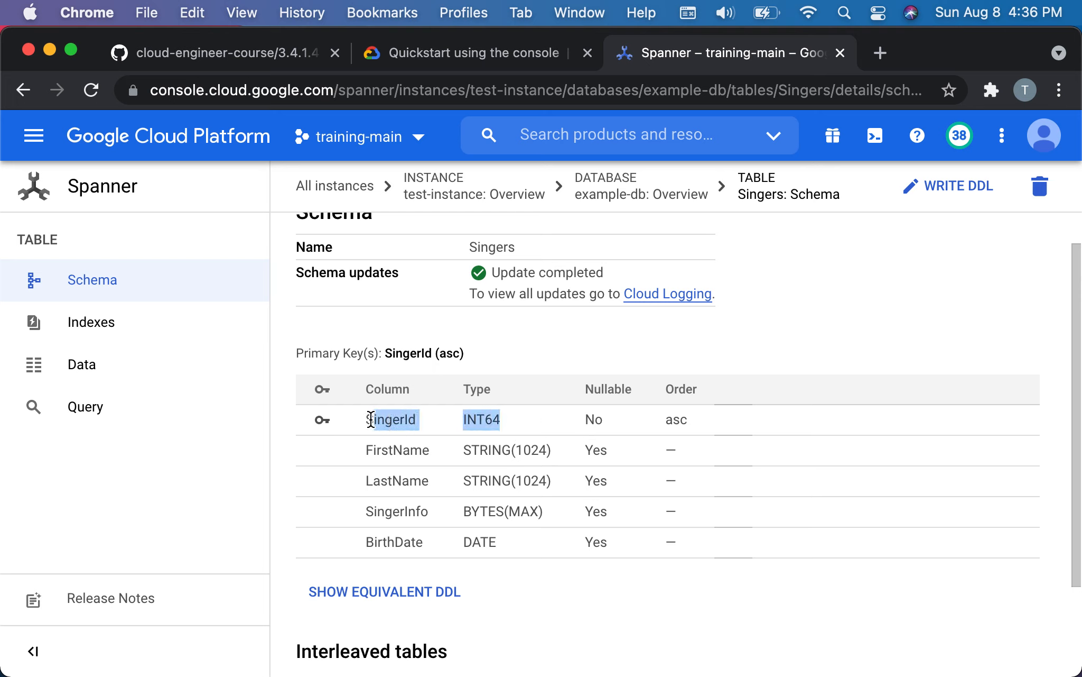